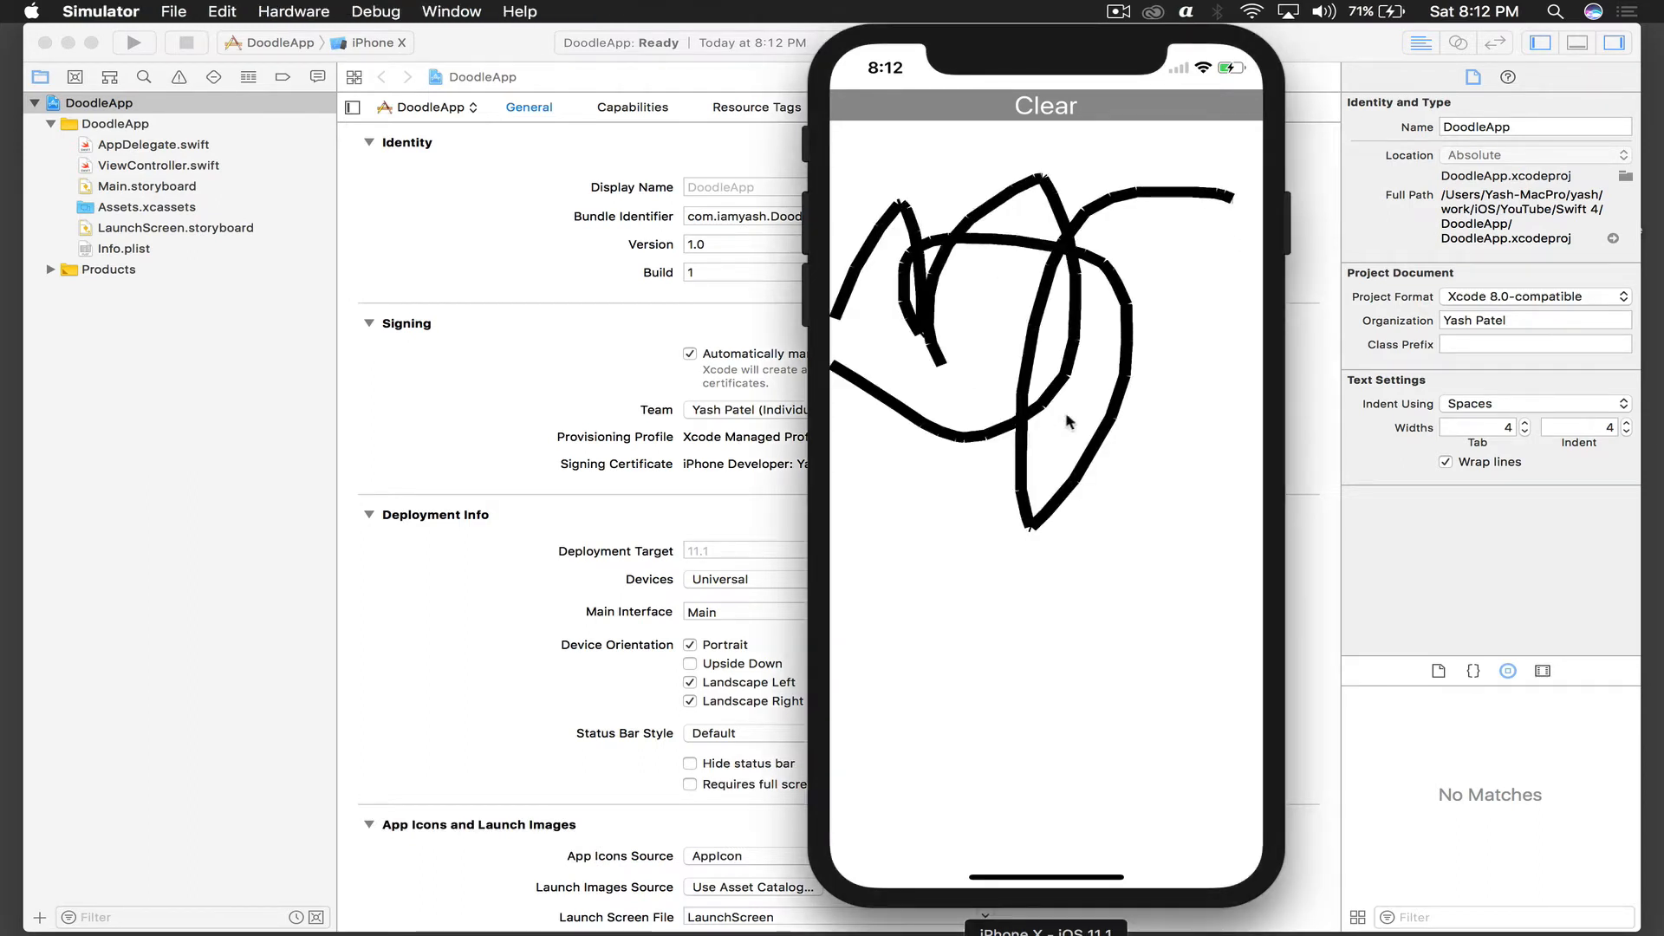
- Clear the test doodle in the Simulator app and open Main.storyboard in Xcode
click(1045, 105)
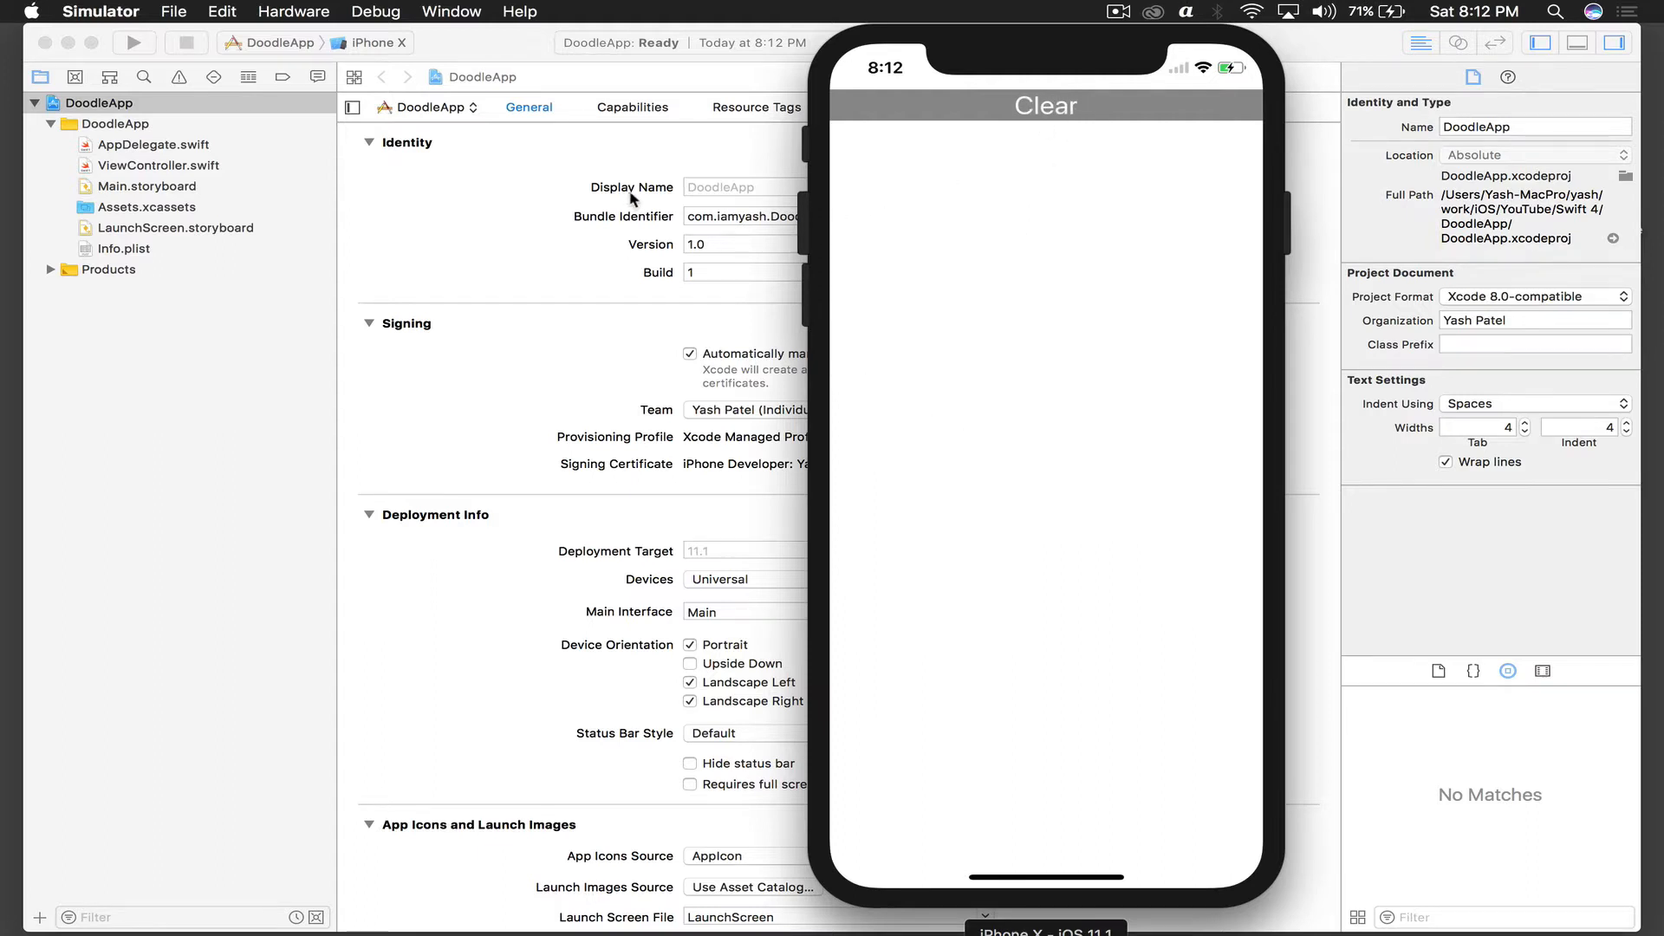
click(146, 186)
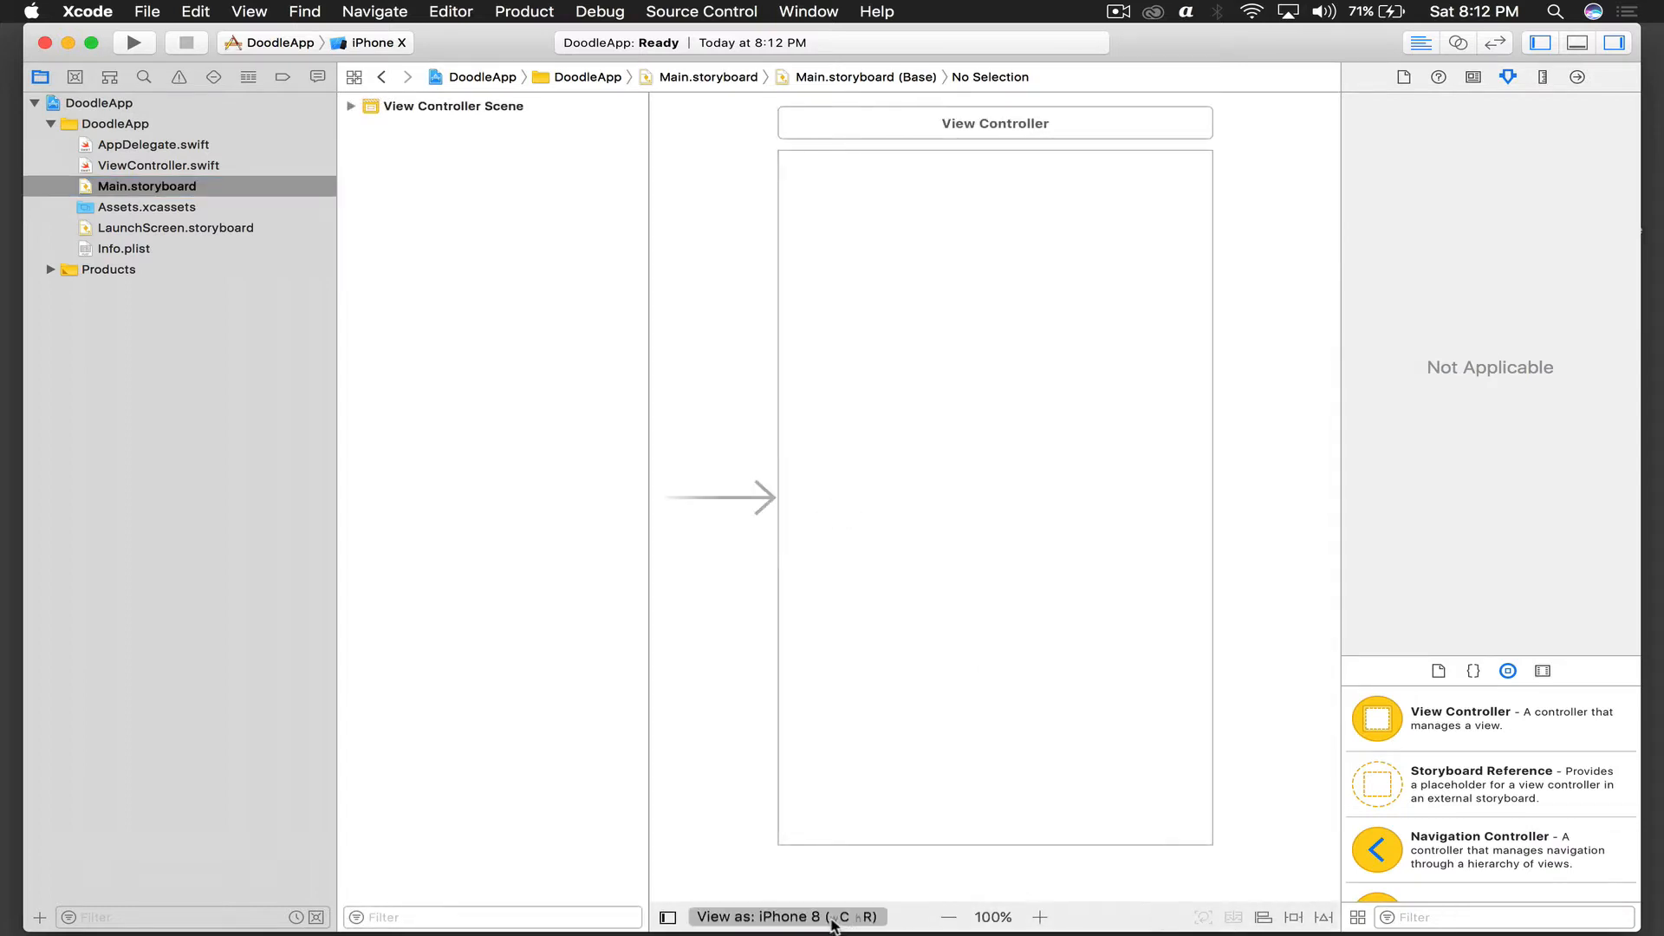
- Preview the storyboard as iPhone X and place a wide Button at the top
click(786, 916)
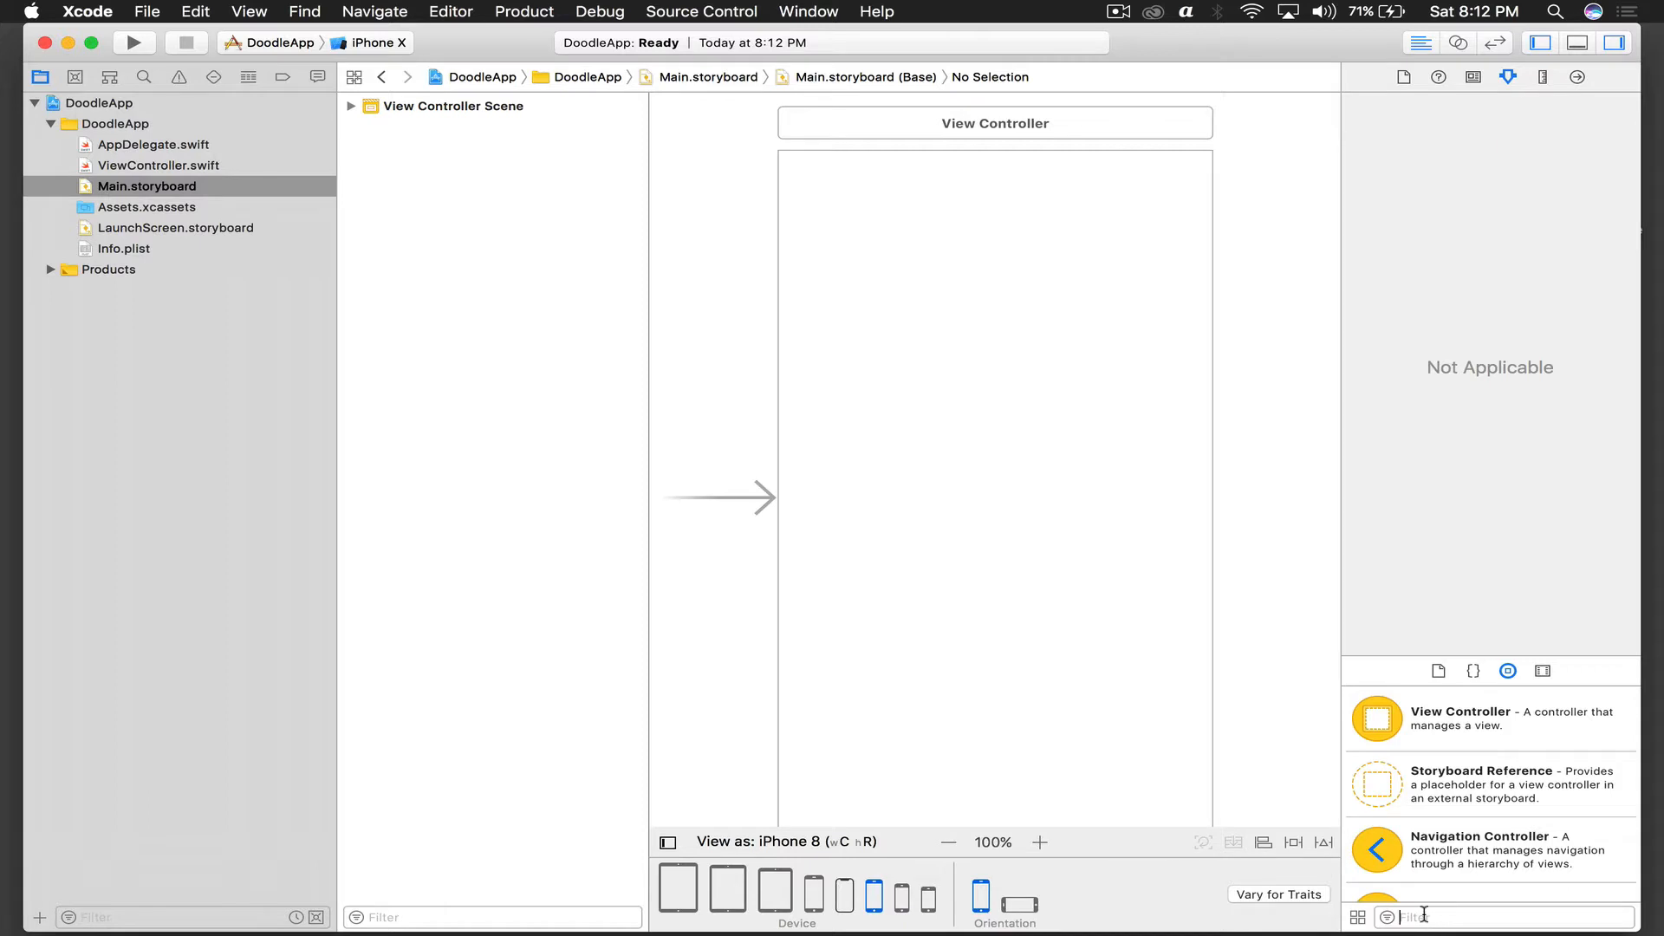
text(butt)
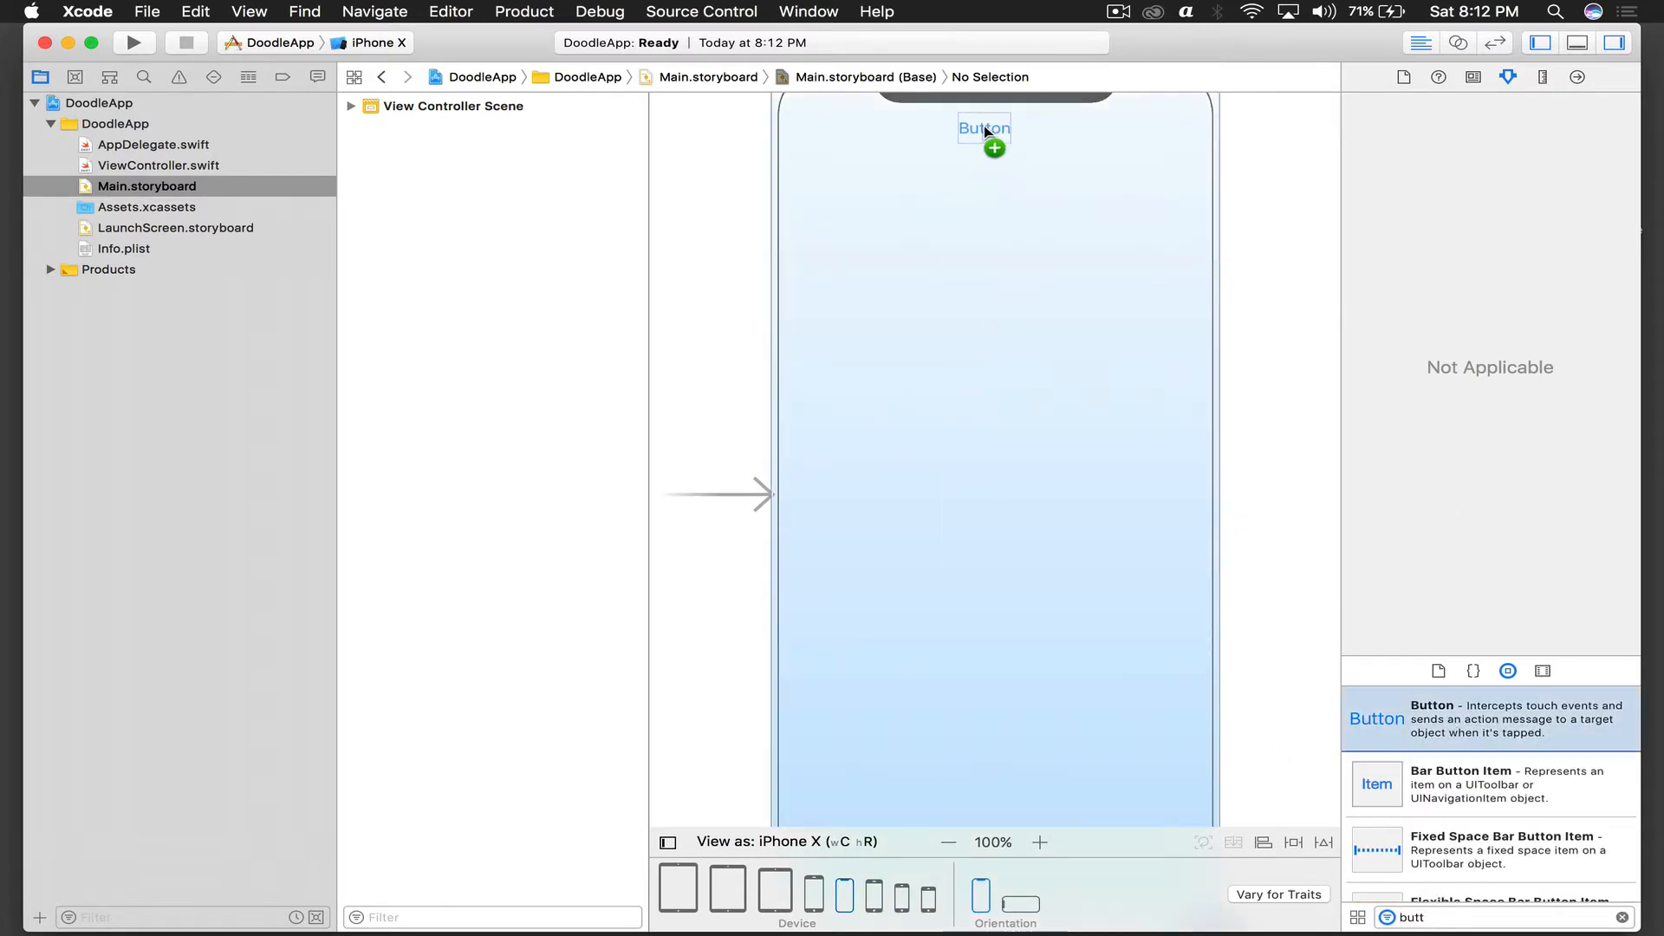
click(993, 132)
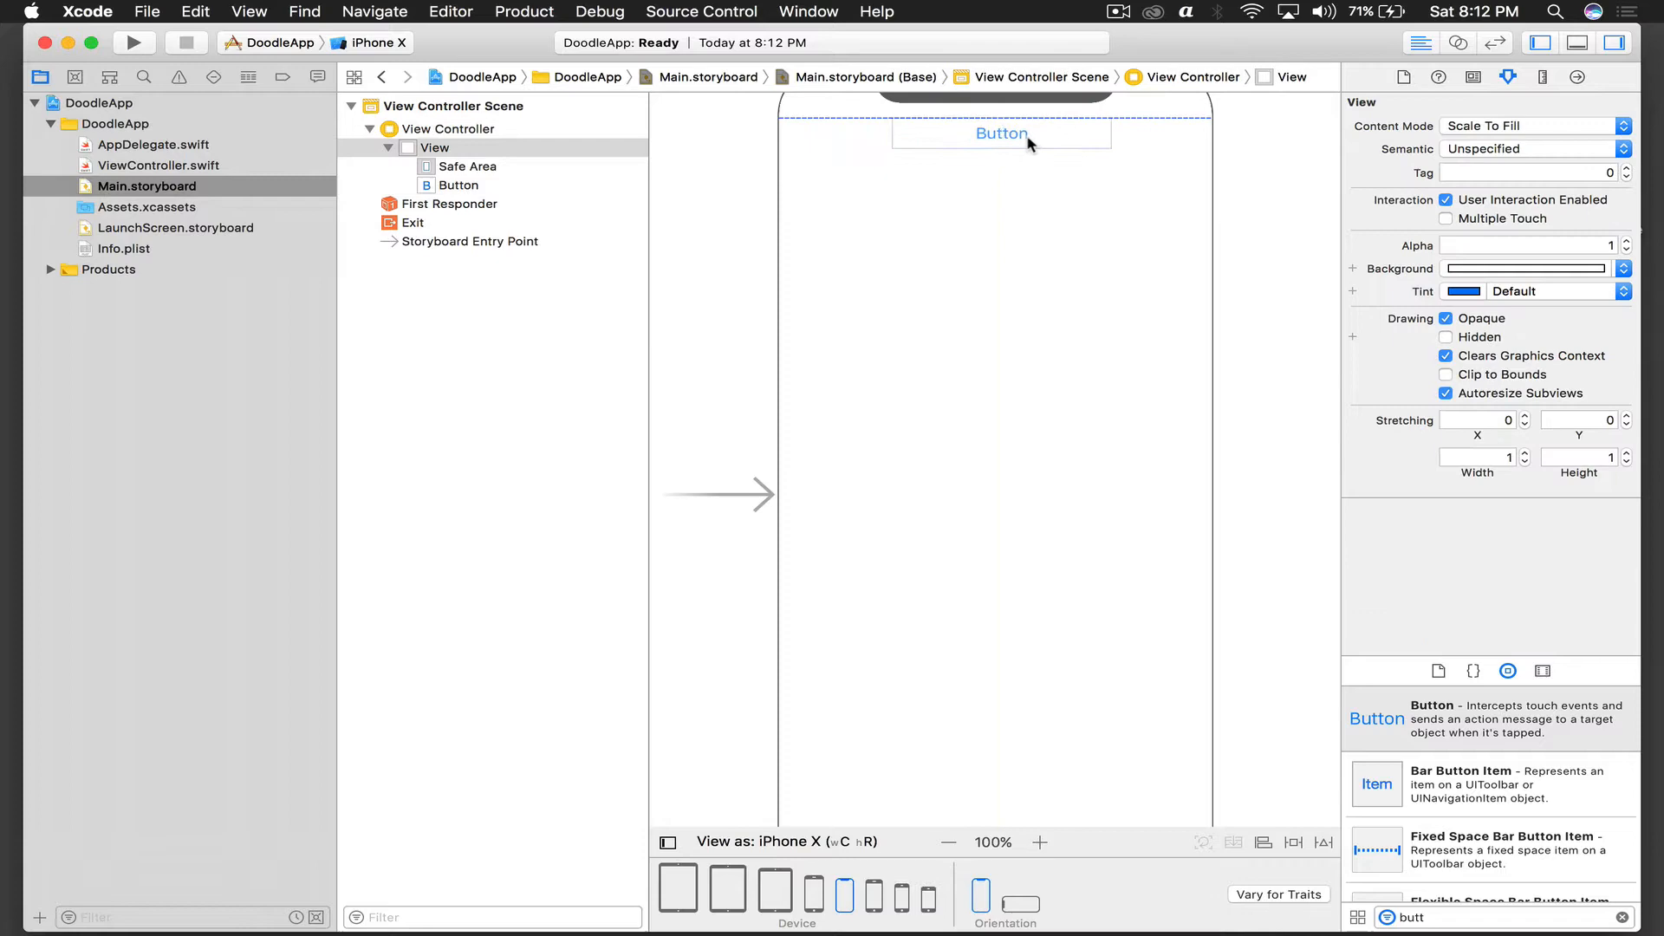
click(998, 132)
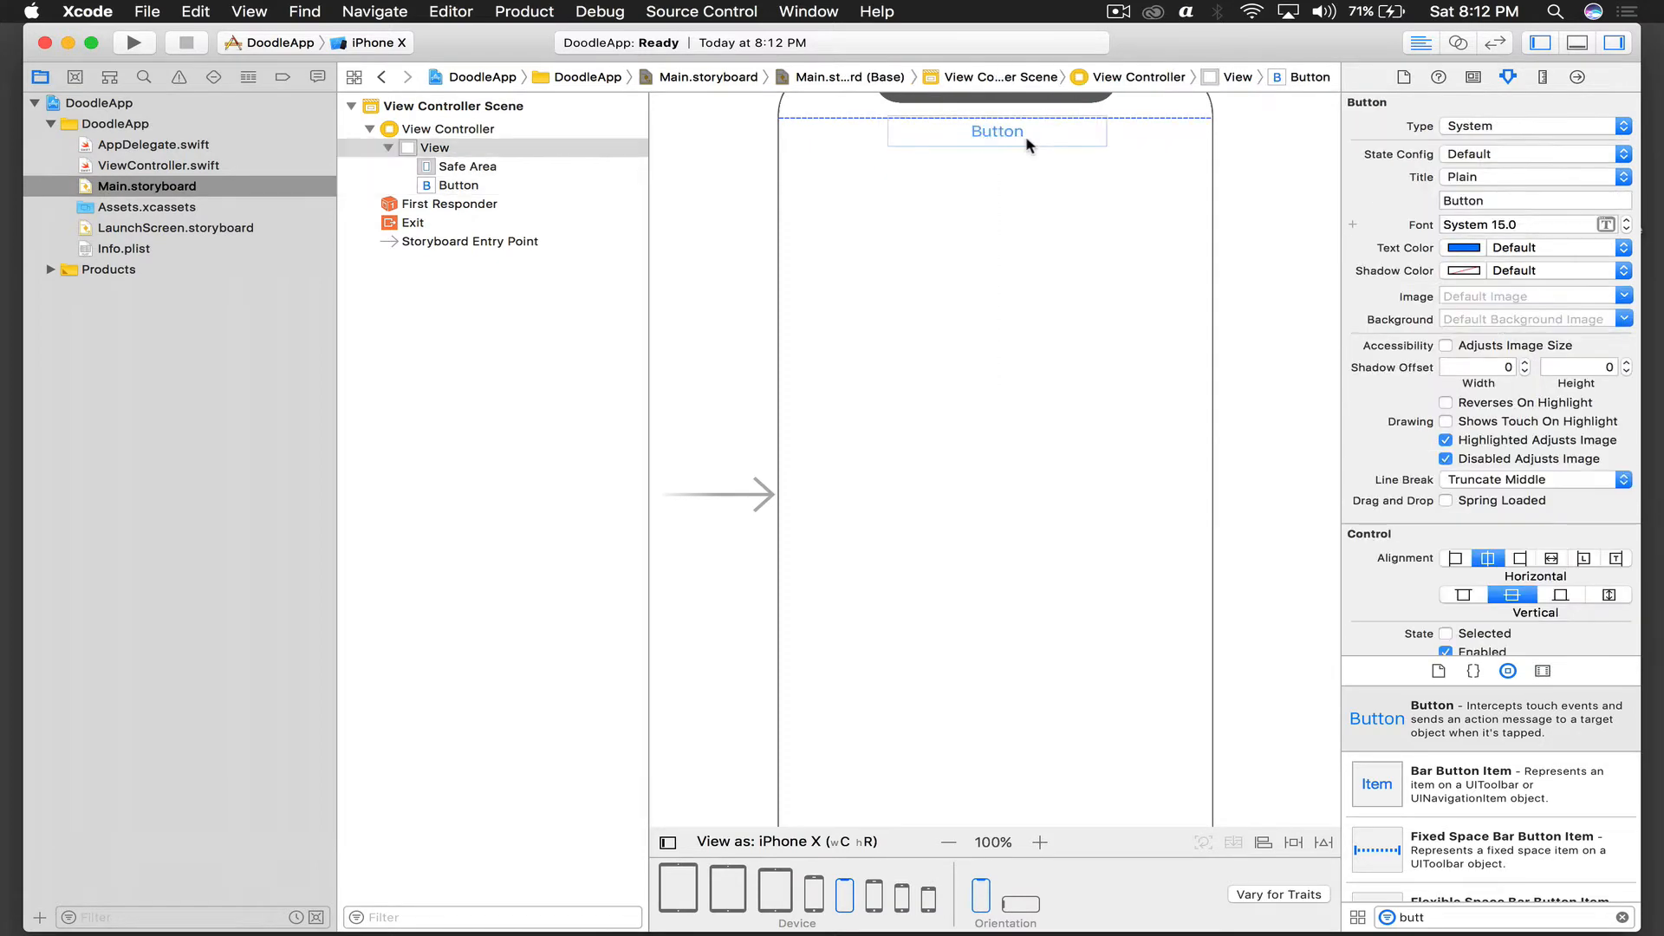
click(994, 131)
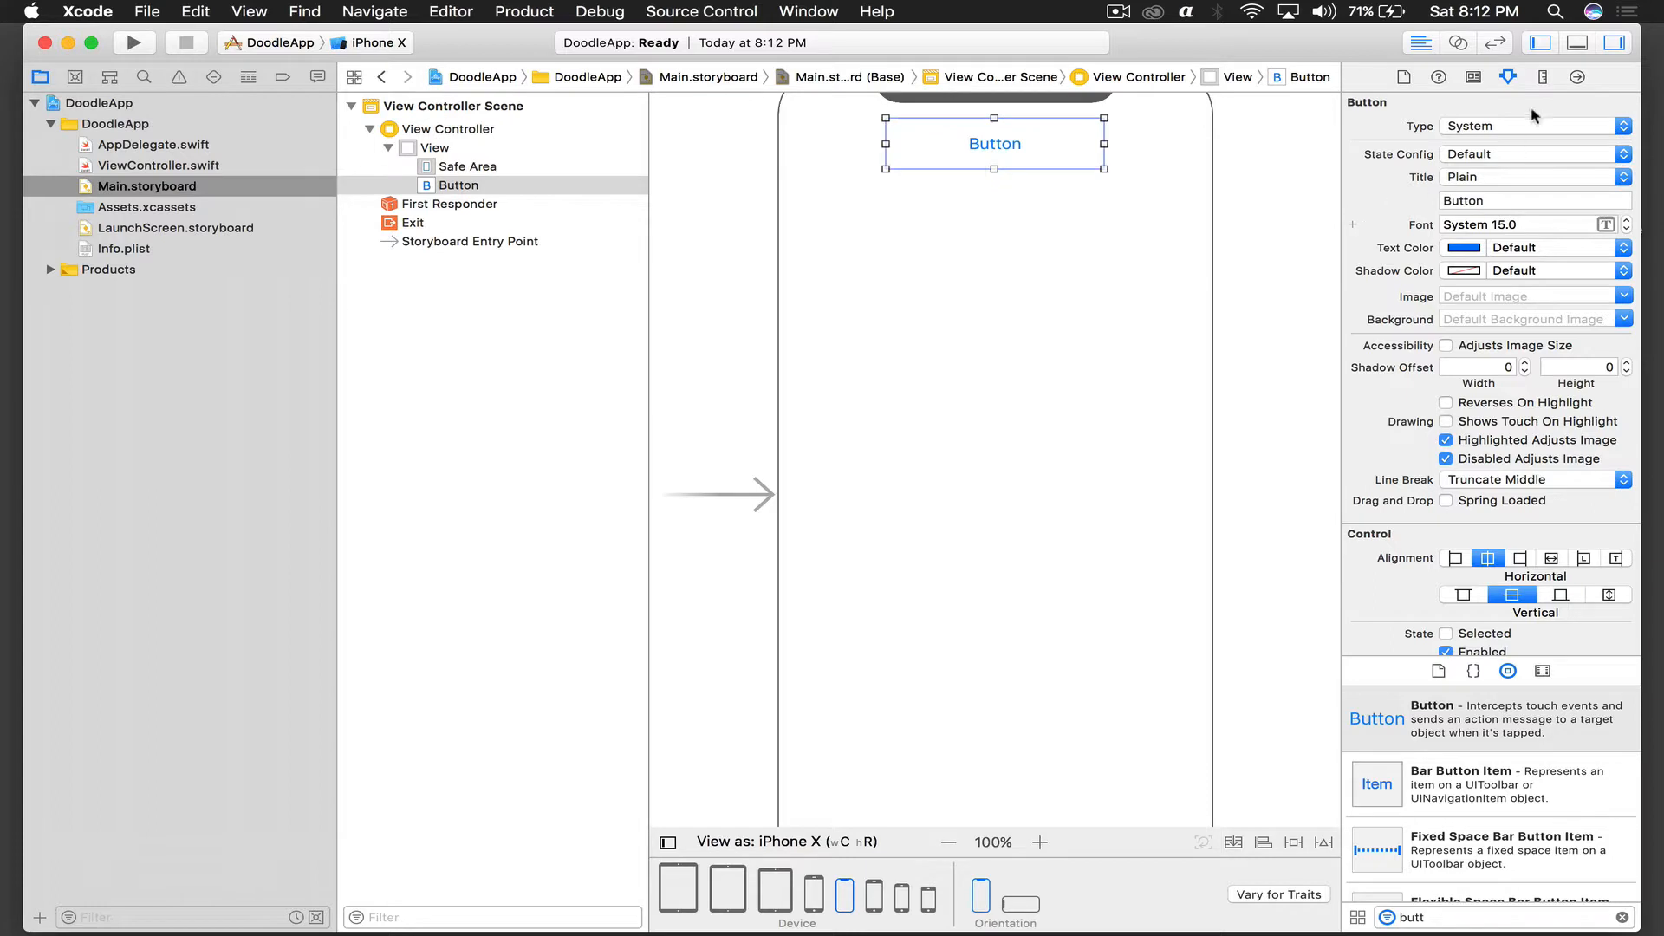
- Set the top button's title to 'Clear' and its background colour to red
click(1626, 219)
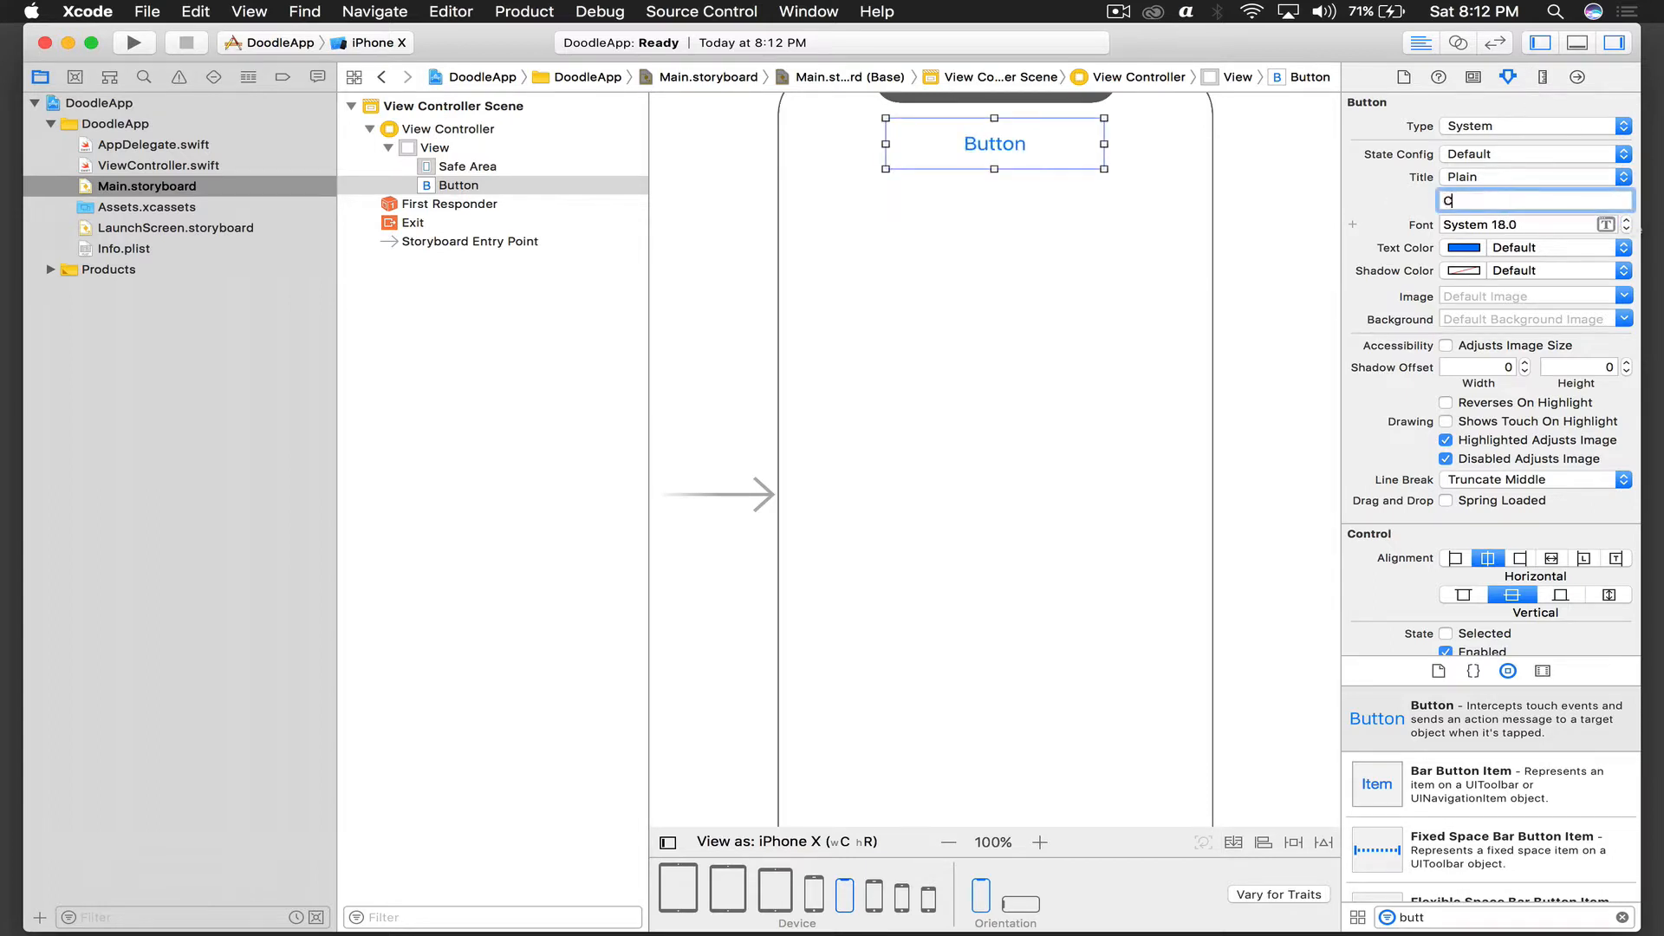
text(Clear)
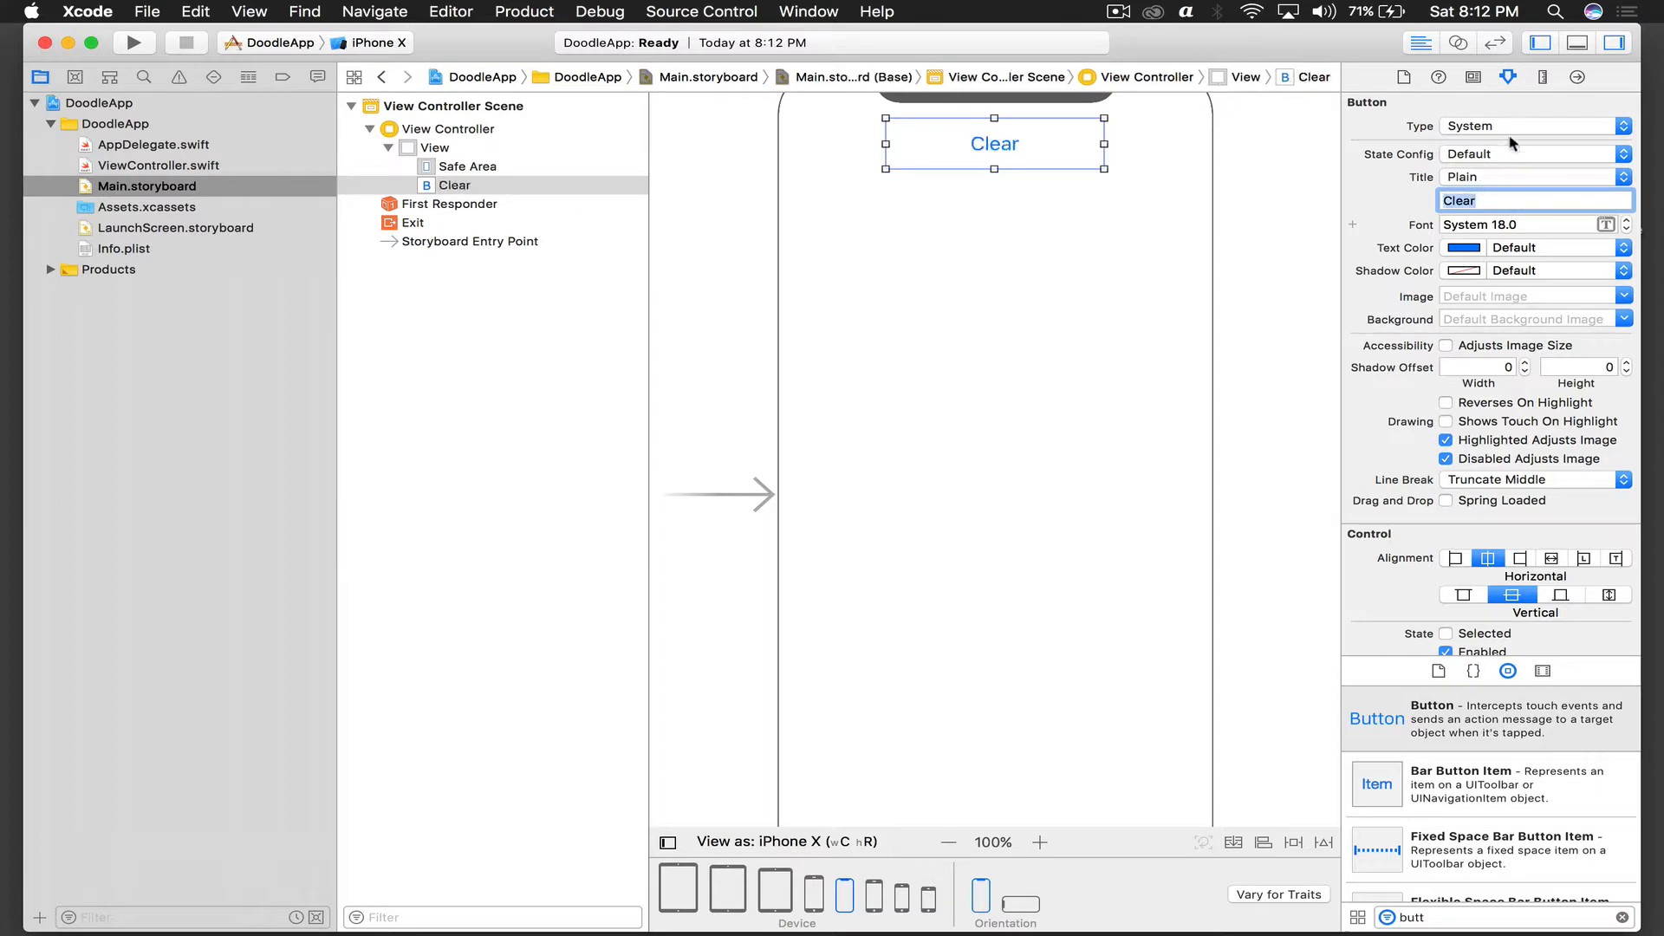
click(1462, 247)
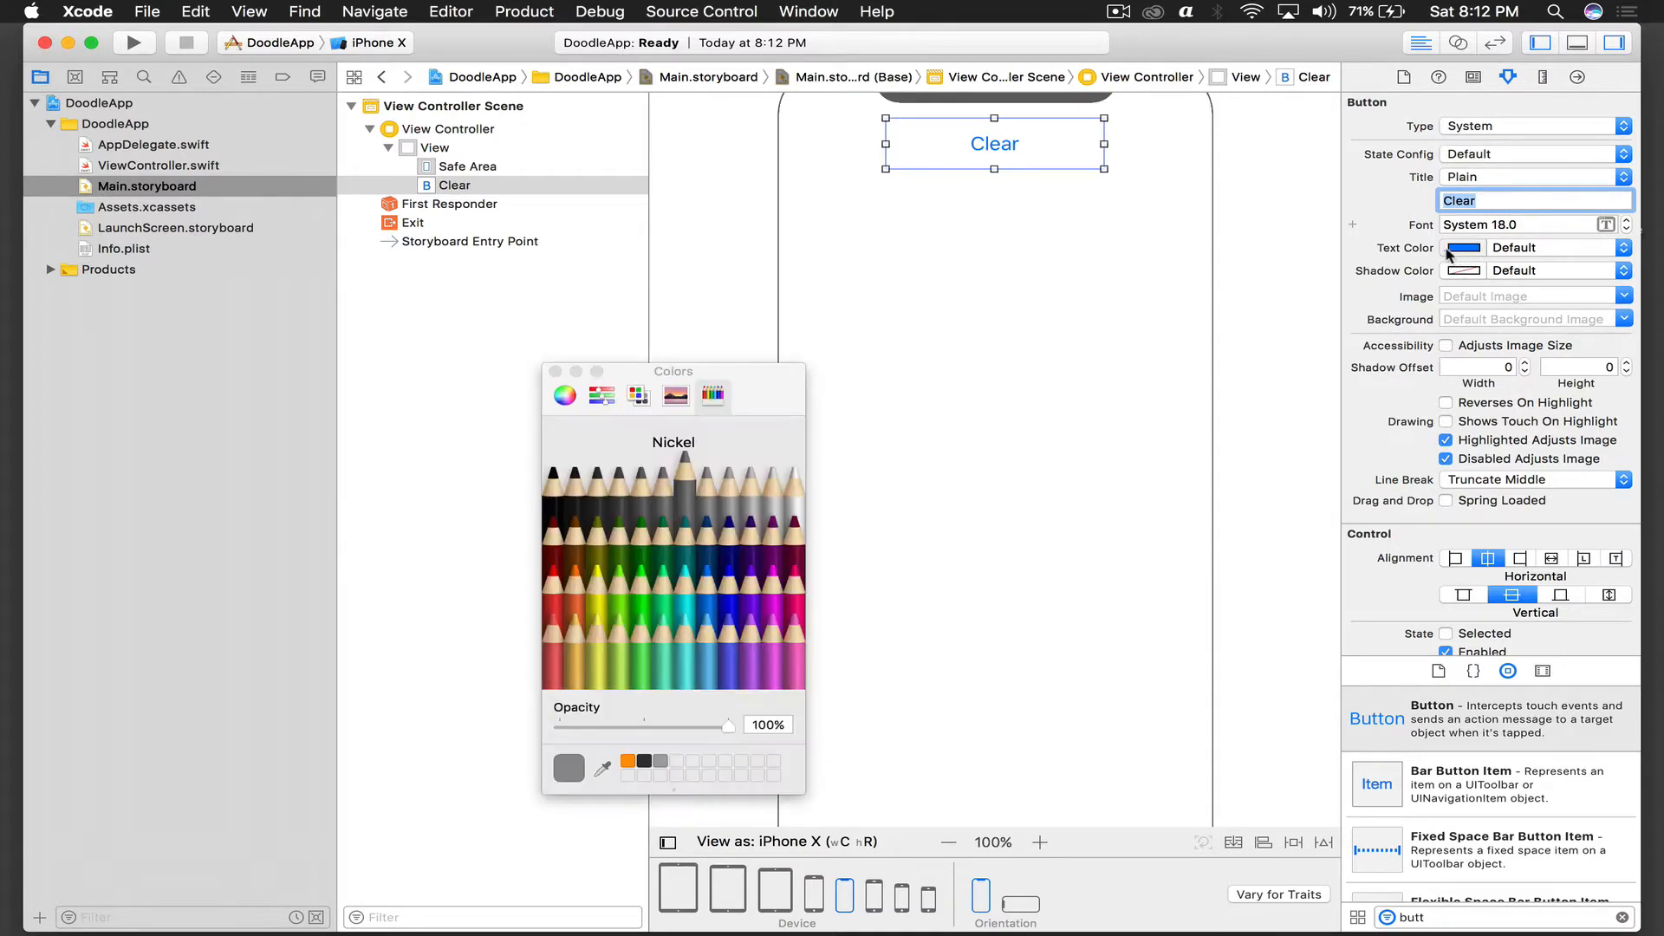
mouse_move(730, 512)
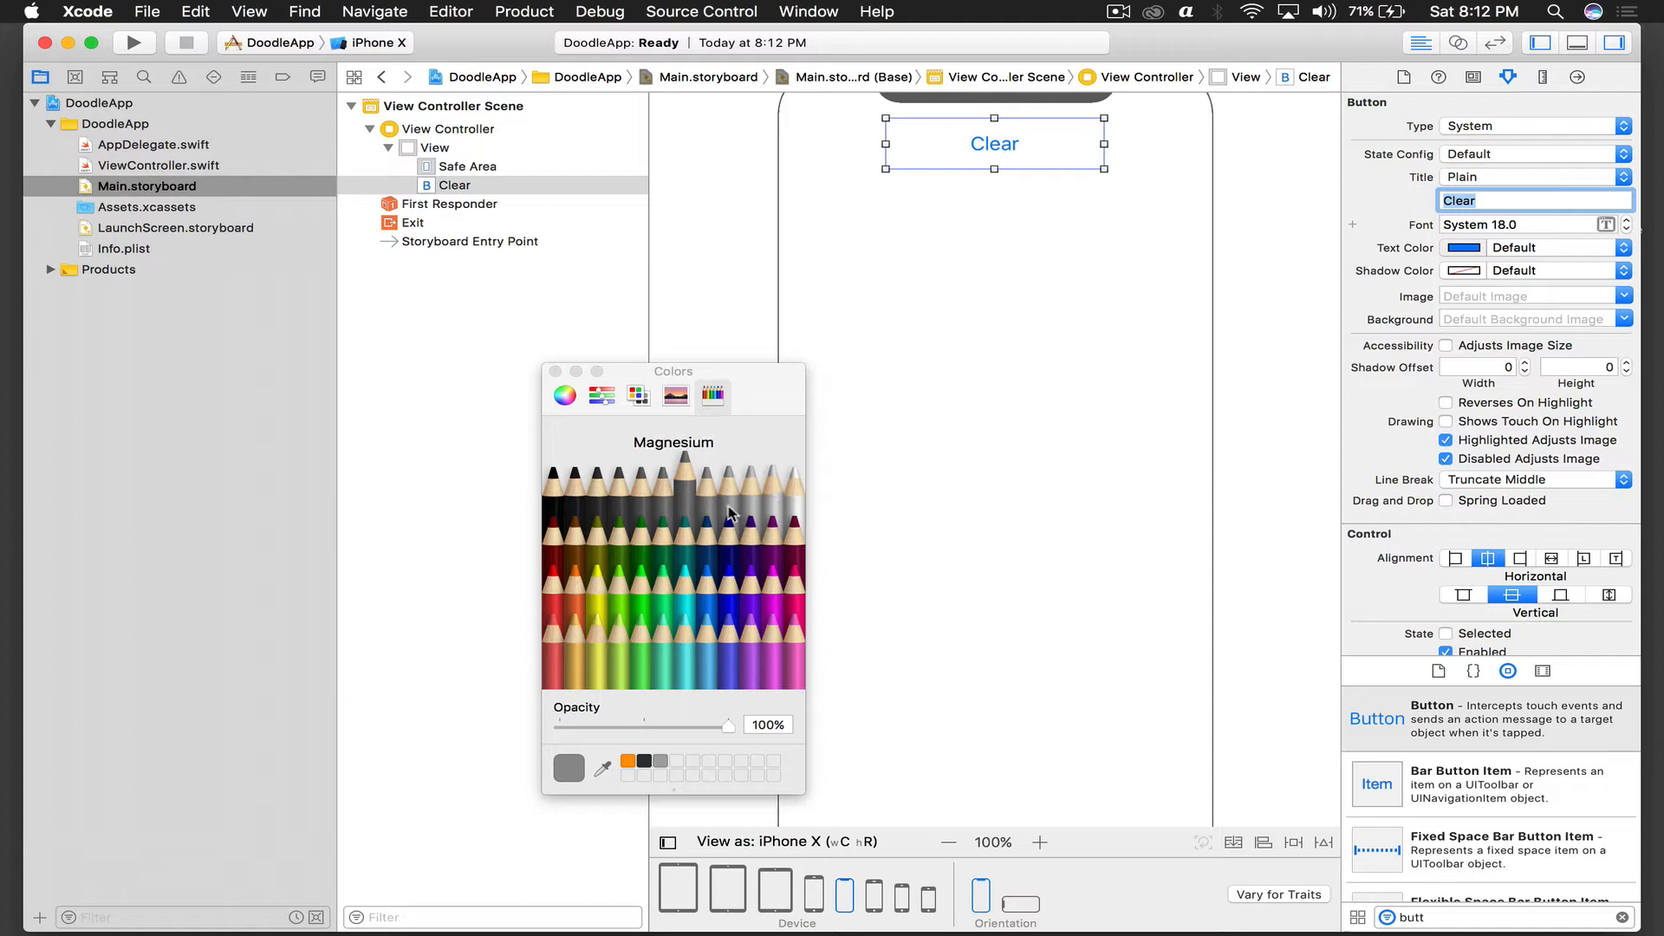
mouse_move(682, 541)
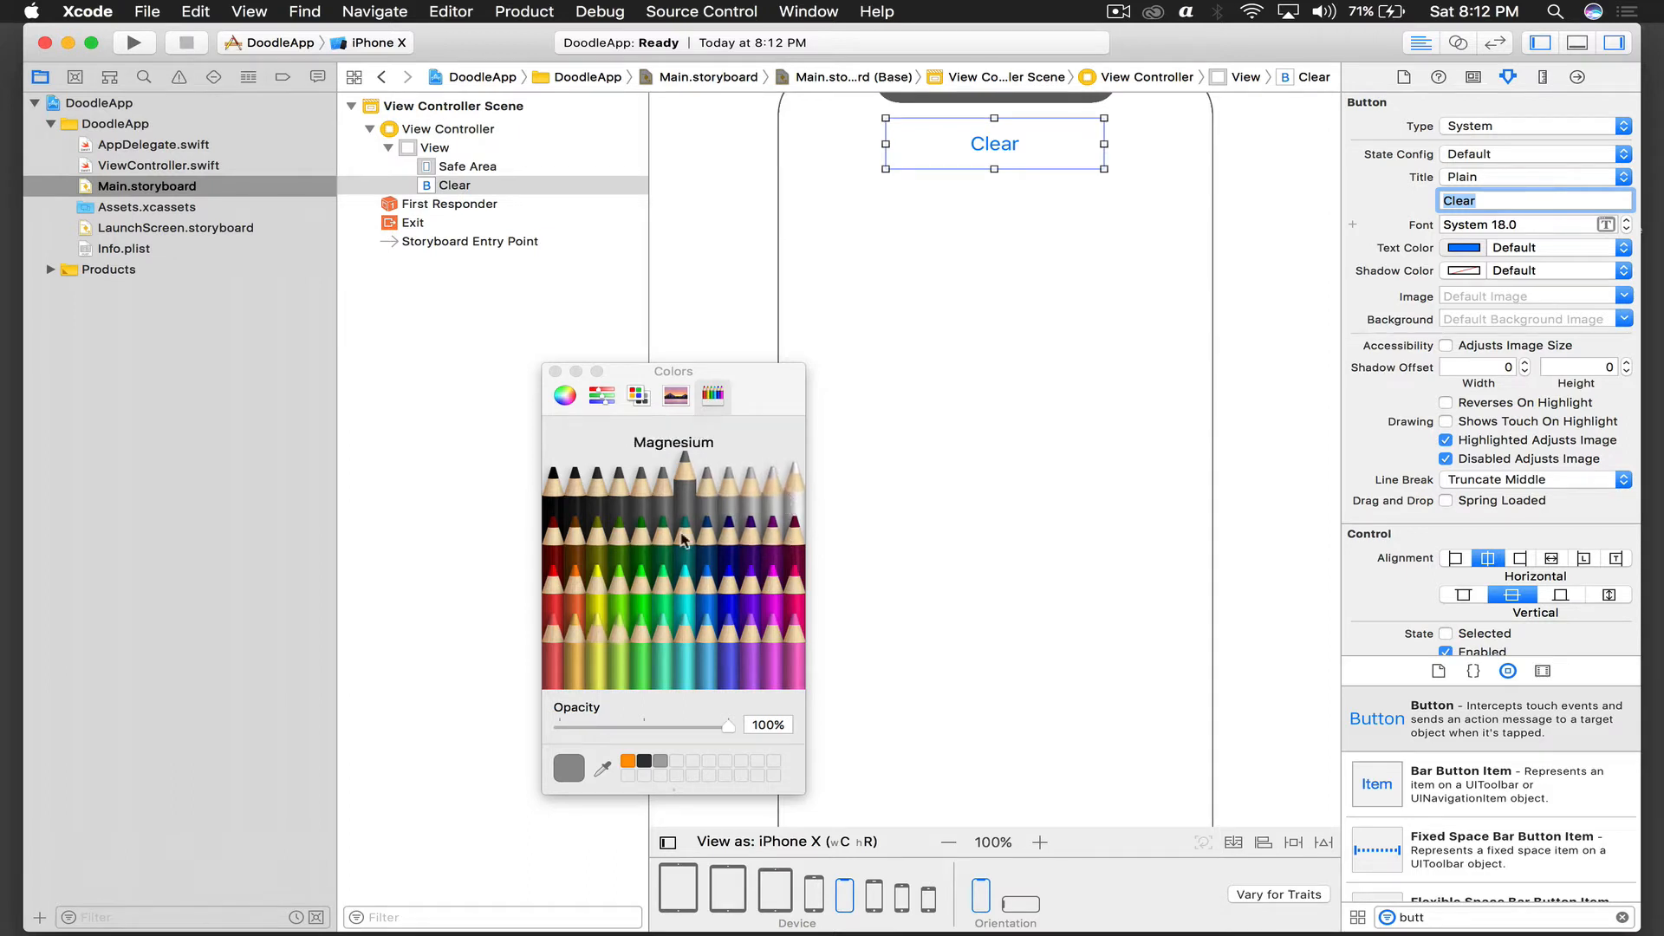
click(790, 488)
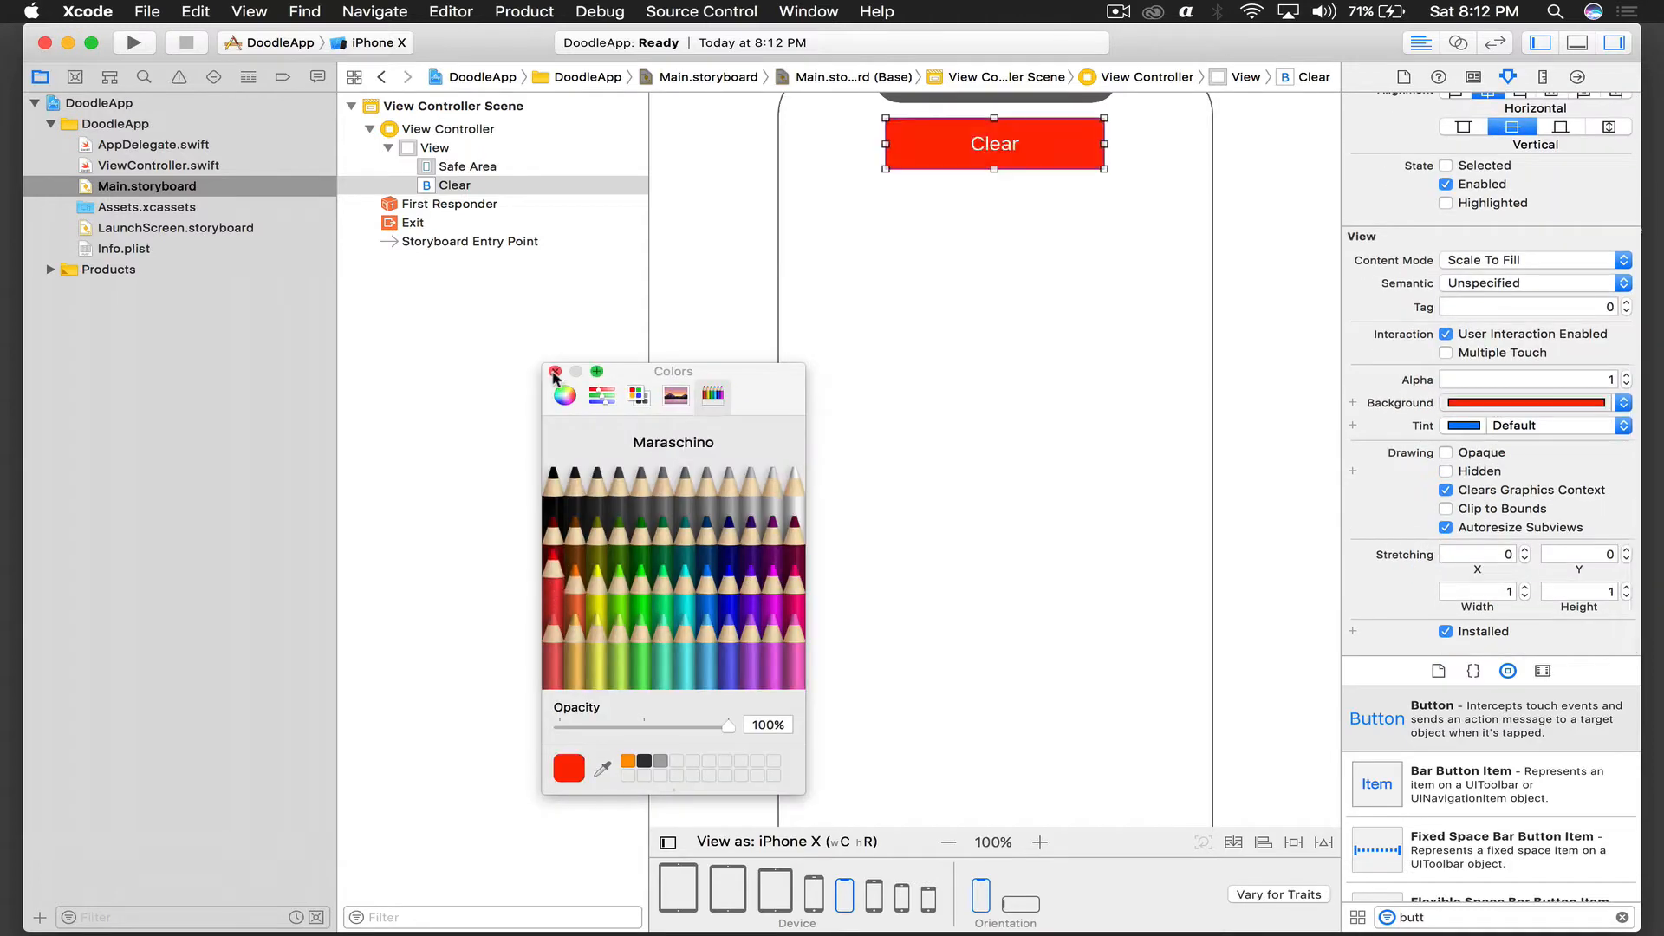
click(554, 372)
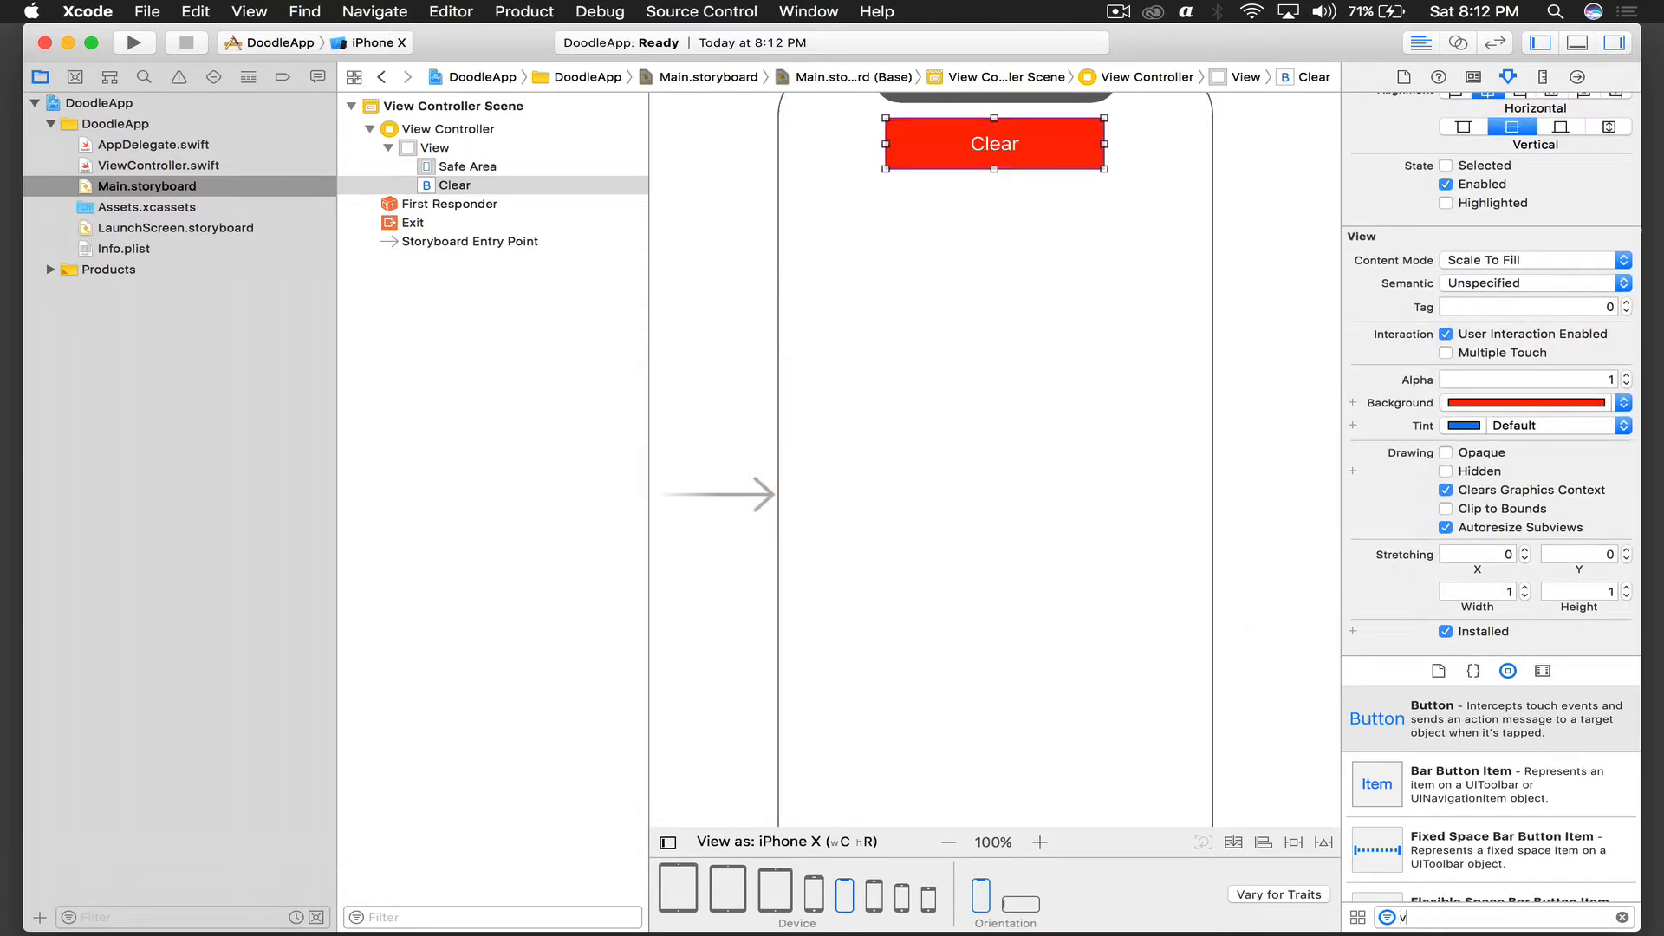
- Add a UIView canvas below the Clear button and show ViewController.swift in the Assistant Editor
text(iew)
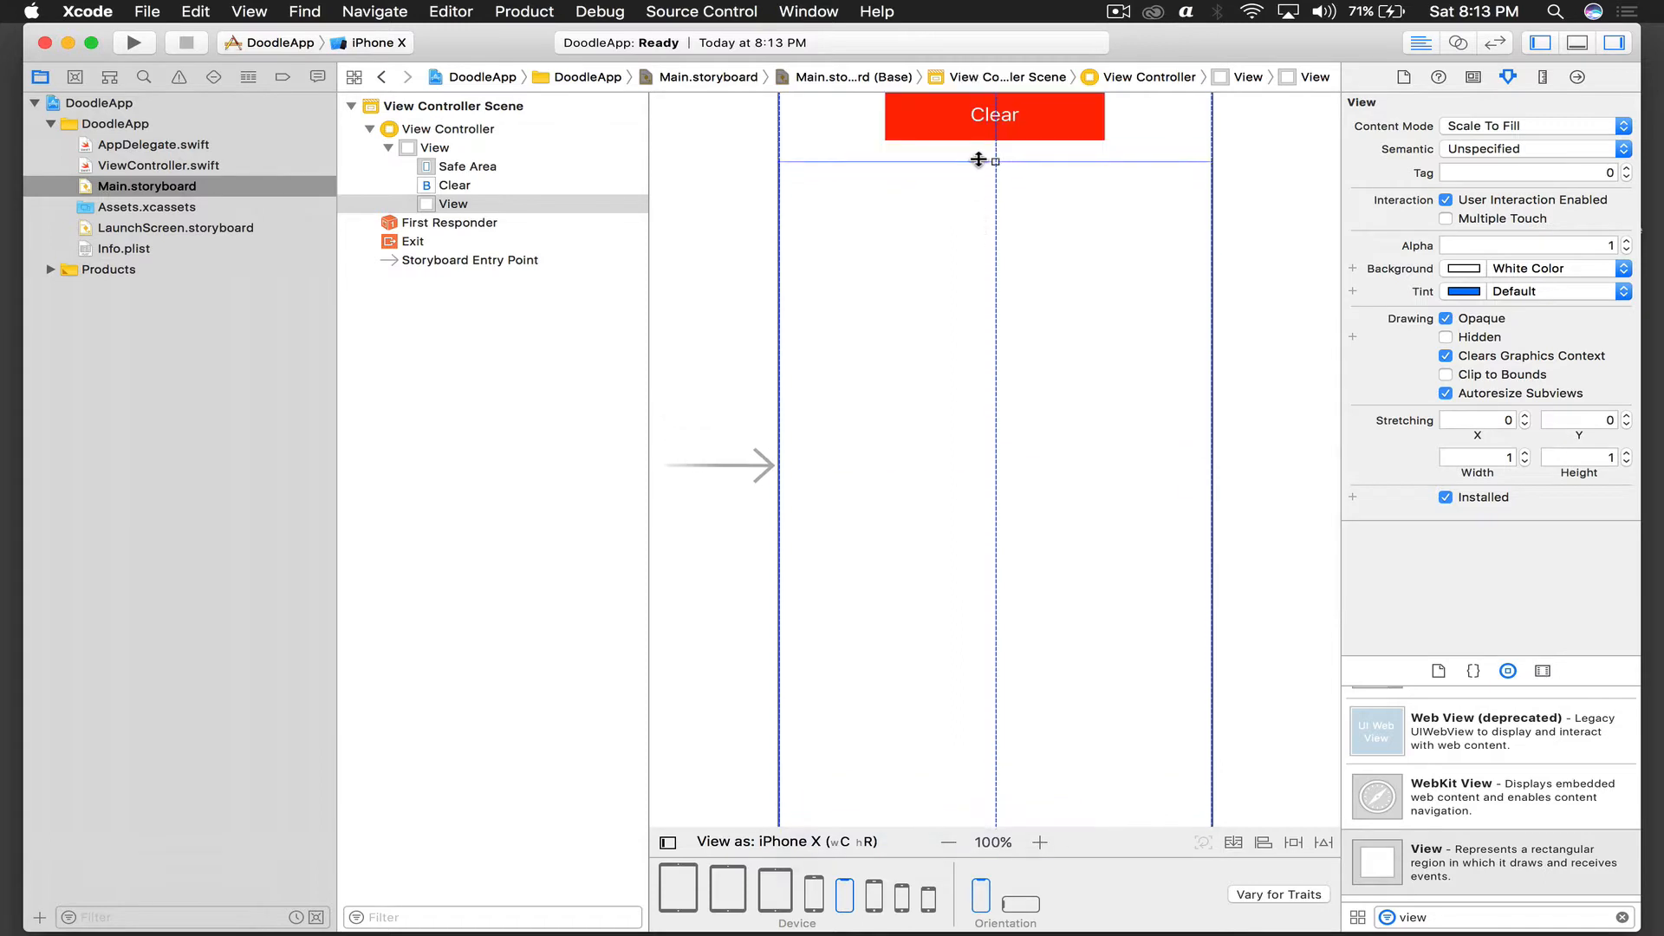
click(994, 160)
text(canvasView)
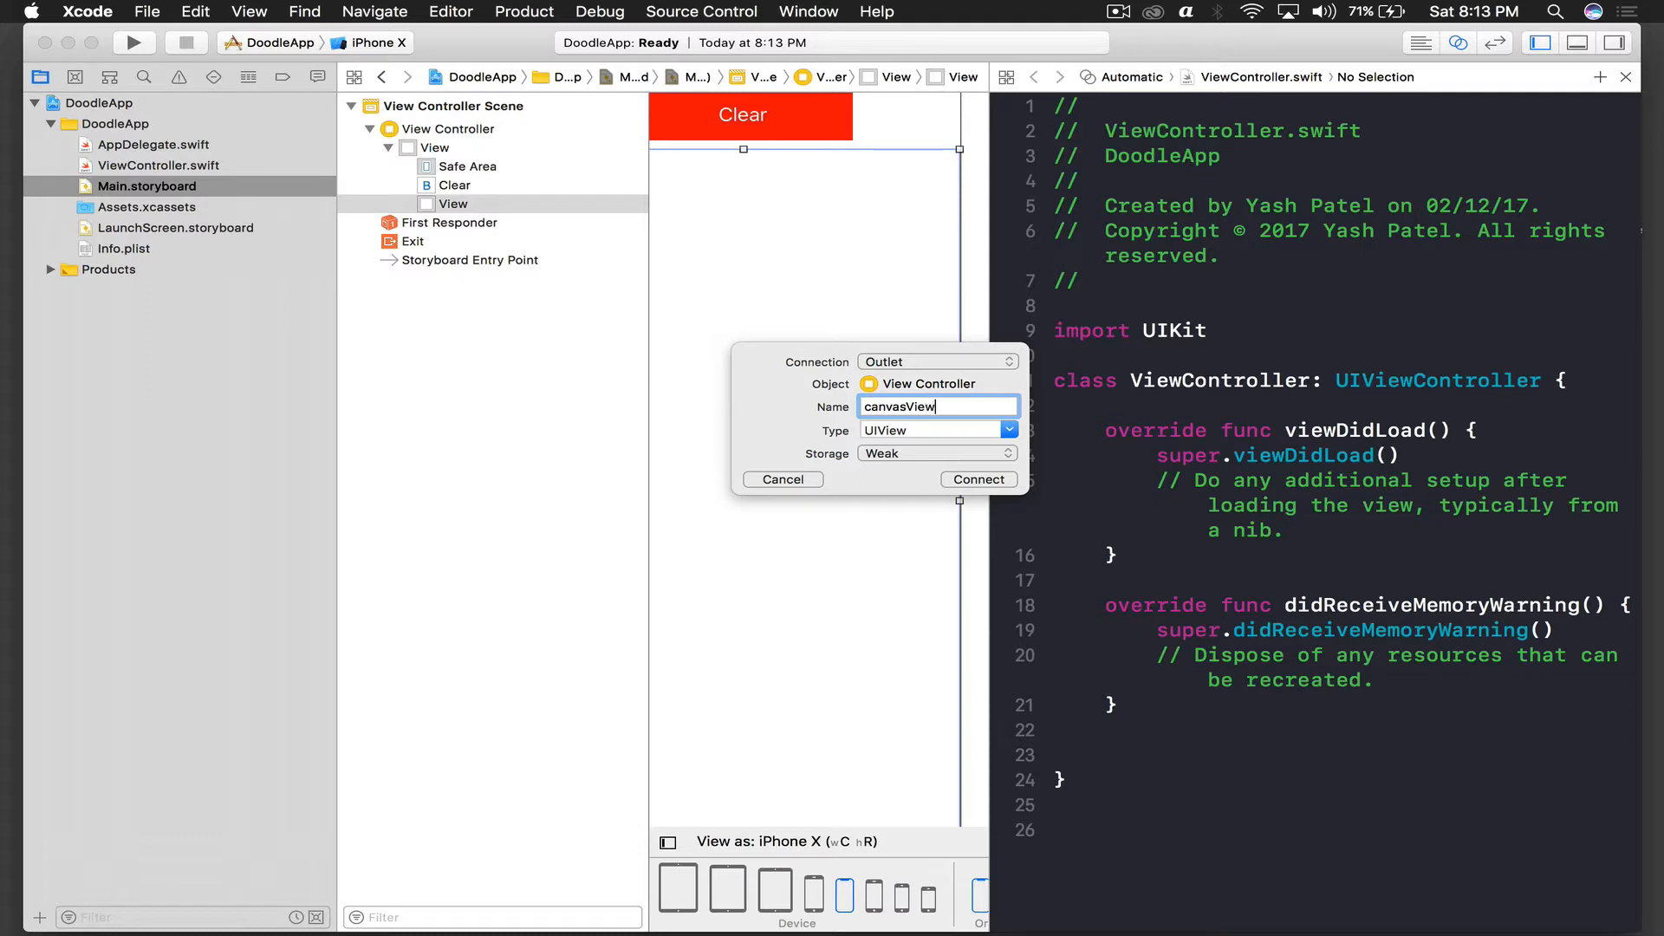
- Create outlet canvasView and UIButton action clearPressed, then view the code editor alone
click(977, 478)
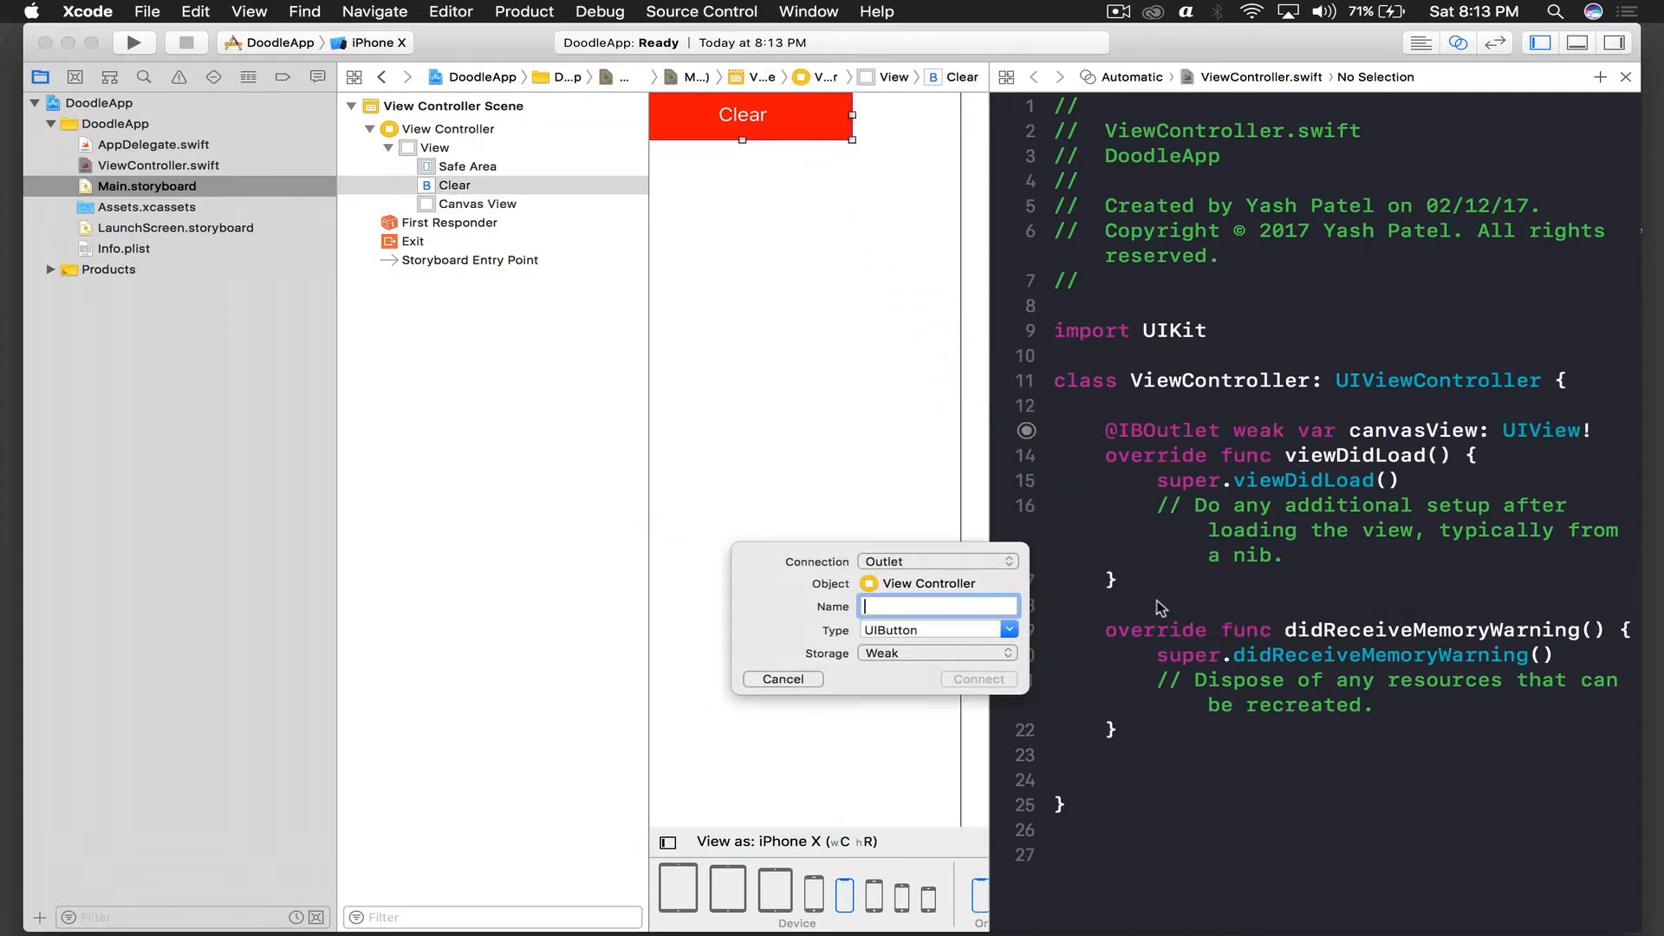
text(clearPressed)
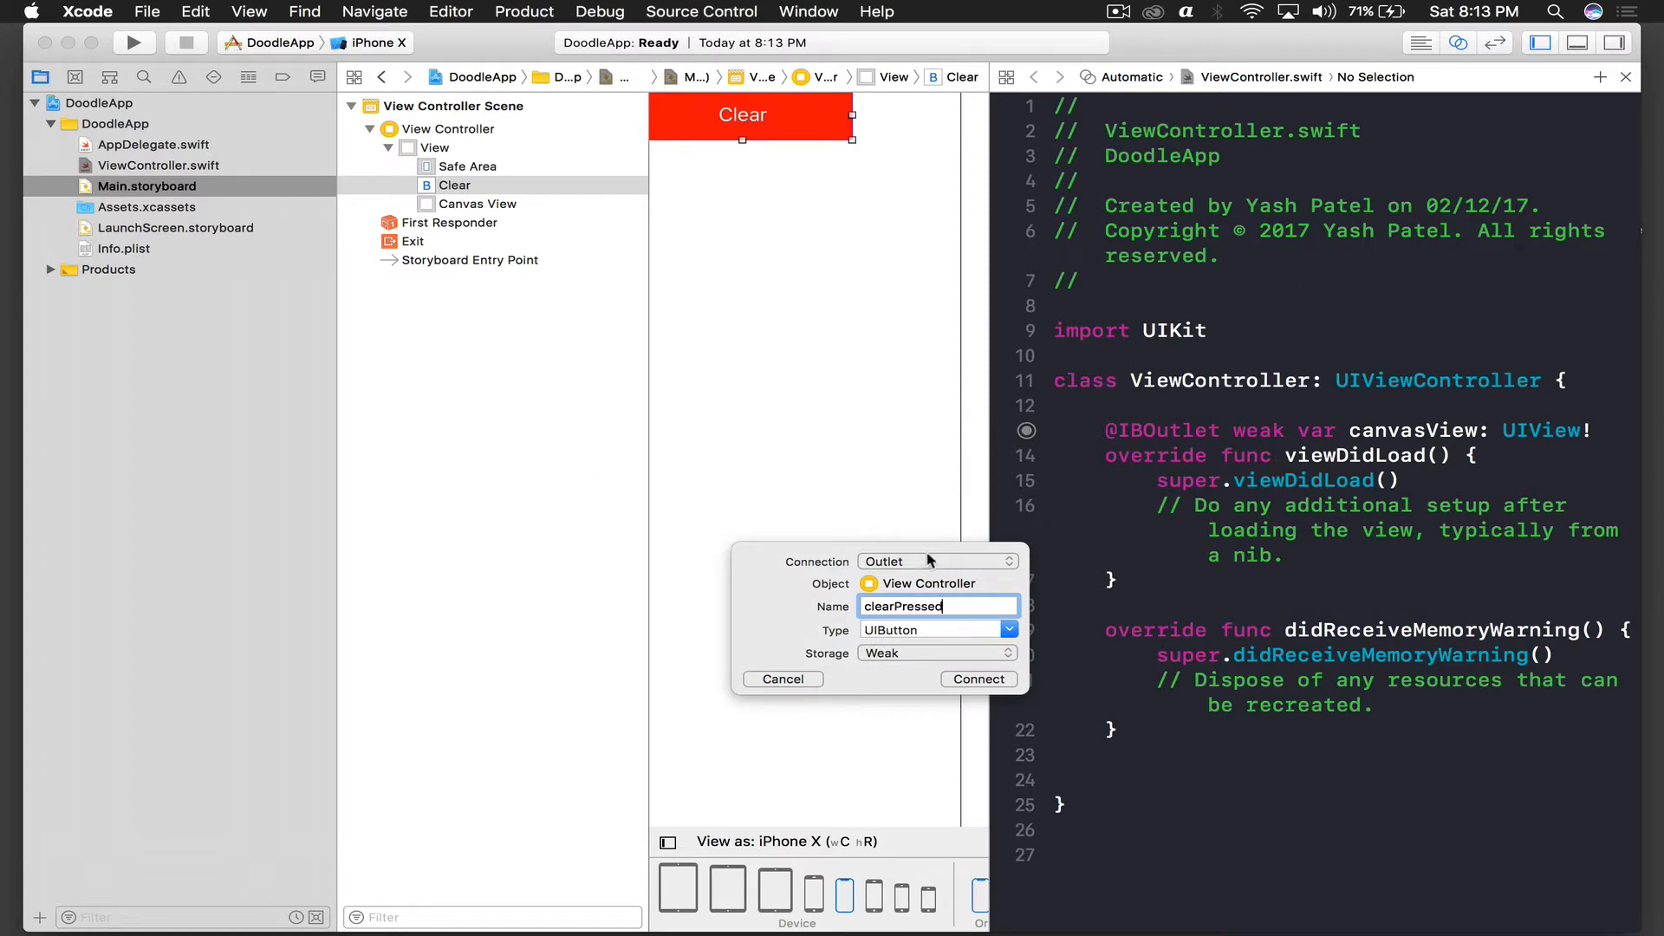
click(938, 561)
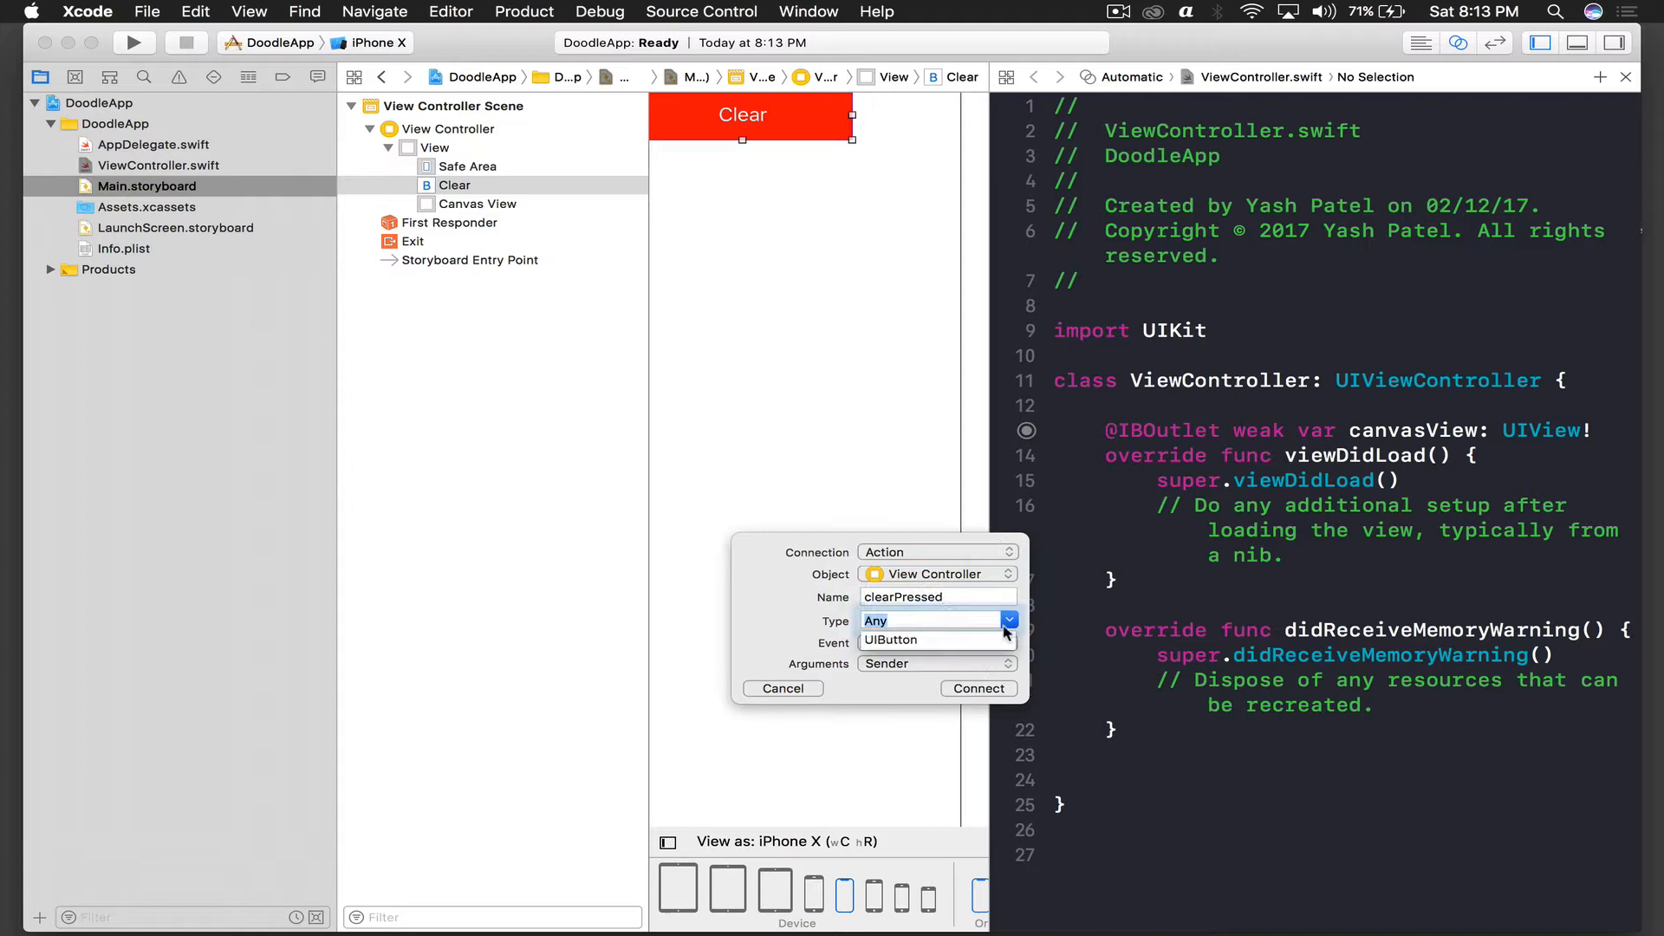
click(890, 639)
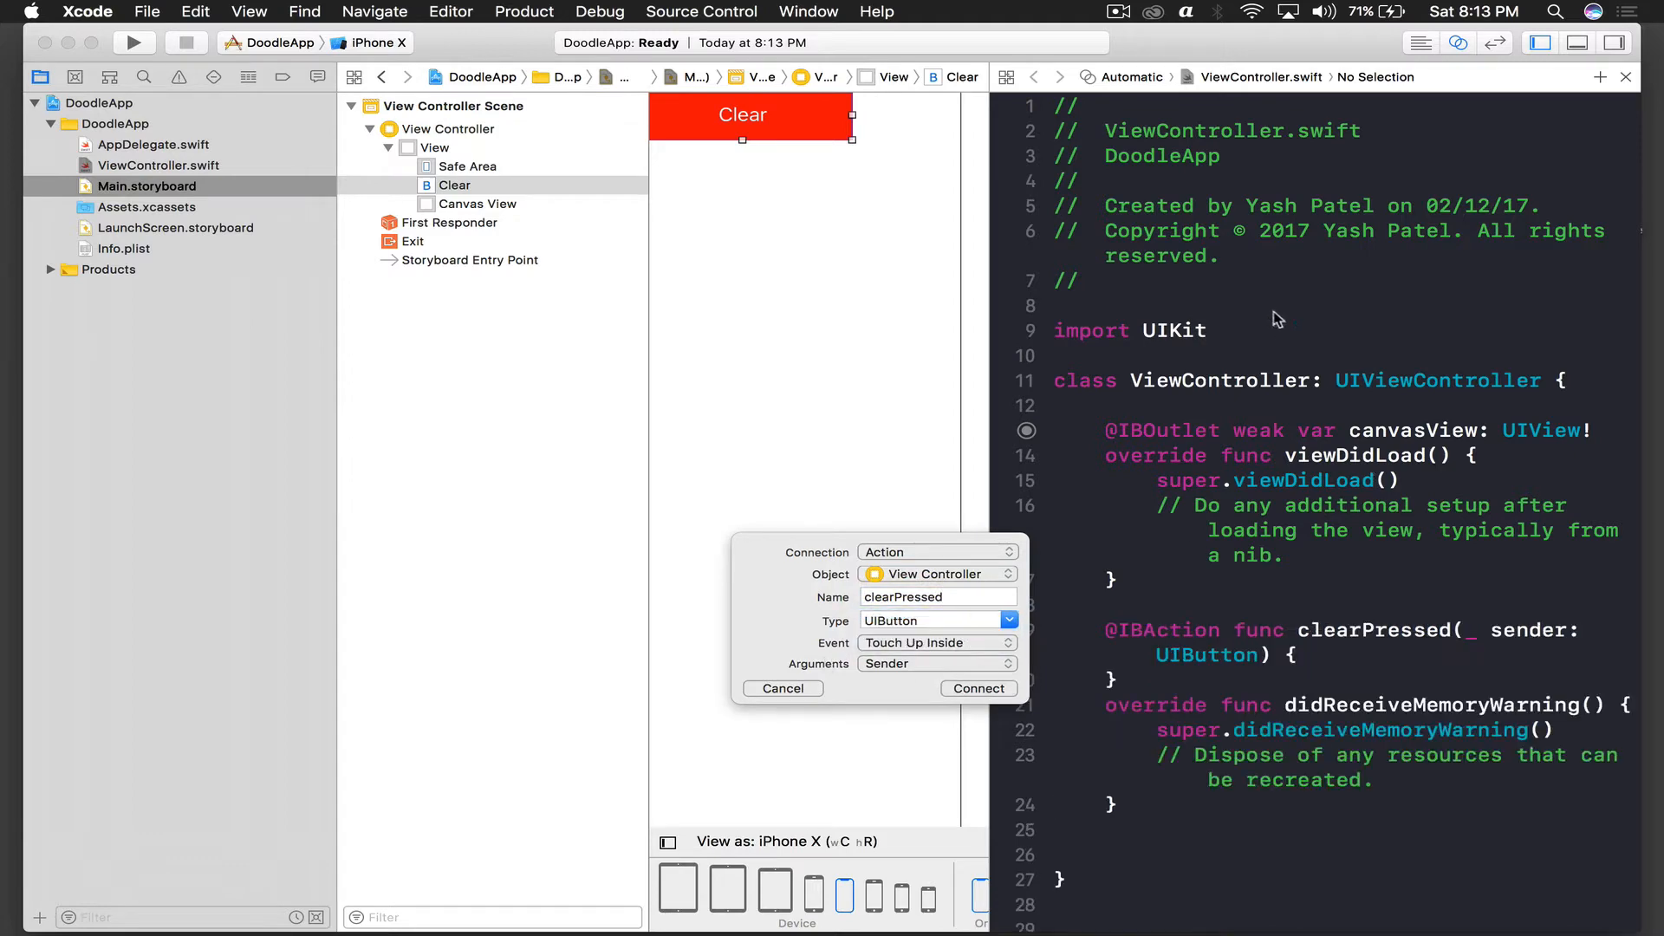
click(978, 687)
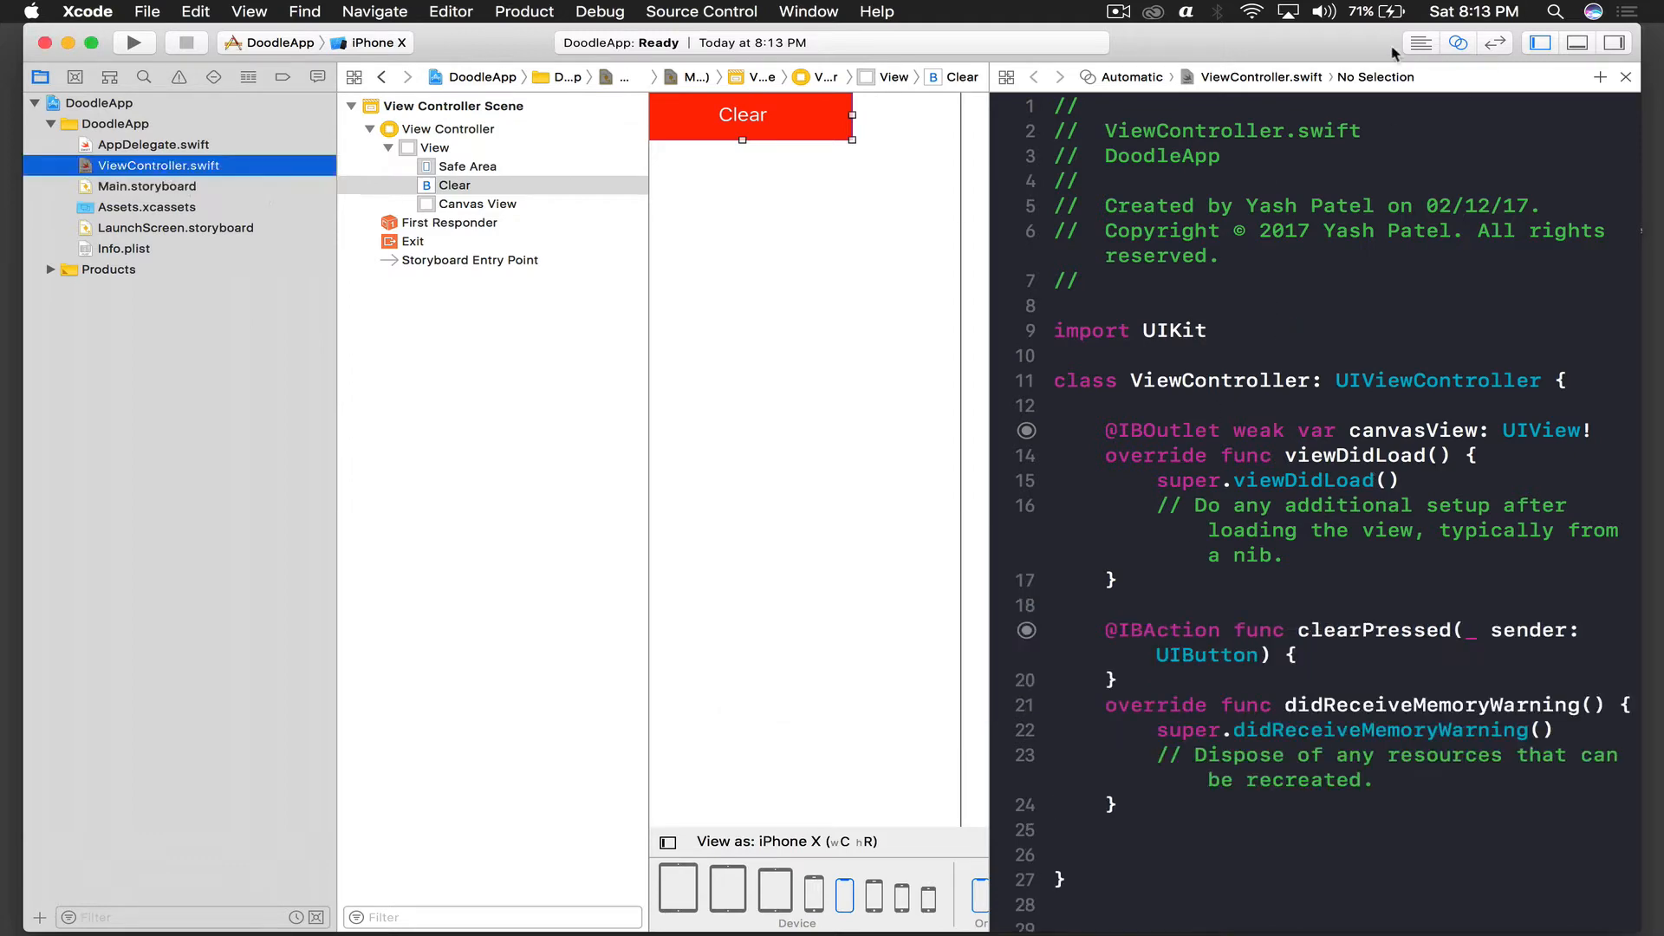
click(1420, 42)
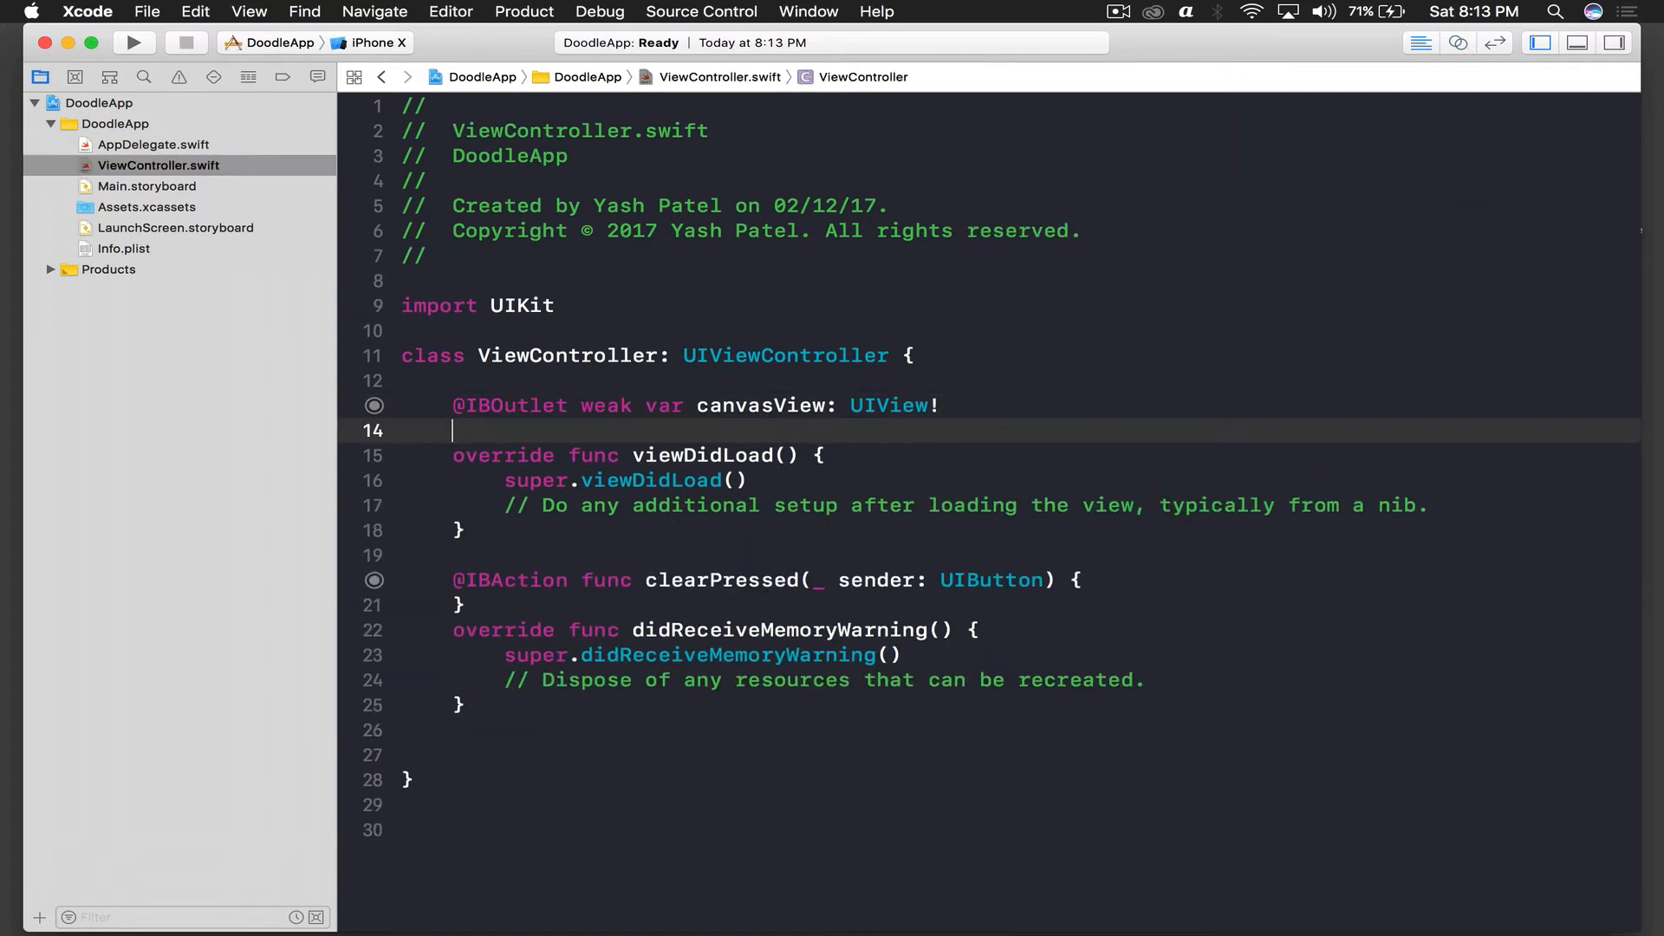
- Declare var path = UIBezierPath() and var startPoint = CGPoint() in ViewController
text(va)
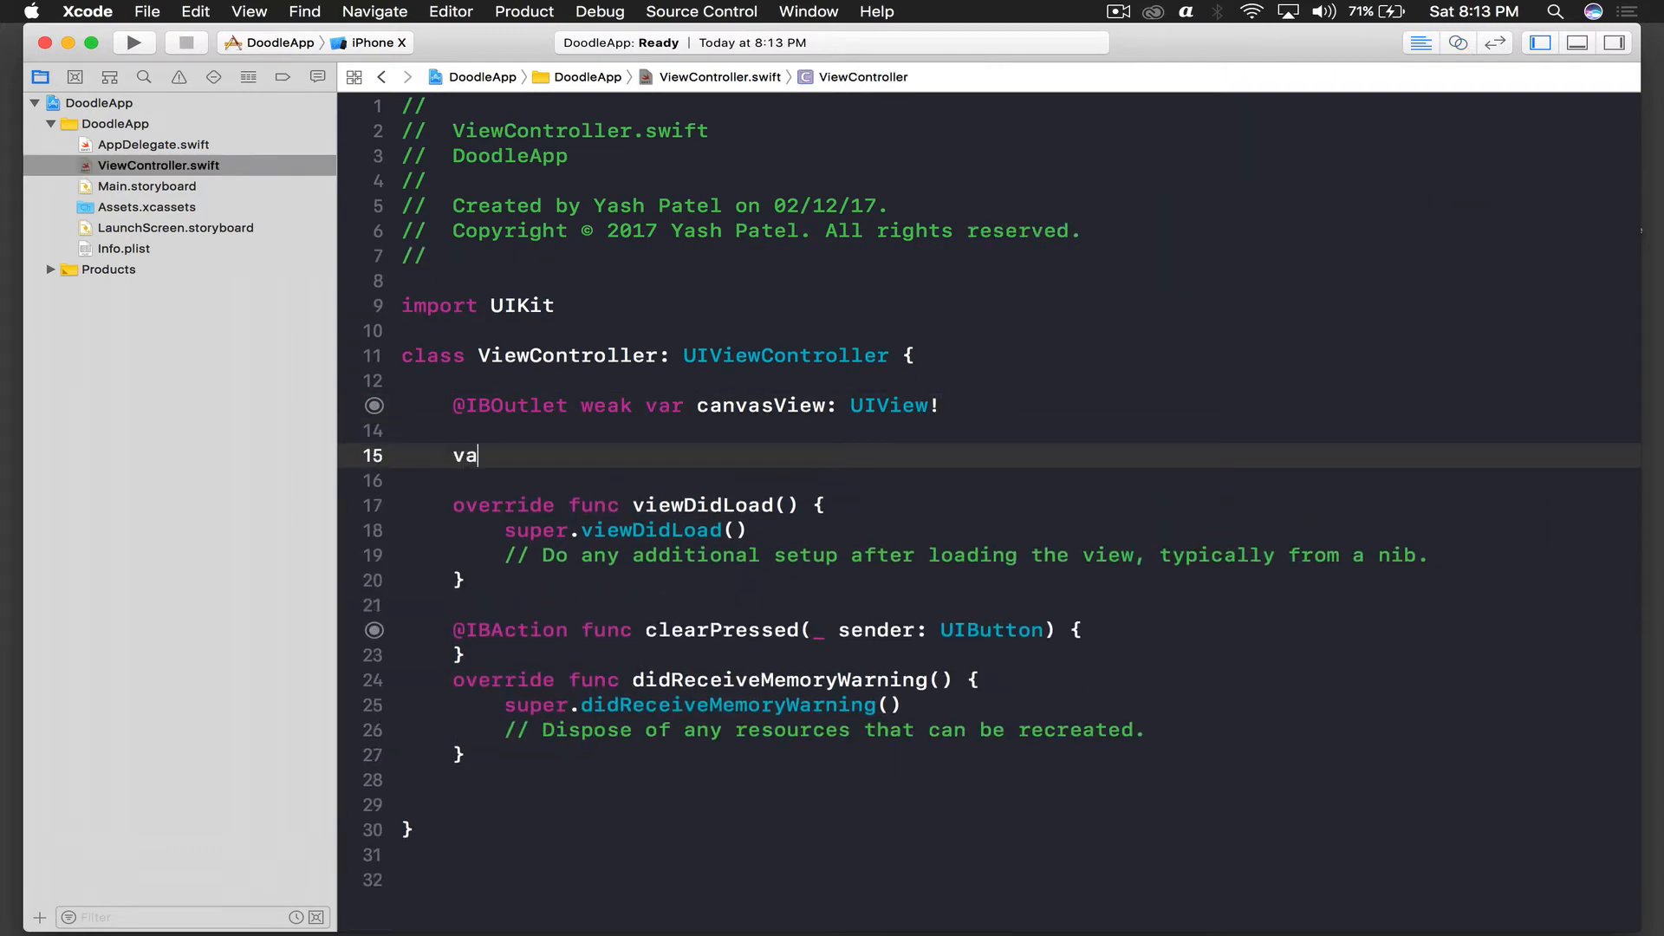
text(r path =)
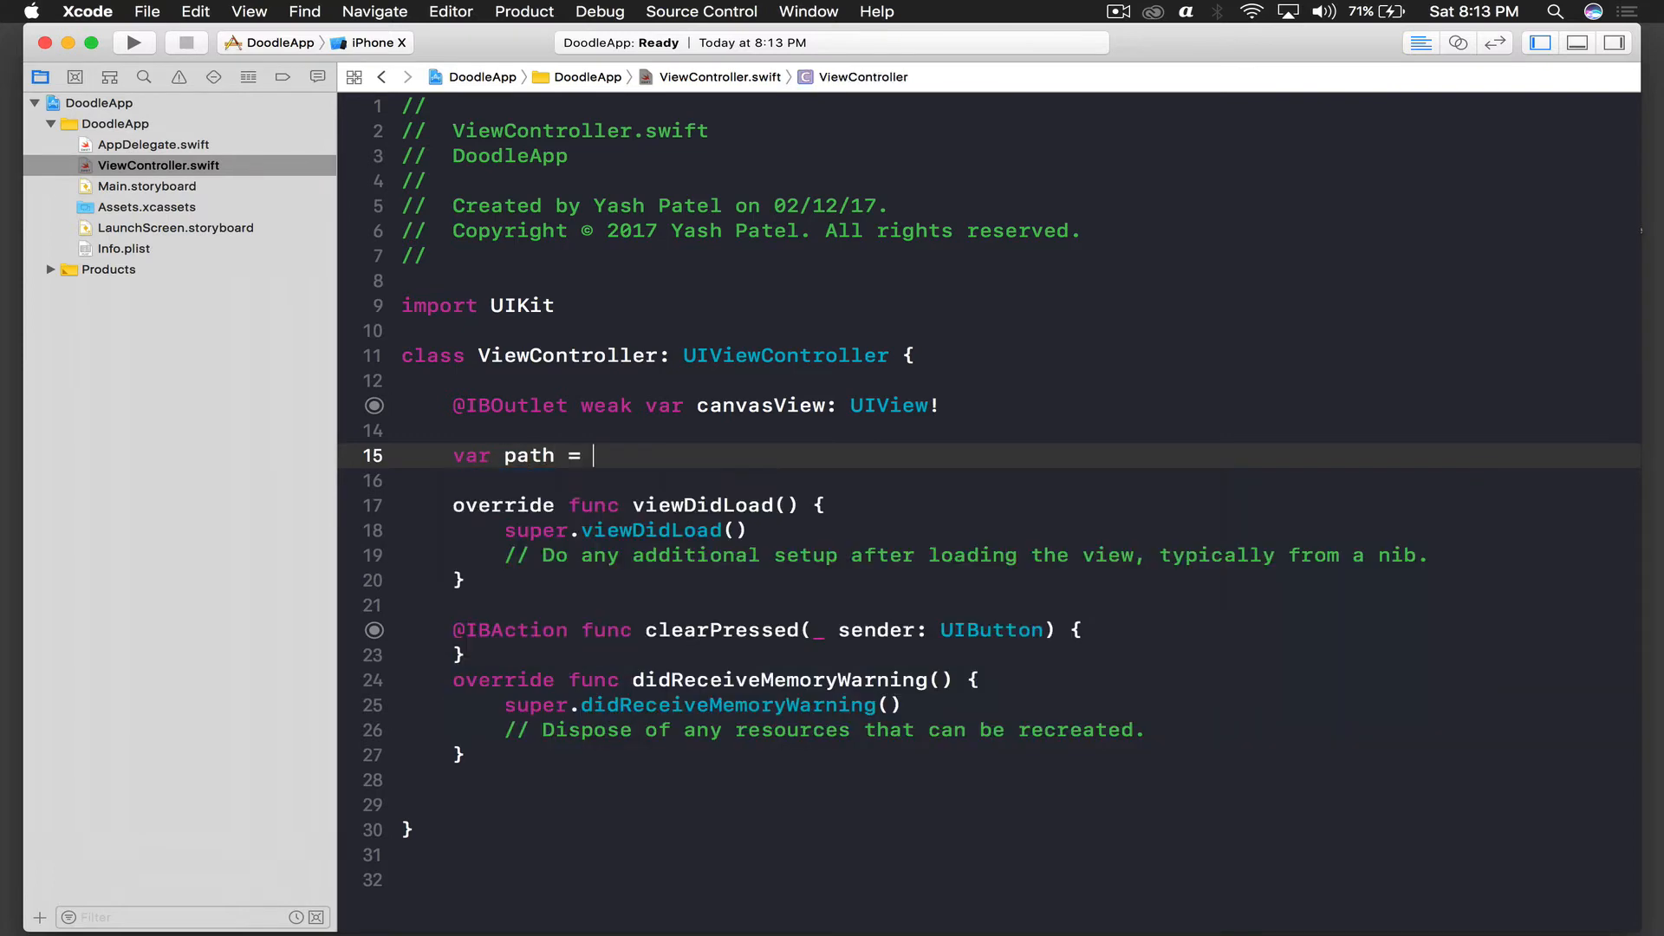
text(UIBezierPath()
text(var)
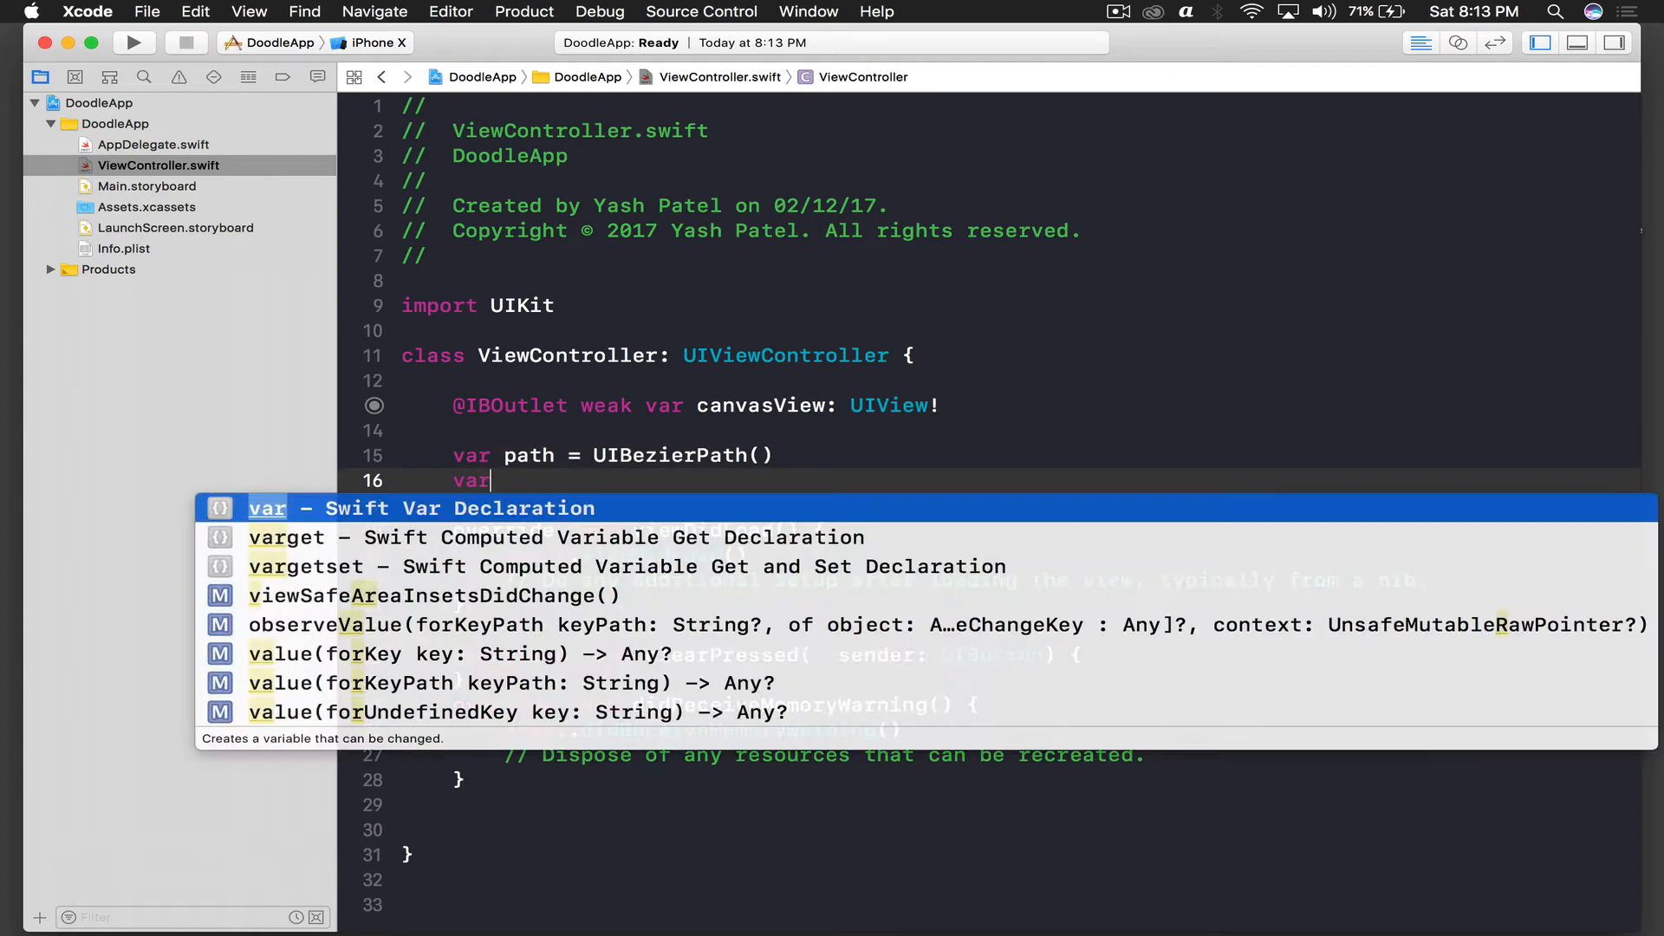
text(start)
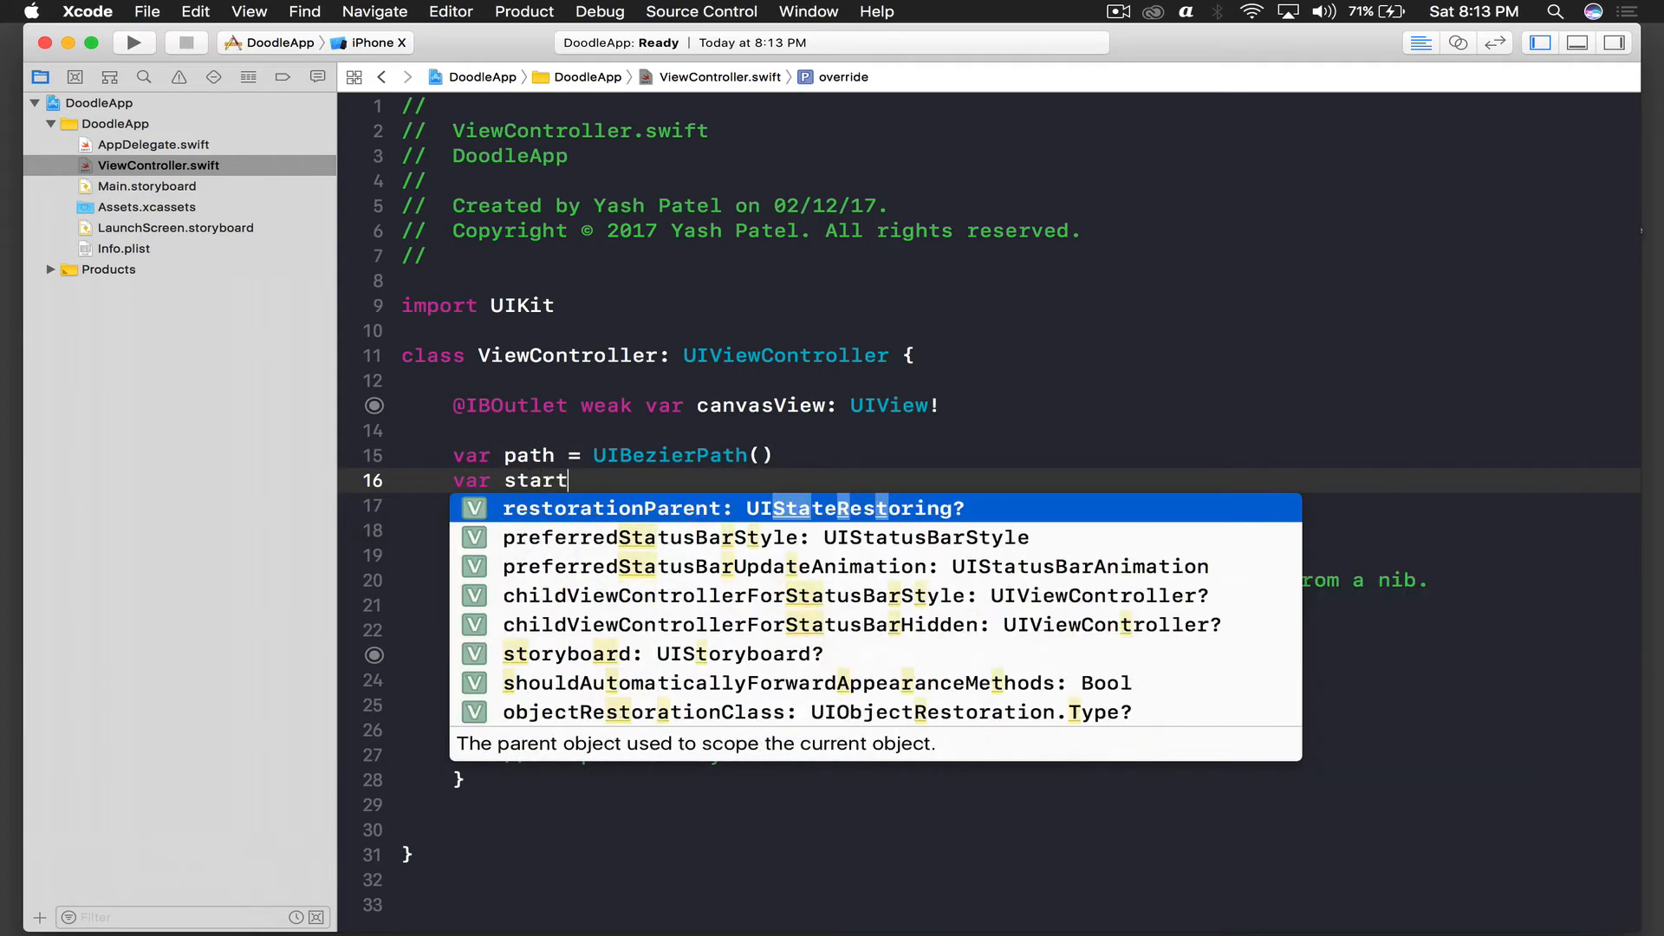
text(Point)
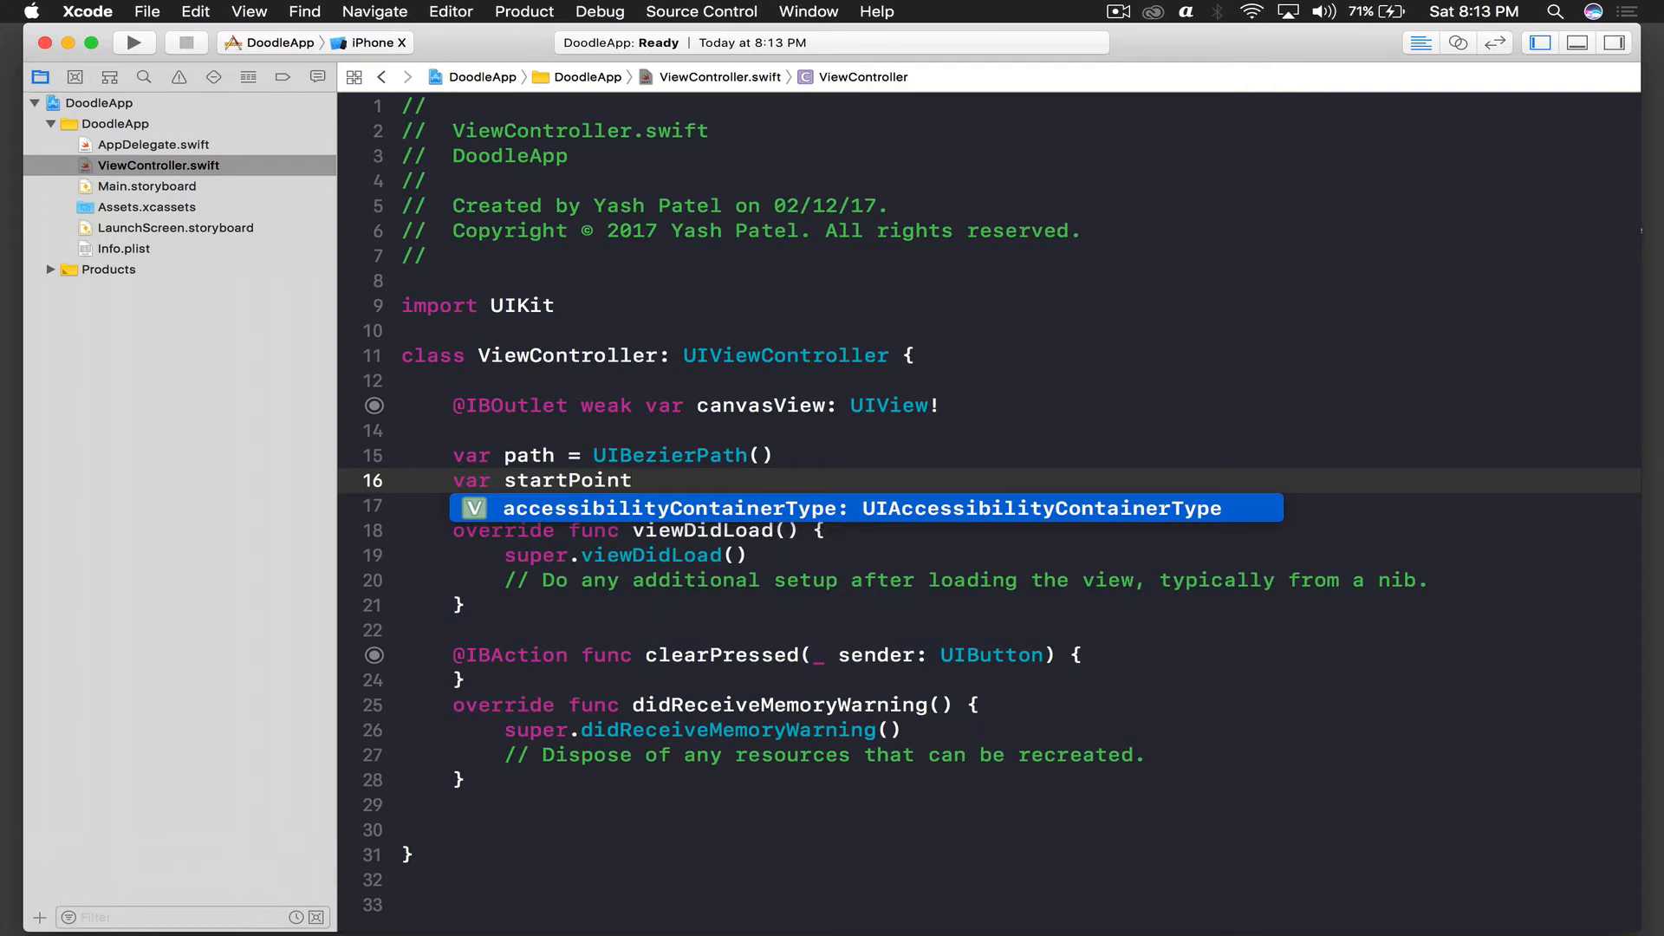
text(= CGP)
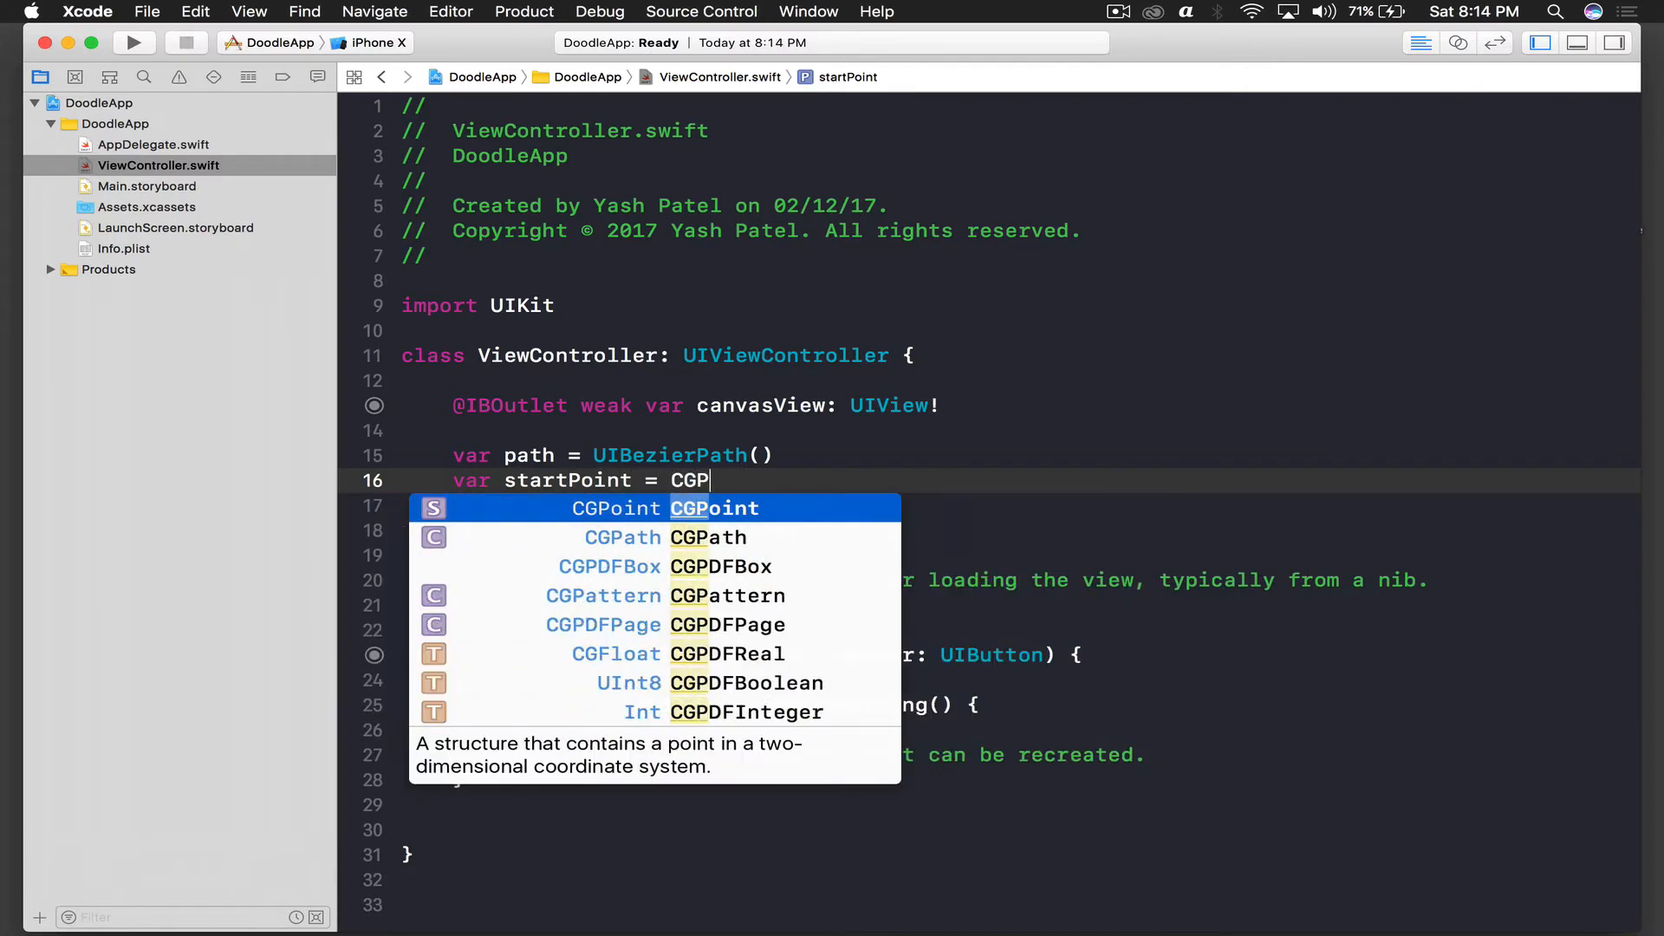
- Add var touchPoint = CGPoint() on a new line, correcting the misspelled name
key(Return)
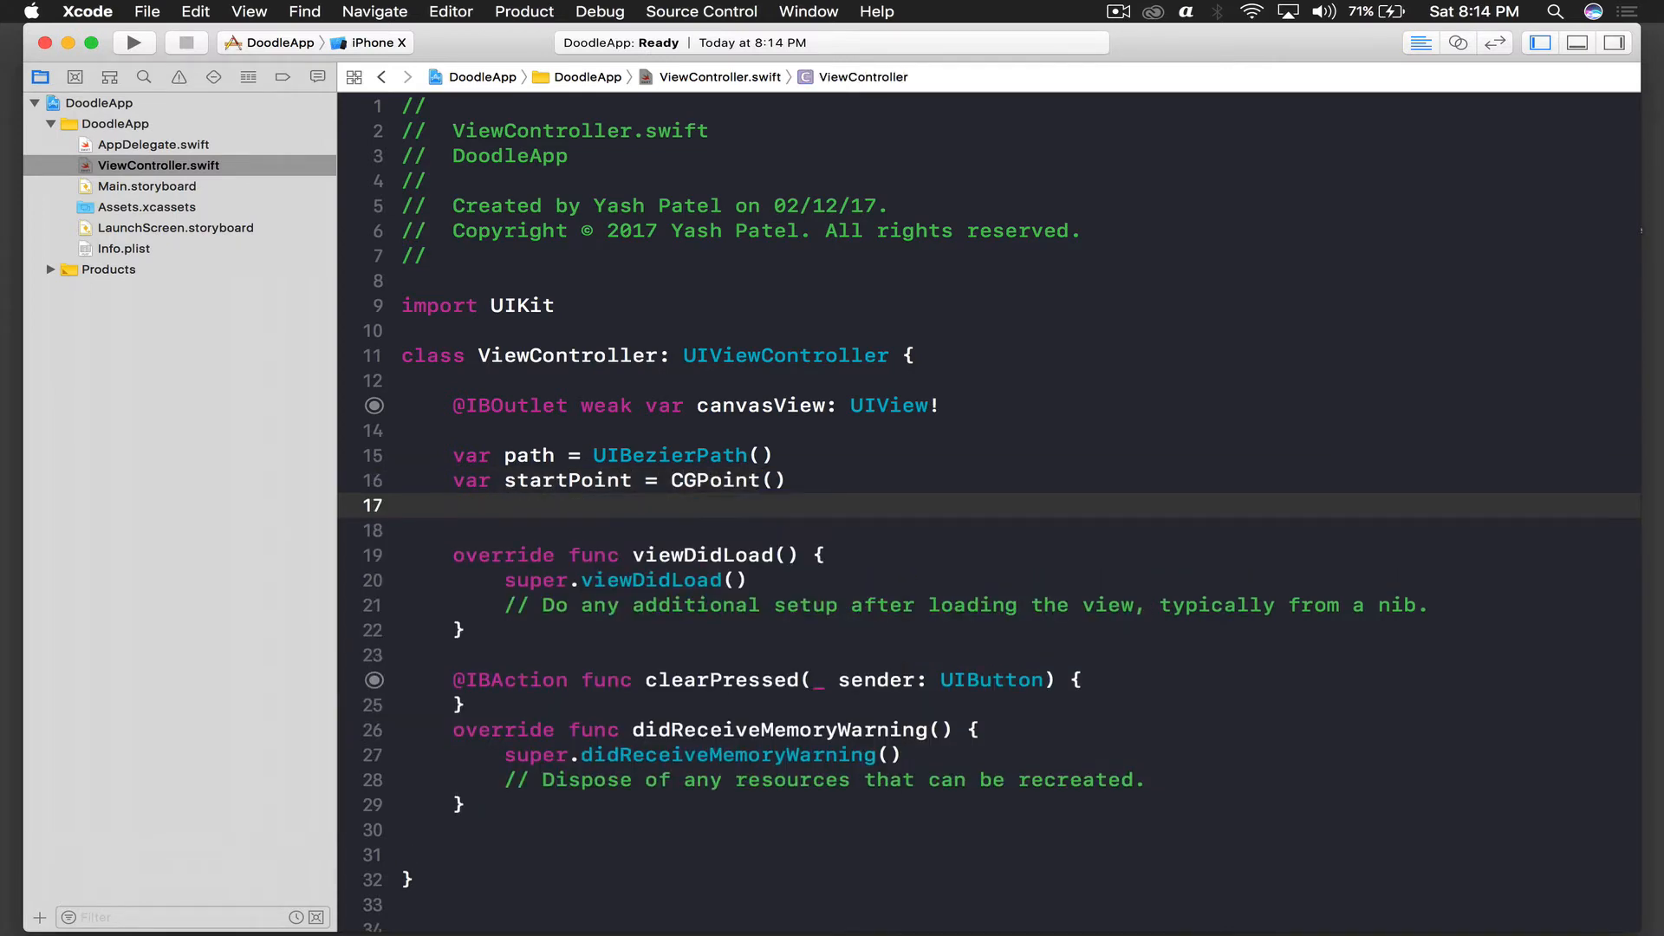
text(var)
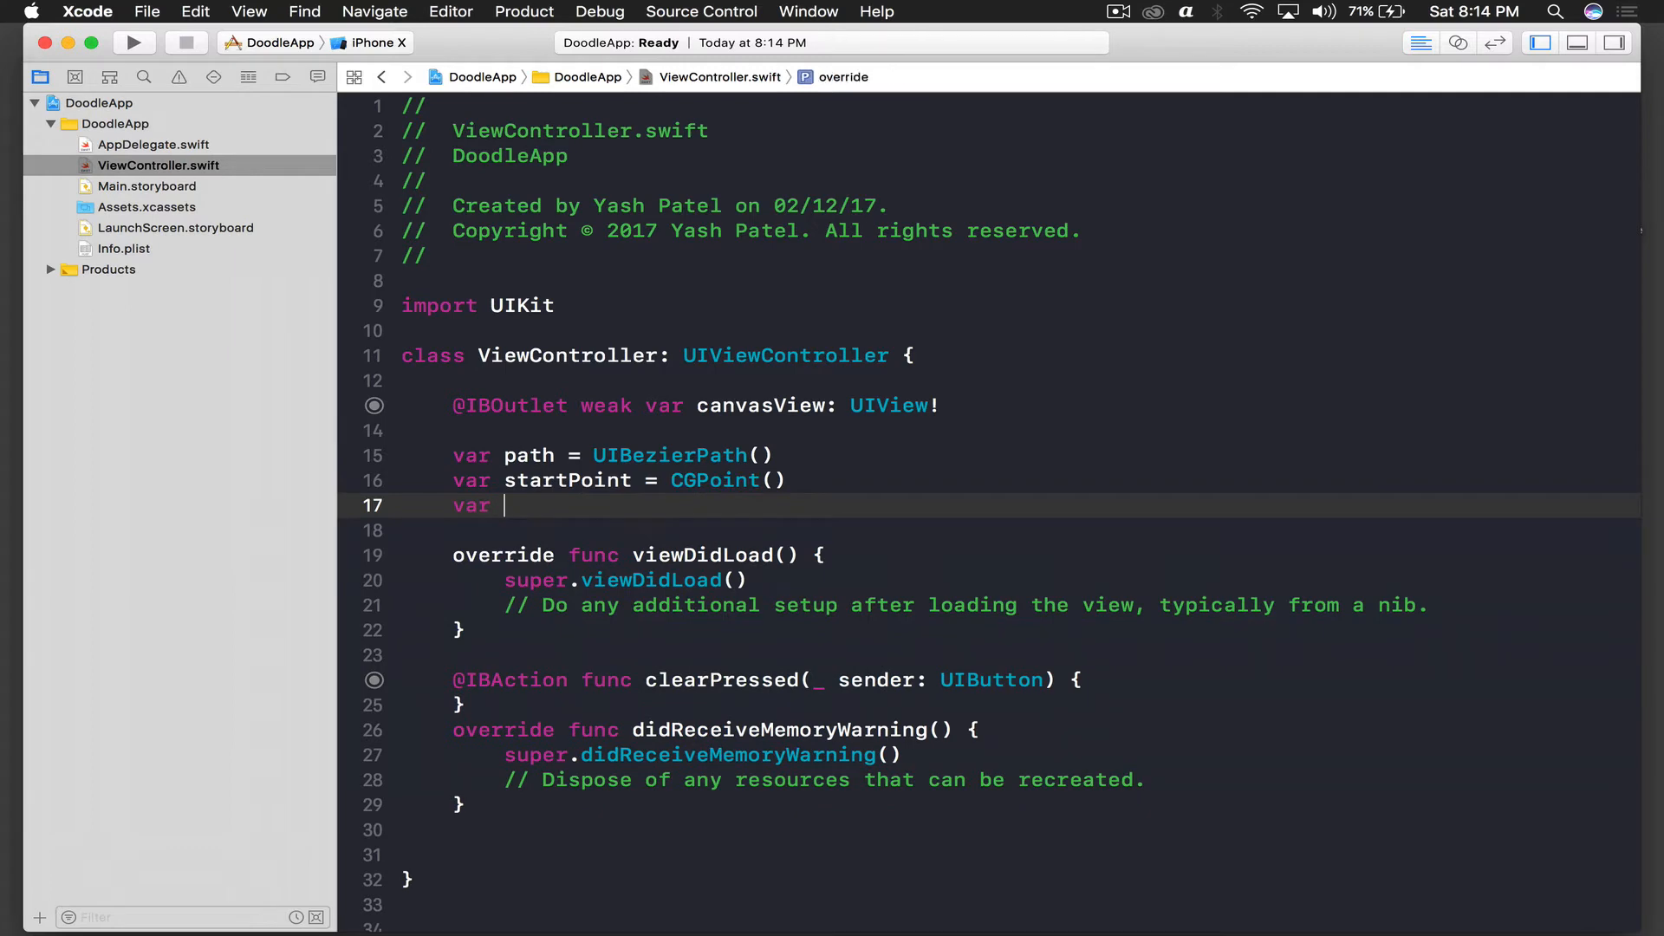
text(tocuhPoint)
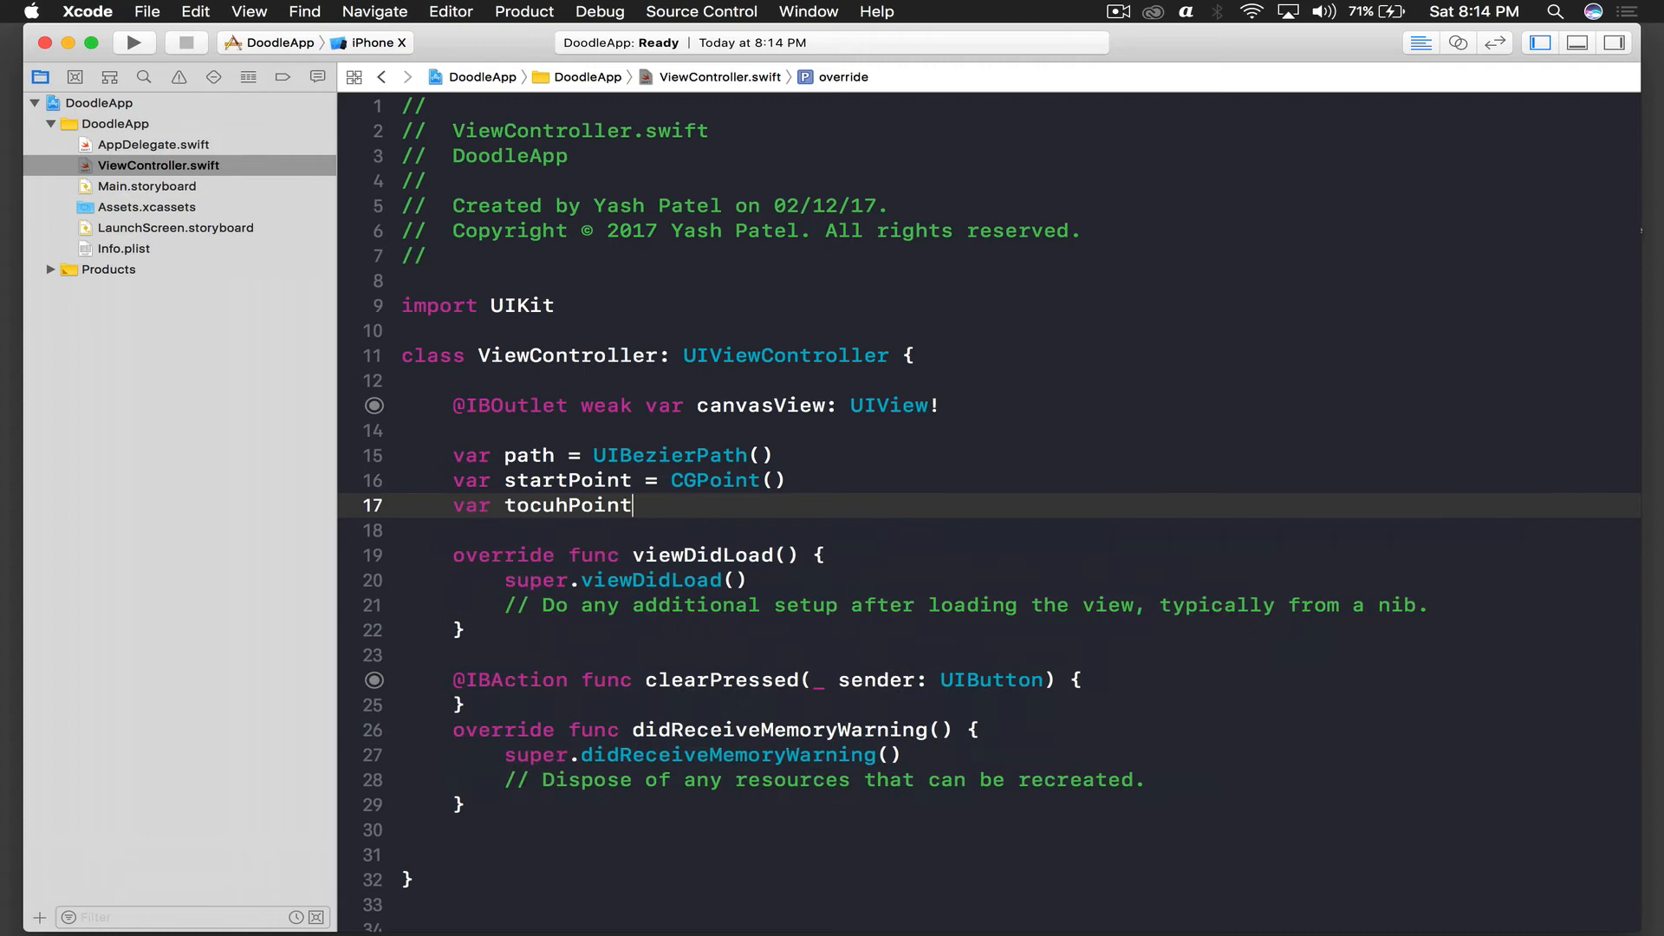
key(backspace)
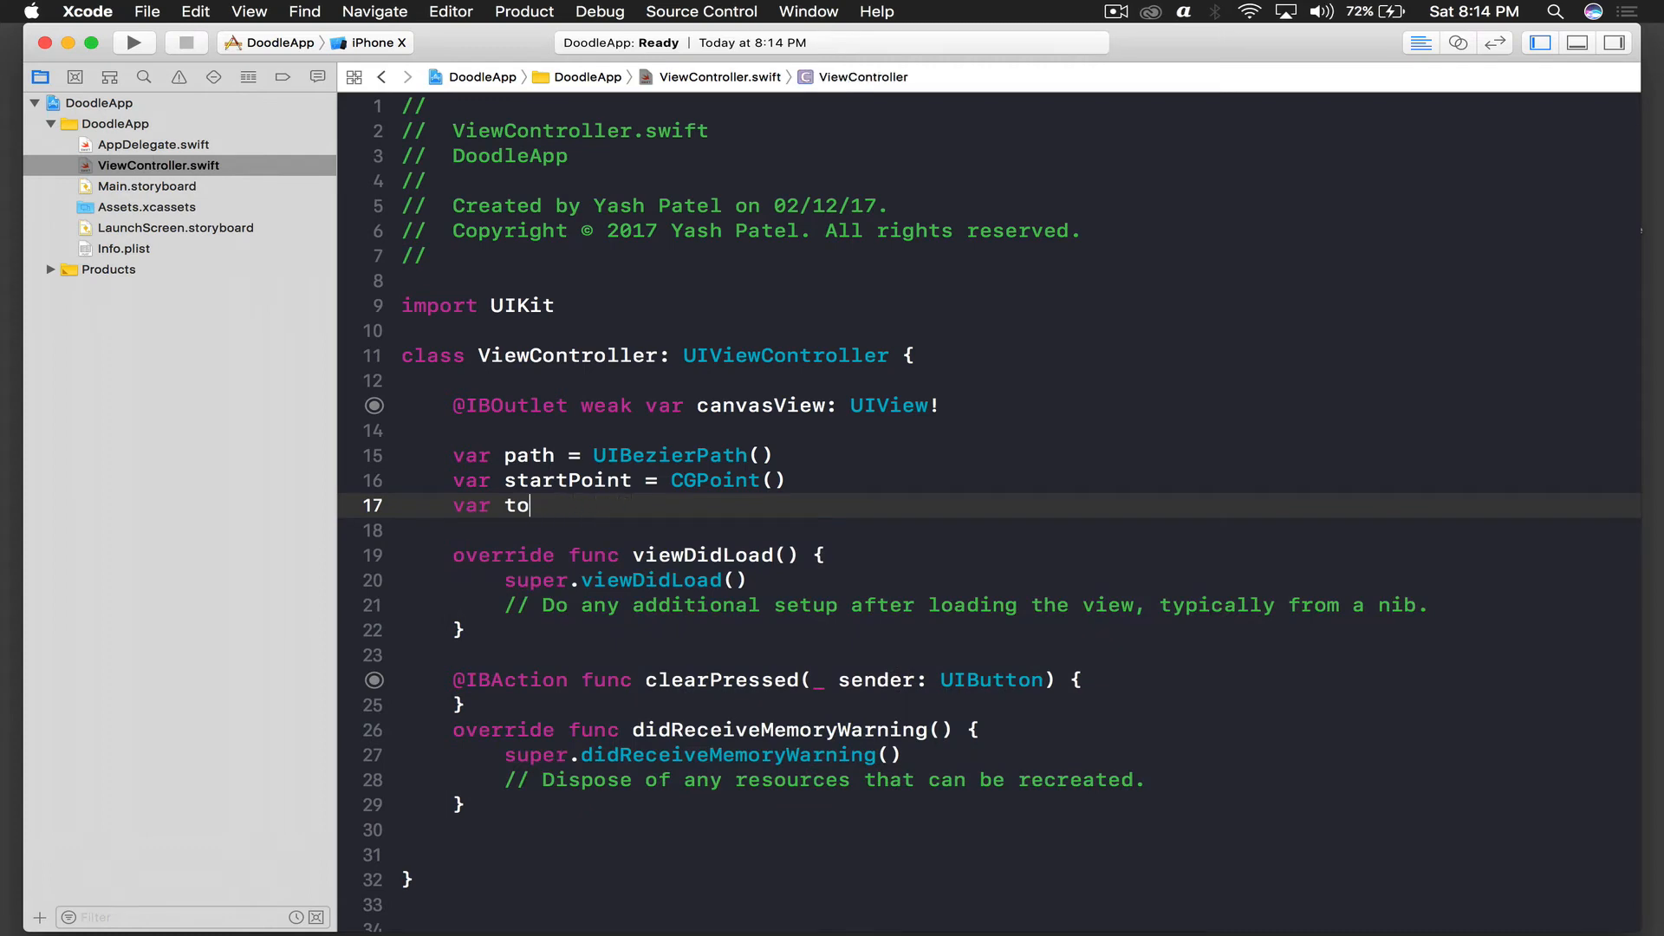
text(uchPoint)
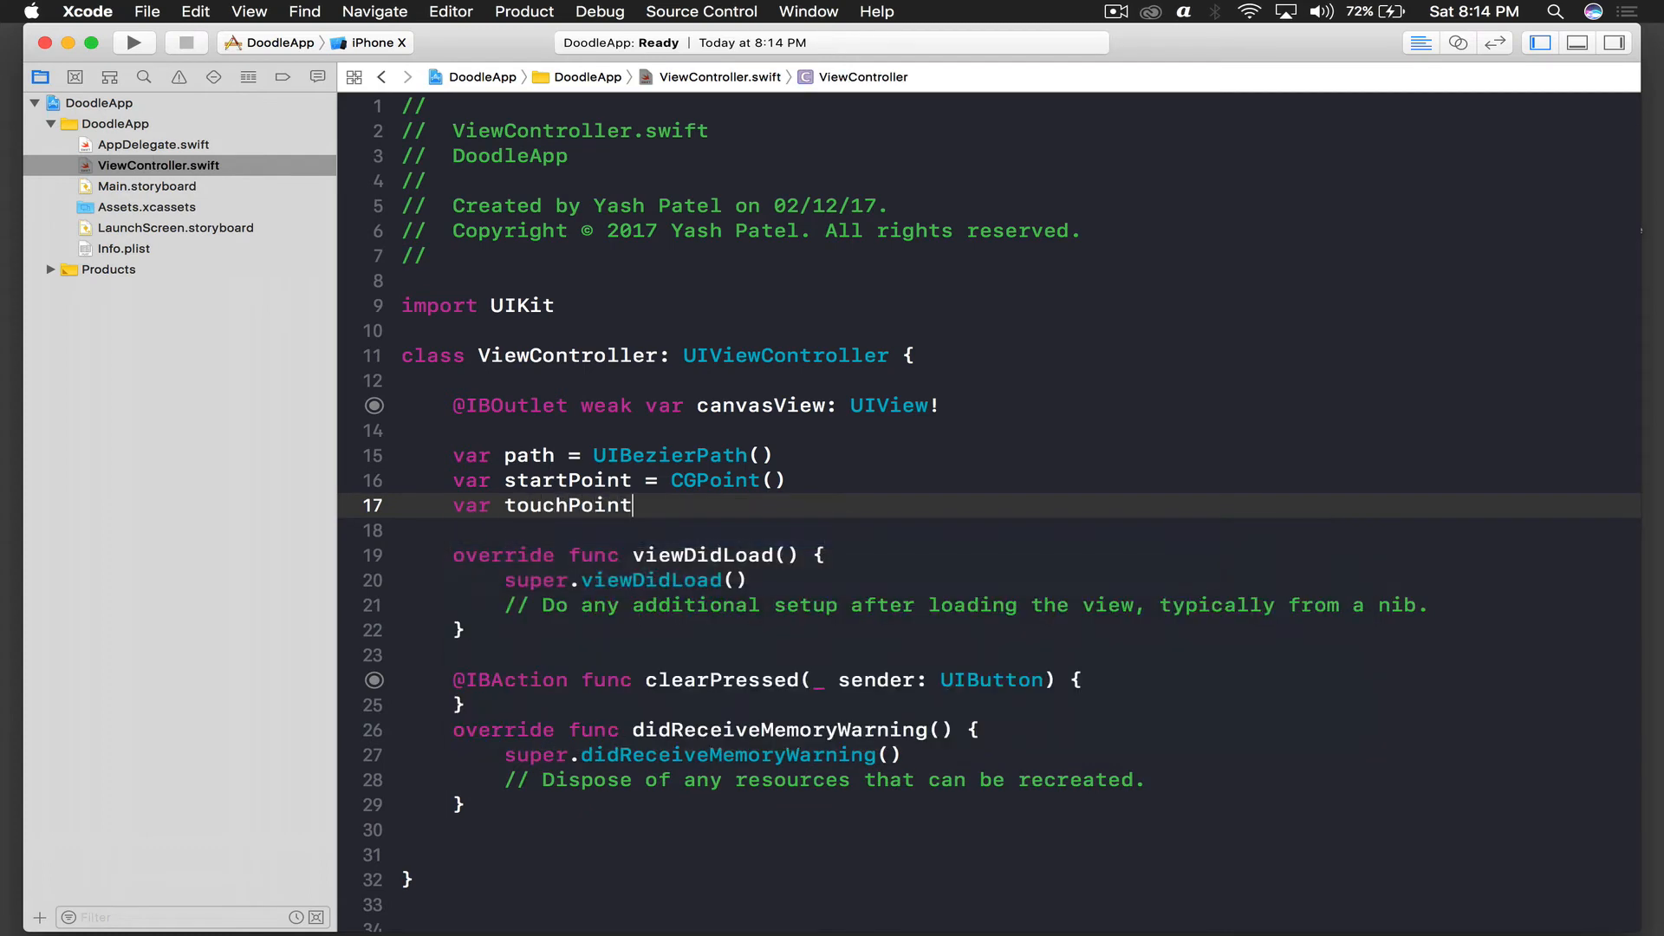
text(= CGPoint()
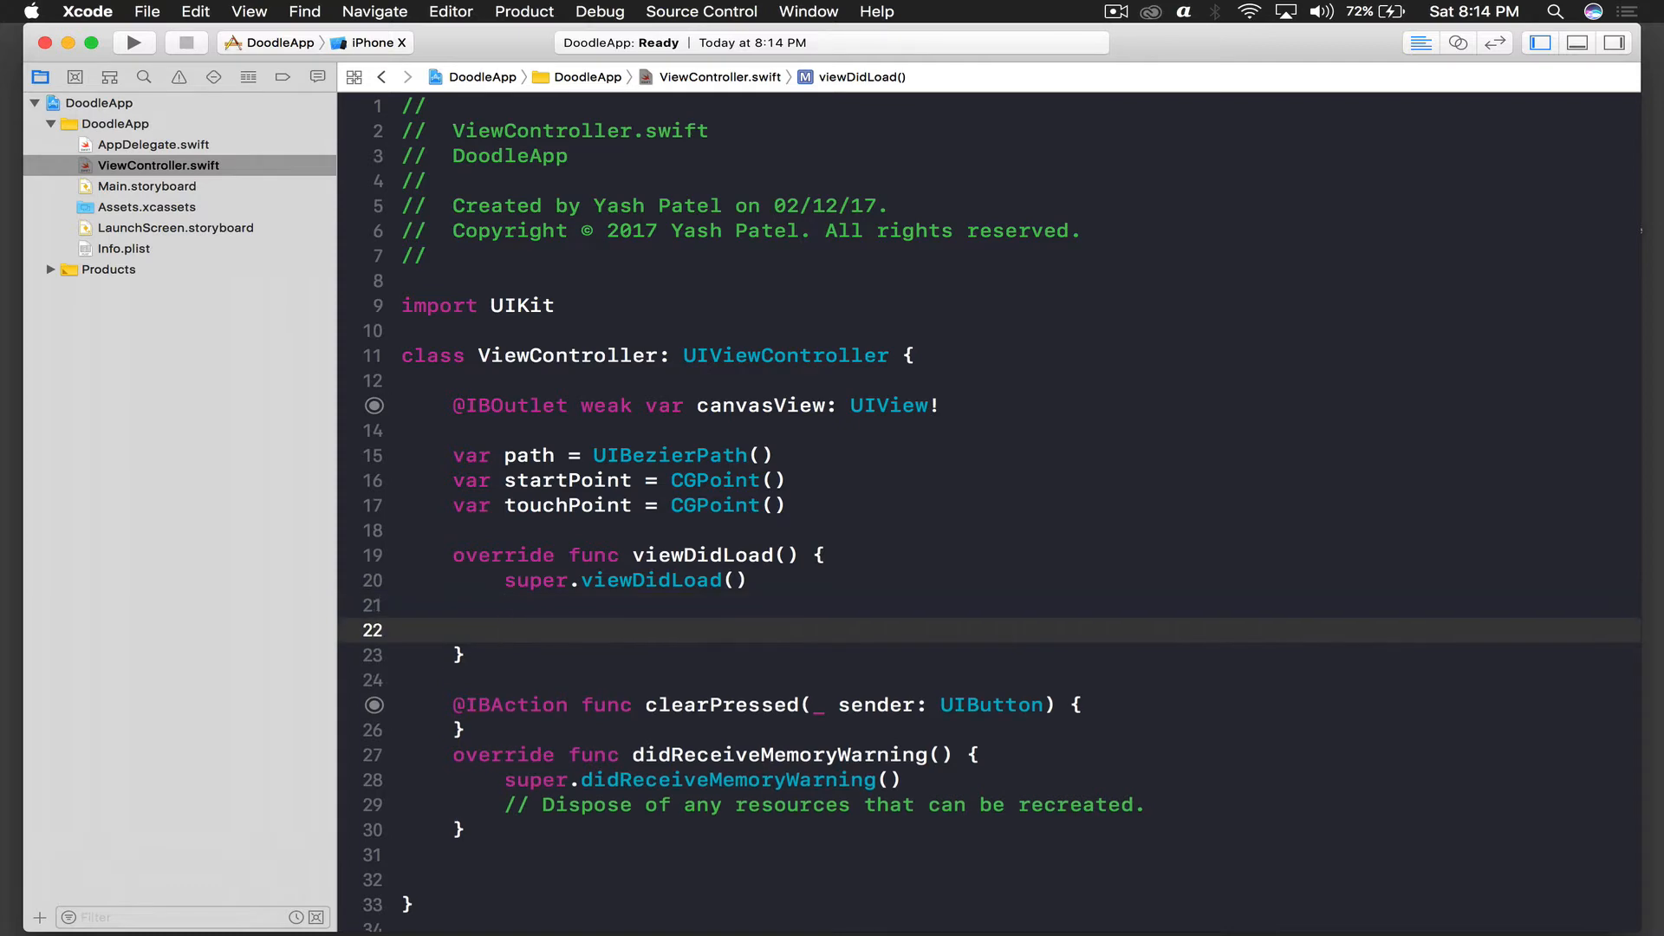
- Set canvasView.clipsToBounds = true and isMultipleTouchEnabled = false in viewDidLoad; delete didReceiveMemoryWarning
text(canv)
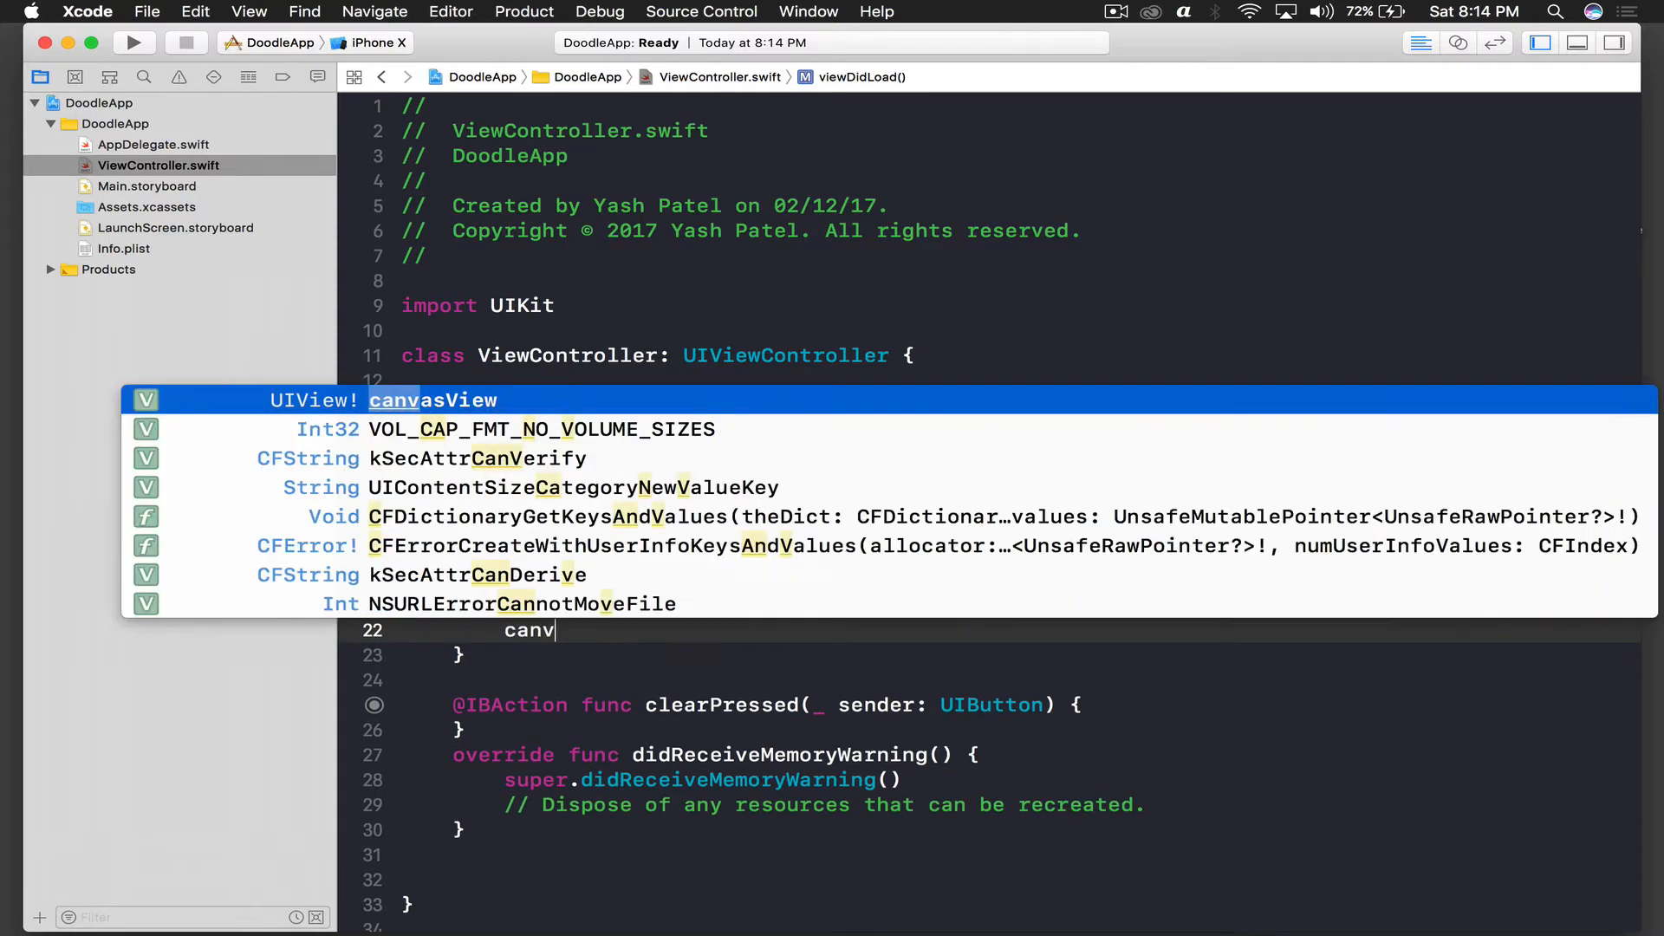
text(asView.clipsToBounds = true)
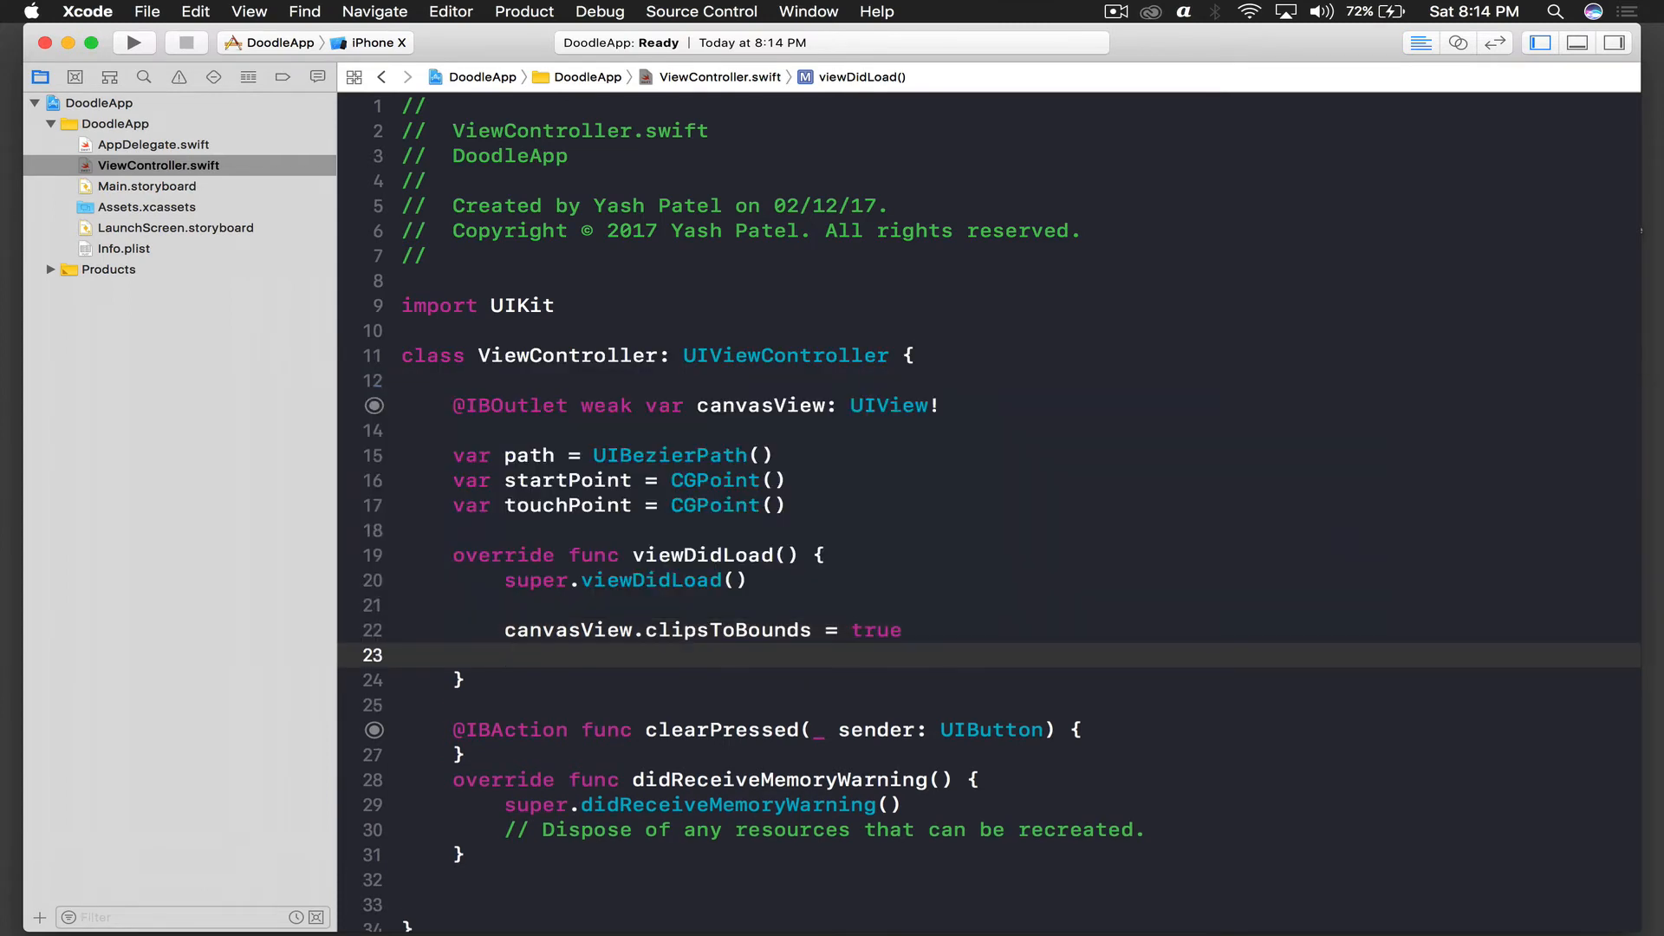
text(canvasView.)
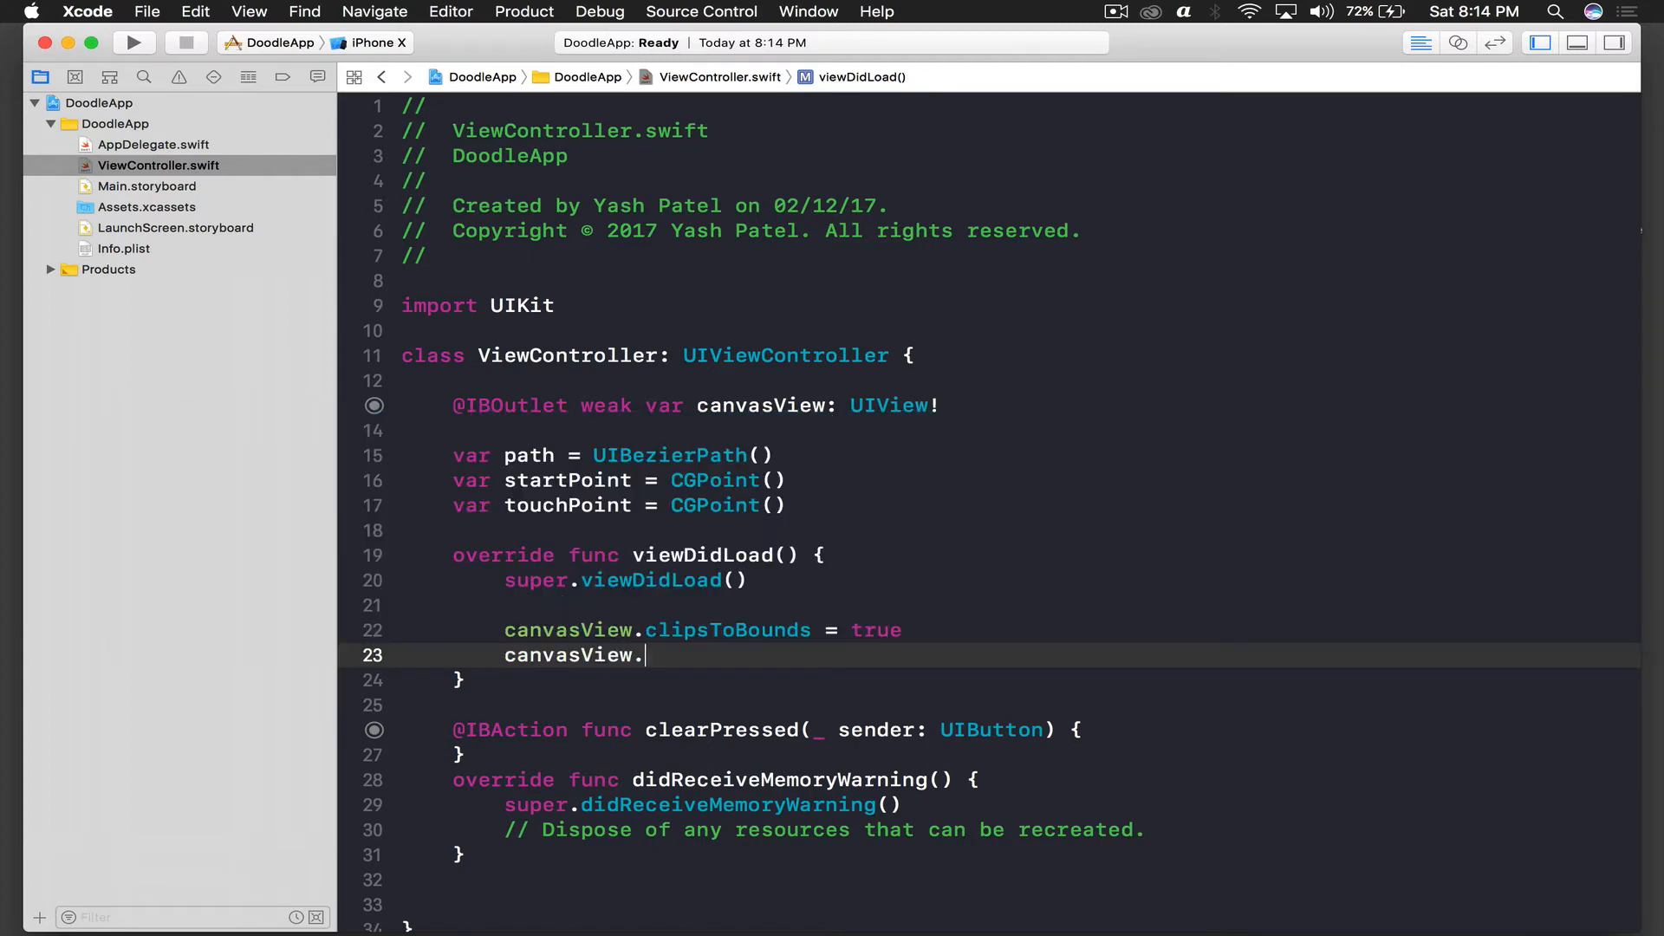
text(sm)
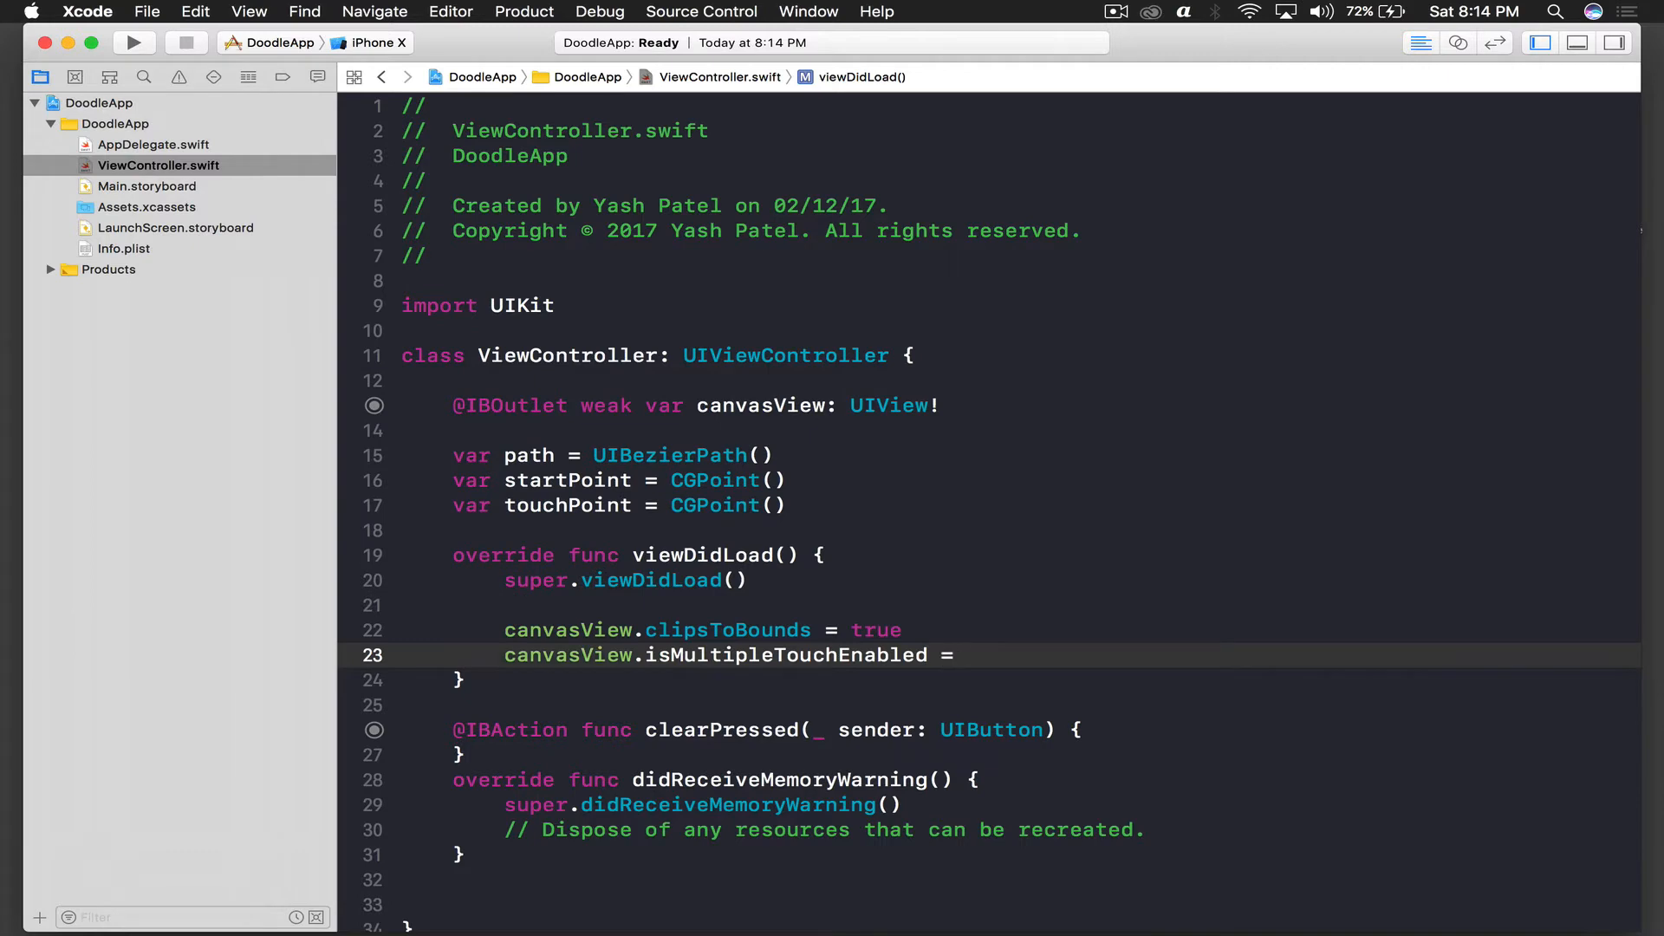
text(false)
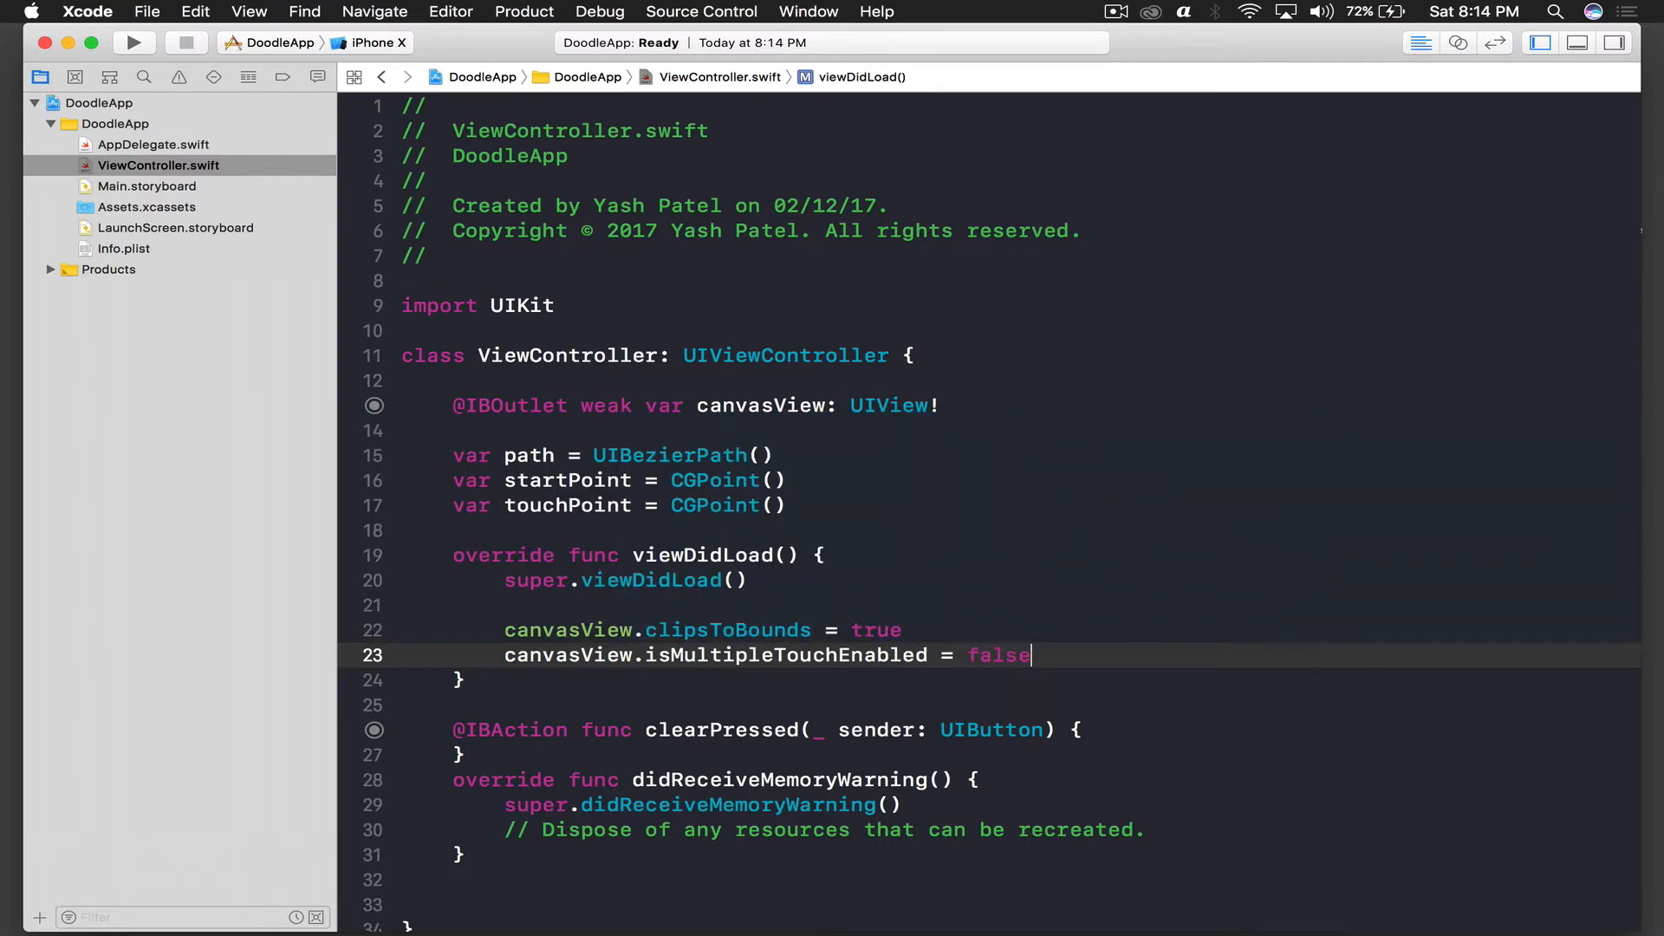
scroll(down, 3)
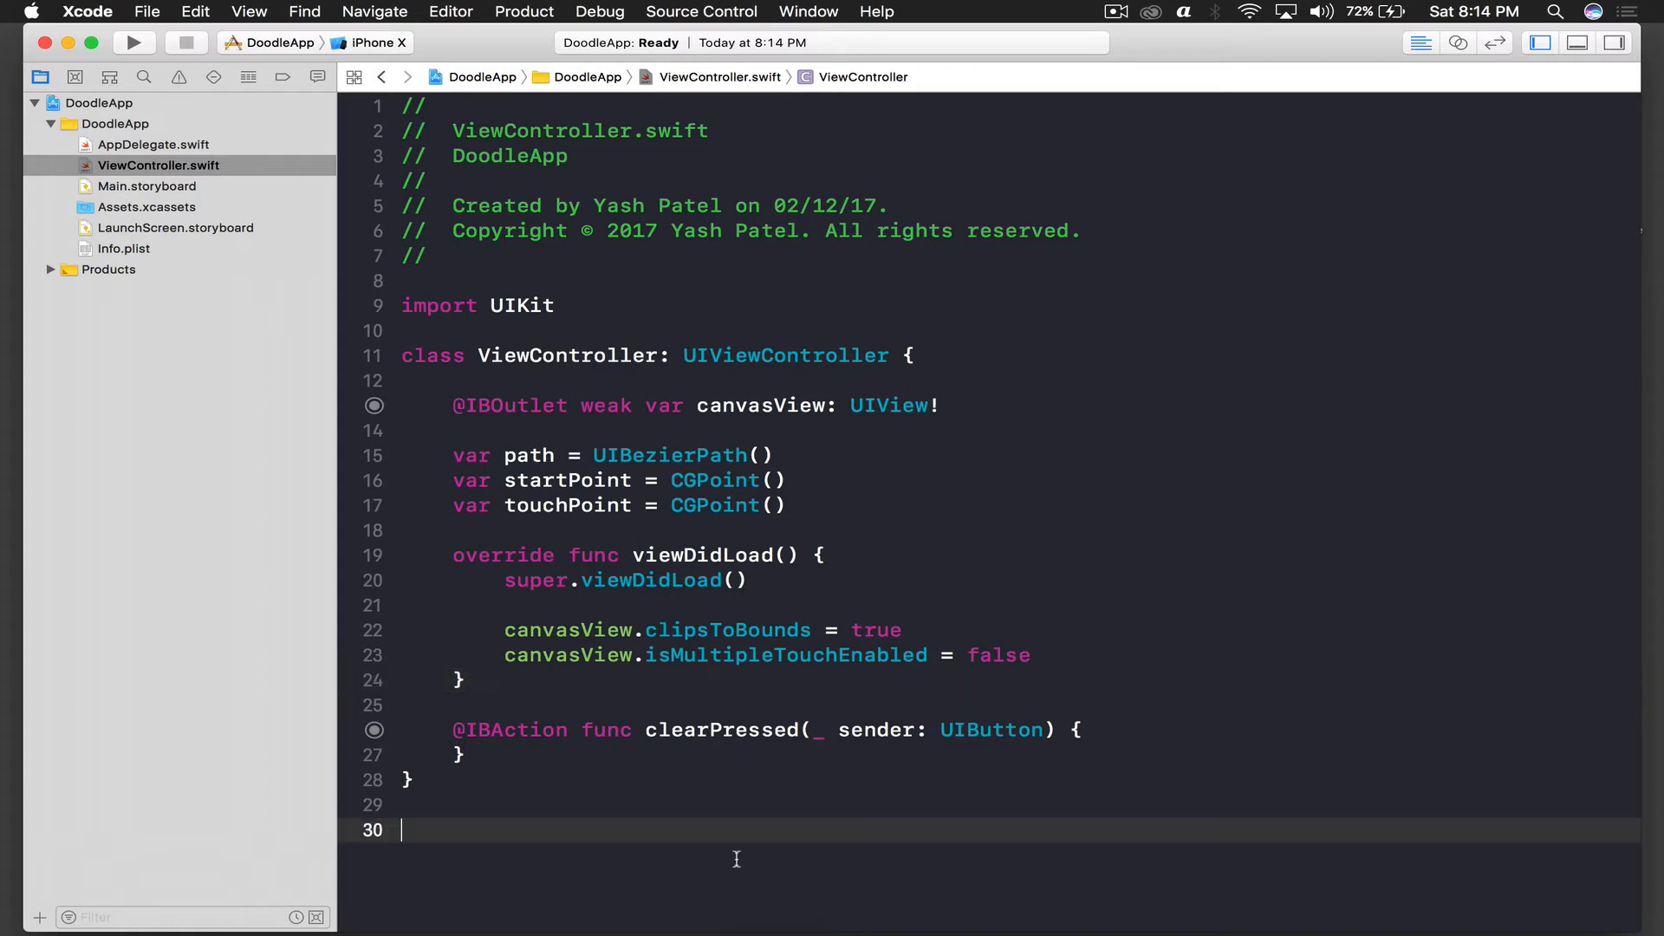
- Below viewDidLoad, override touchesBegan with let touch = touches.first
scroll(down, 3)
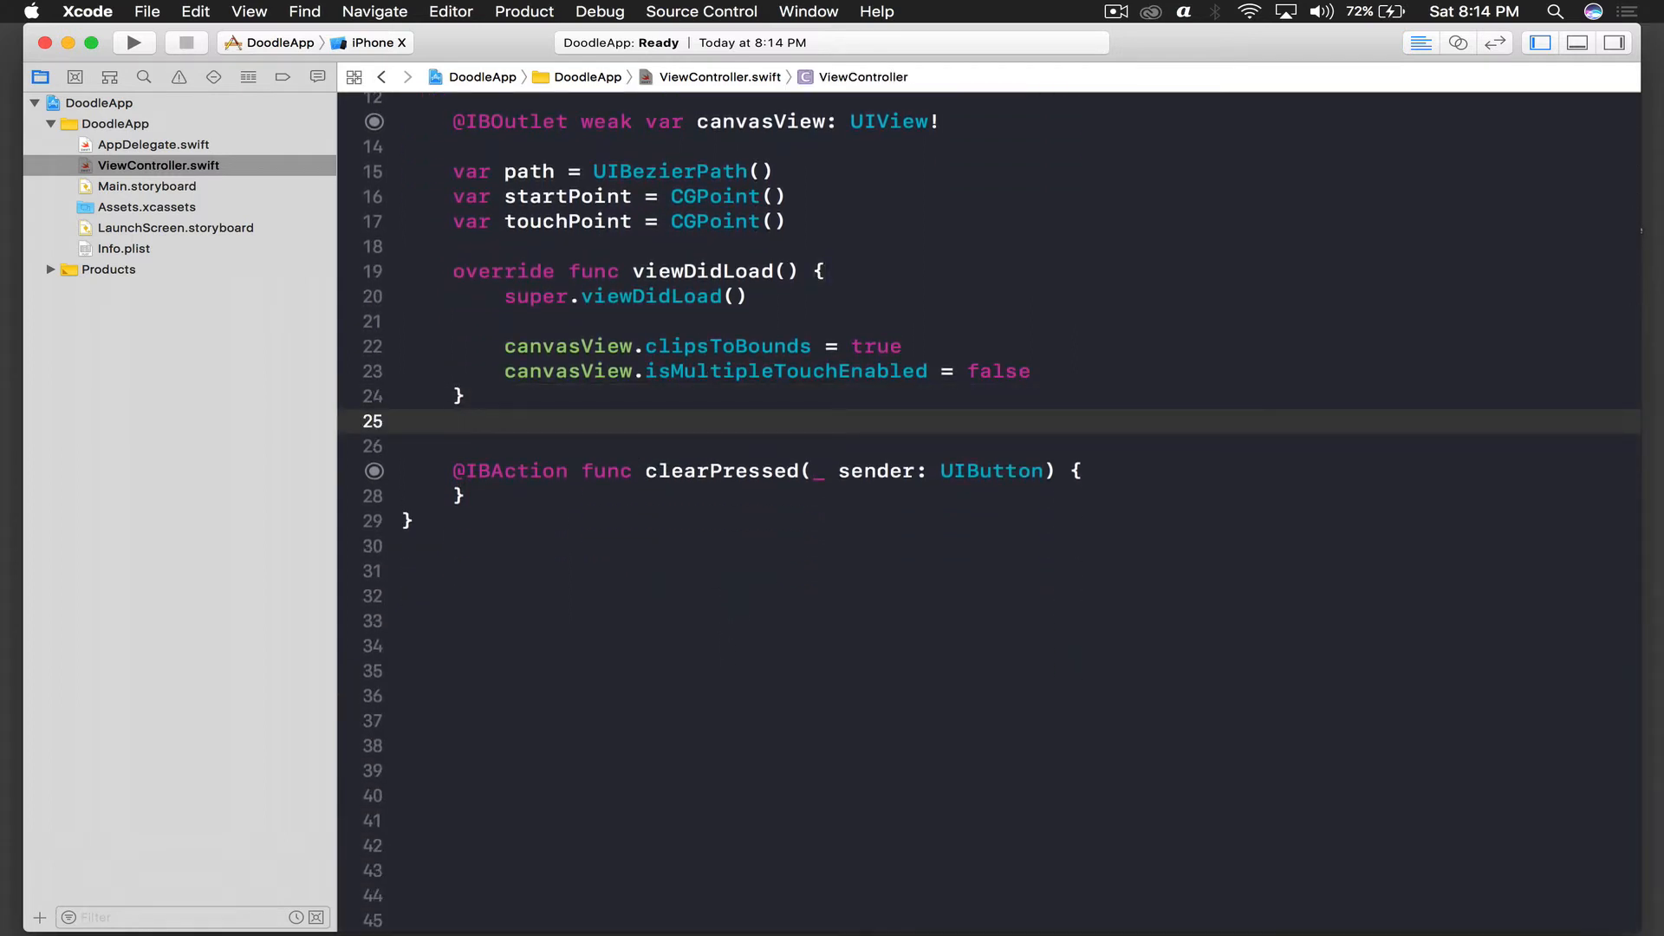
click(453, 421)
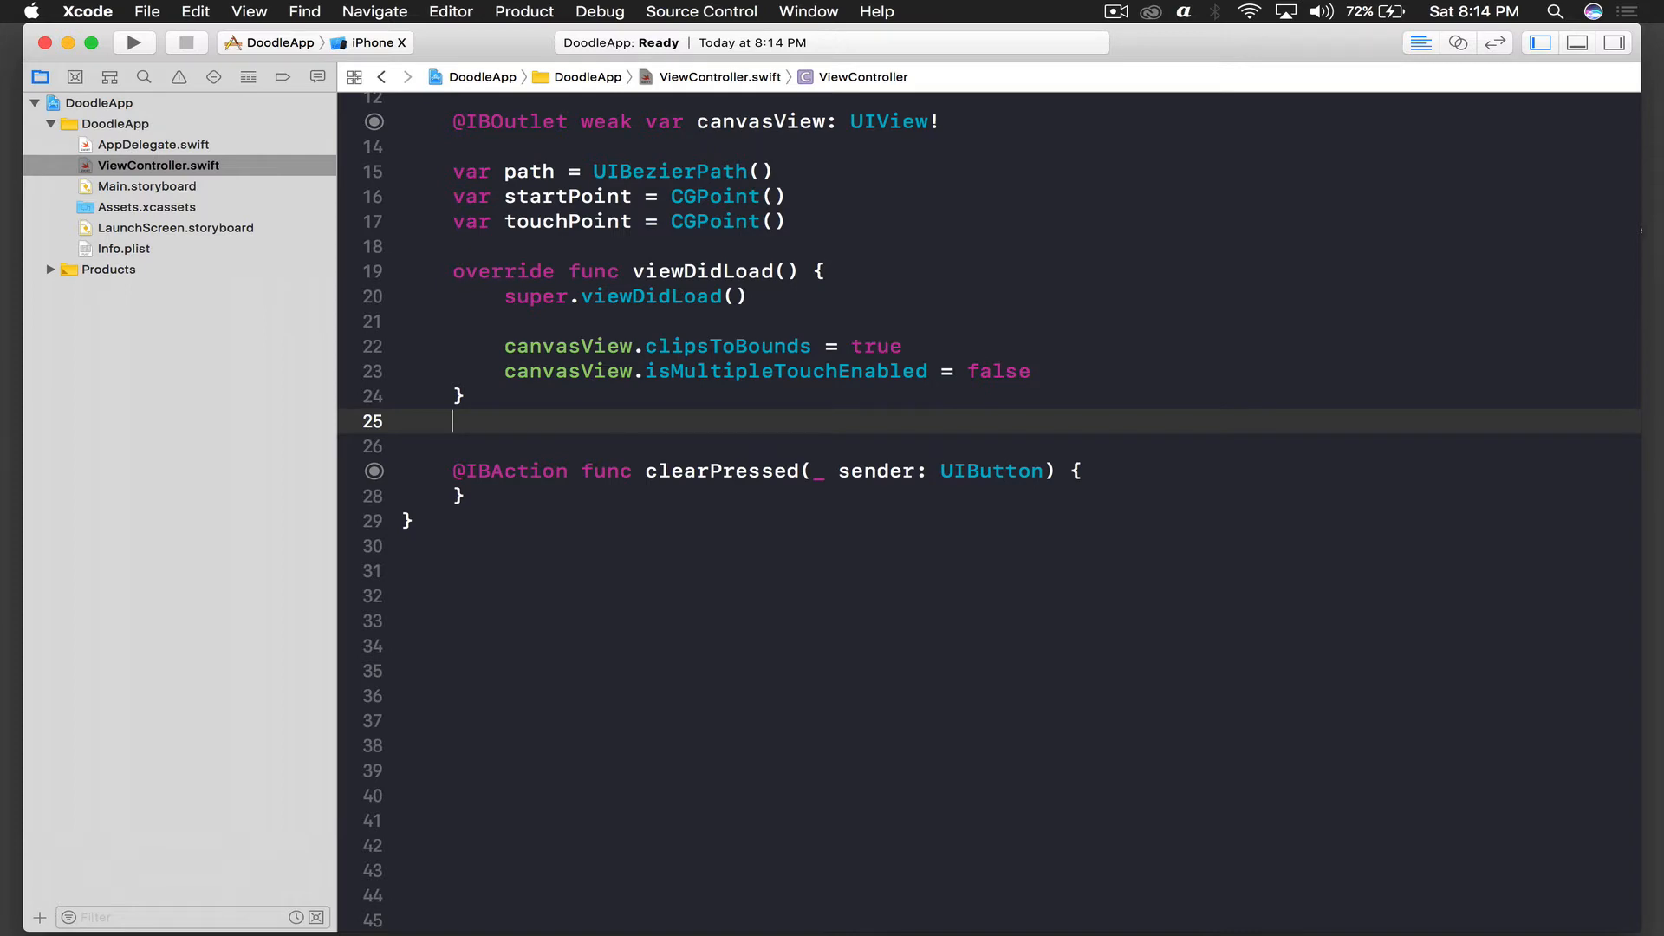
text(touchesBegan(_ touches: Set<UITouch>, with event: UIEvent?) {)
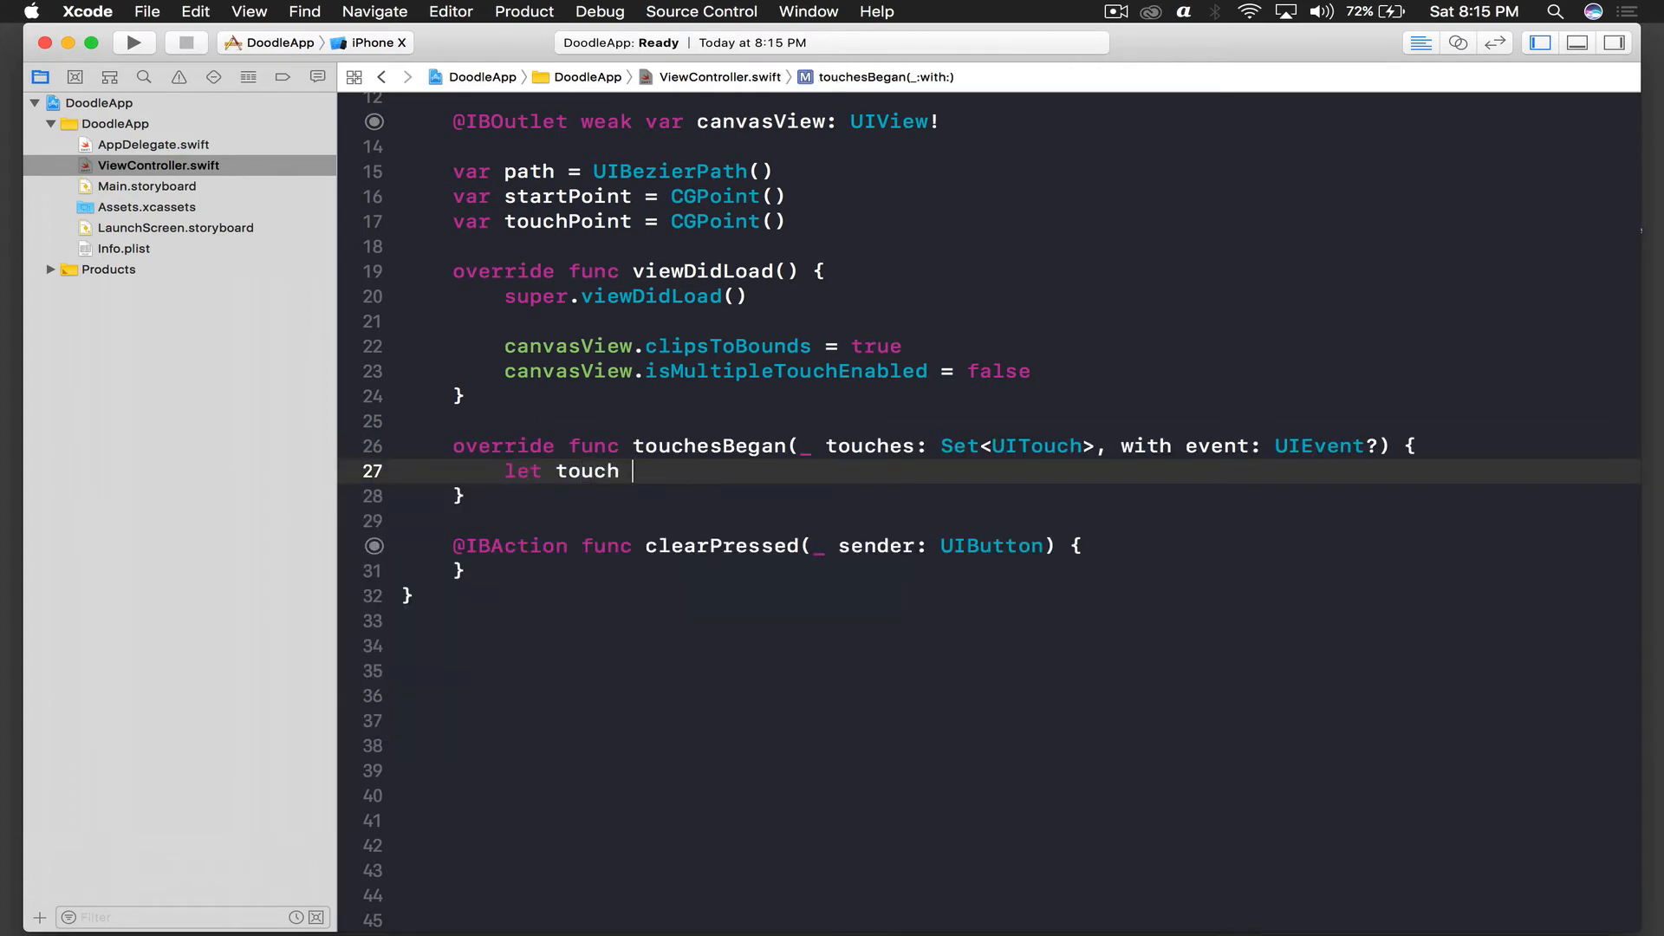
text(= touches.f)
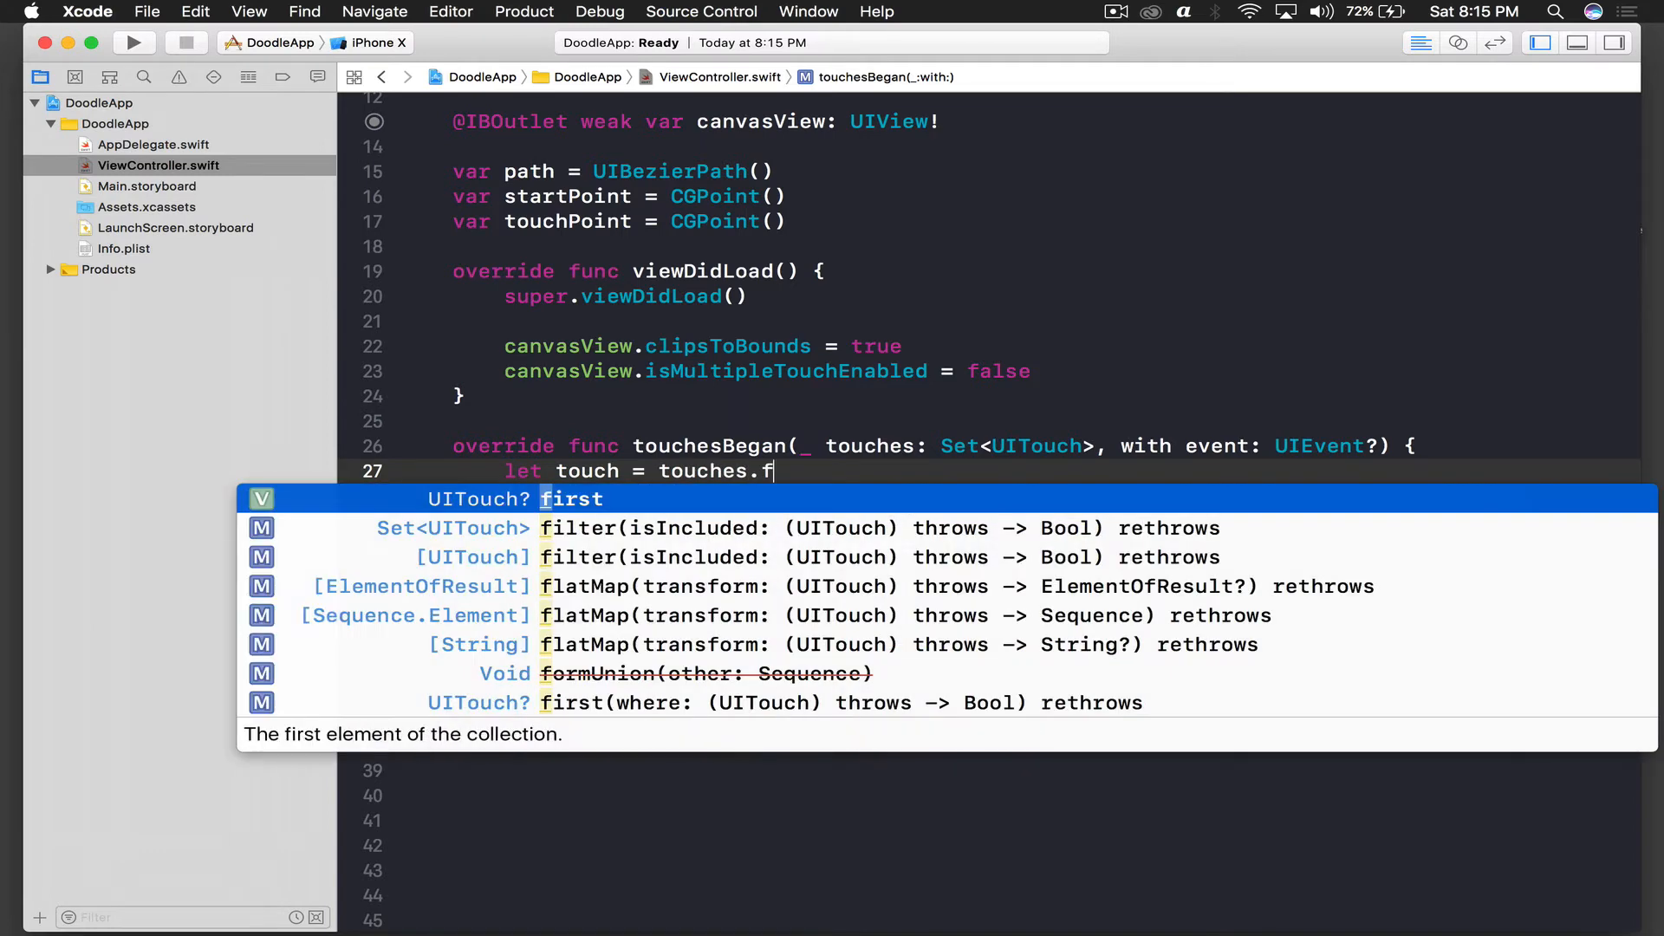
key(Return)
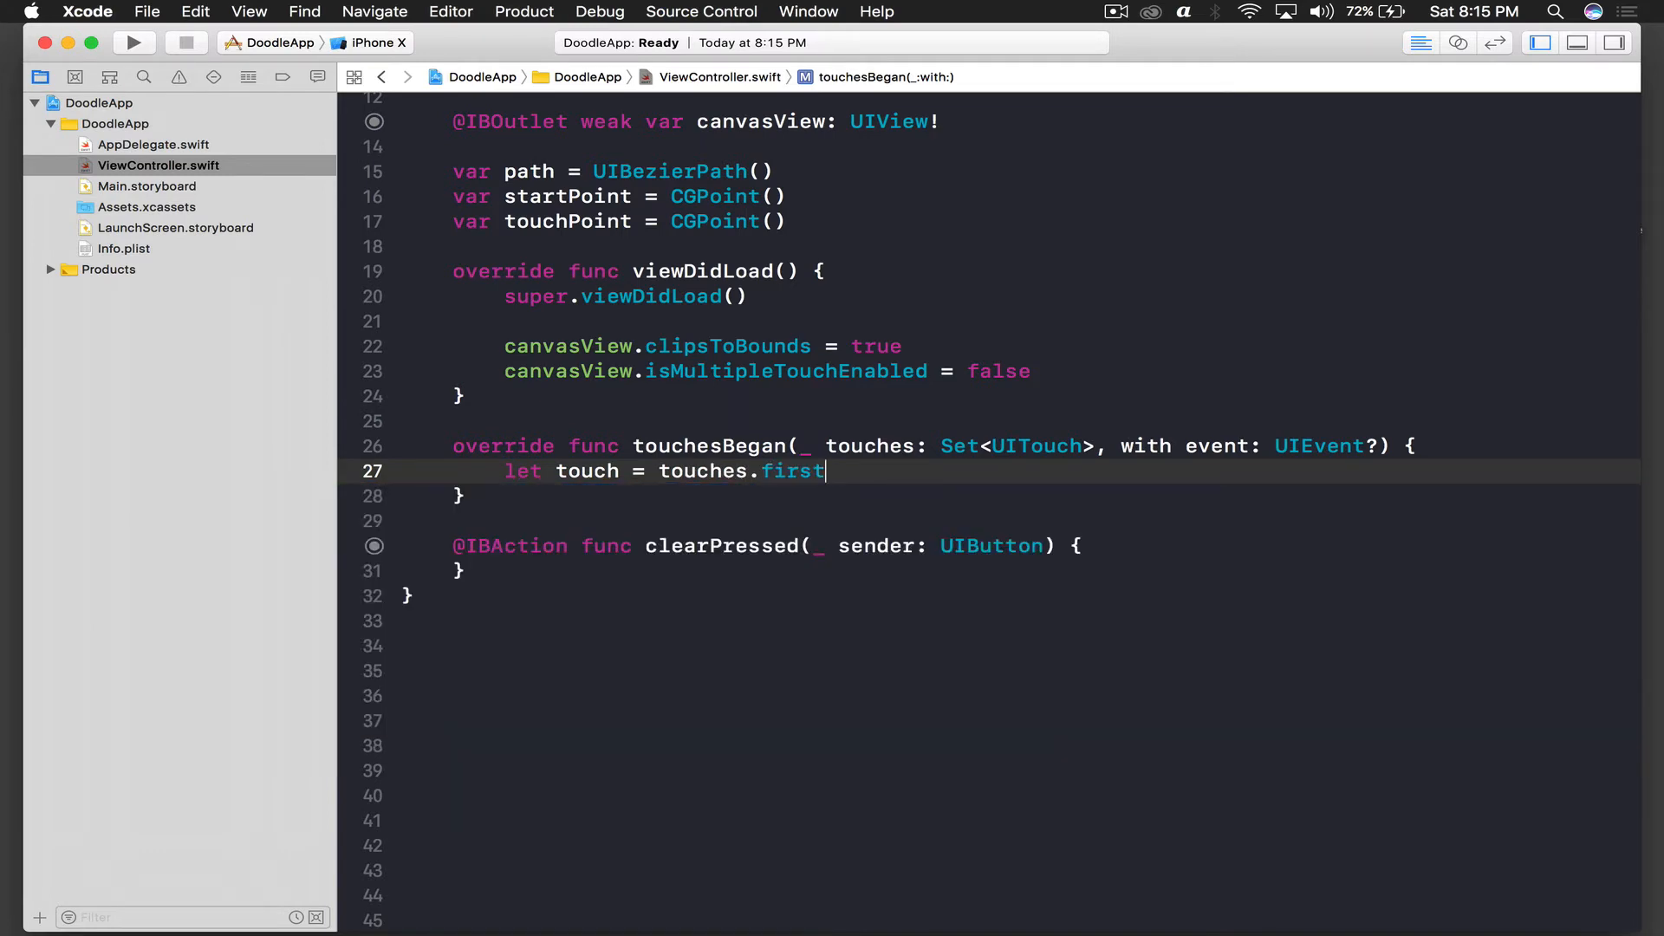
key(return)
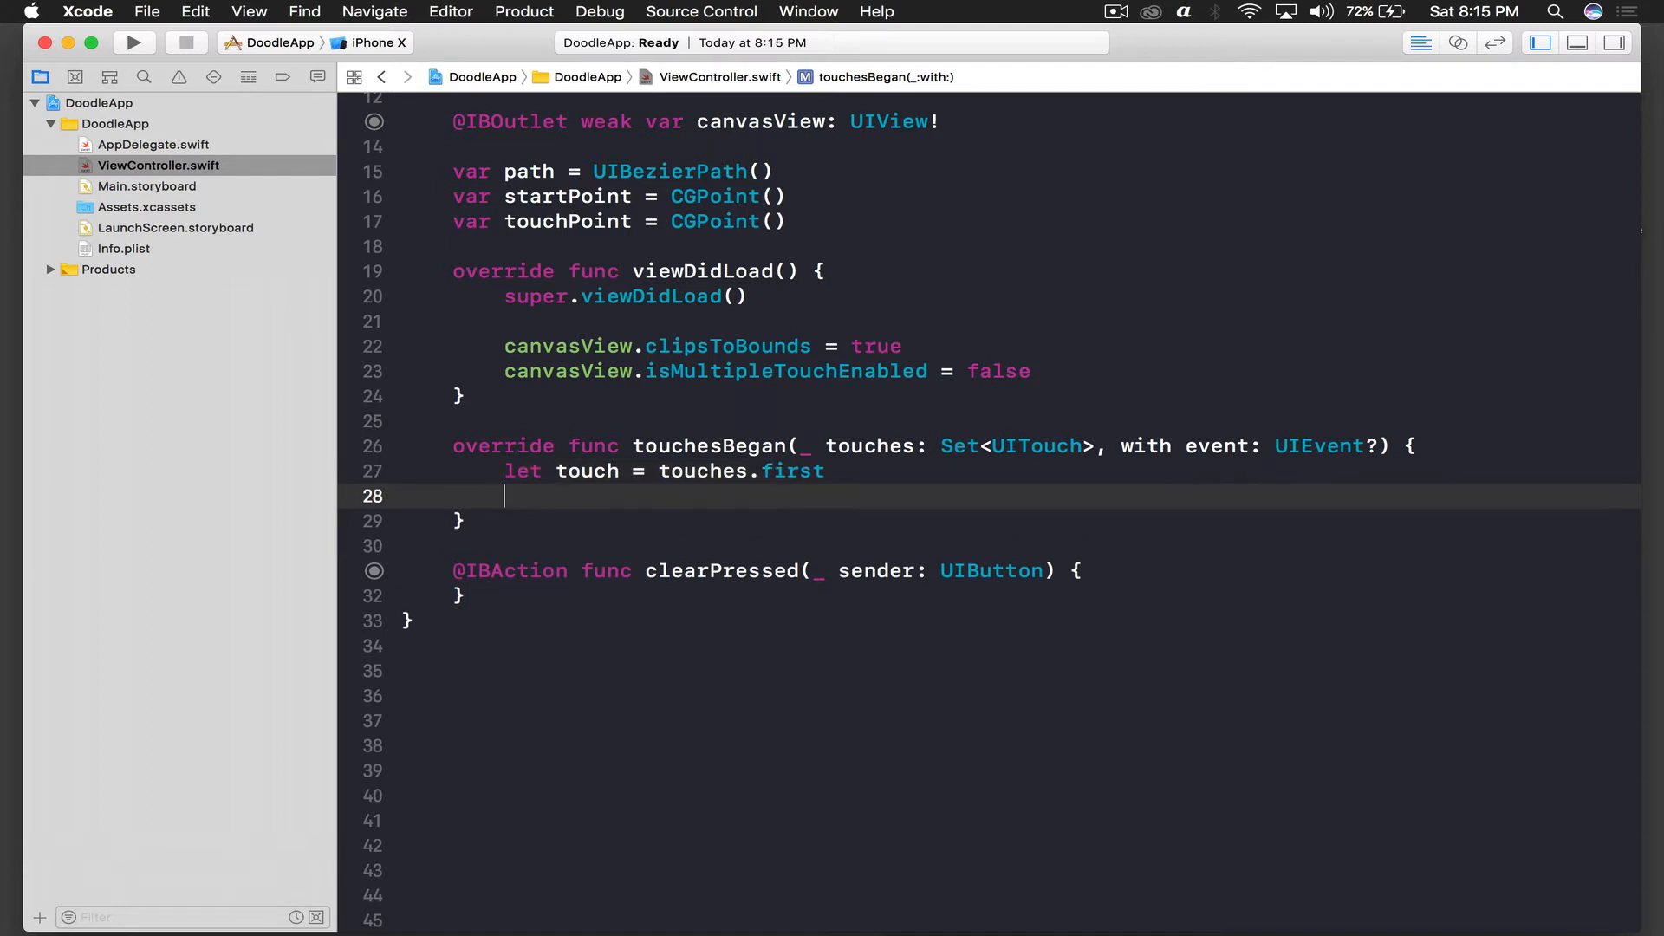
- Add if let point = touch?.location(in: canvasView) { startPoint = point } to touchesBegan
text(if let point)
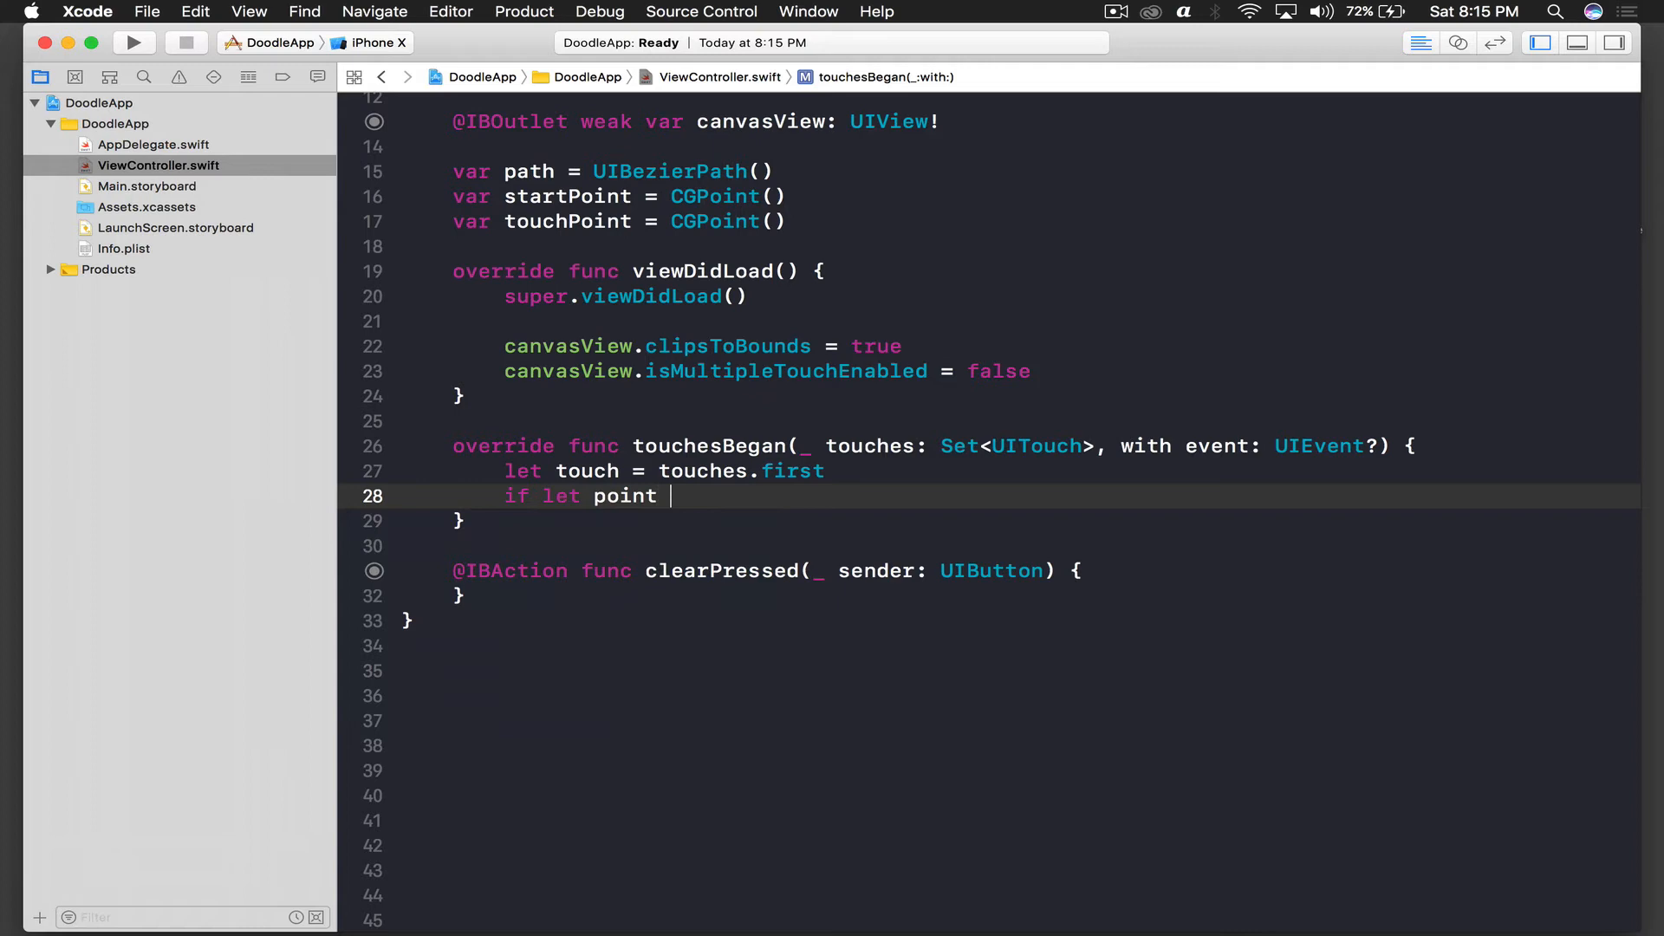
key(Backspace)
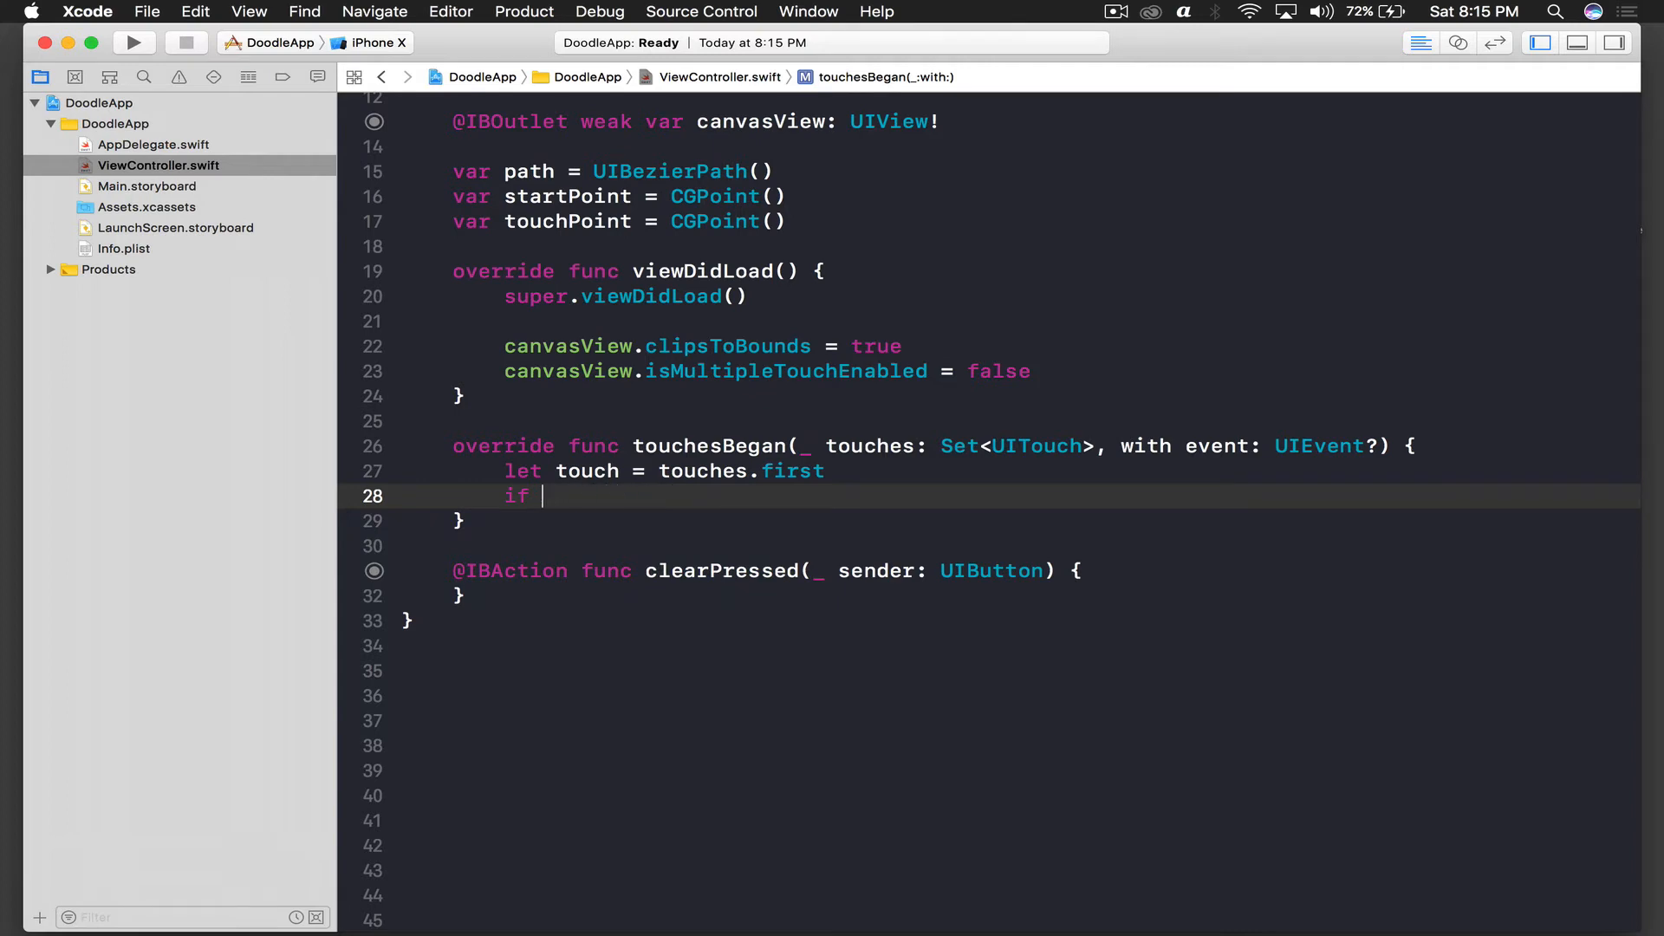
text(let l)
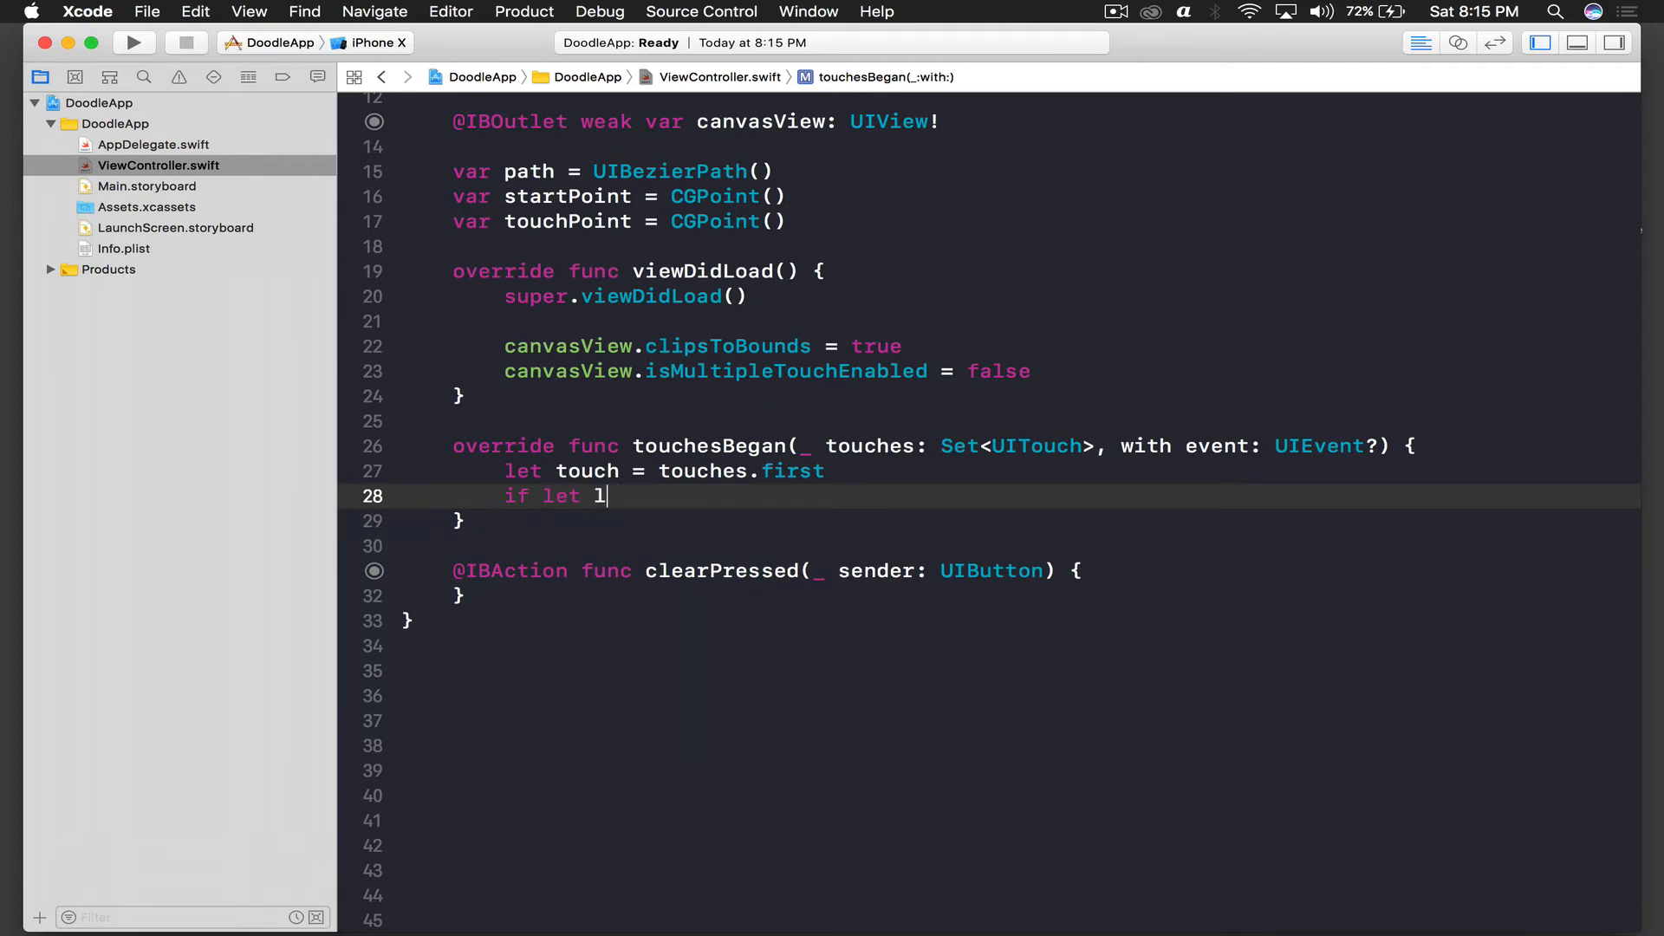
text(p)
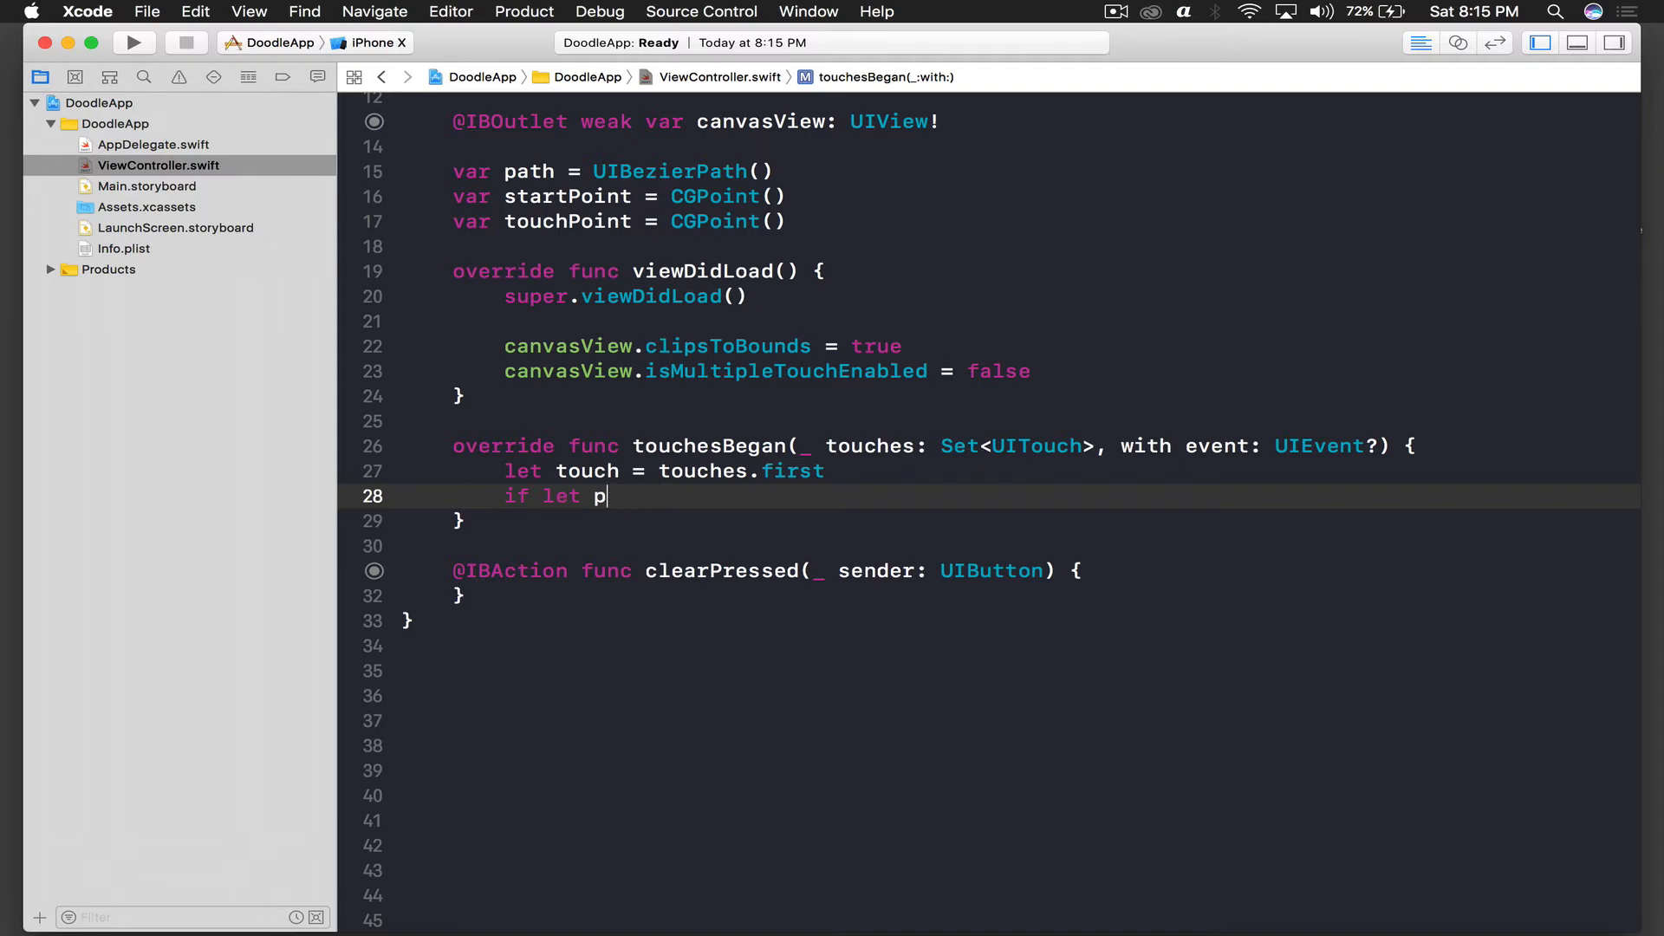
text(oint)
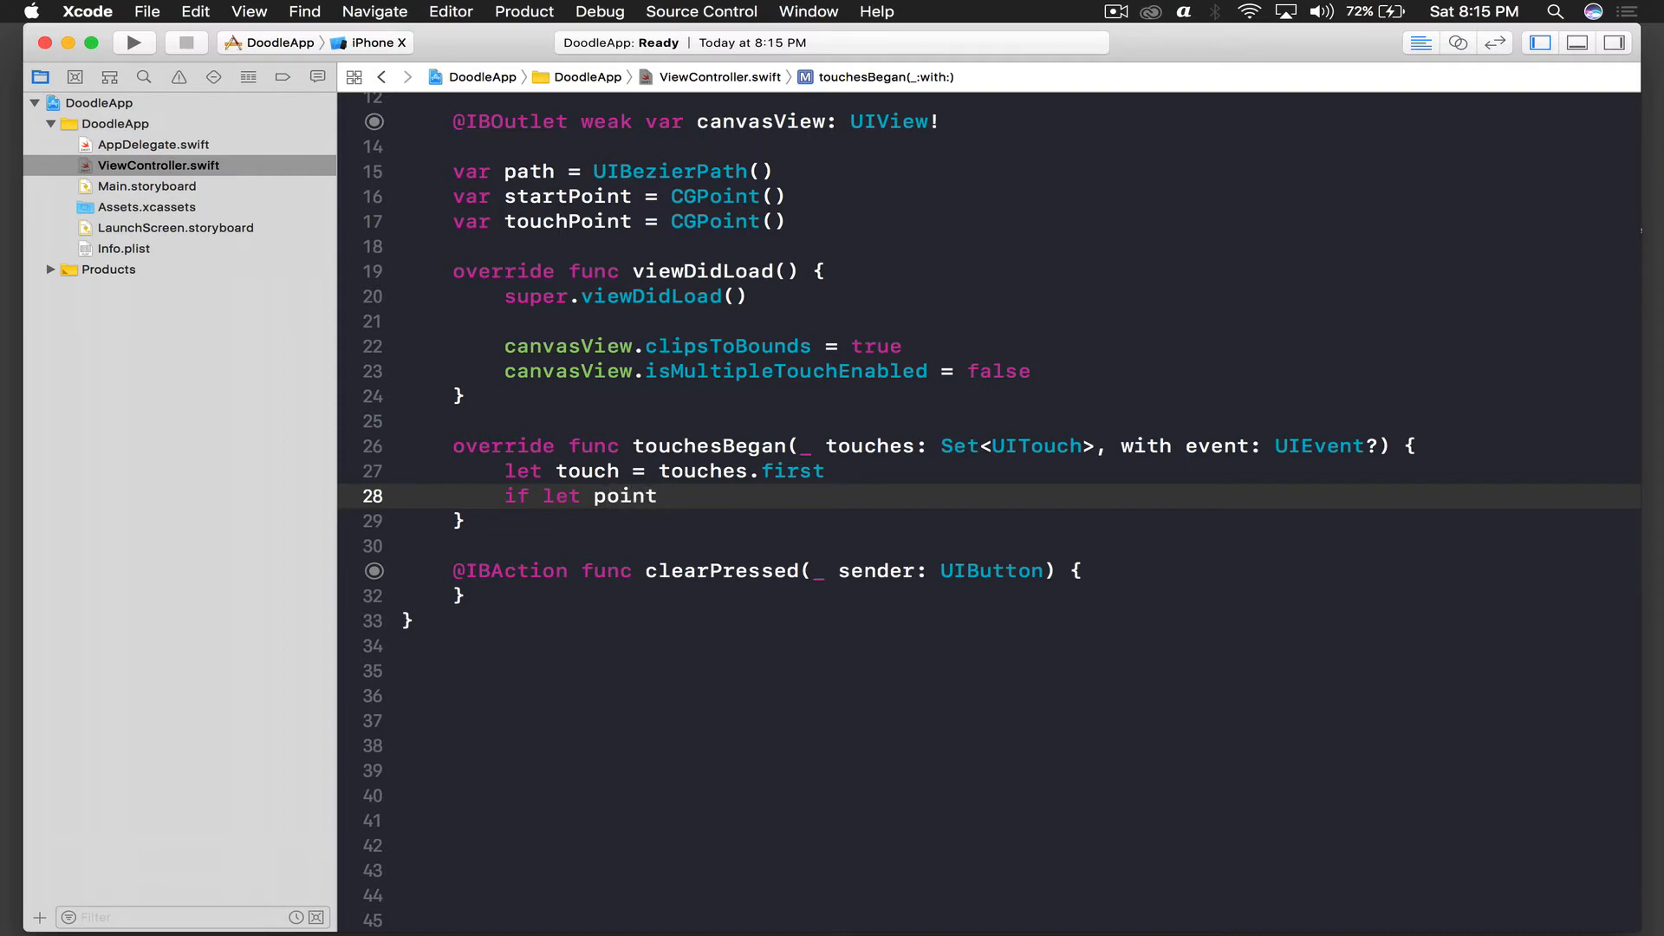
text(= touch)
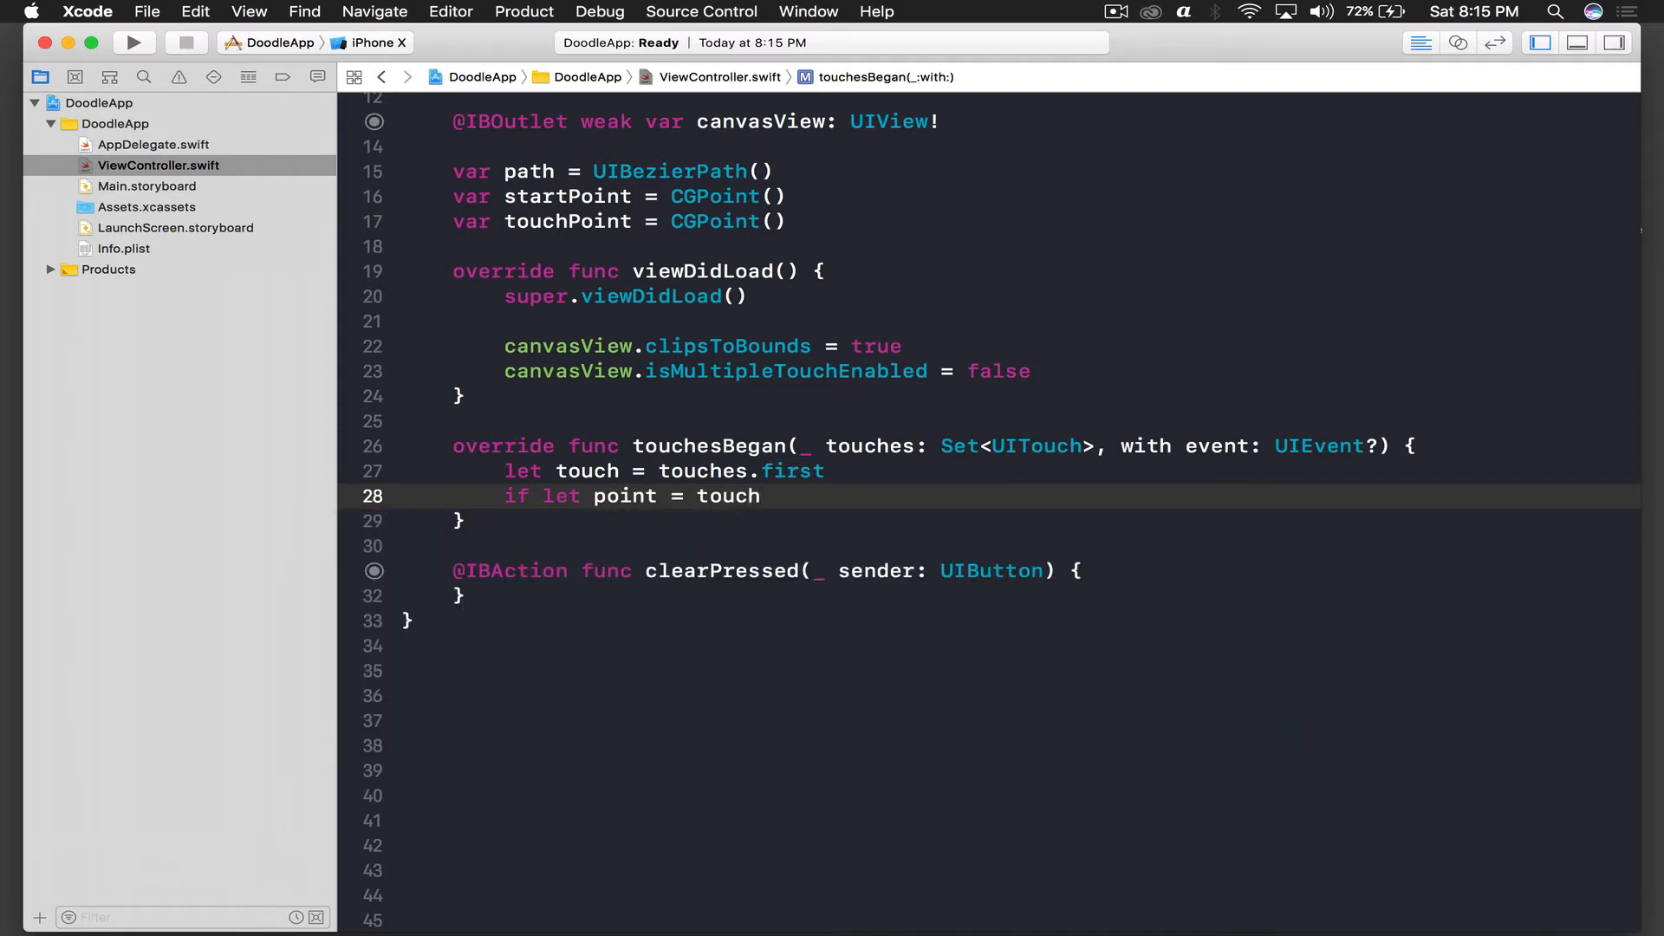
text(?.location(in: UIView?))
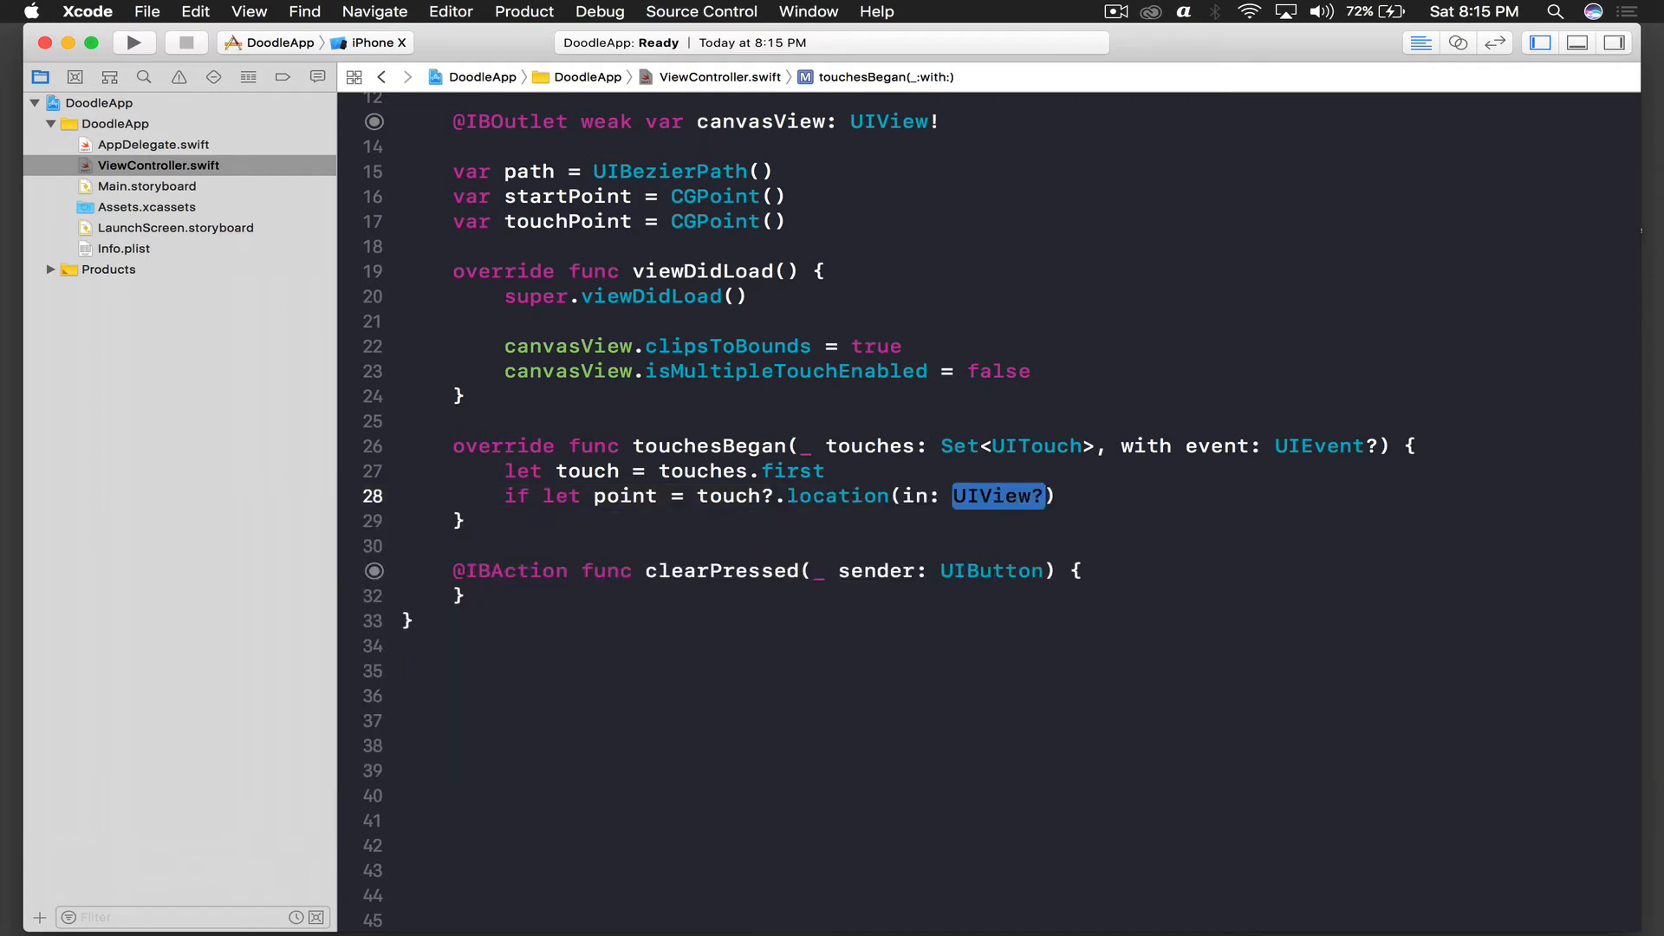
text(canvasView)
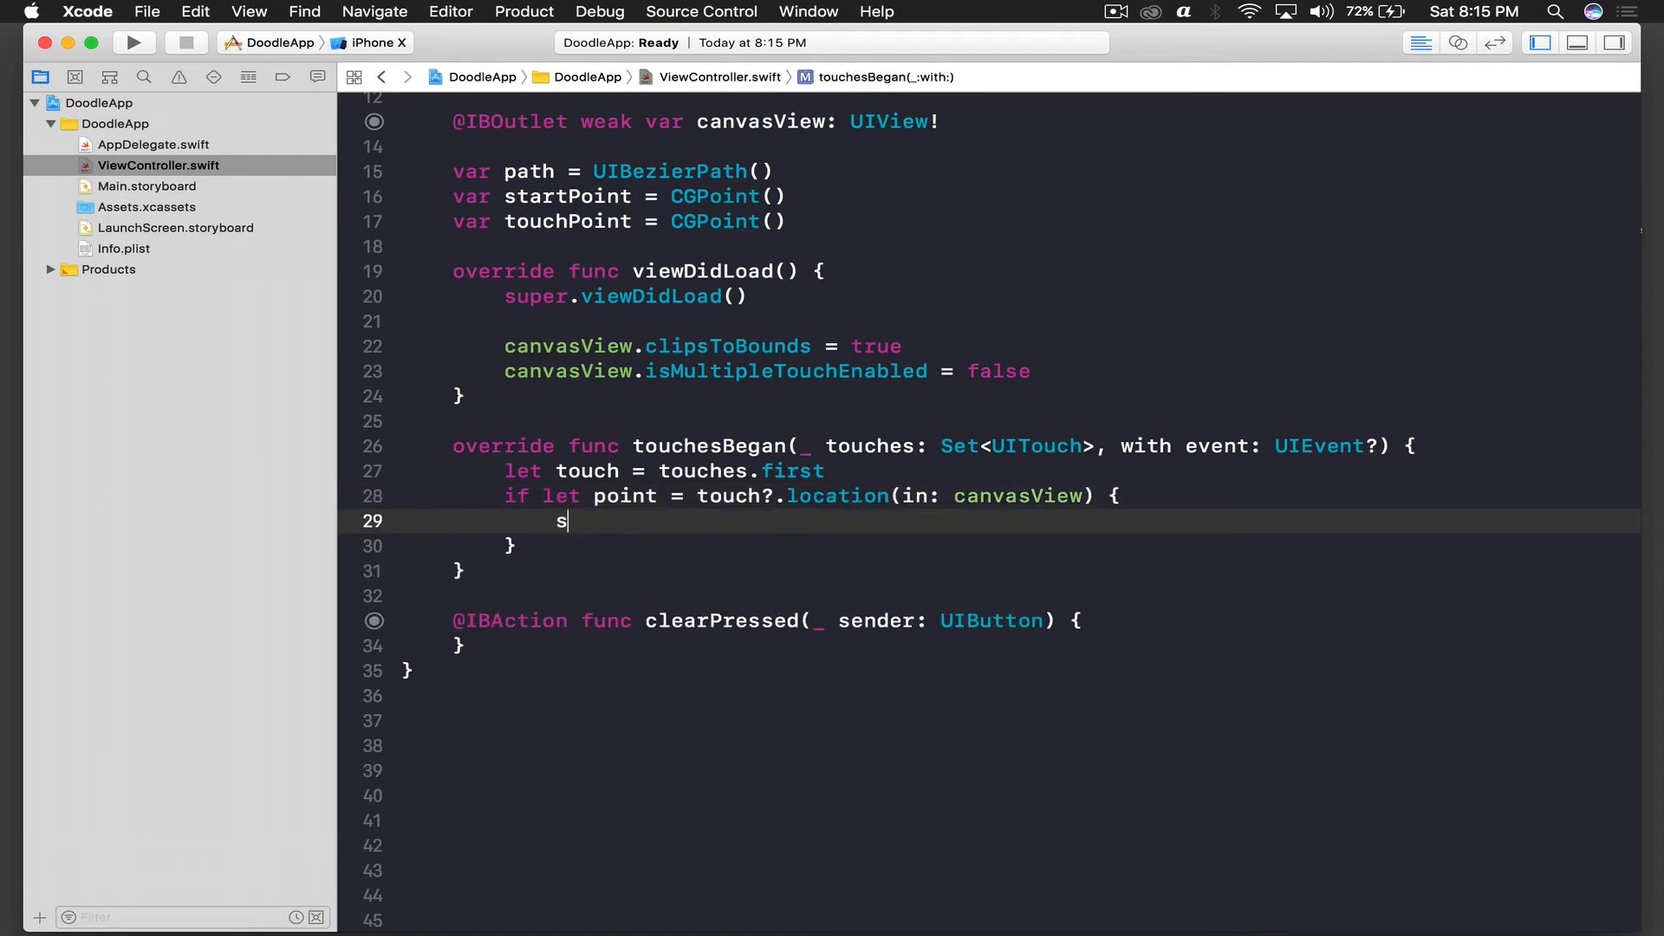
text(tartPoint =)
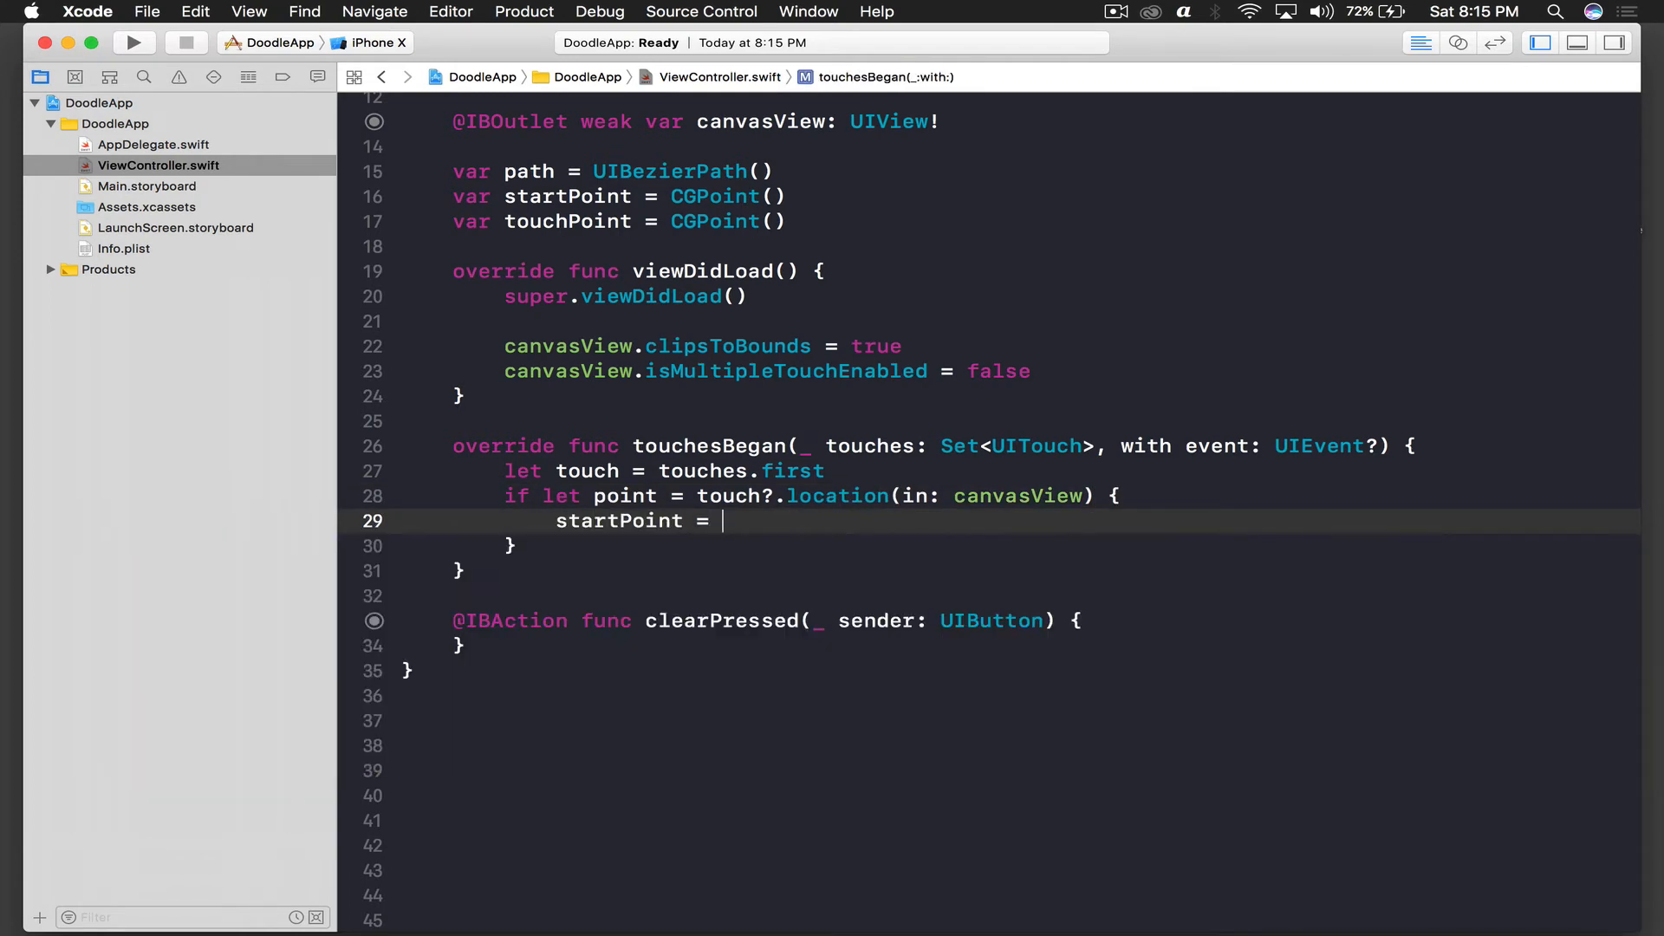
text(point)
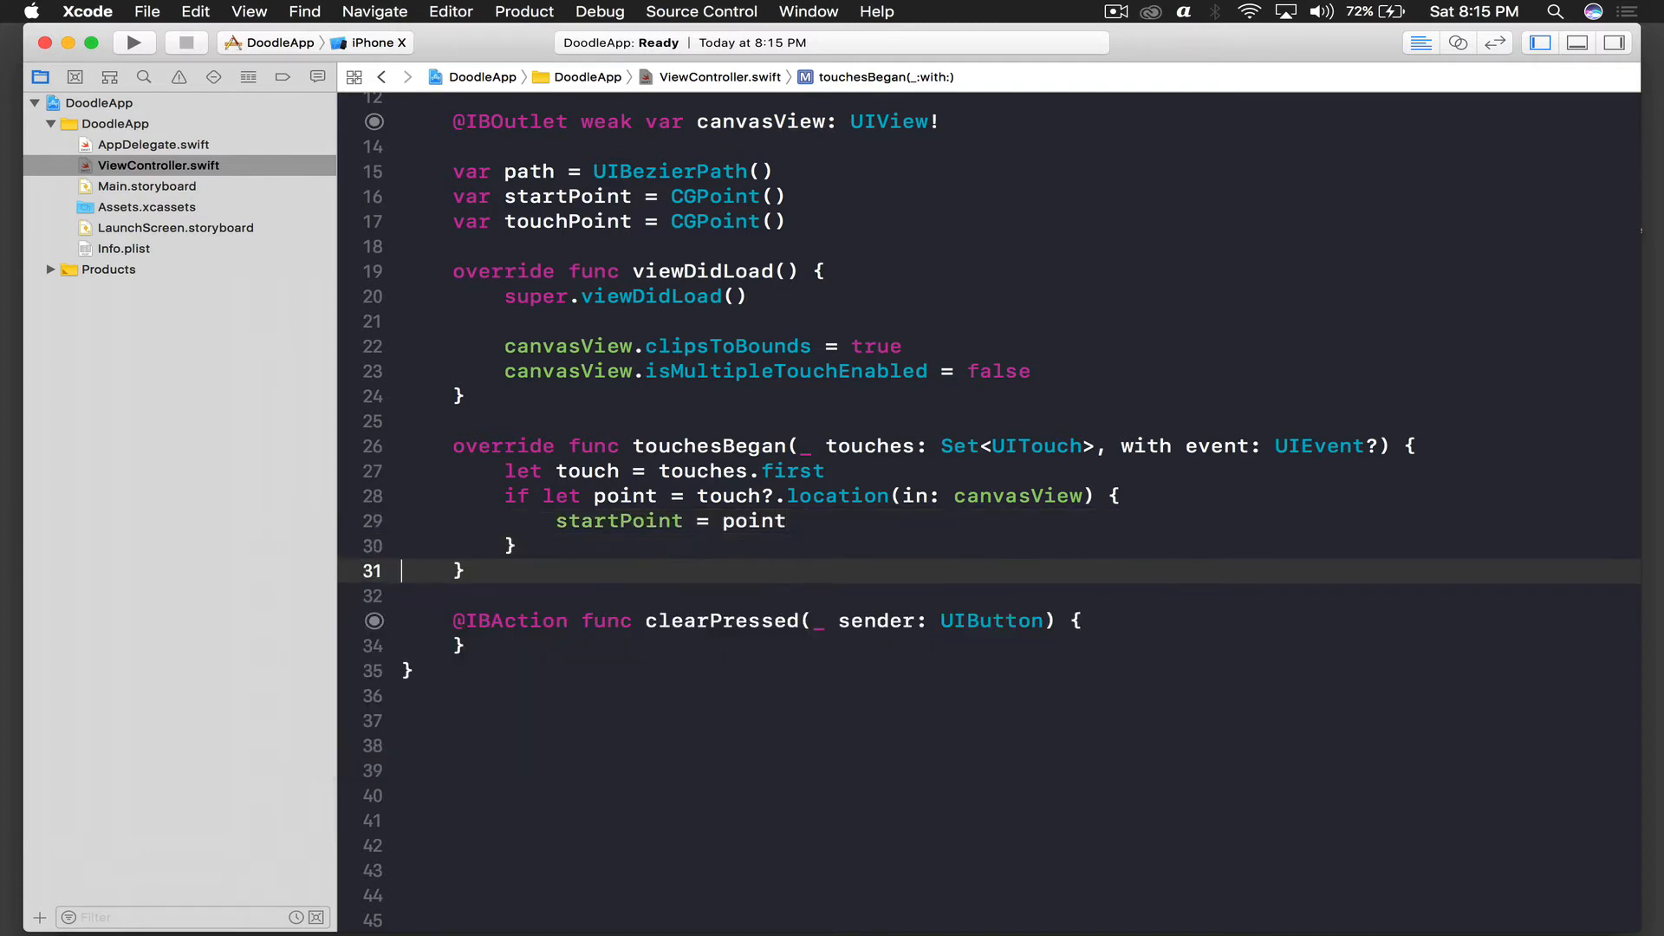
key(Return)
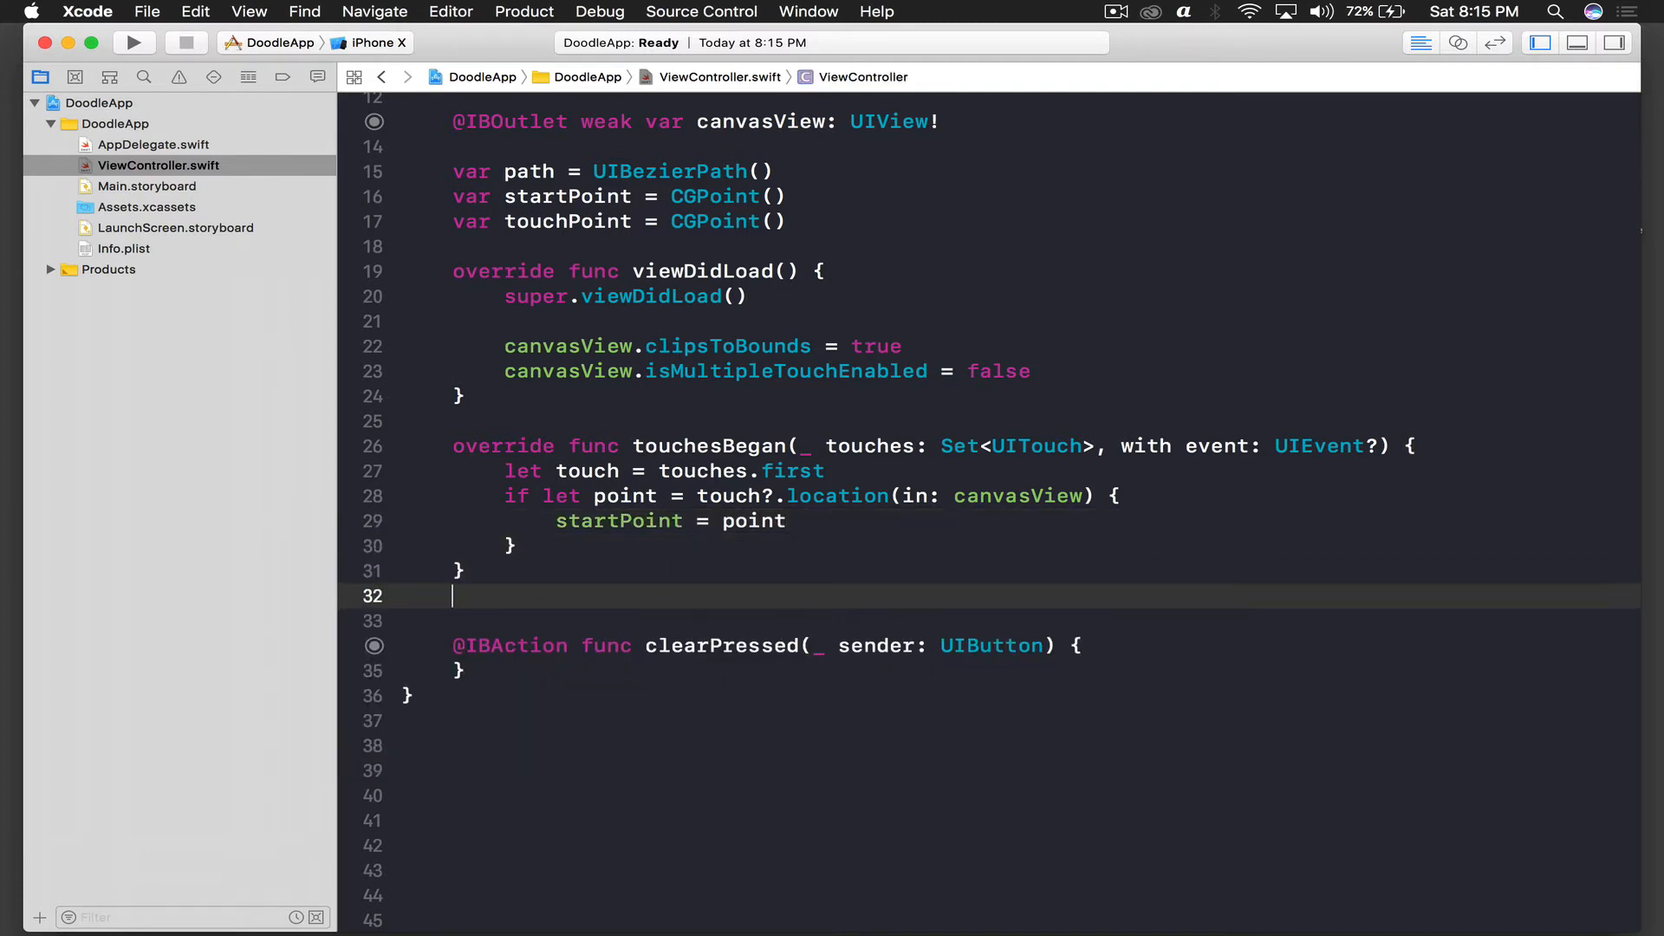
- Write touchesMoved storing the touch's canvasView location in touchPoint, then begin a path call
text(touchesMoved(_)
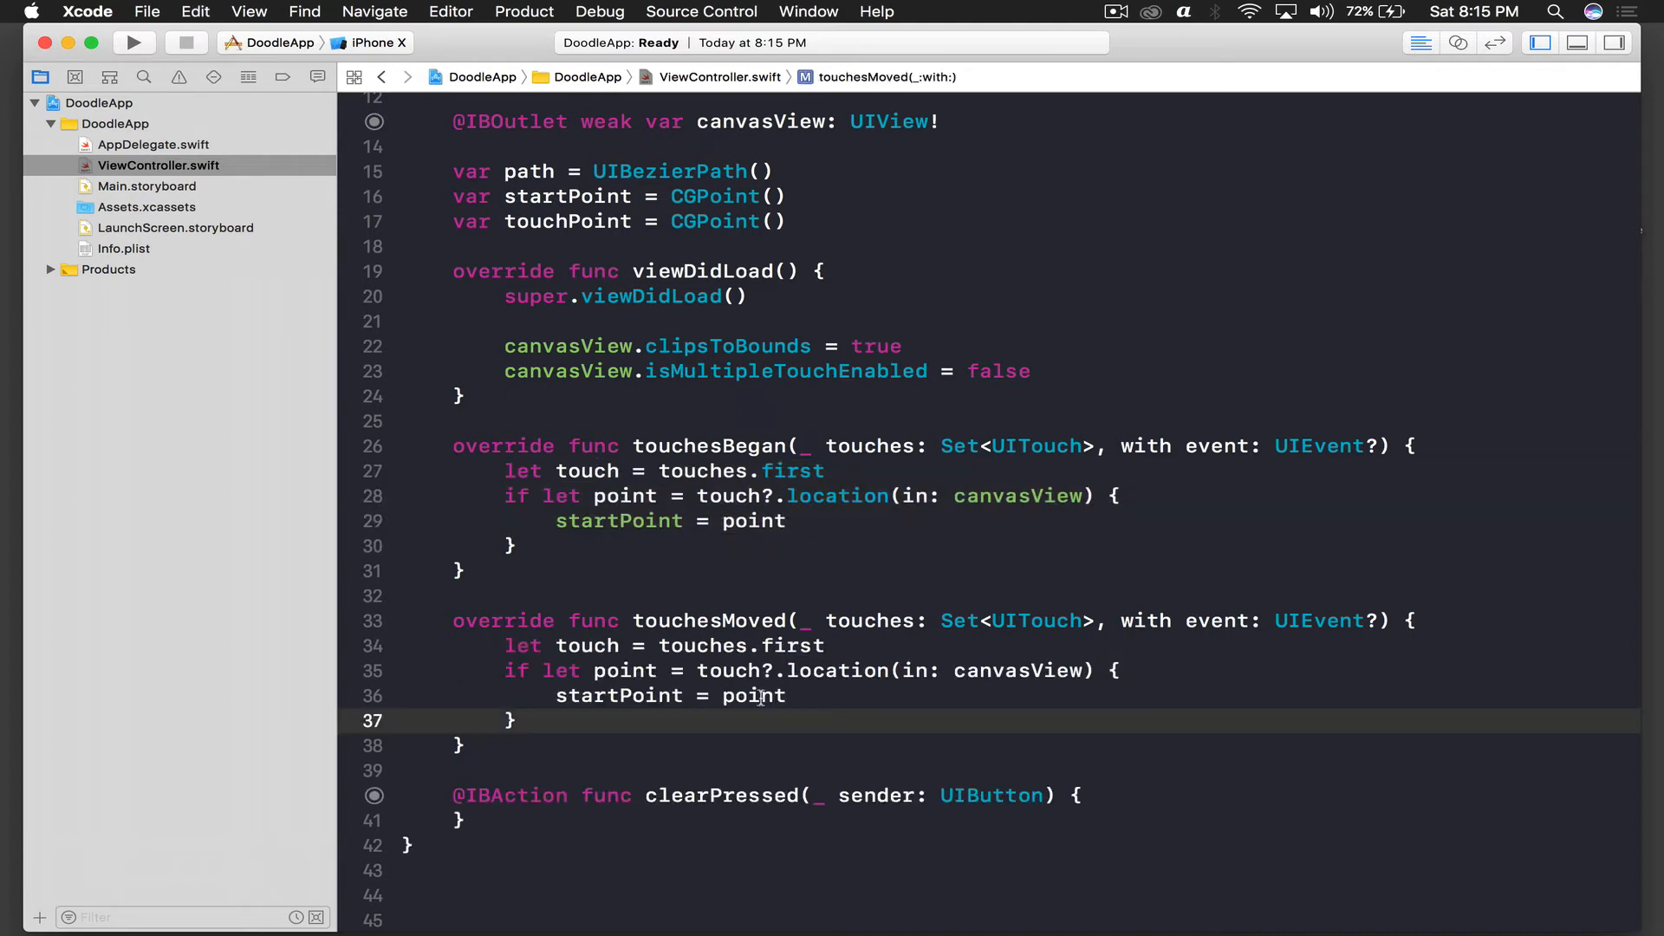
text(touch)
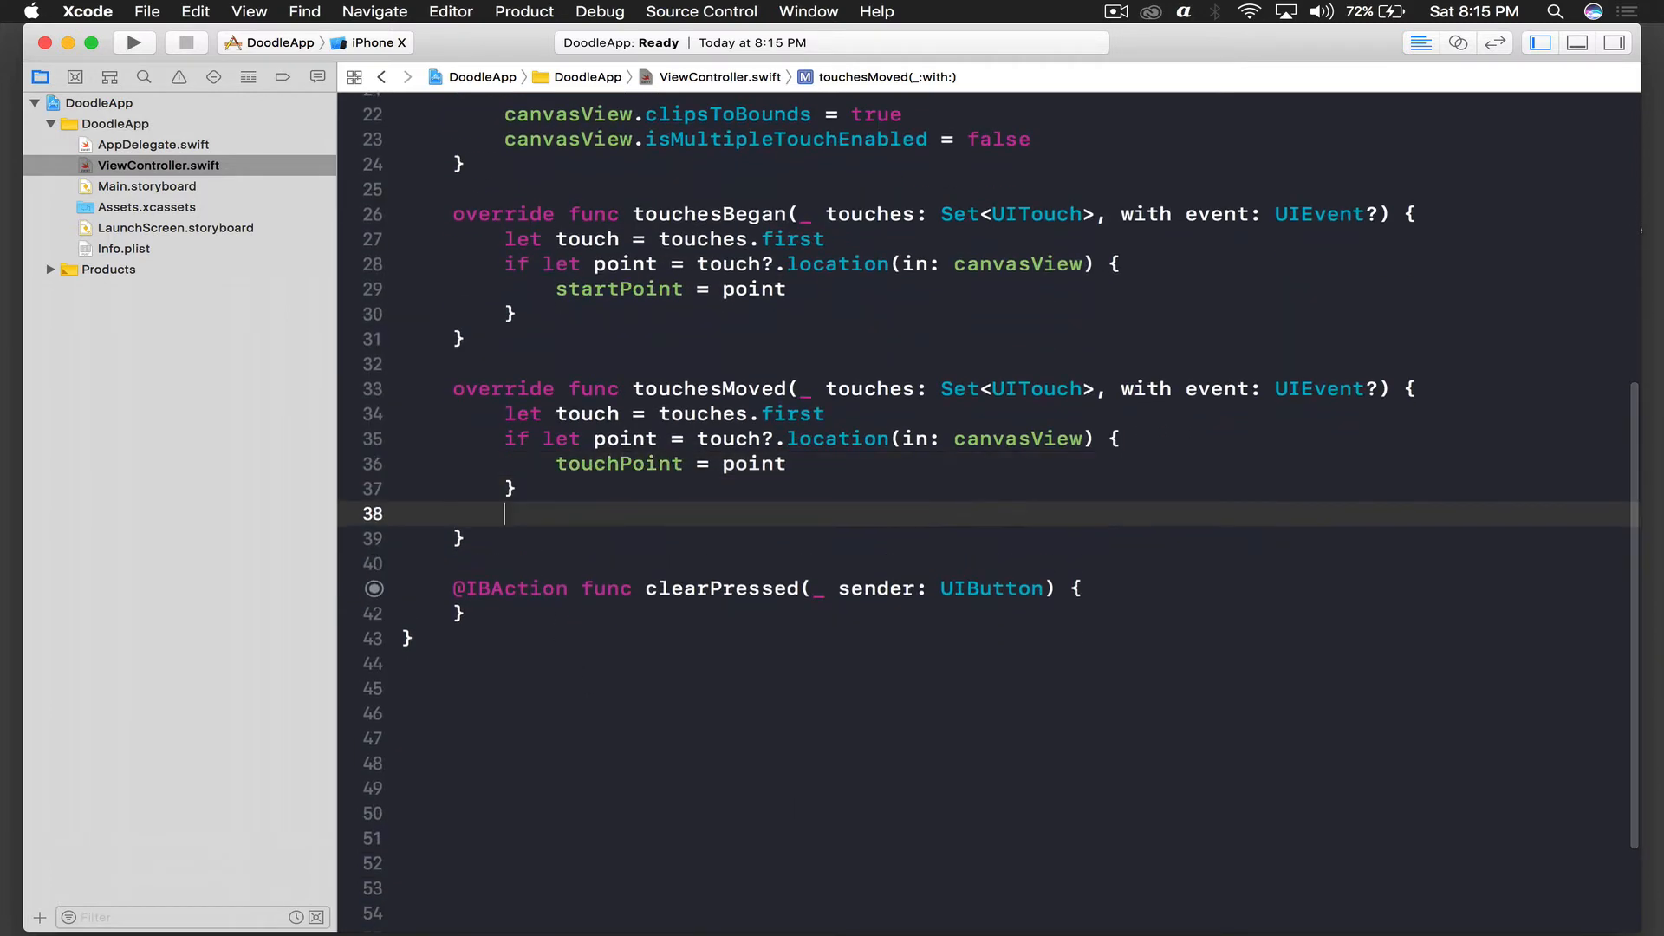
key(return)
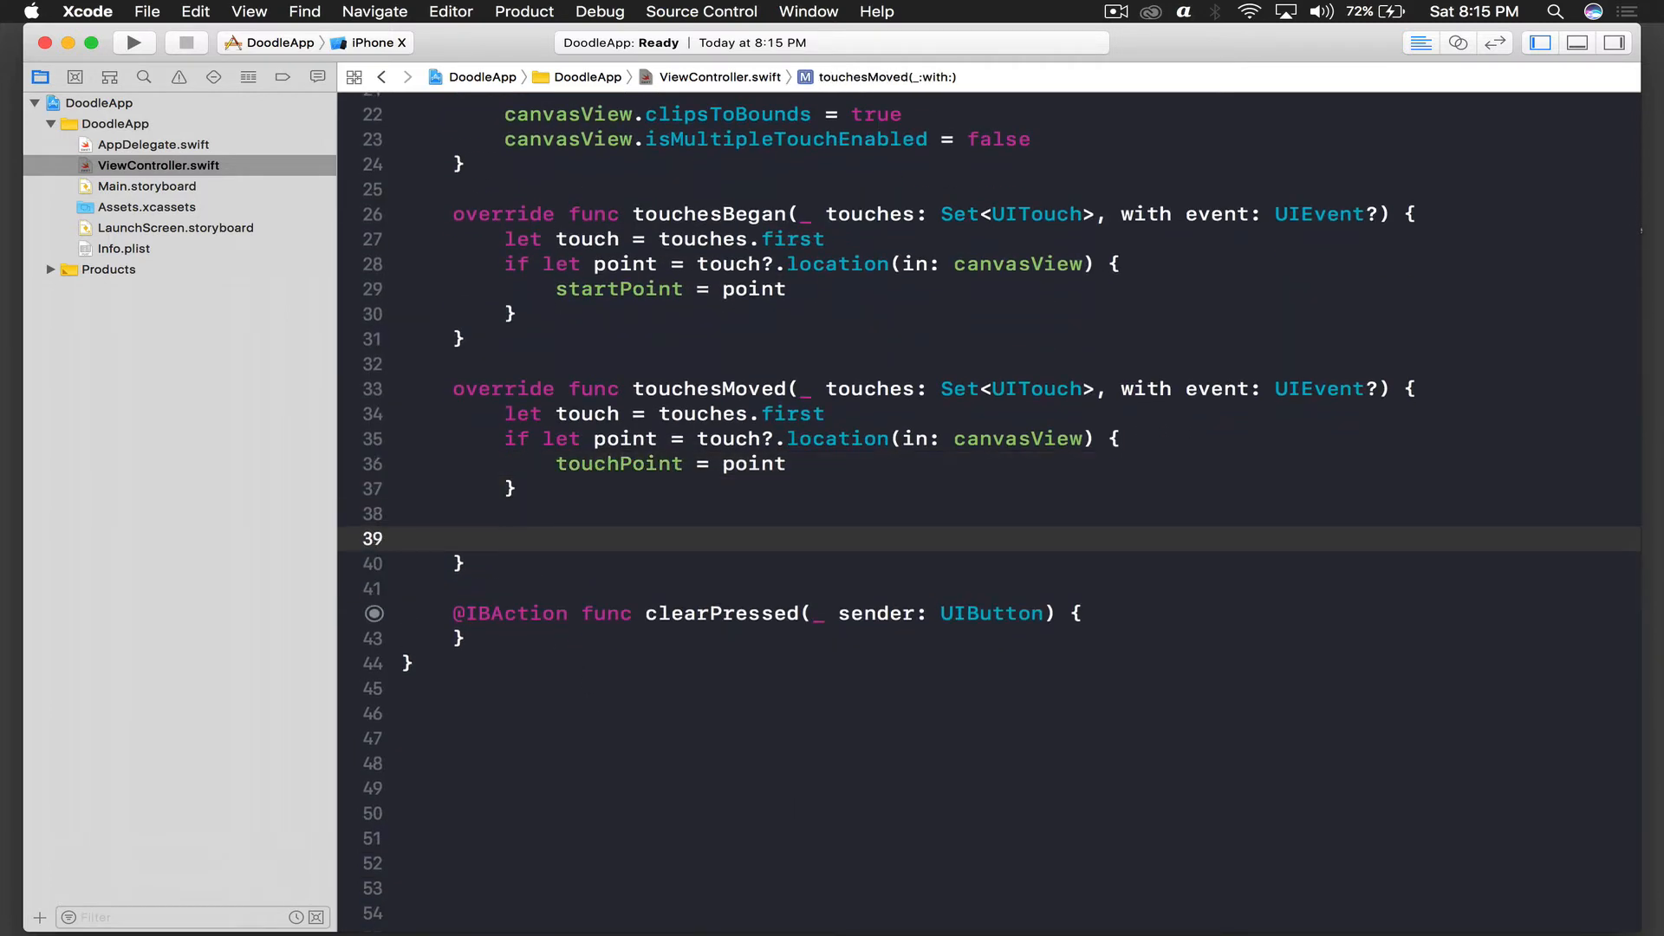
text(path.)
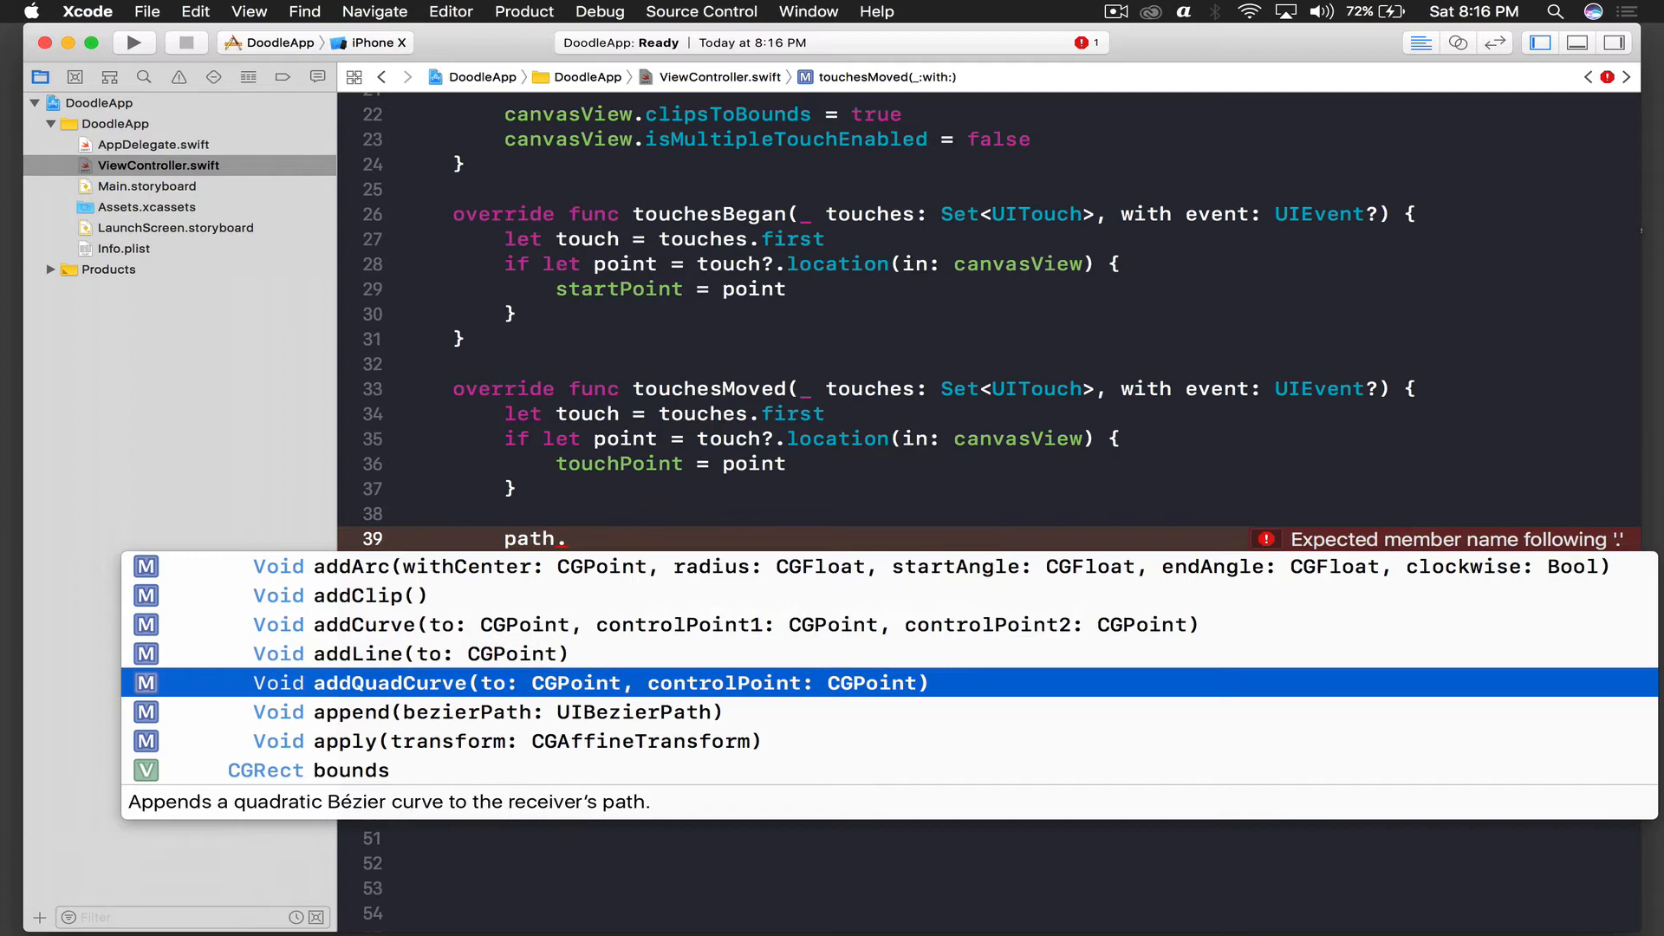
- Complete path.move(to: startPoint) in touchesMoved
text(to)
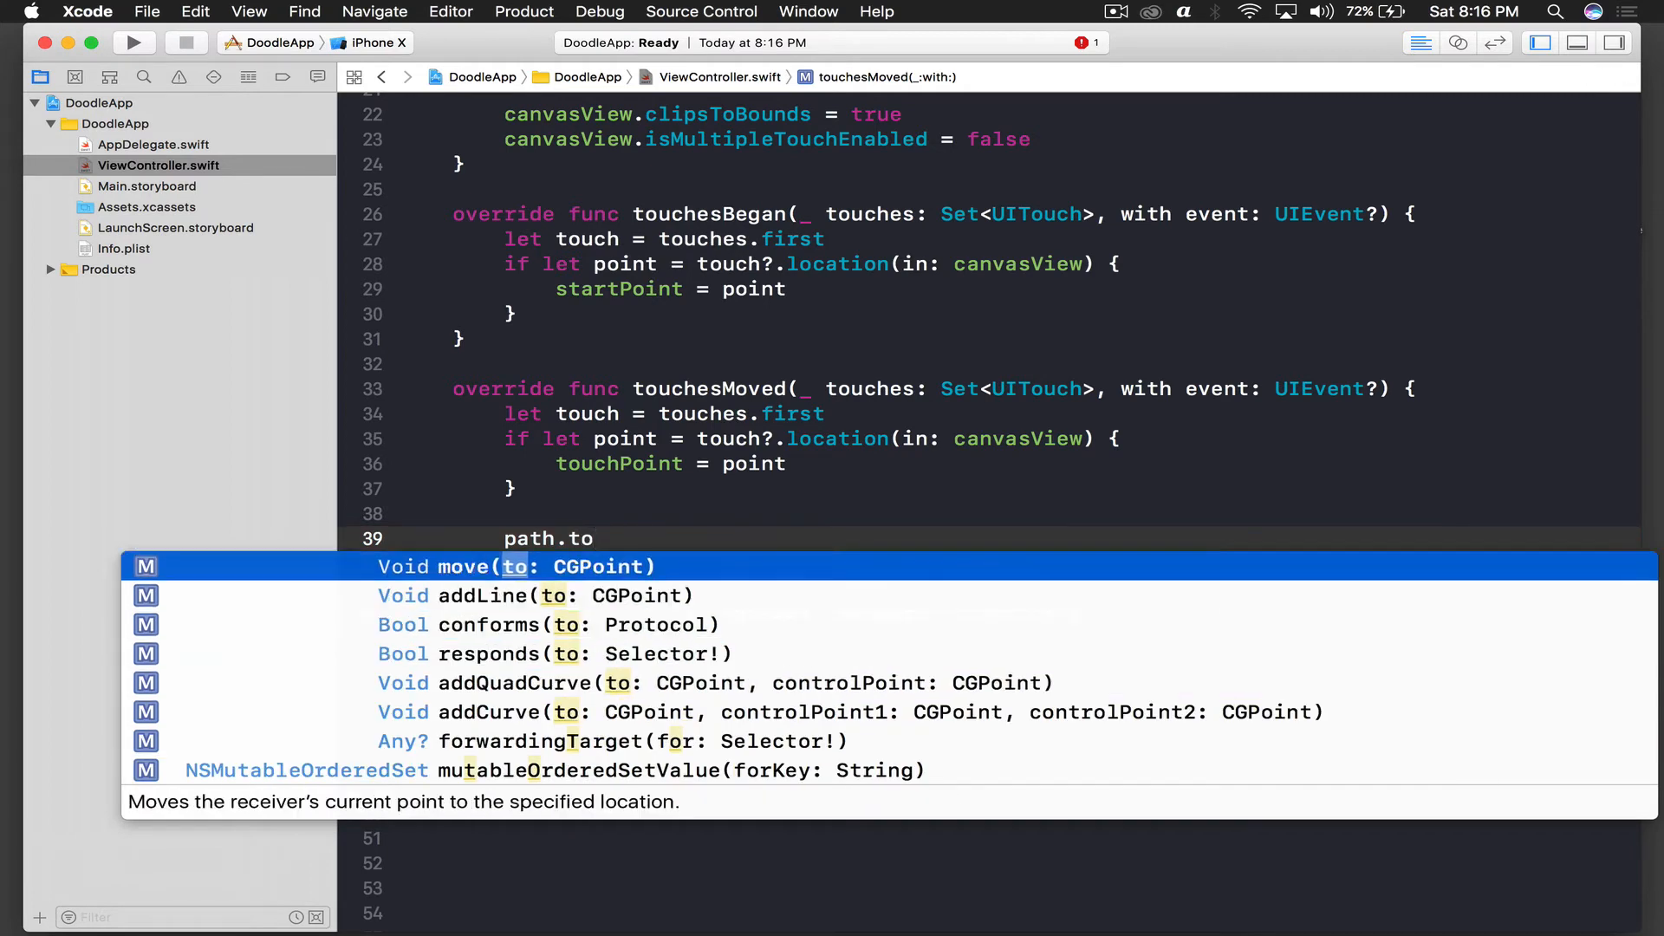
key(escape)
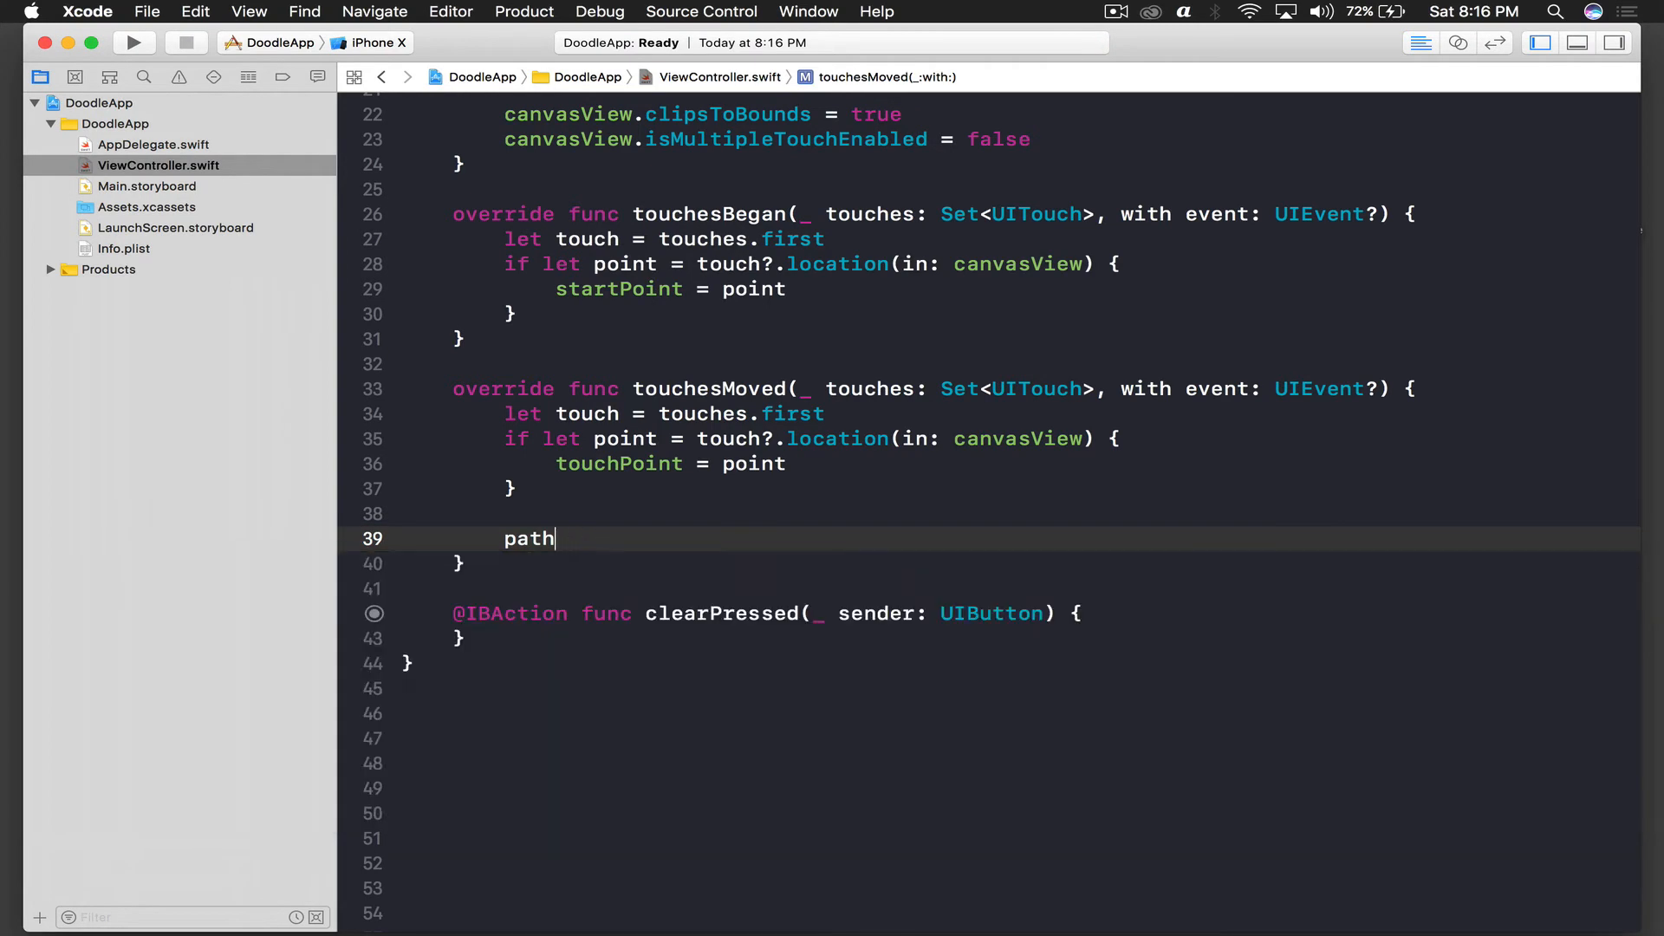
text(.)
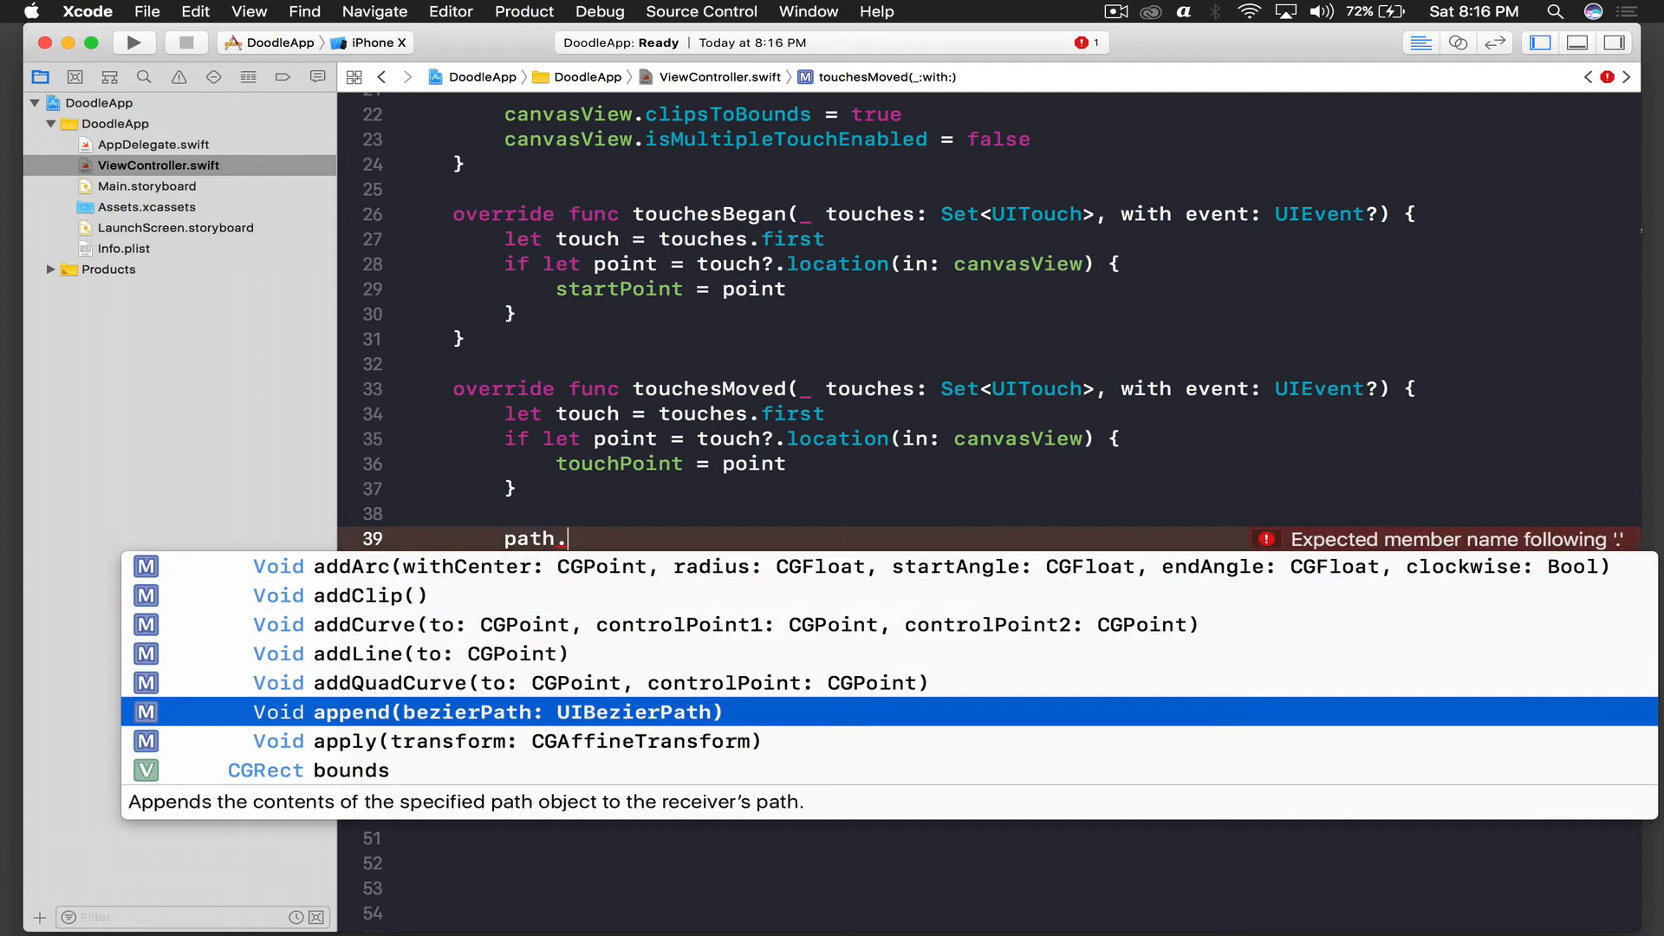
scroll(down, 3)
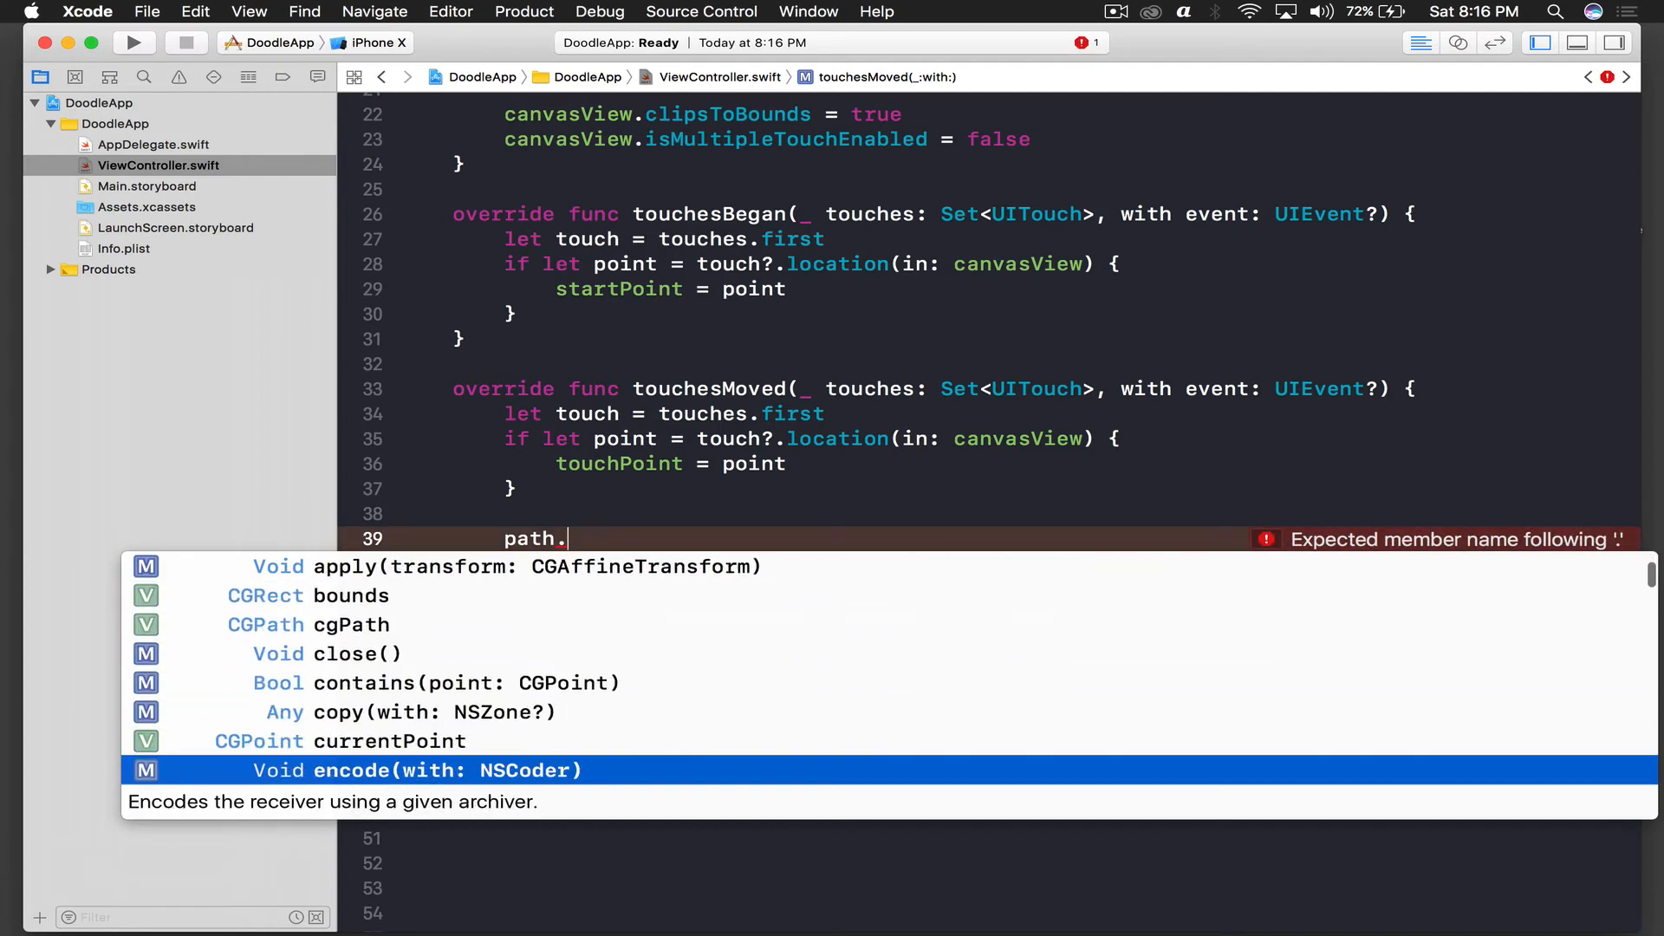
scroll(down, 3)
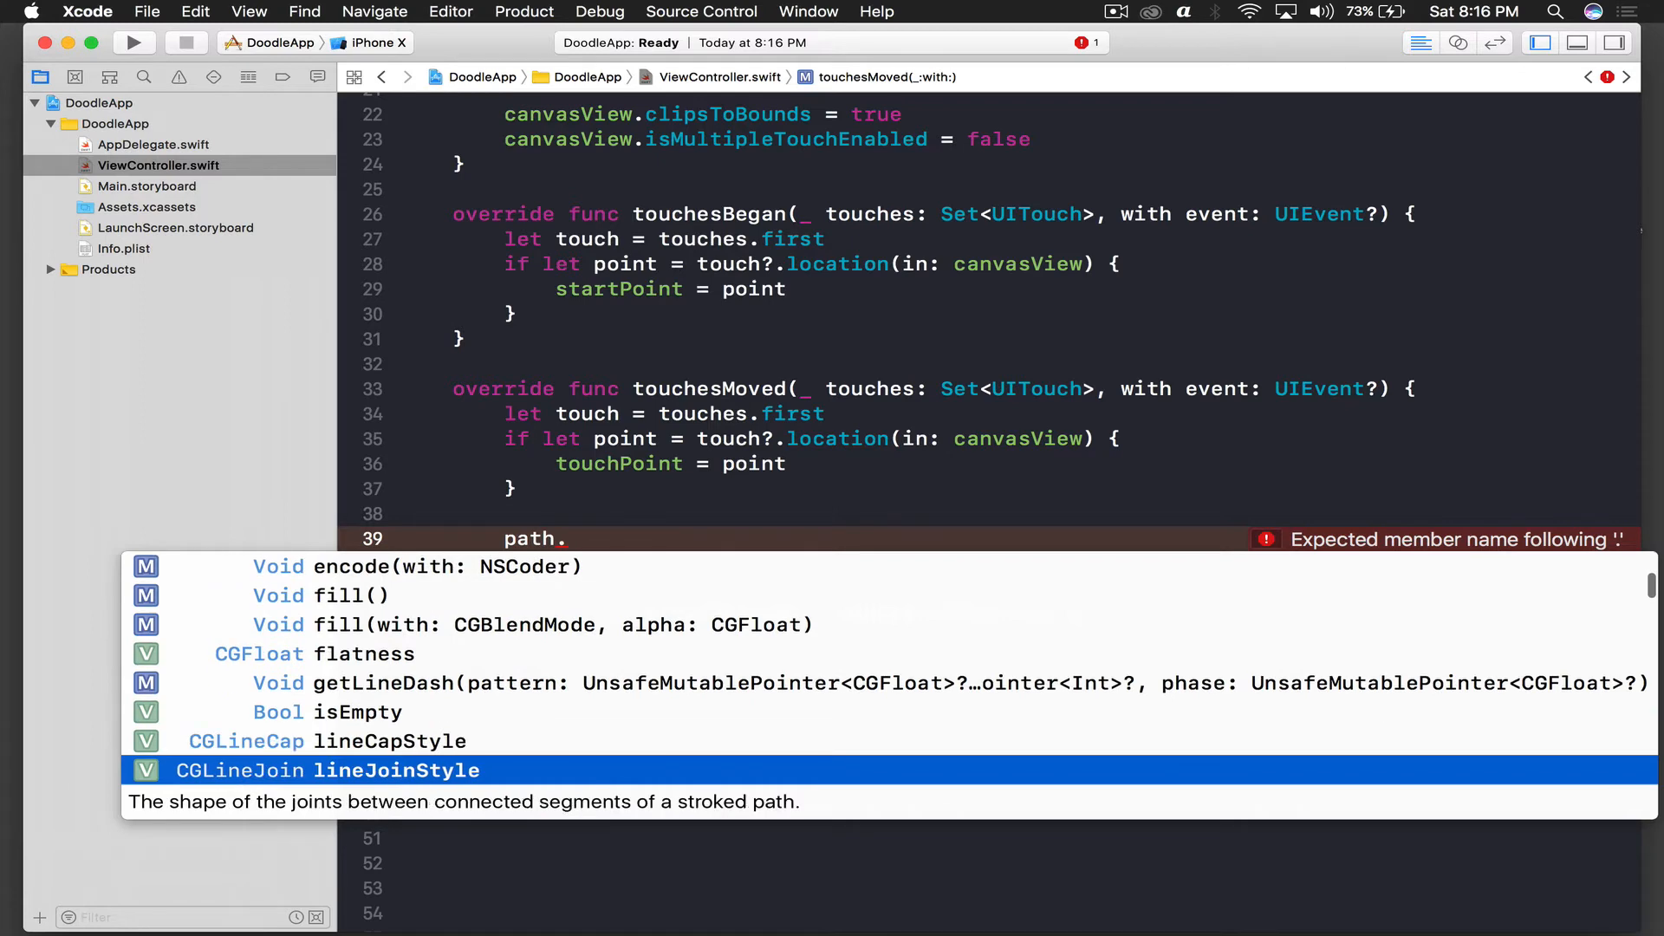
scroll(down, 3)
text(move(to: startPoint)
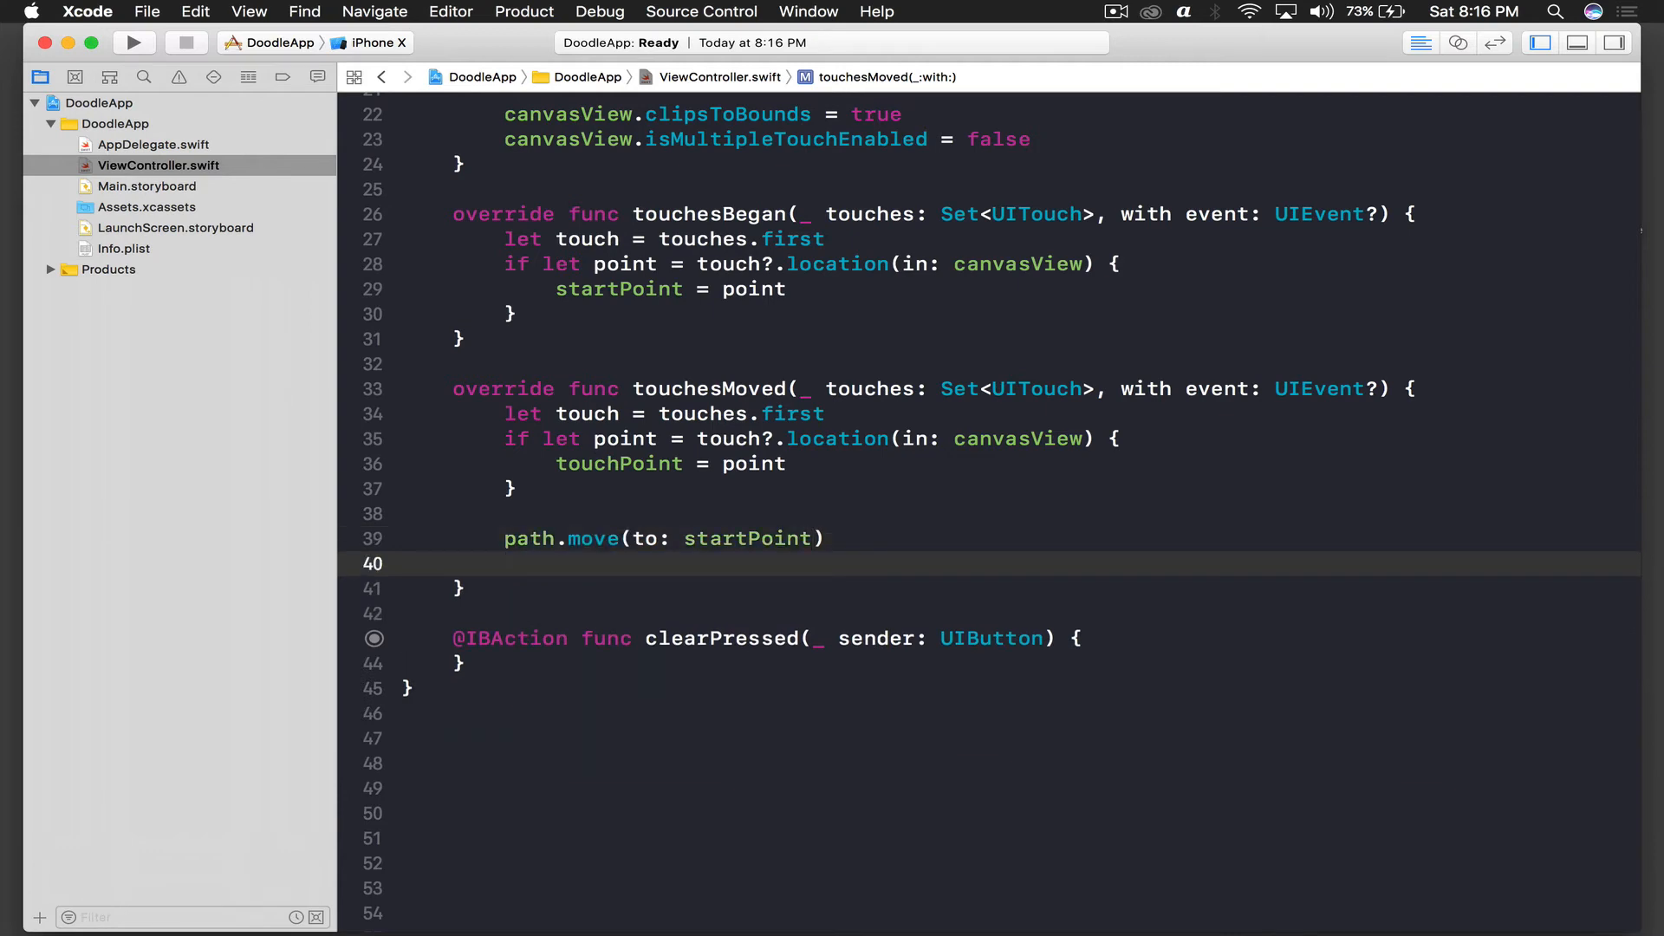
- Add path.addLine(to: touchPoint) and startPoint = touchPoint to touchesMoved
text(path/)
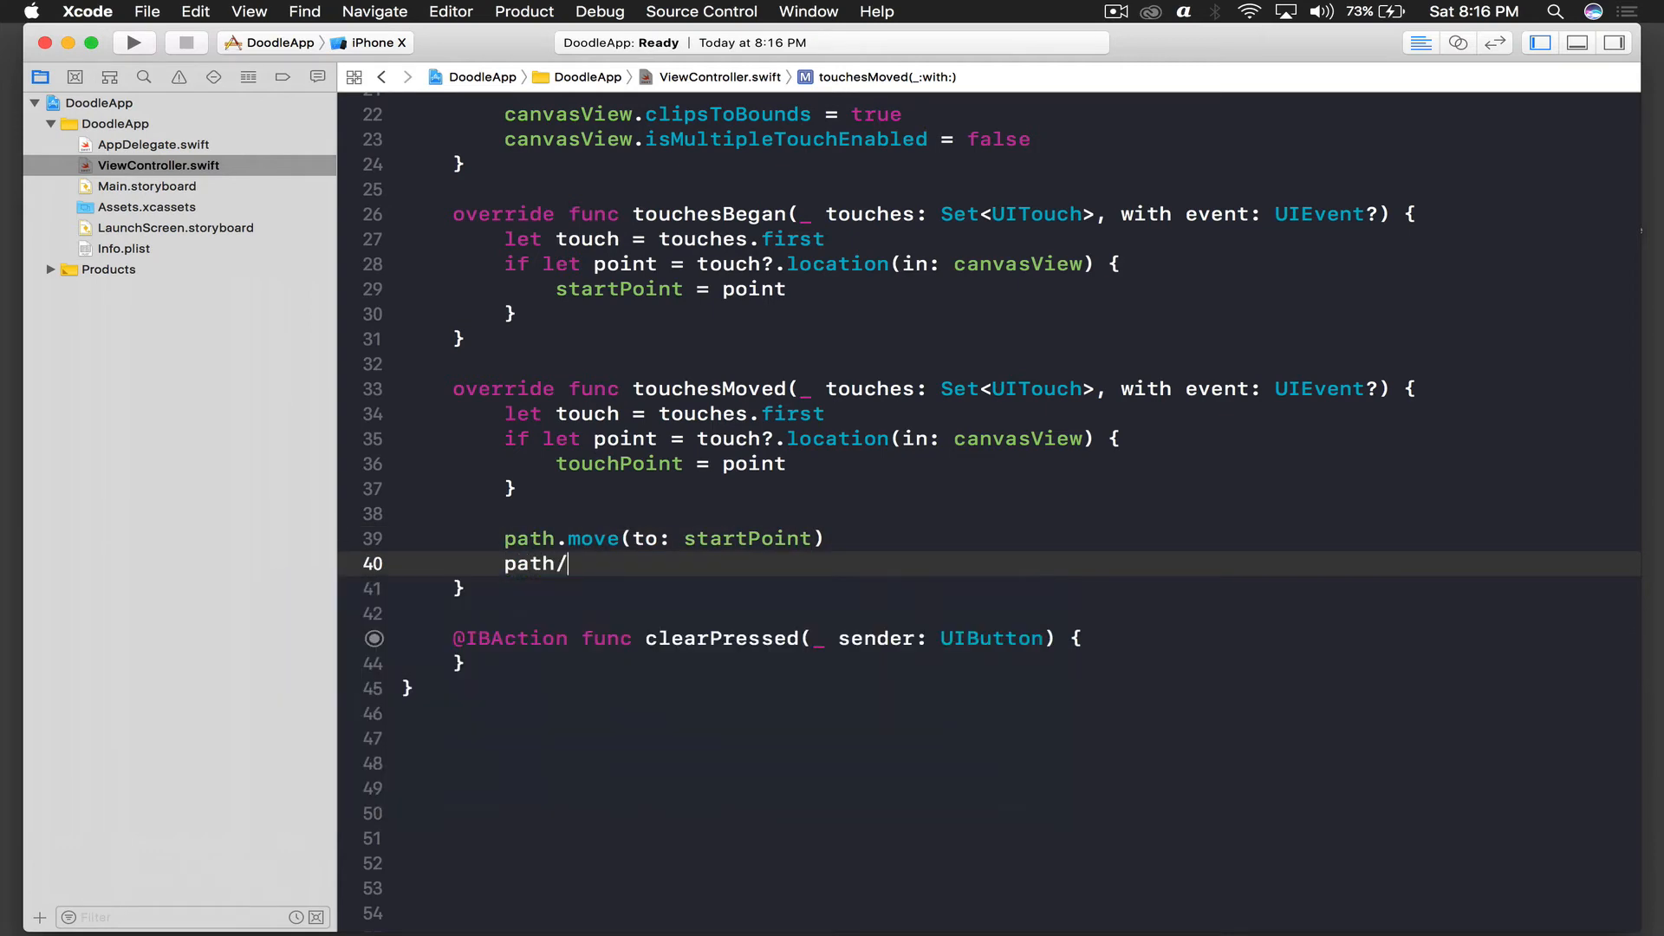
text(addLine(to: touchPoint)
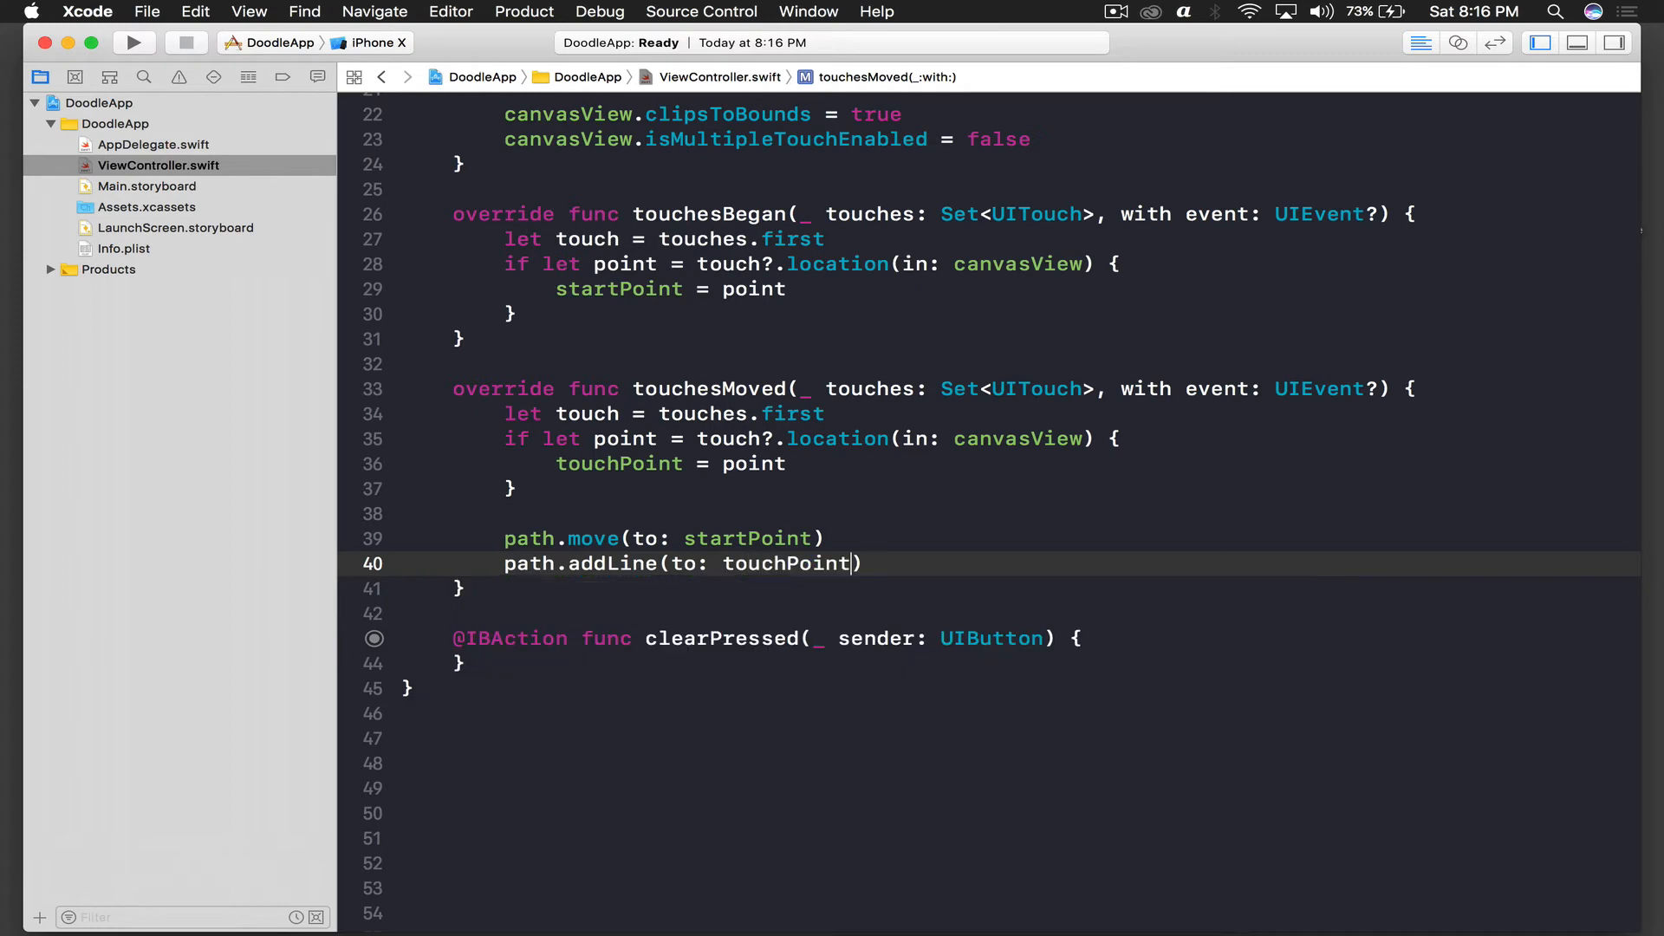
text(s)
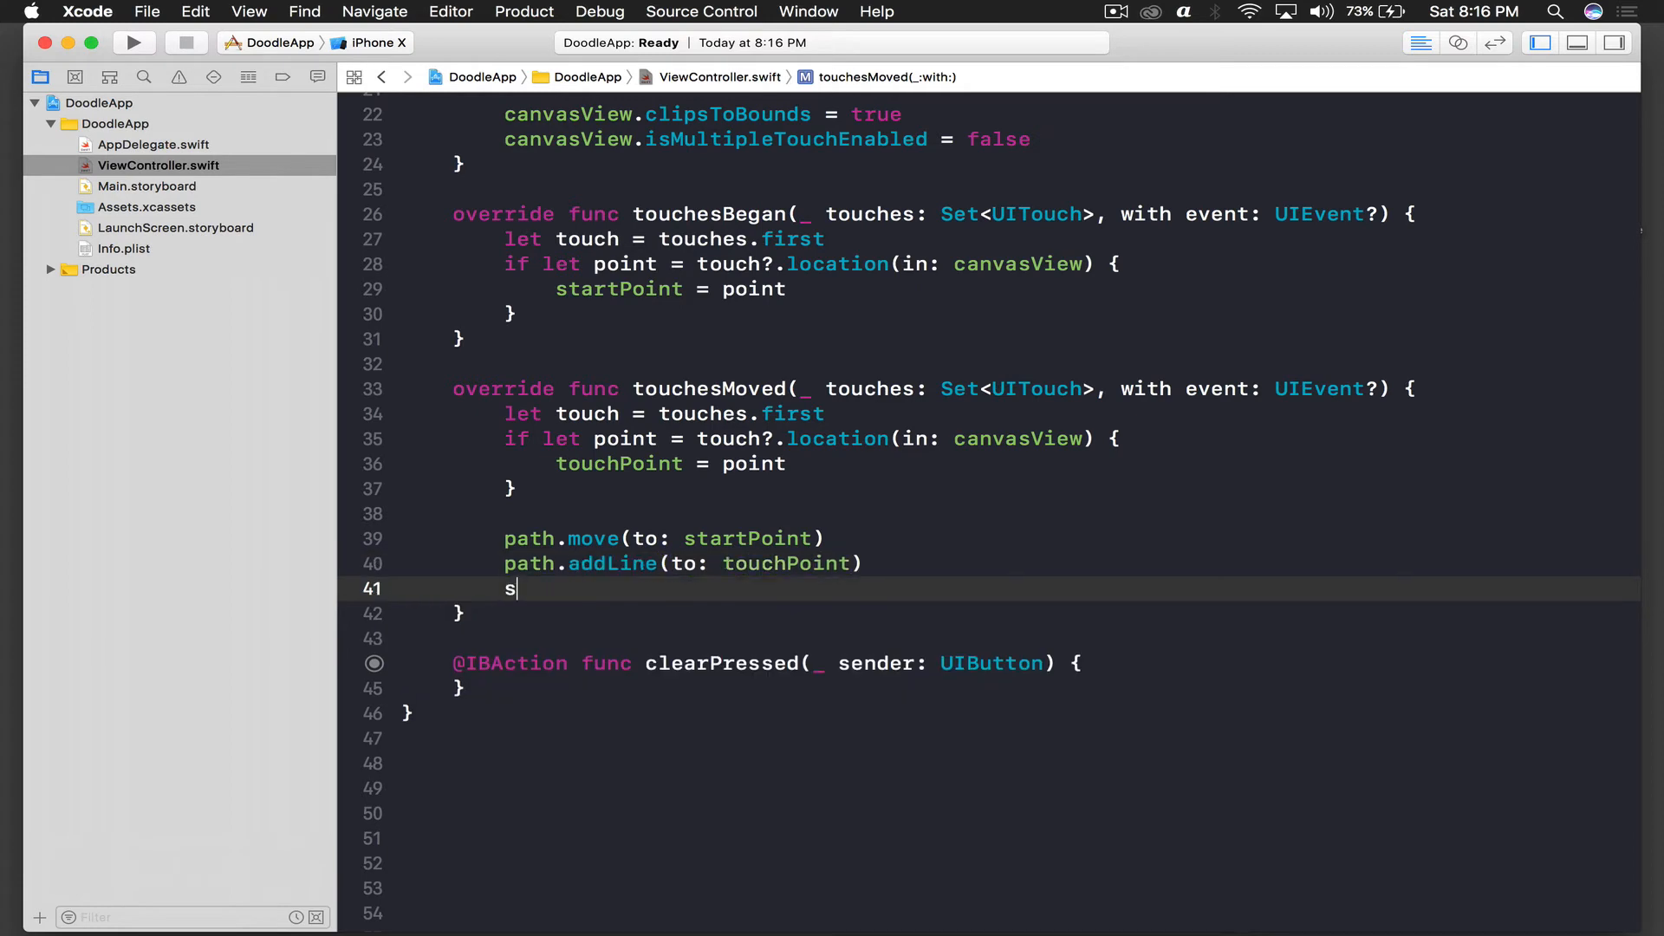
text(tartPoint =)
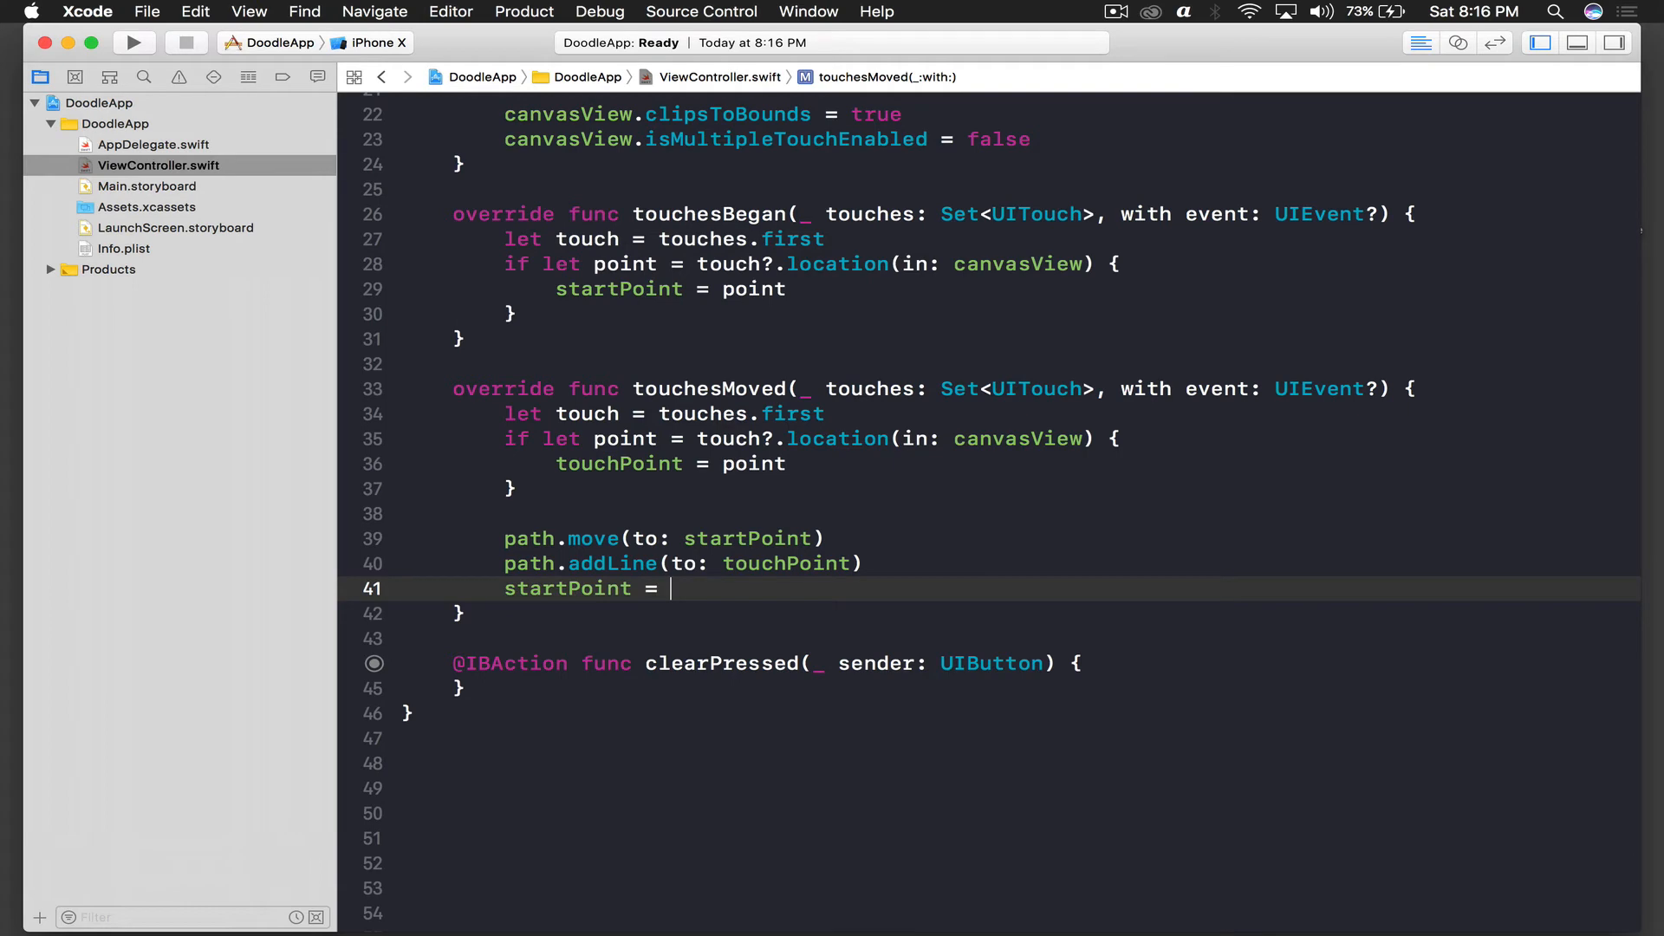
text(touchPoint)
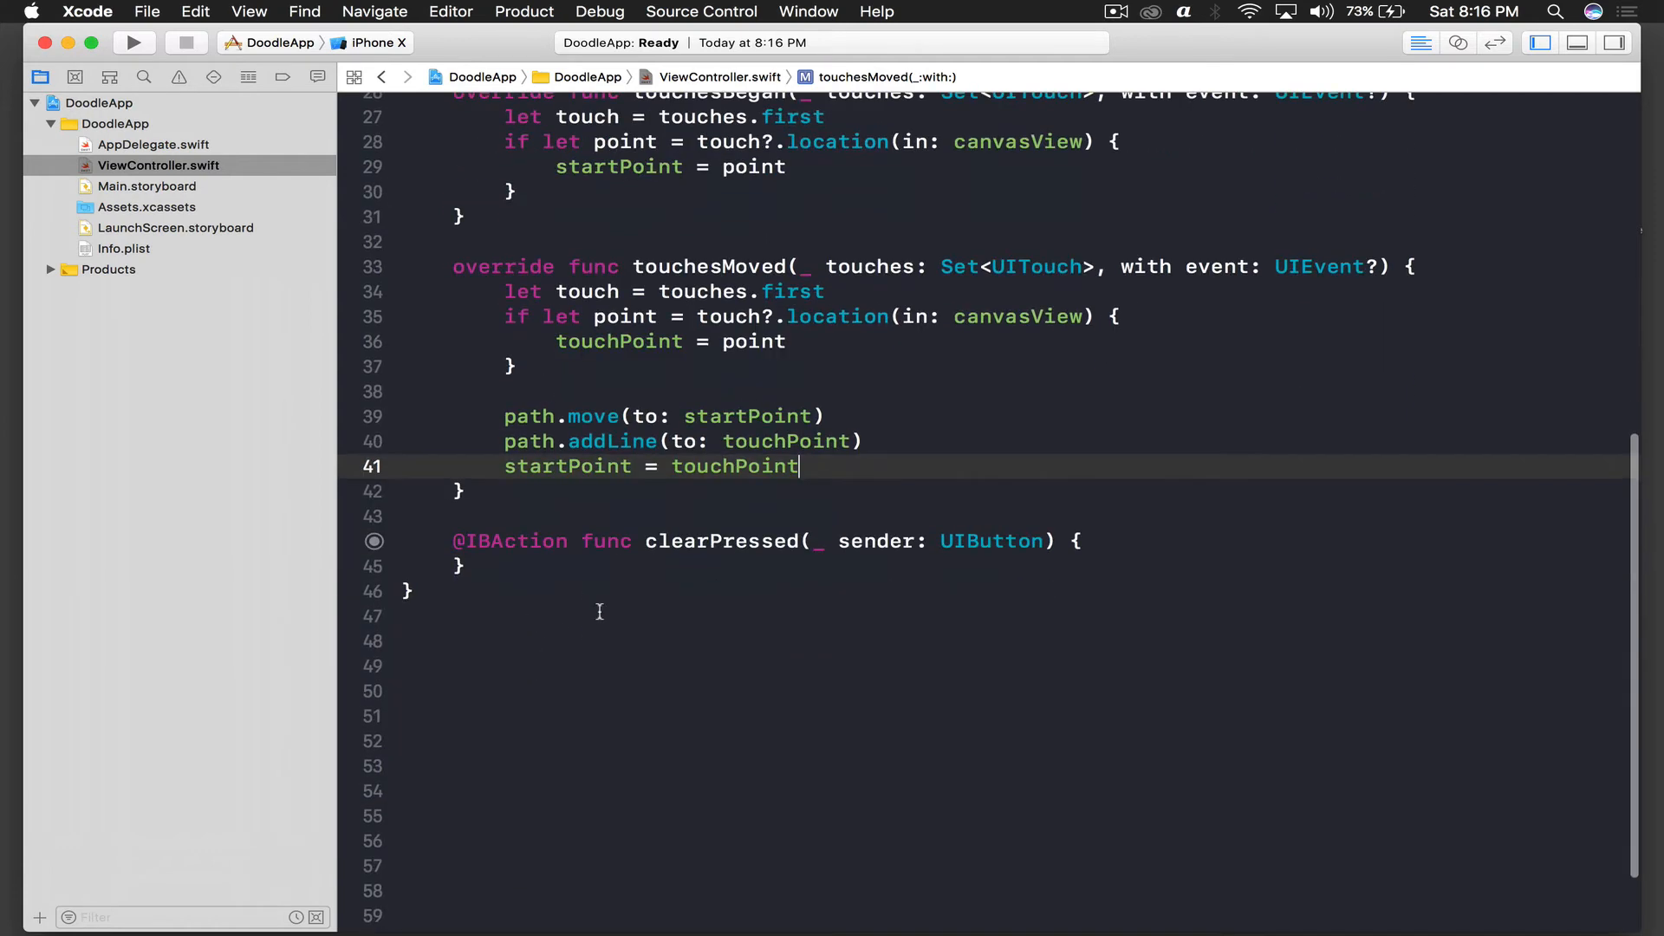
key(return)
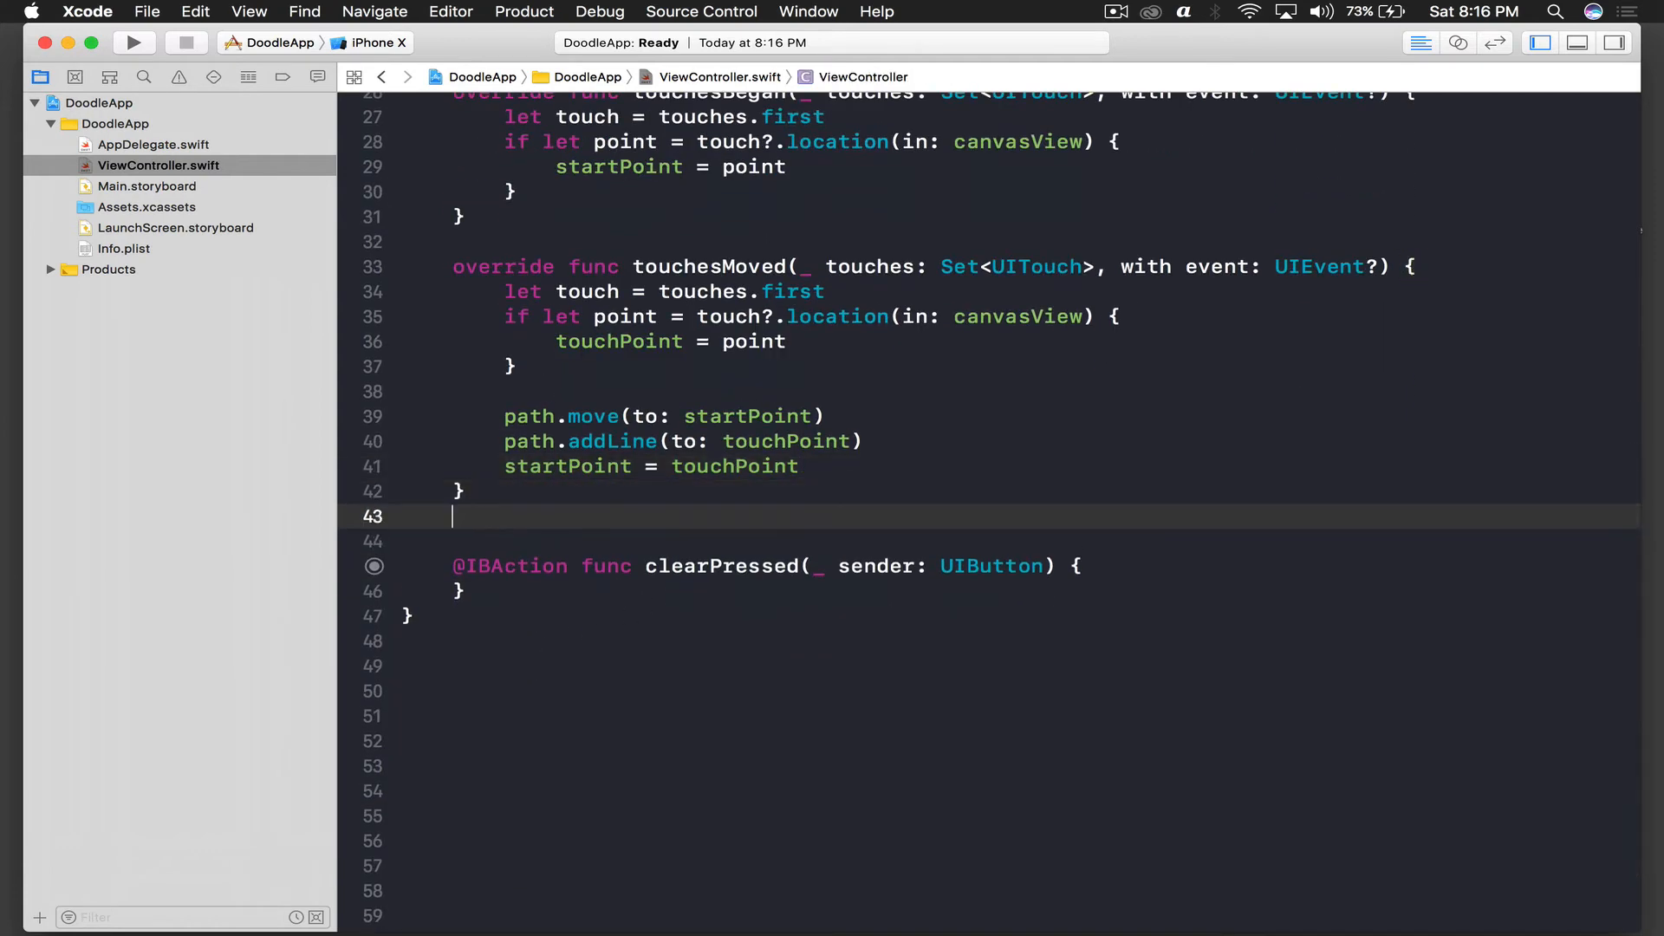
- Declare func draw() with a strokeLayer constant created as a CAShapeLayer
text(func)
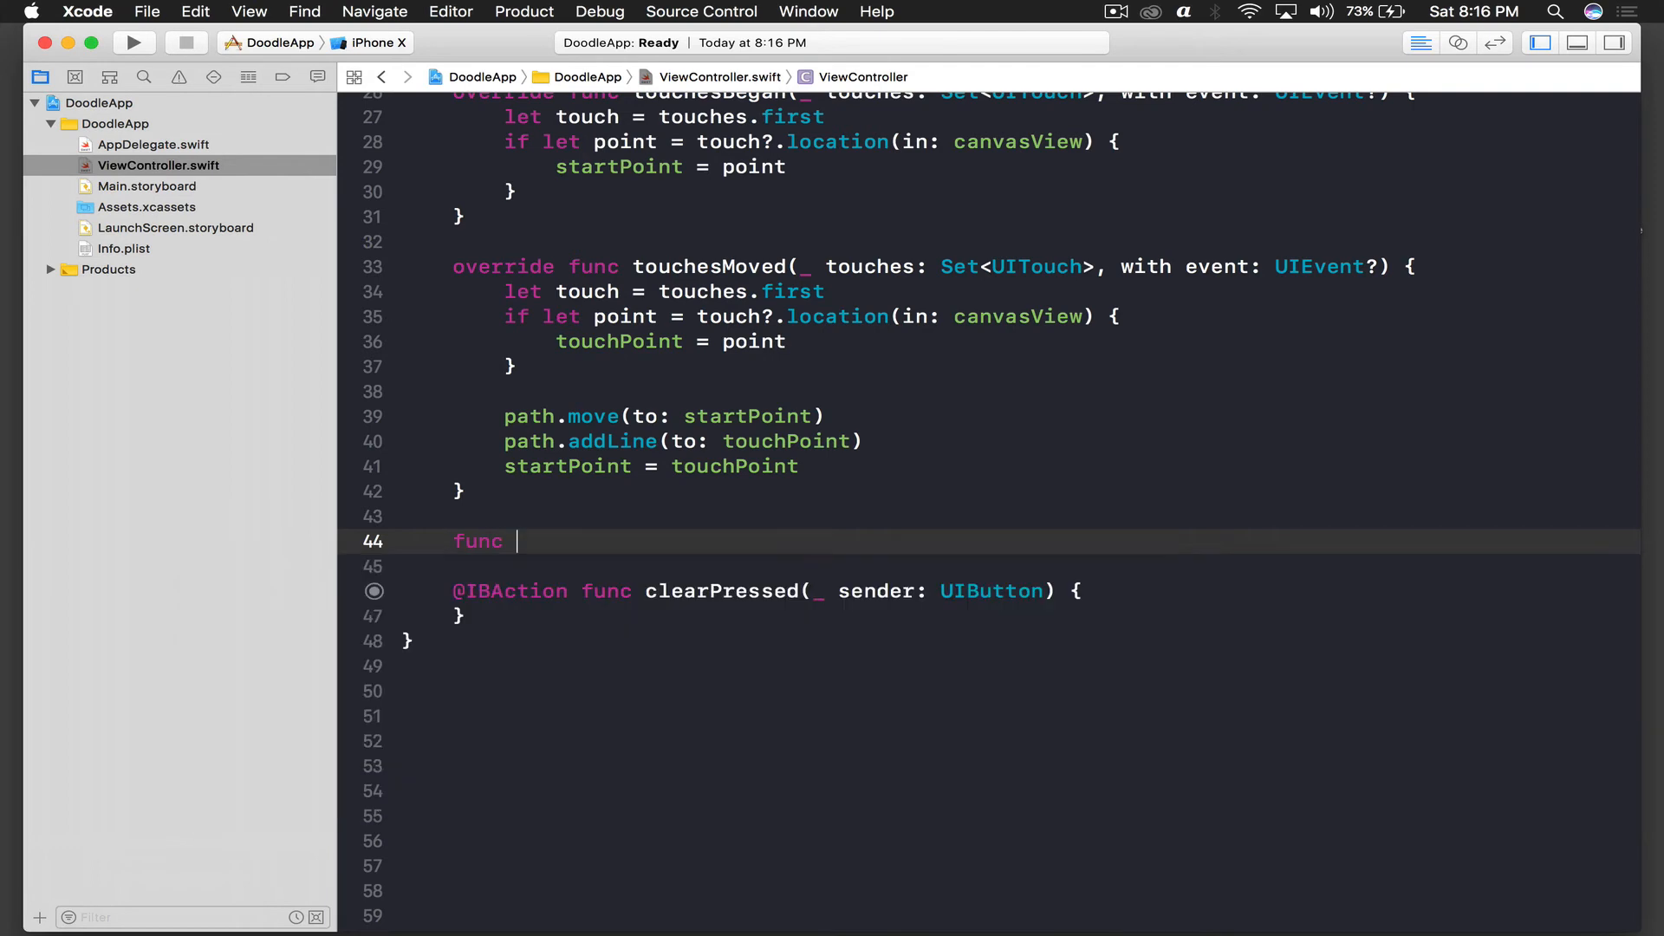
text(draw() {)
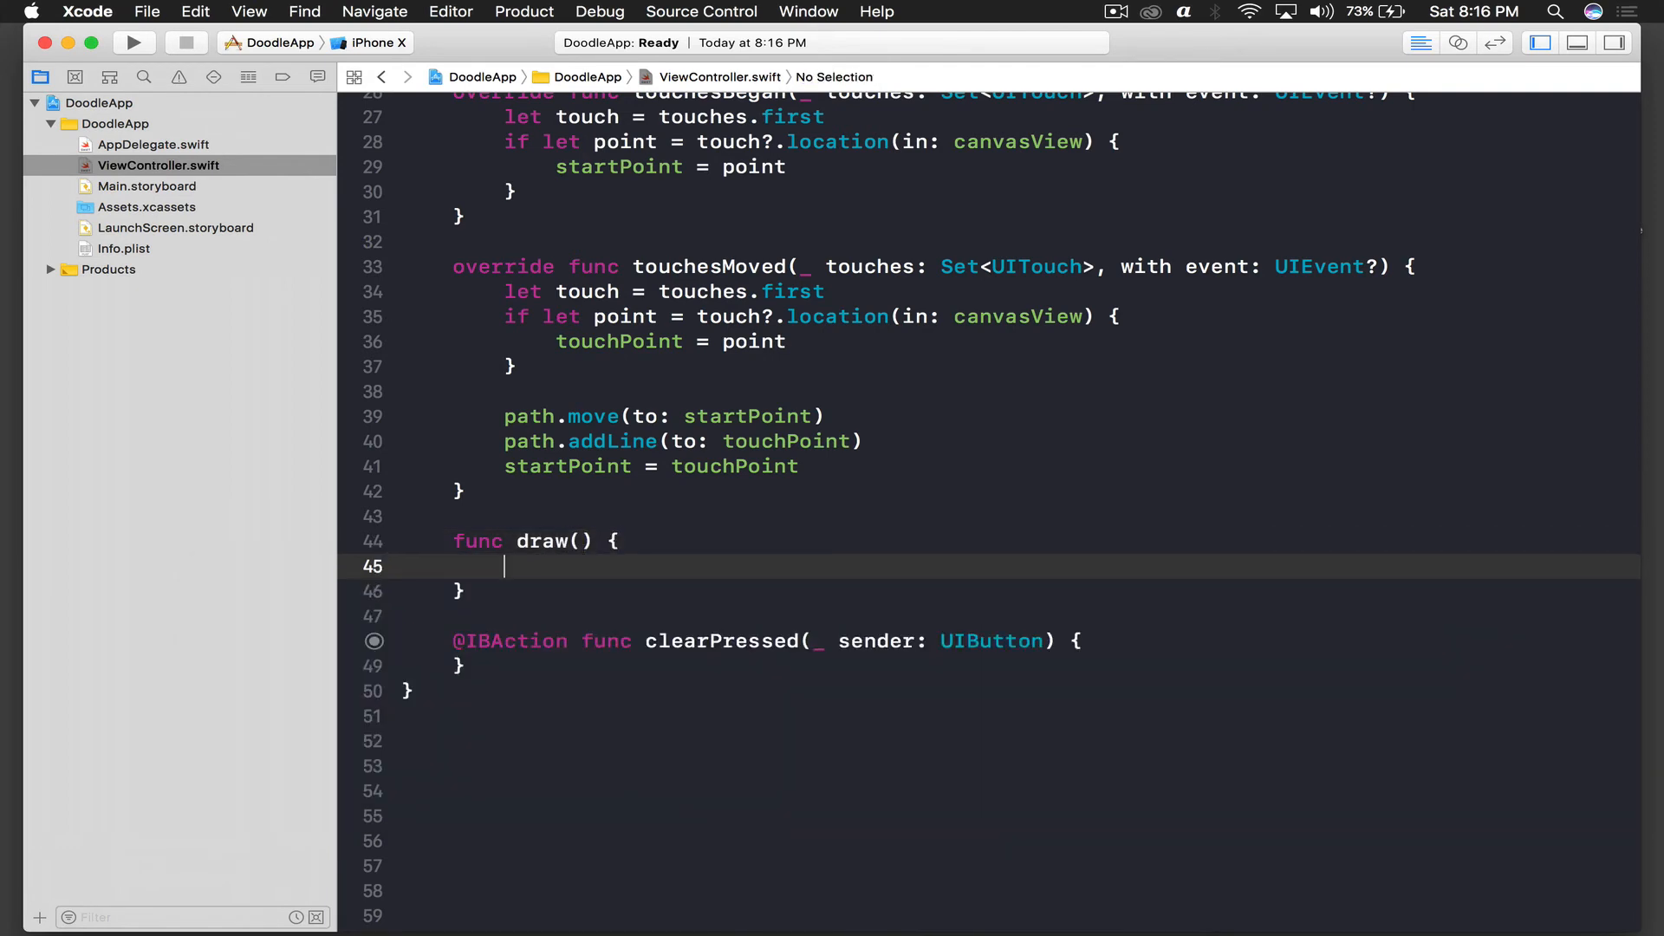
text(let s)
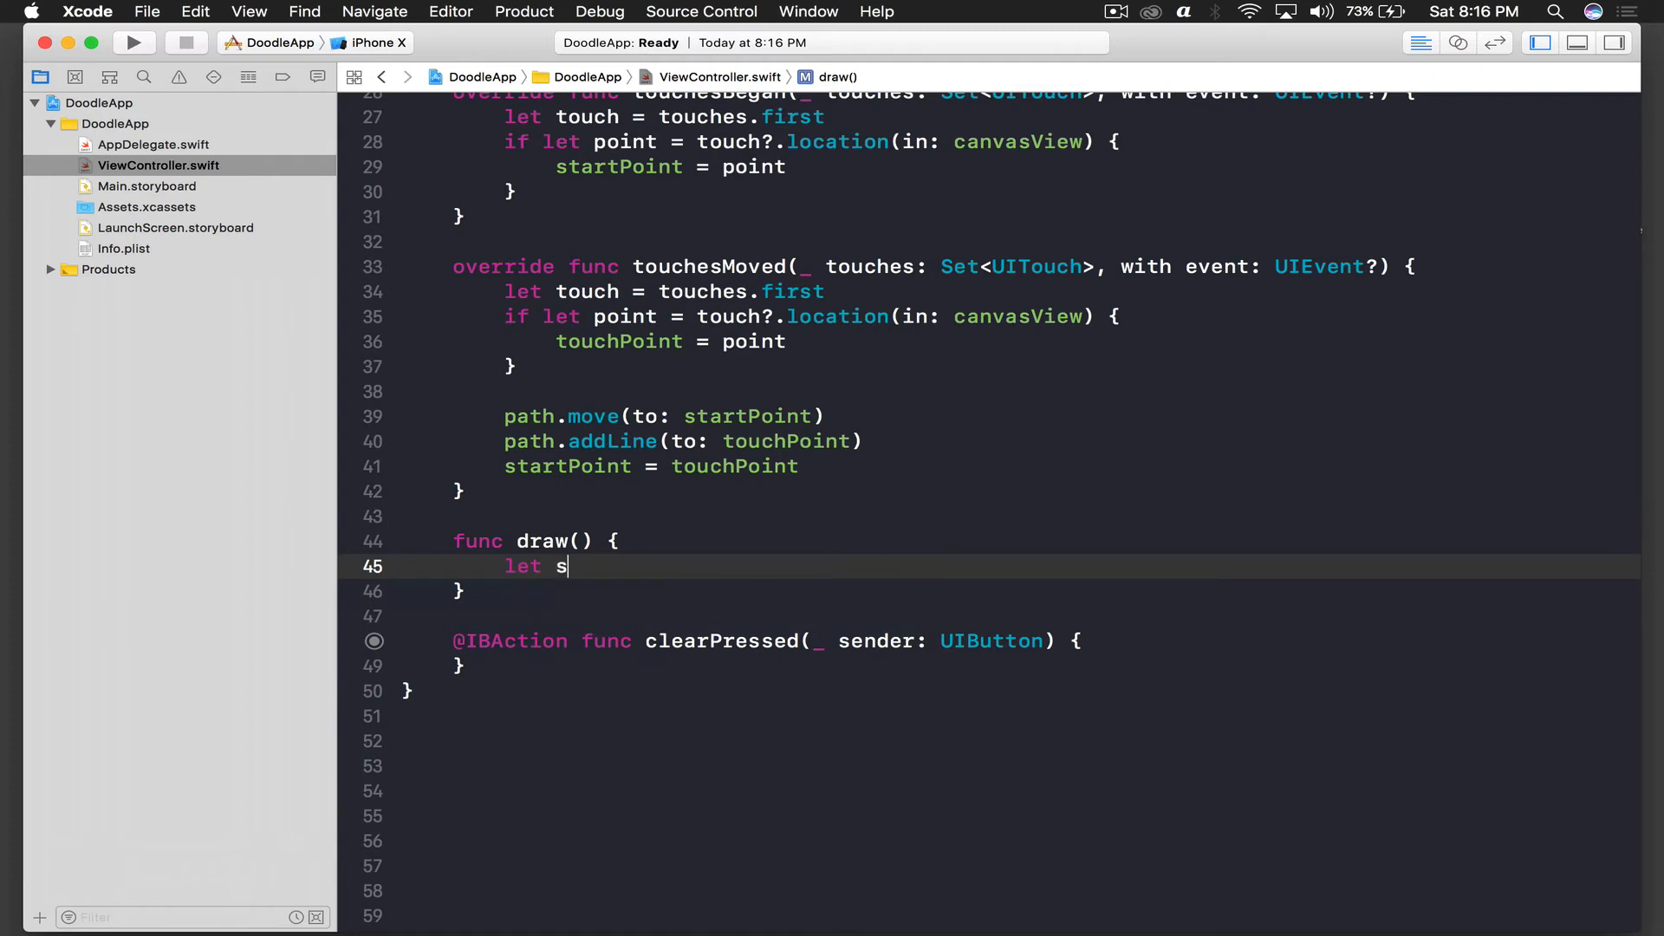
text(hapeLayer)
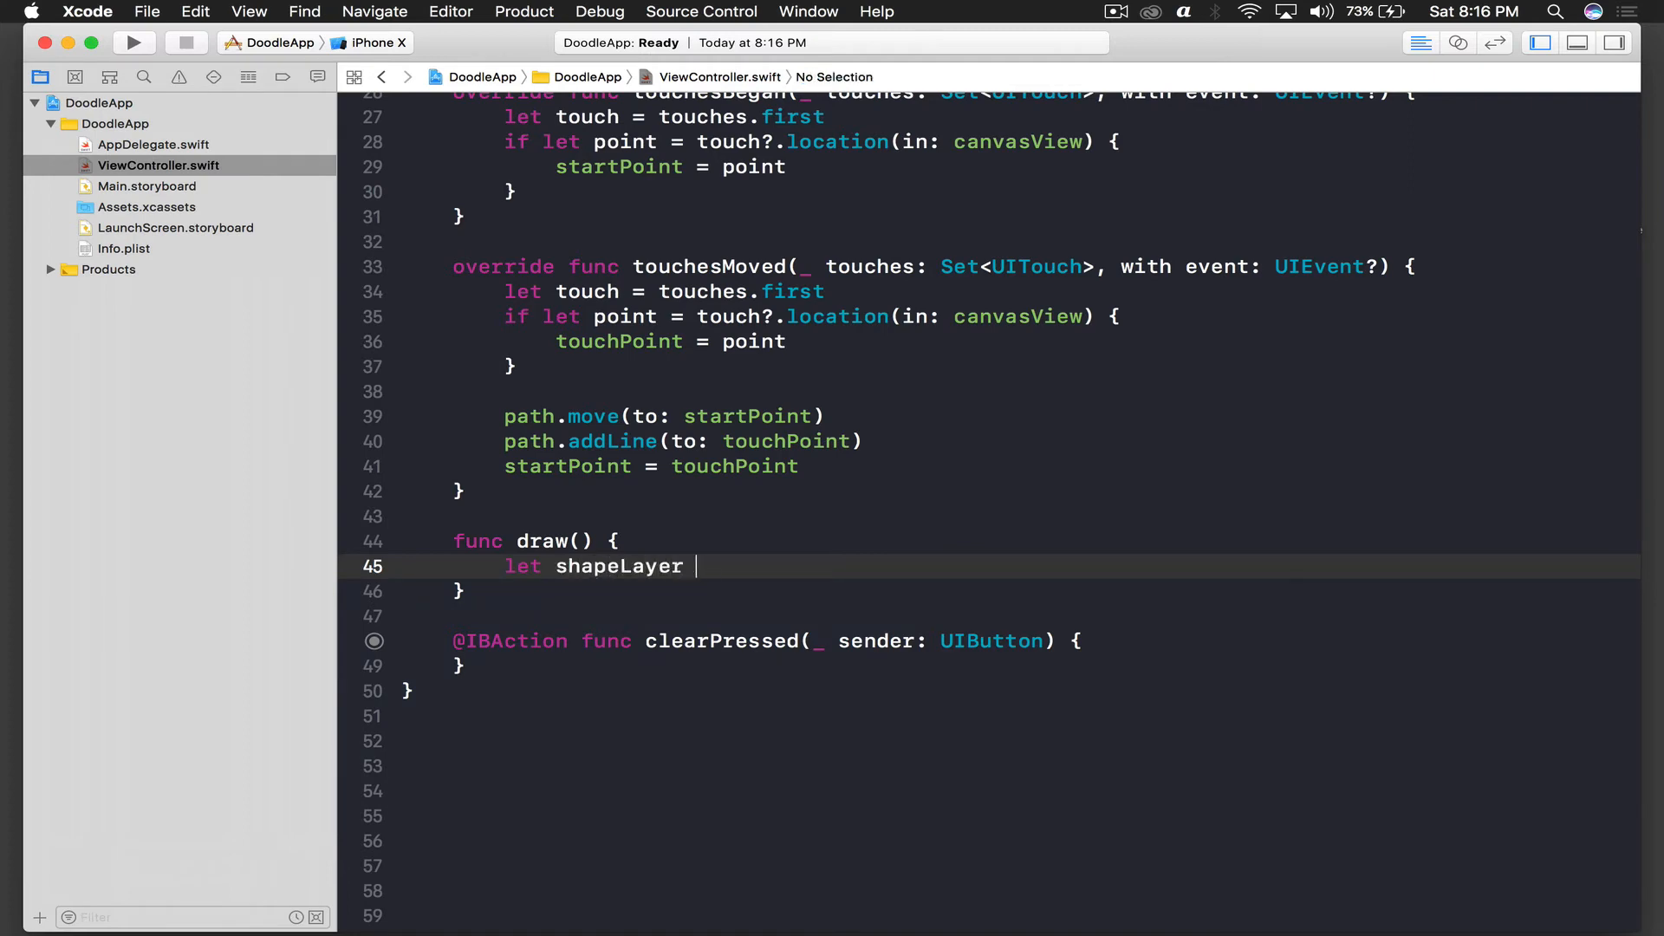
text(=)
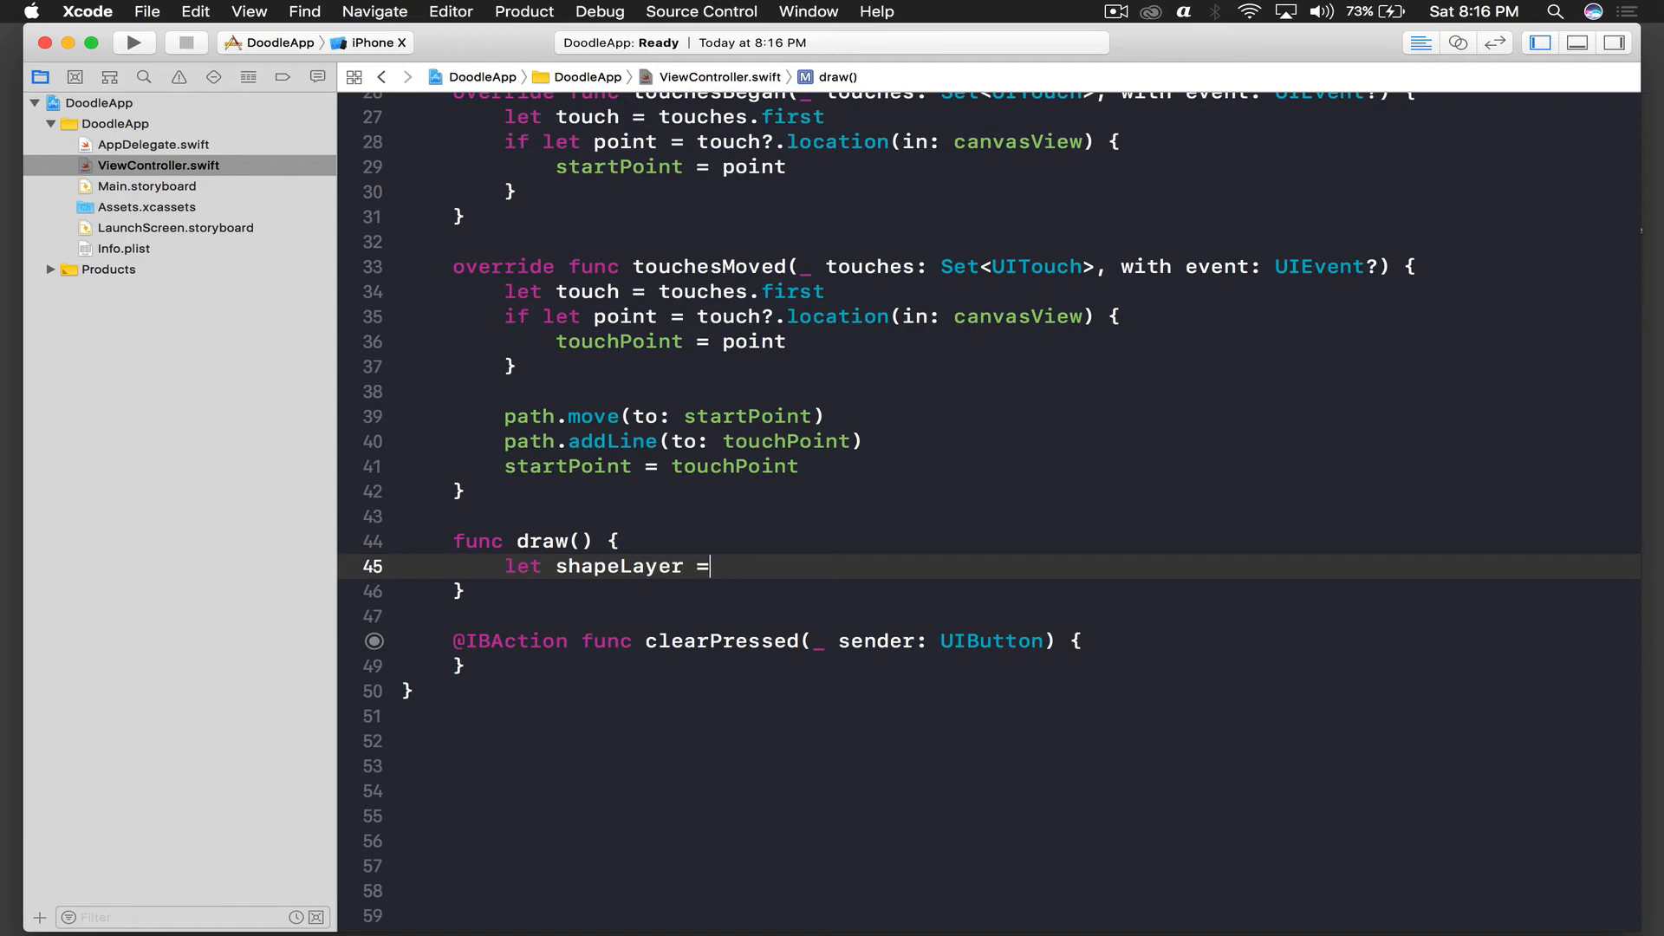
key(Backspace)
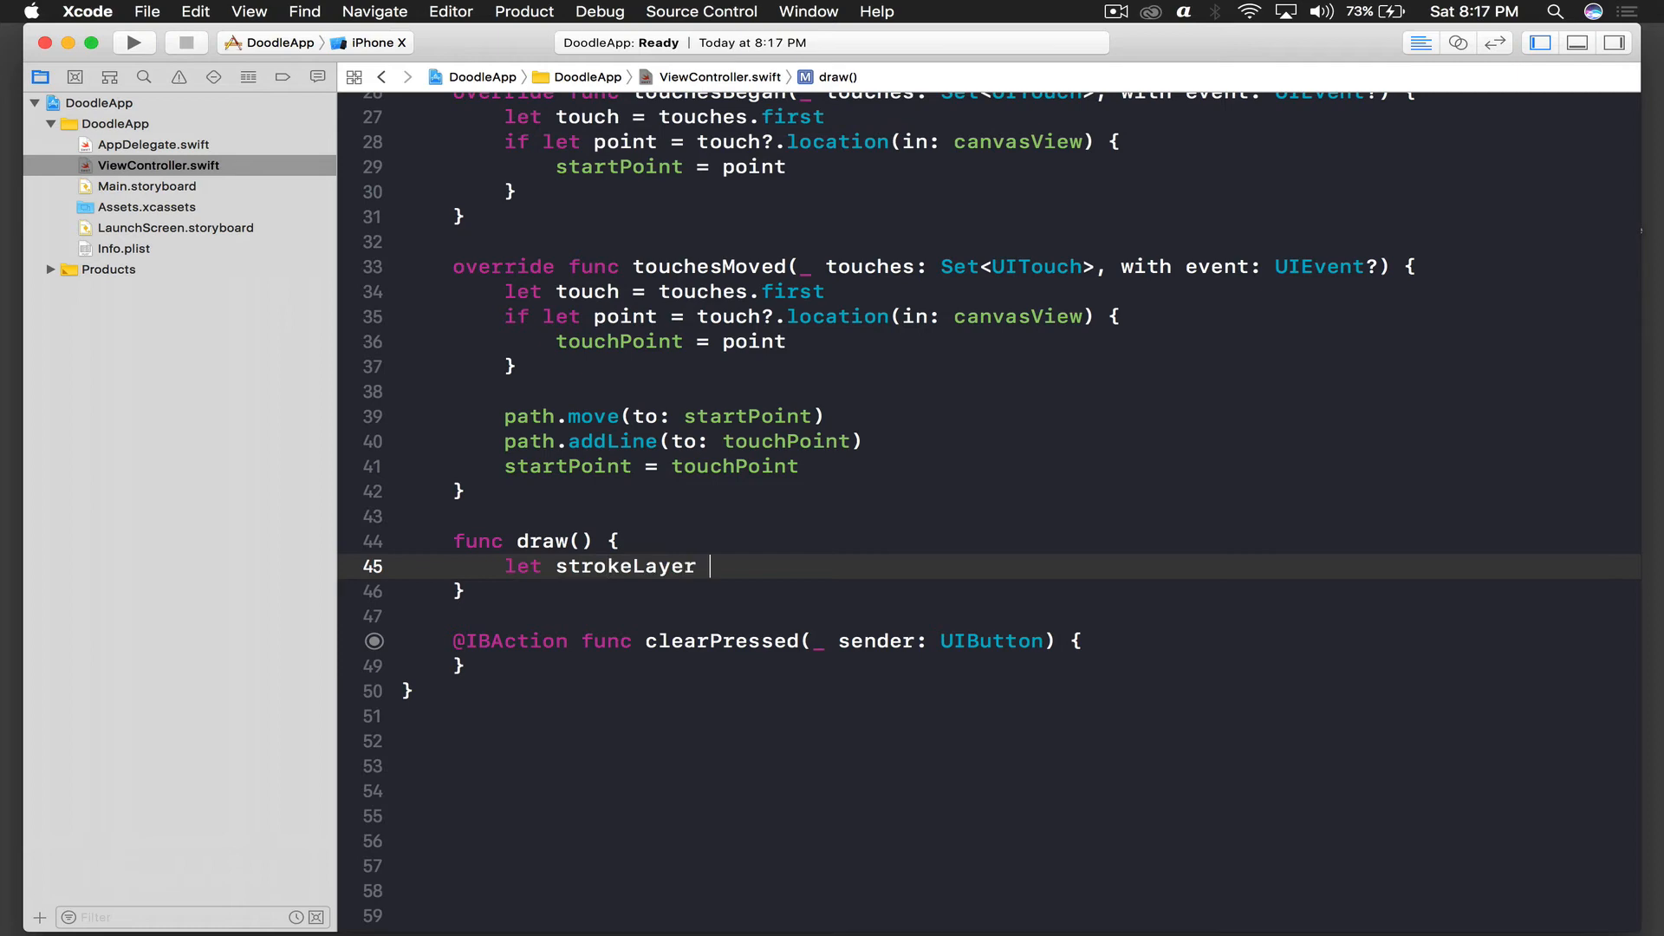
text(= CAShapeLayer()
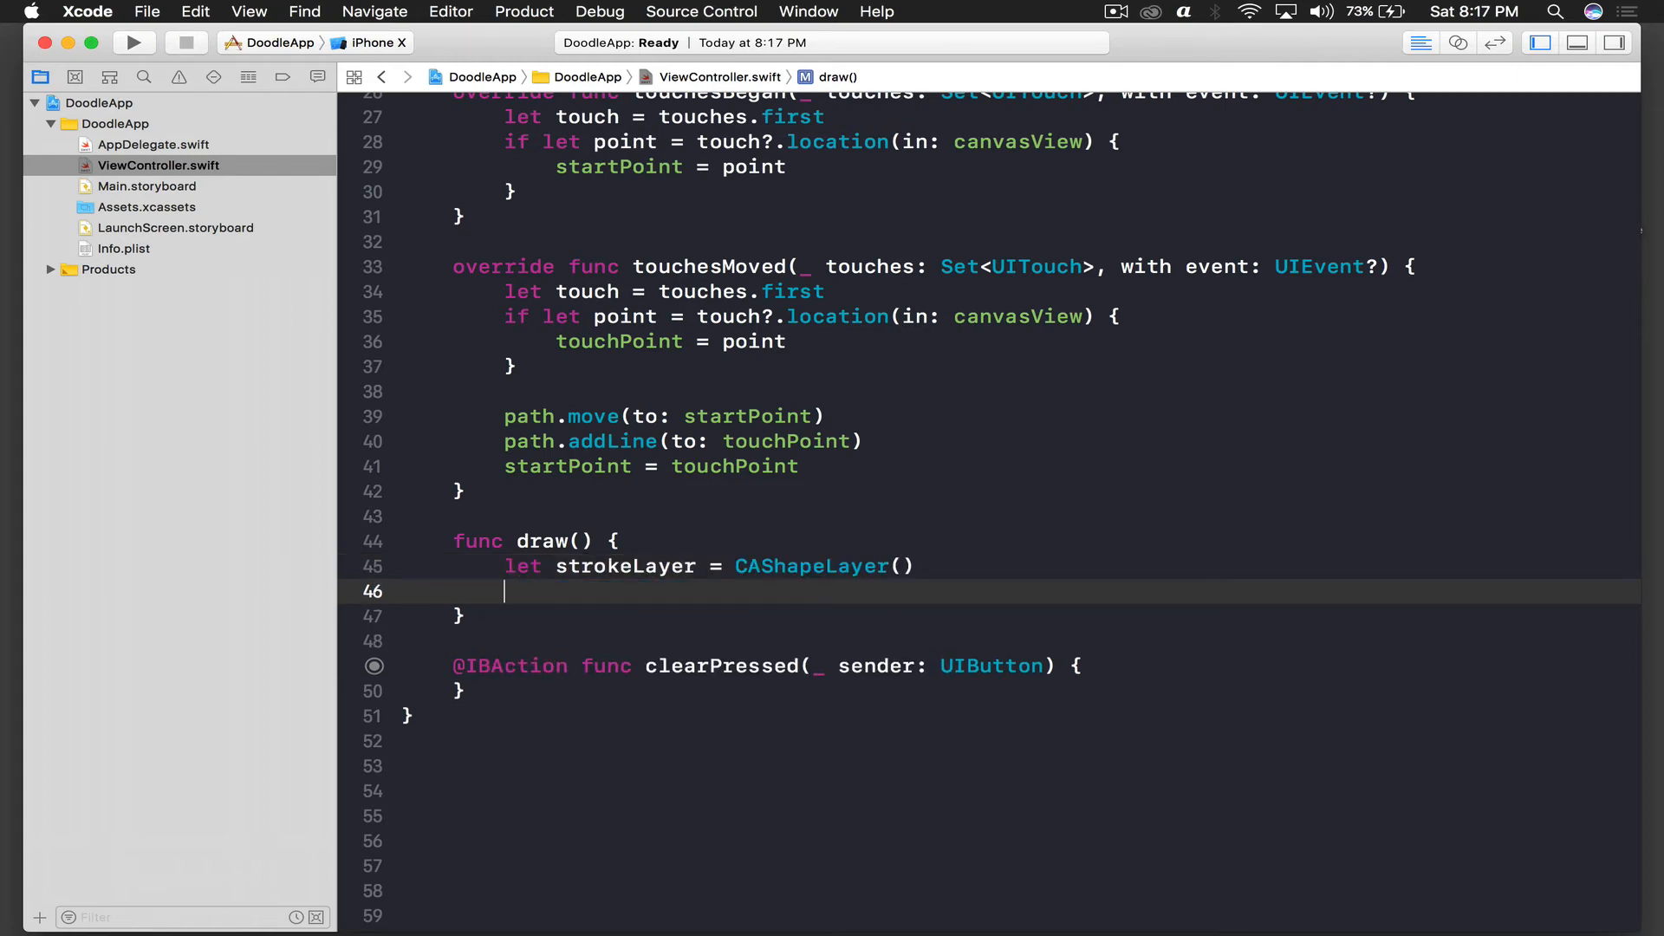
text(strokeLayer.fillColor)
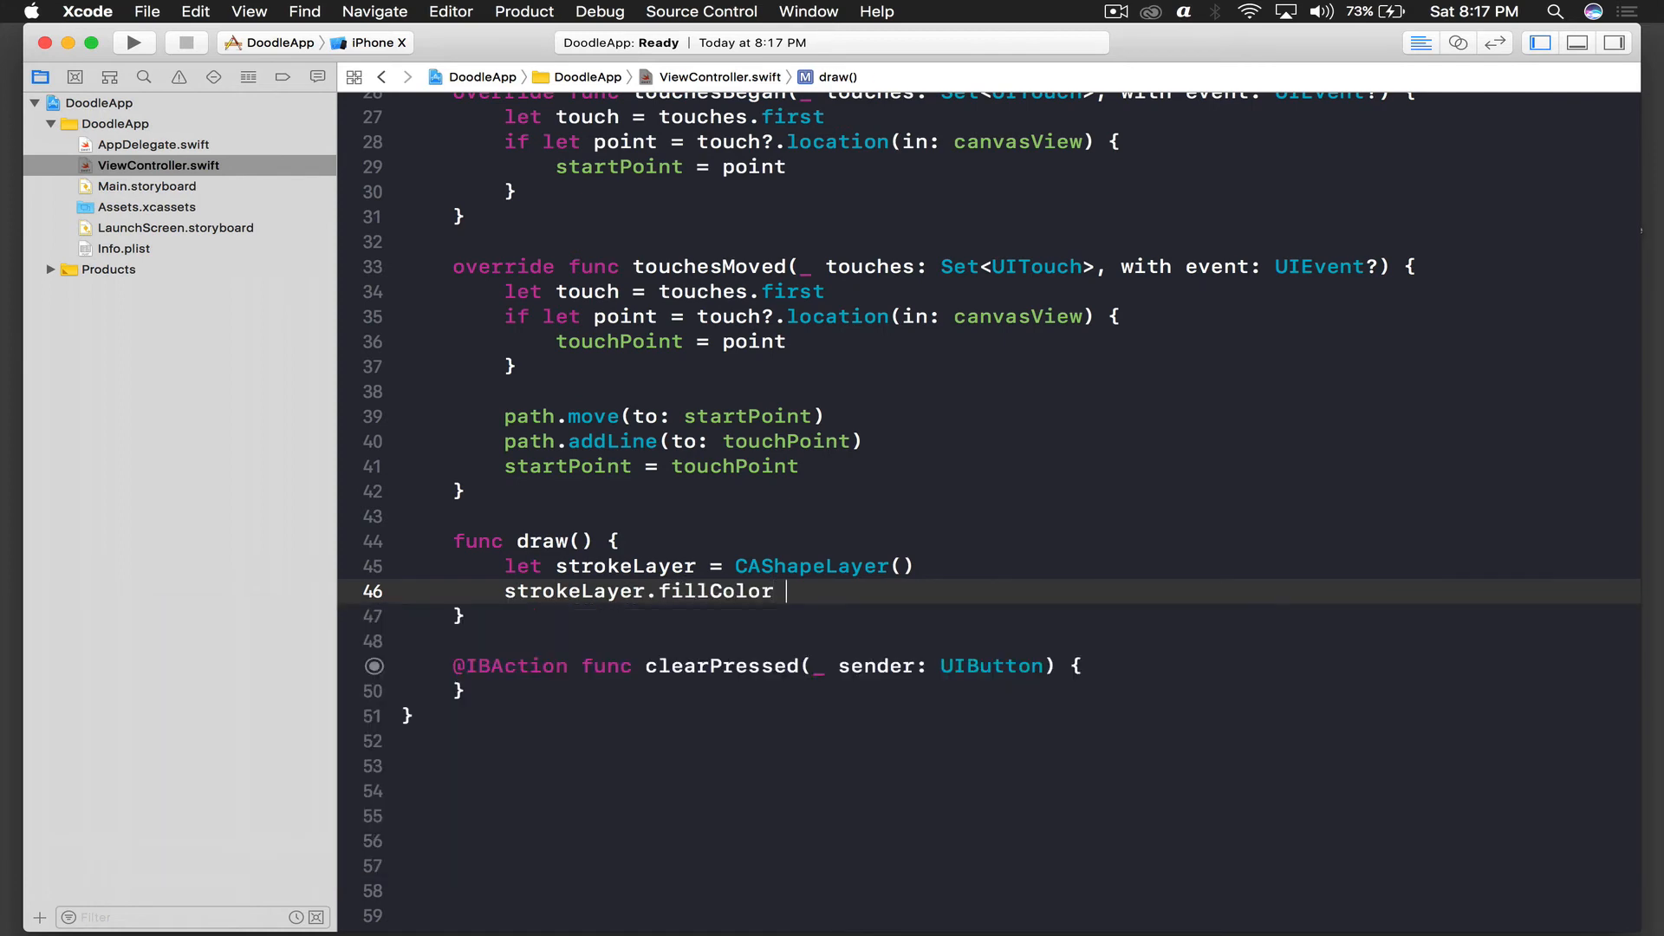
text(= nil)
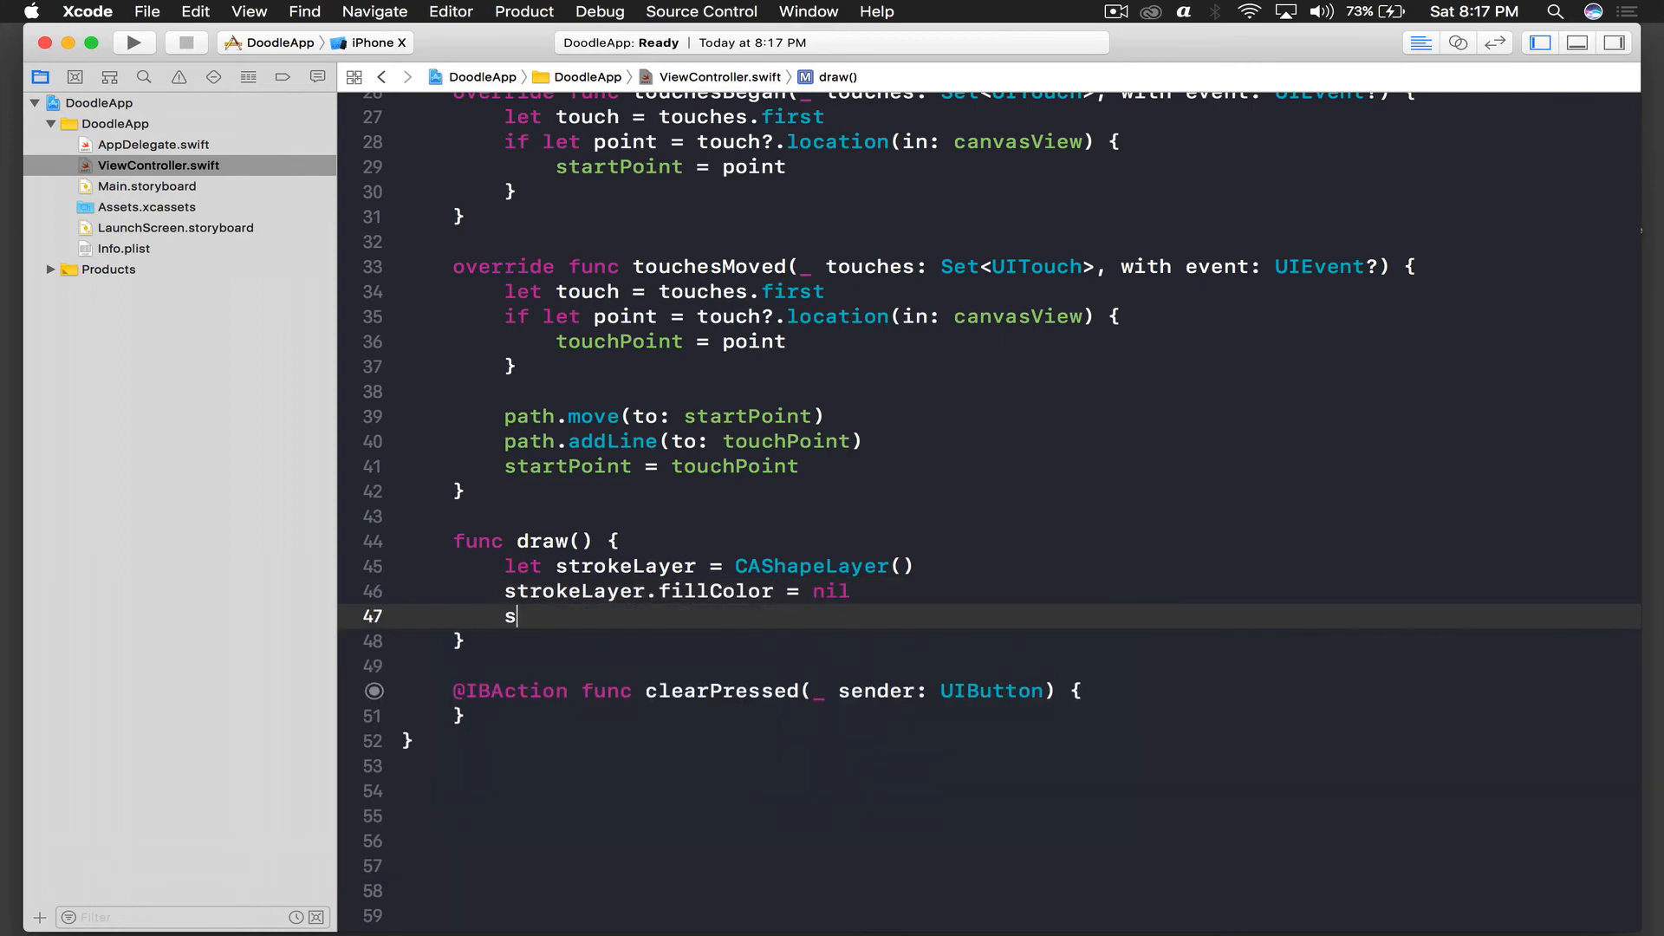
- Give strokeLayer a black stroke colour and assign path to its path
text(trokeLayer.)
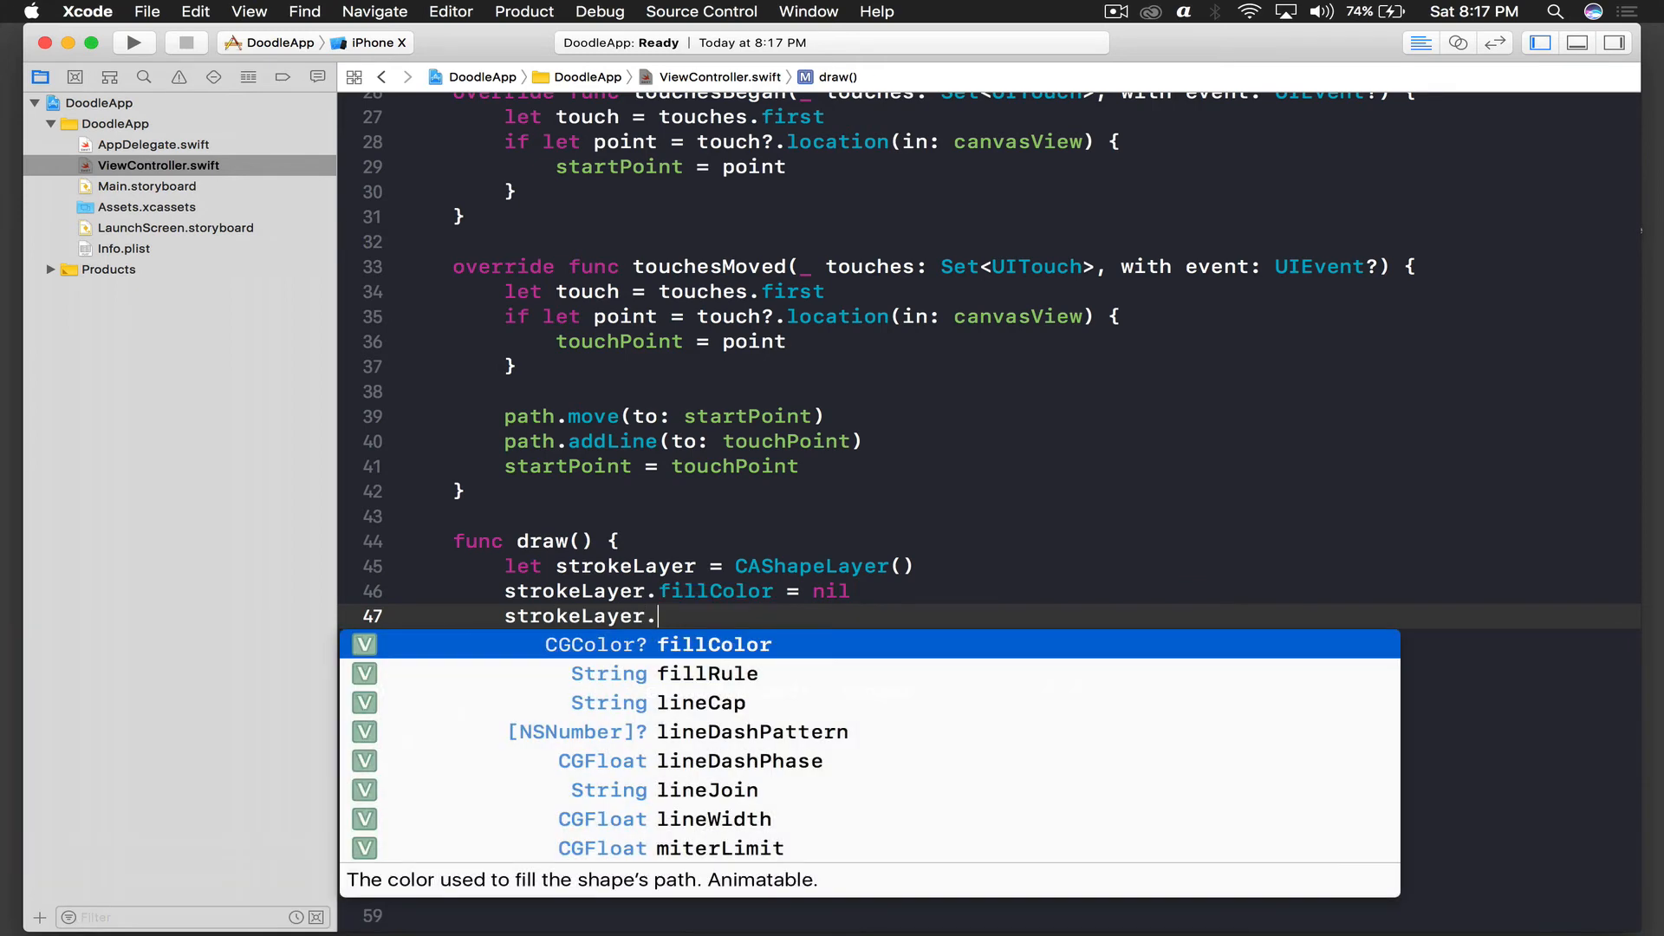
text(strokeColor =)
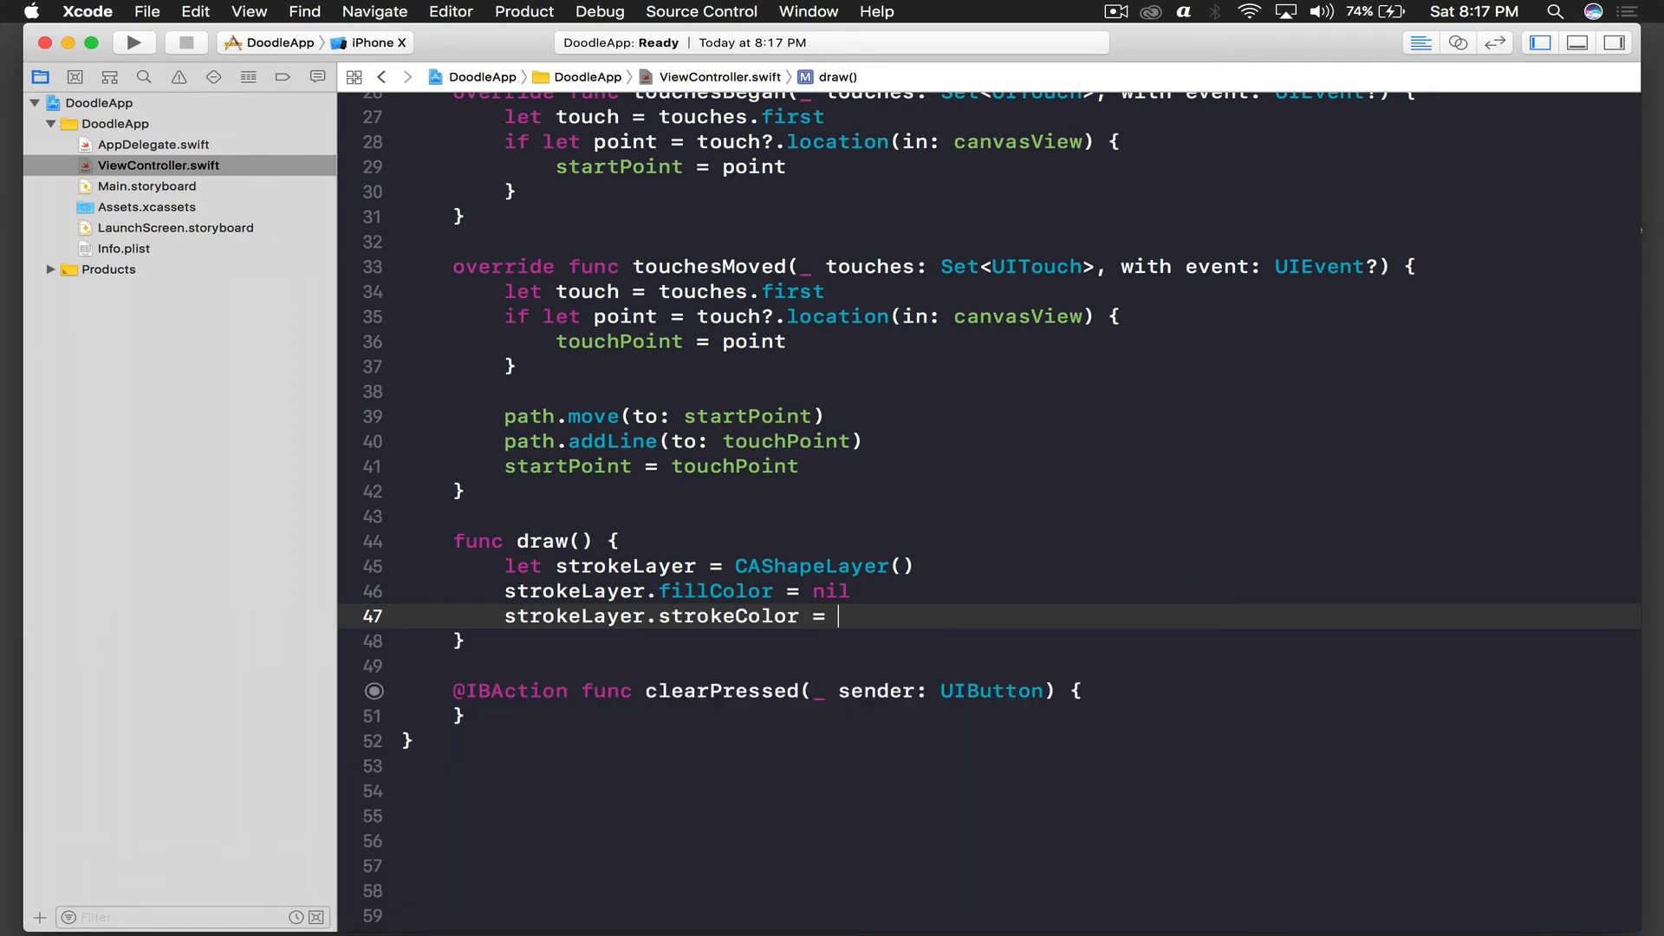
text(UIColor.black)
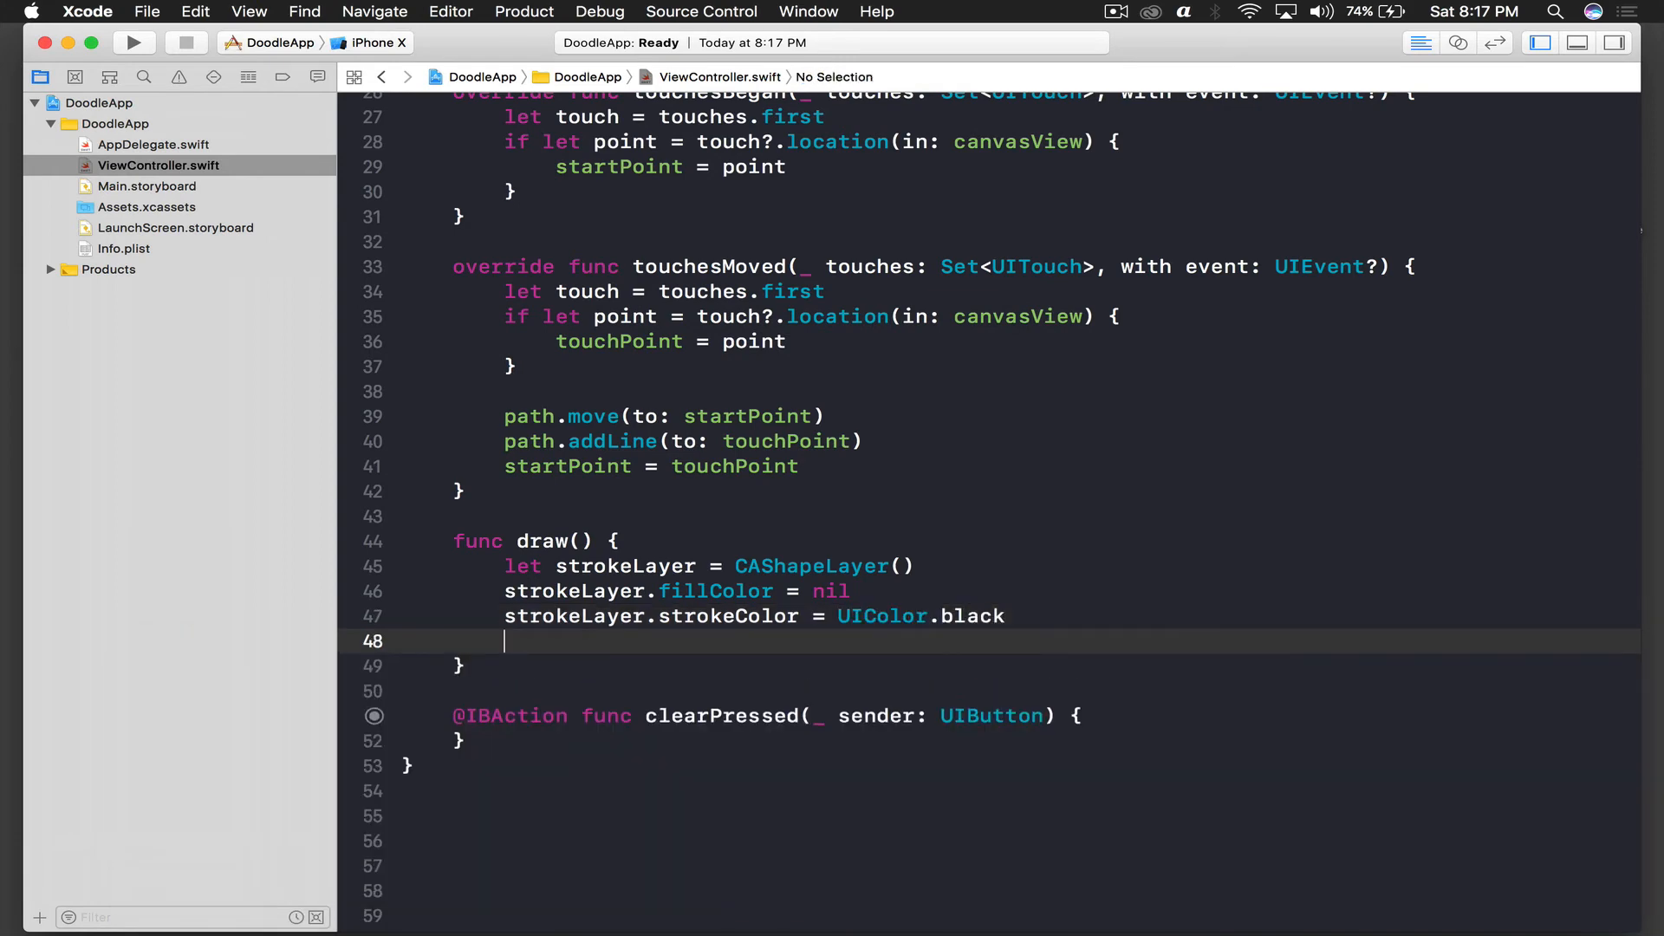
text(strokeLayer.path)
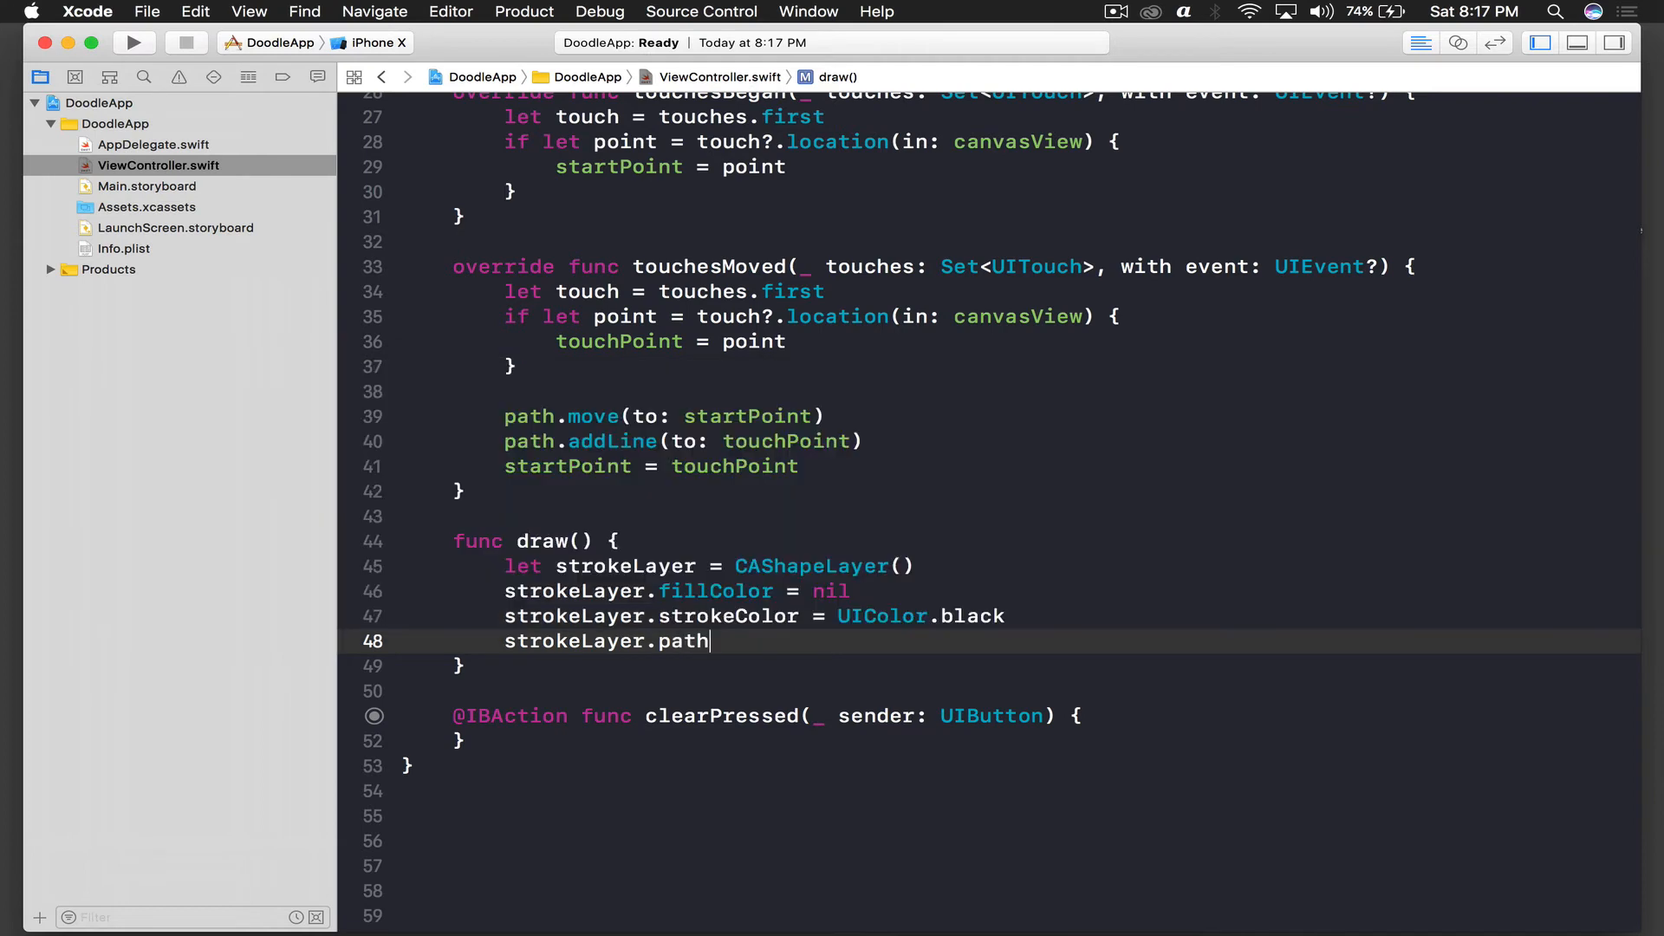
text(= path.cgPath)
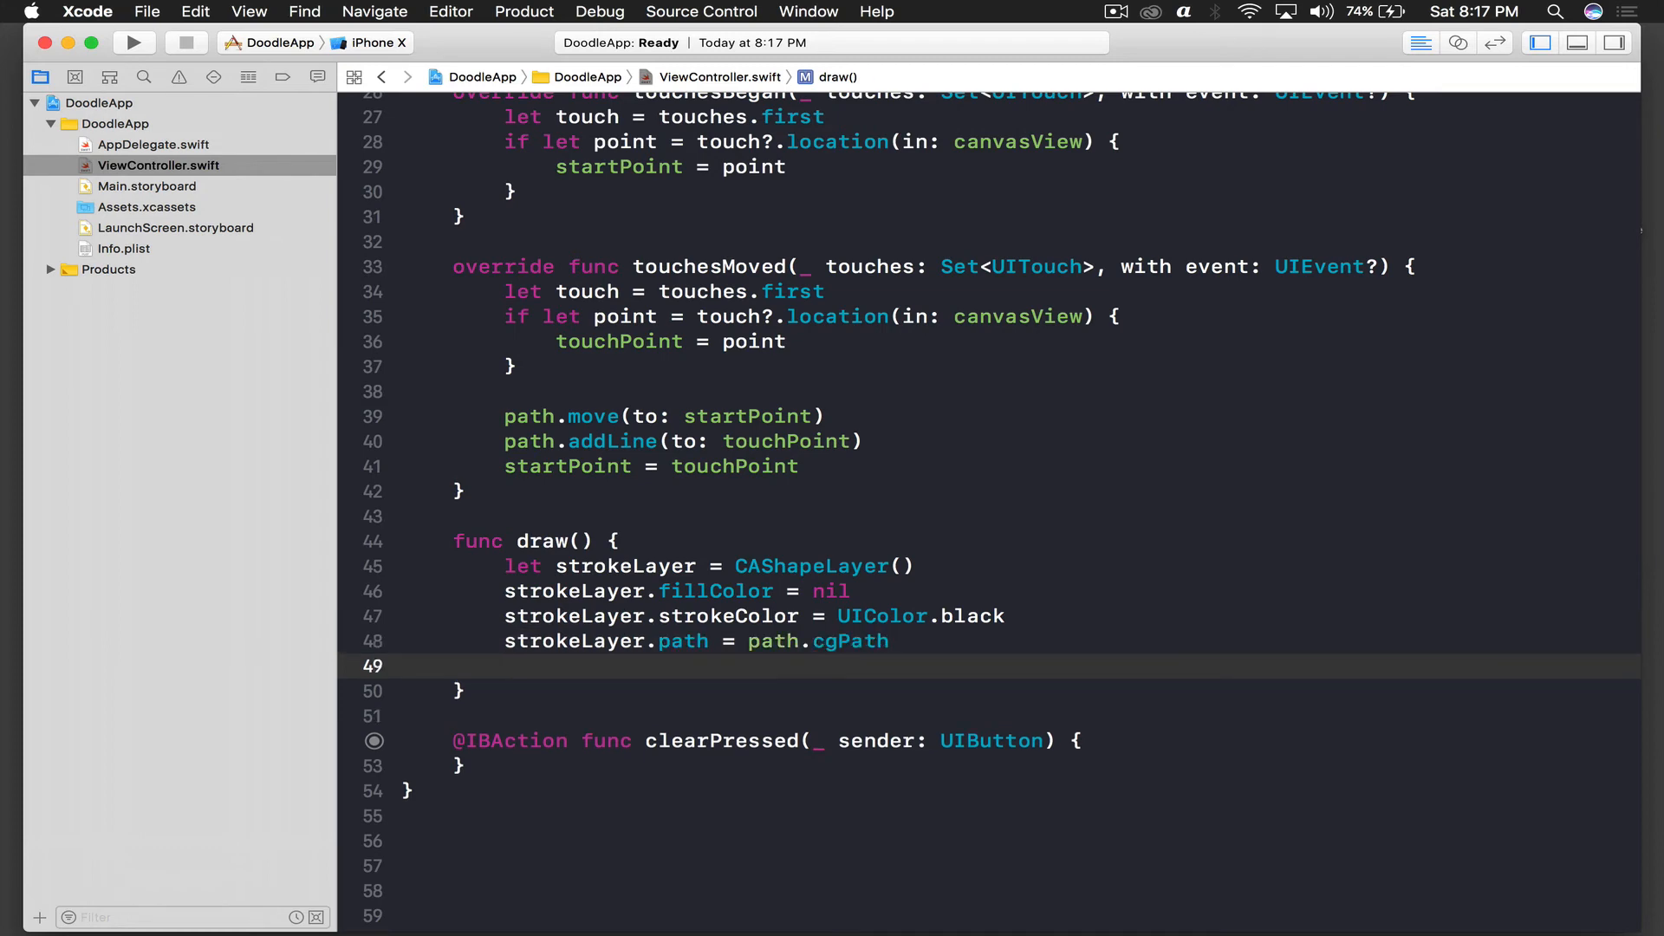
- Add strokeLayer to canvasView.layer and call canvasView.setNeedsDisplay() at the end of draw()
text(canvasView.layer.addSublayer(layer: CALayer)
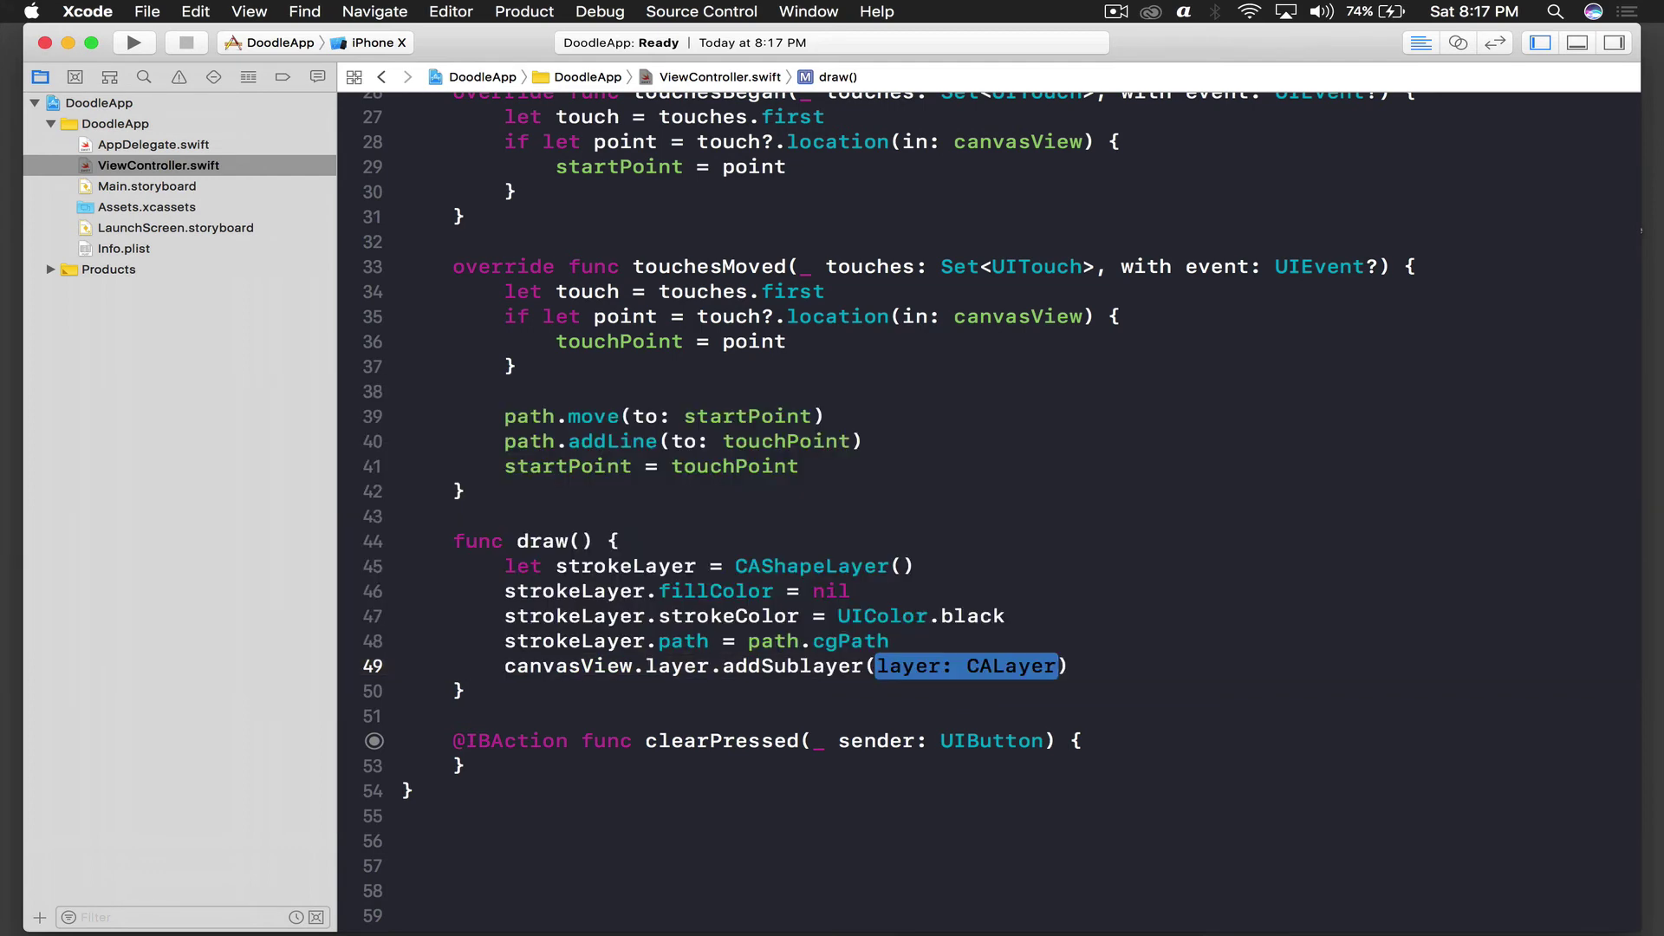
text(strokeLayer)
text(canvasView)
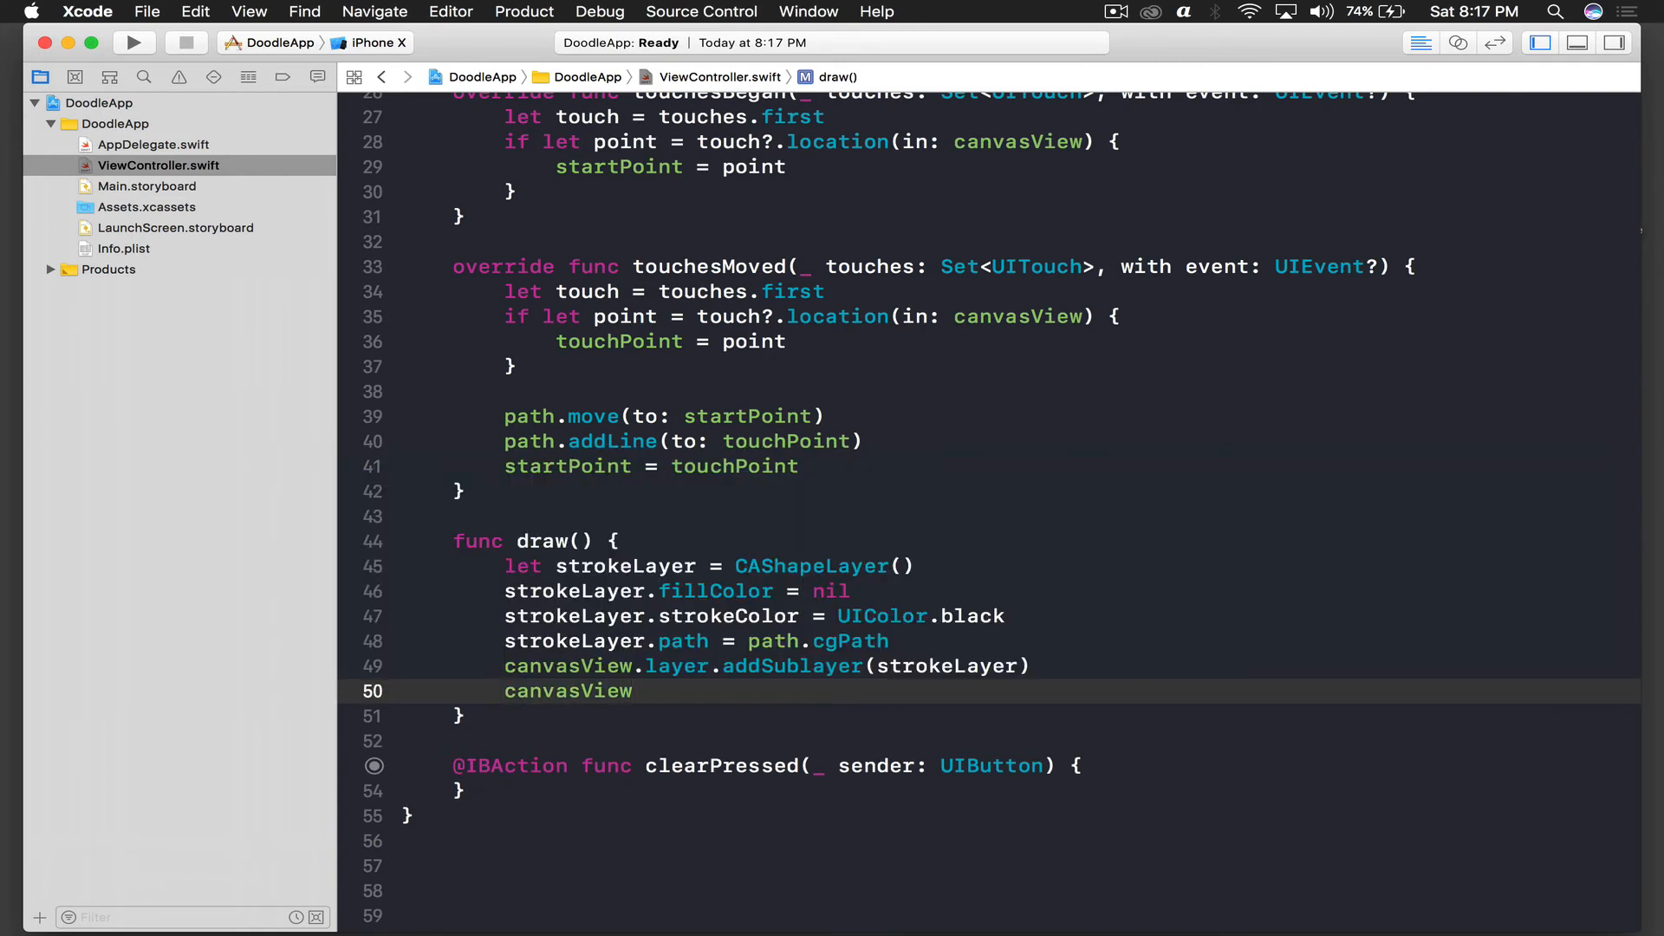
text(.layer)
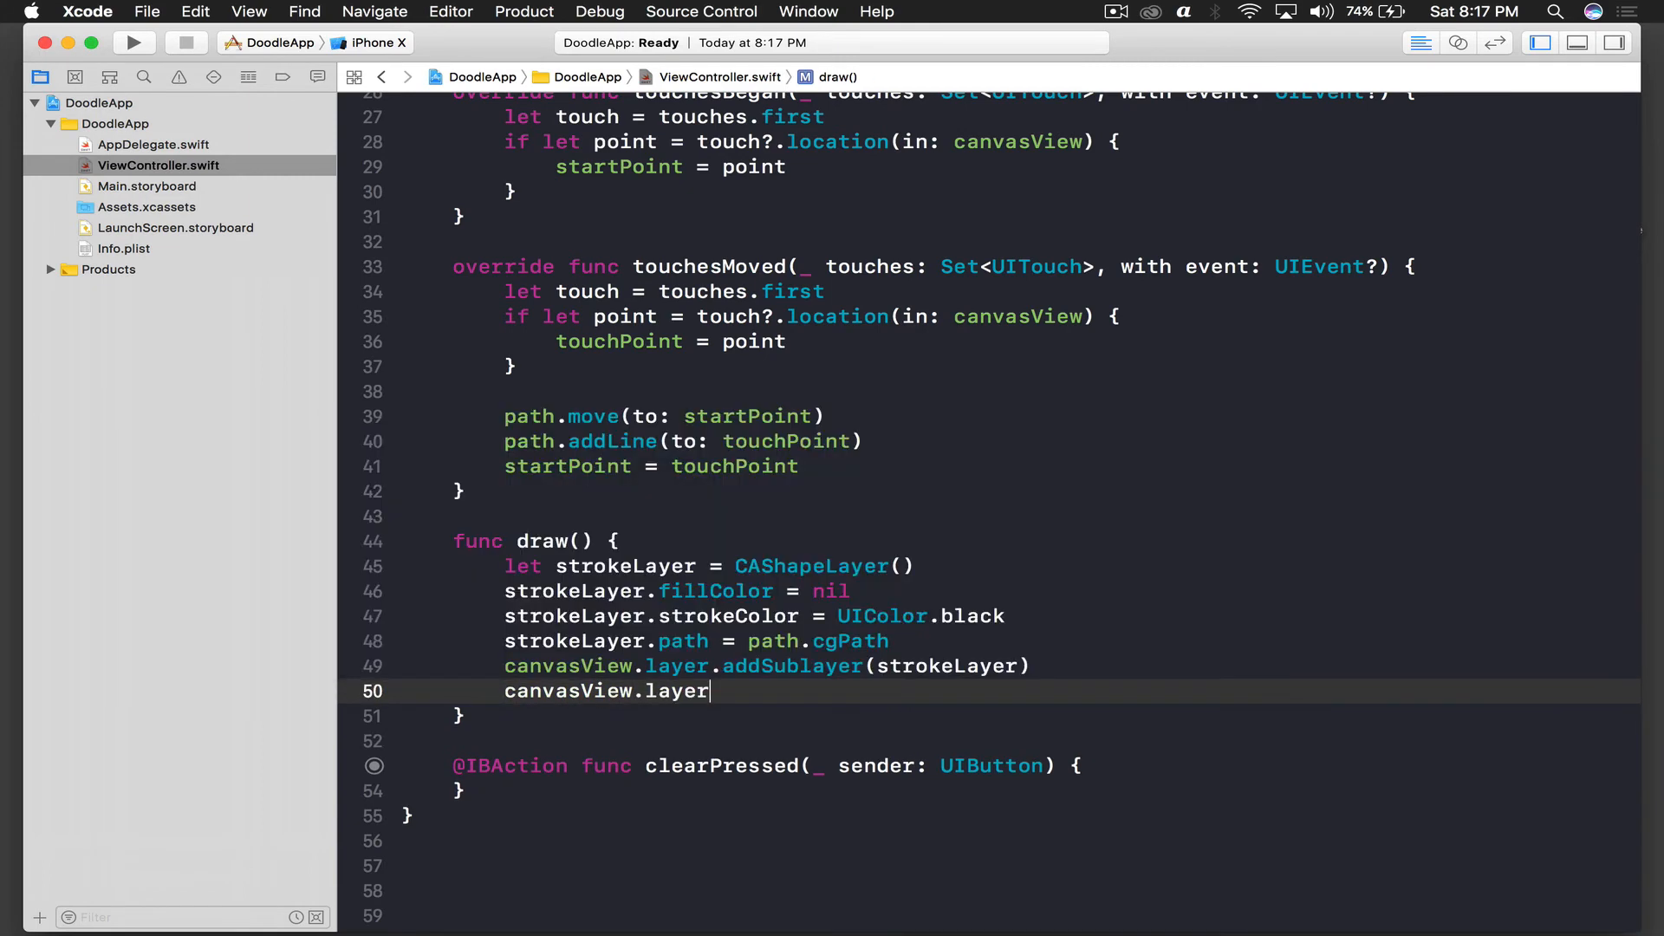
text(.)
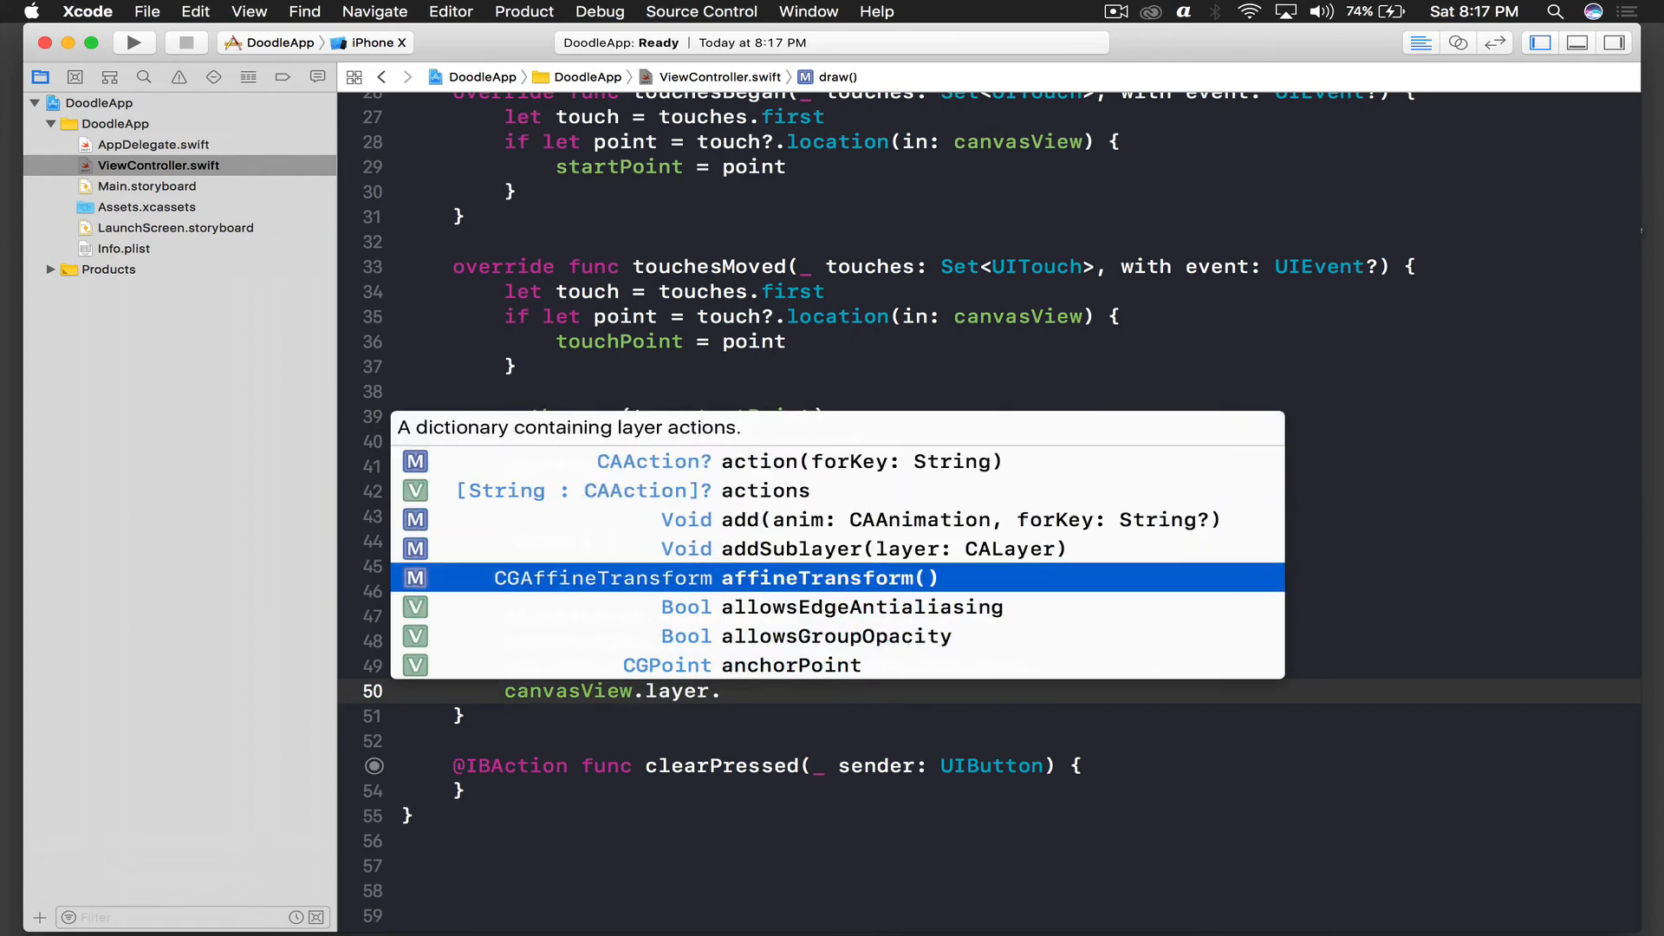
text(se)
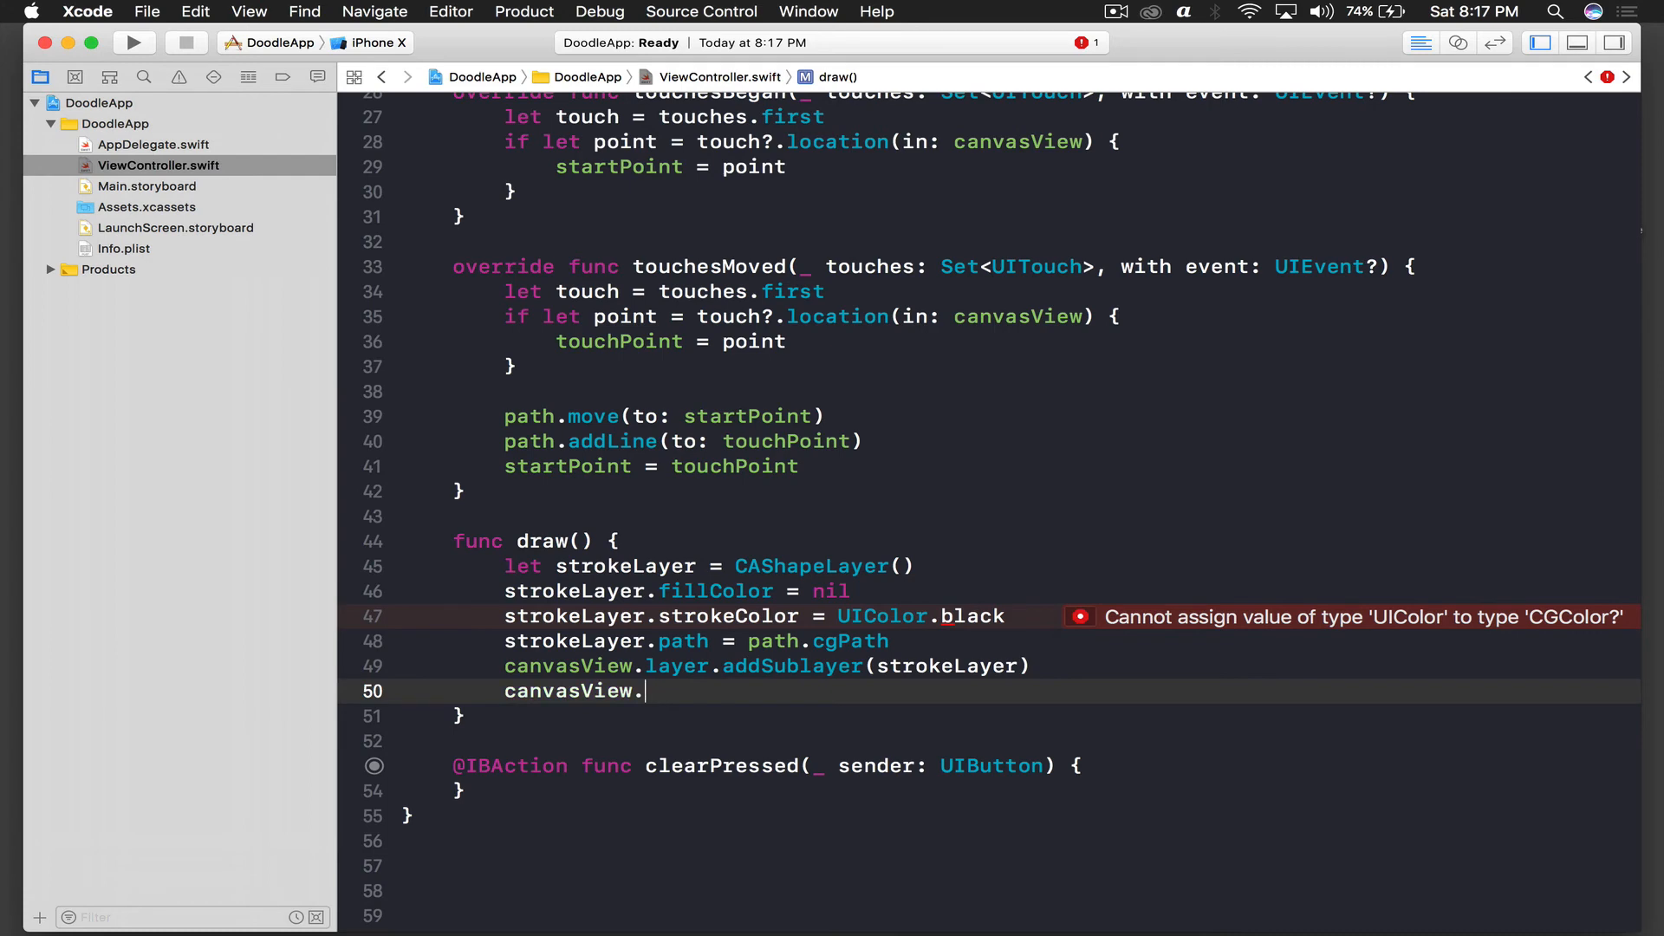
text(setNeedsDisplay())
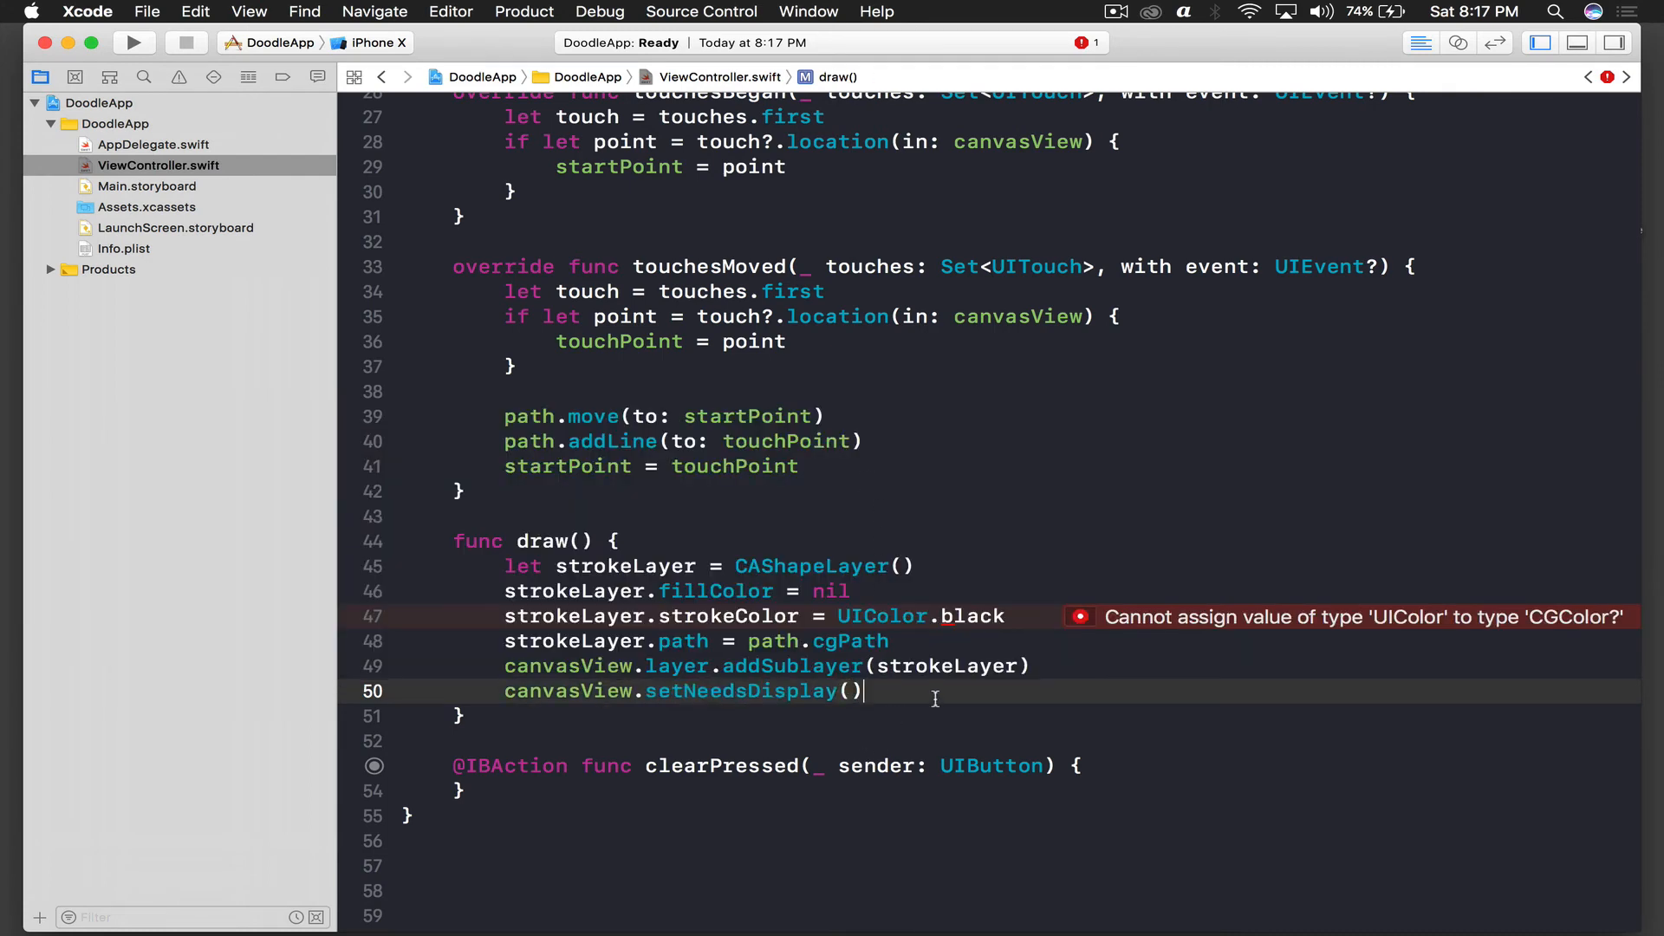
click(1008, 616)
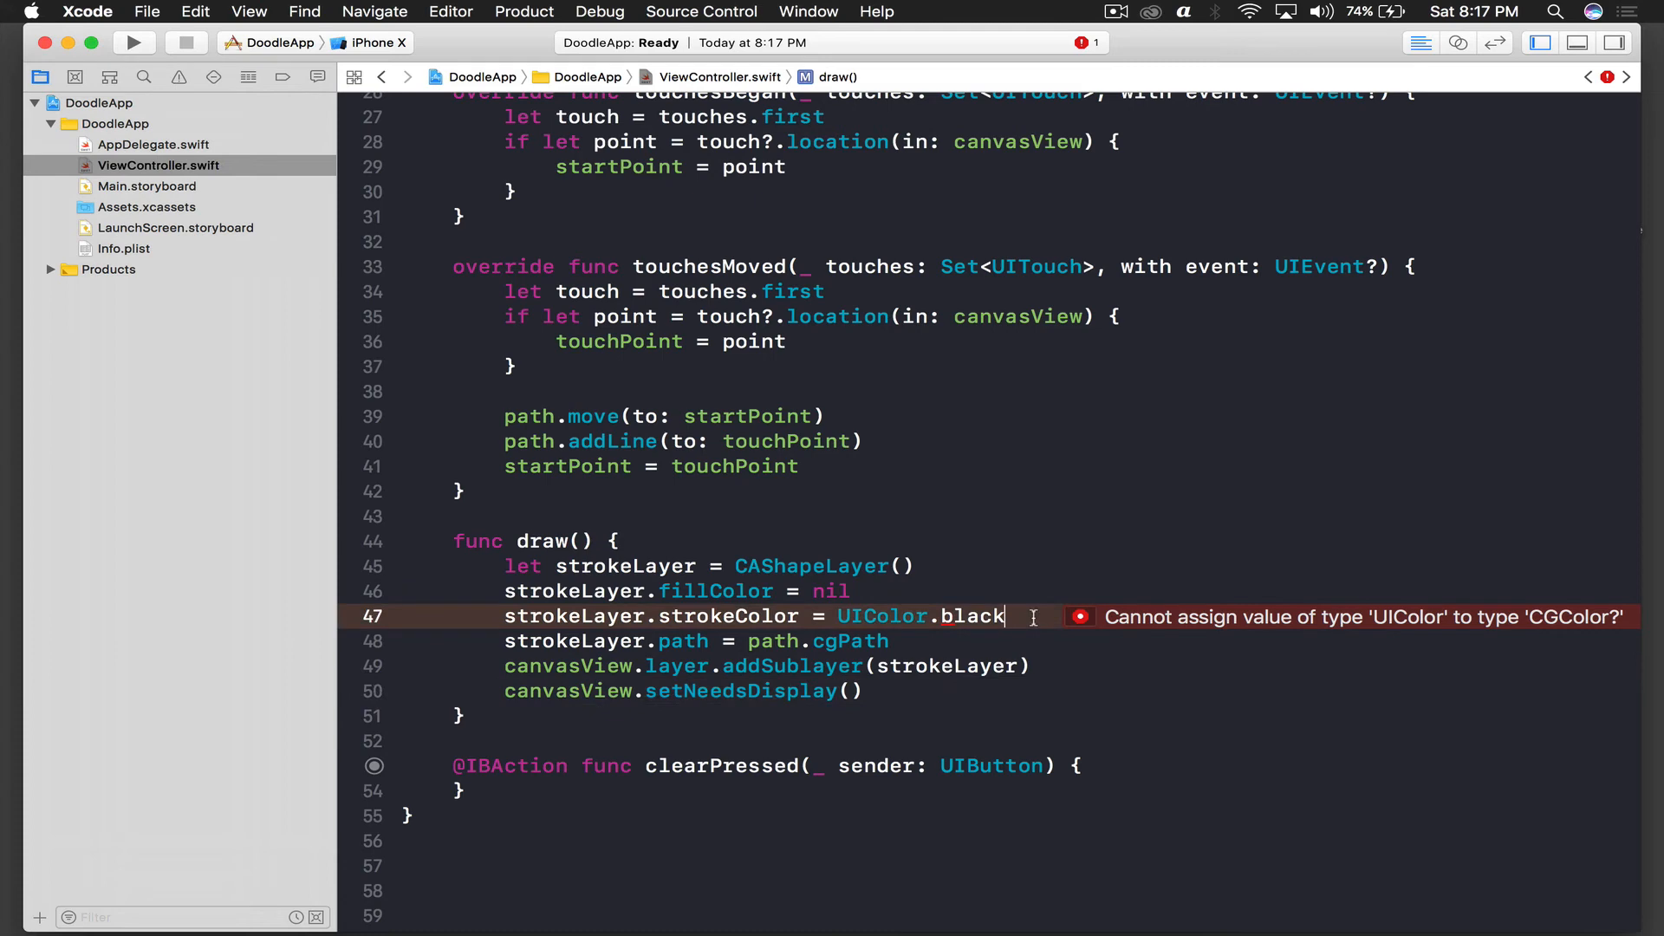
- Append .cgColor to UIColor.black, add a '// call draw' comment and draw() to touchesMoved, and run
text(.cgColor)
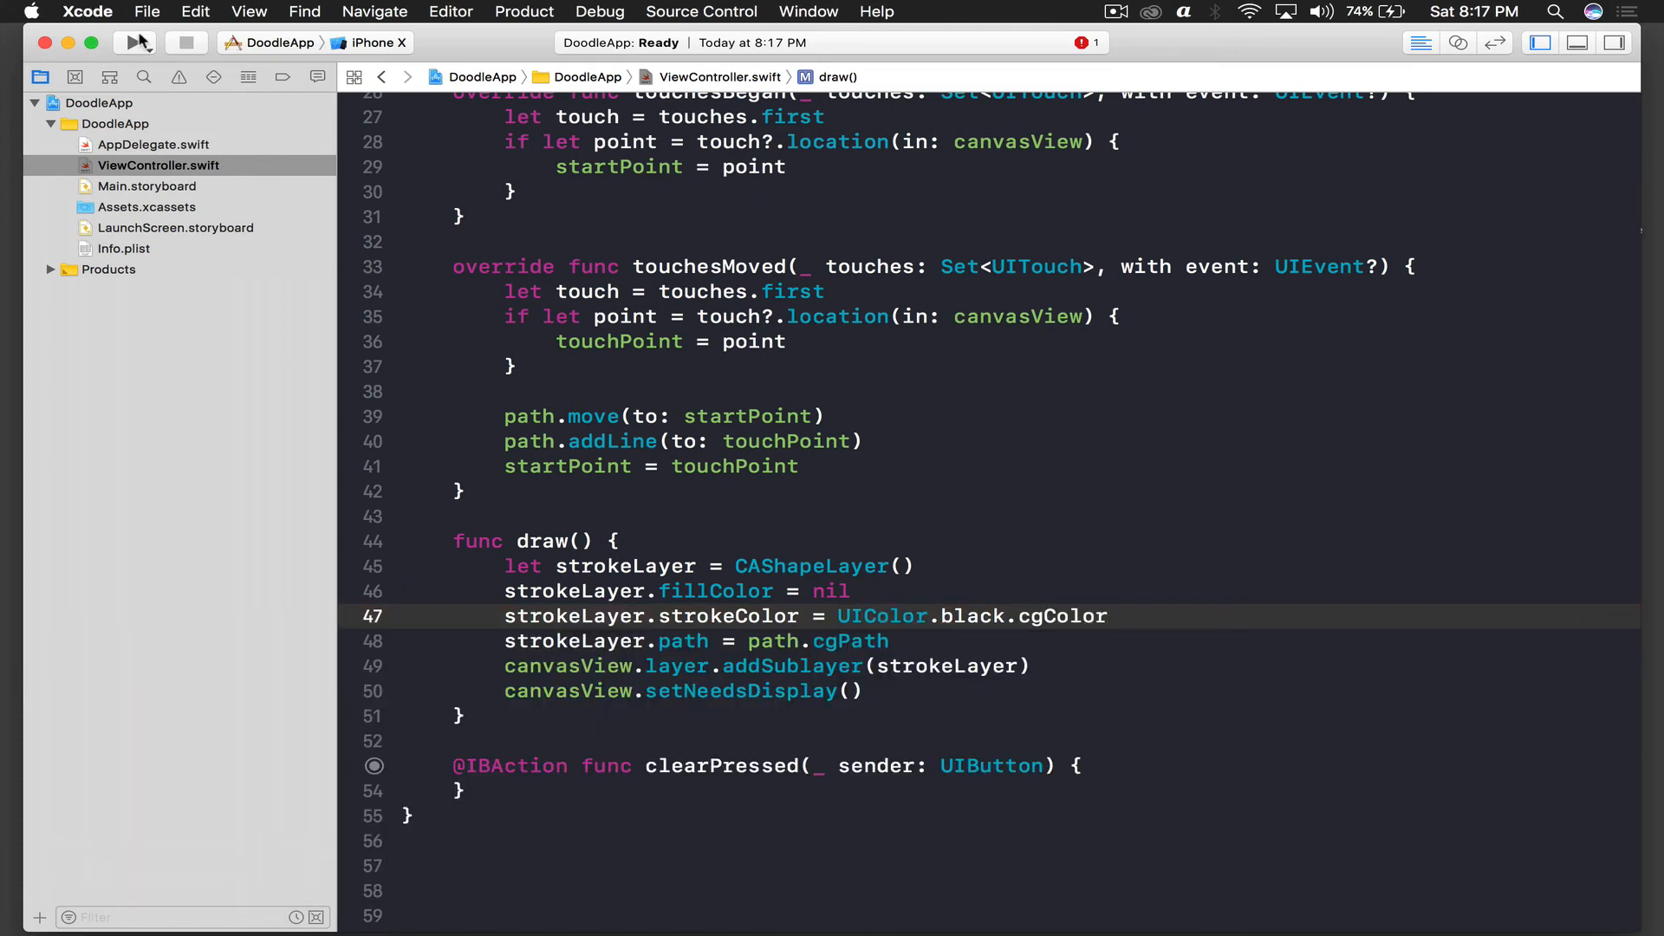
click(132, 43)
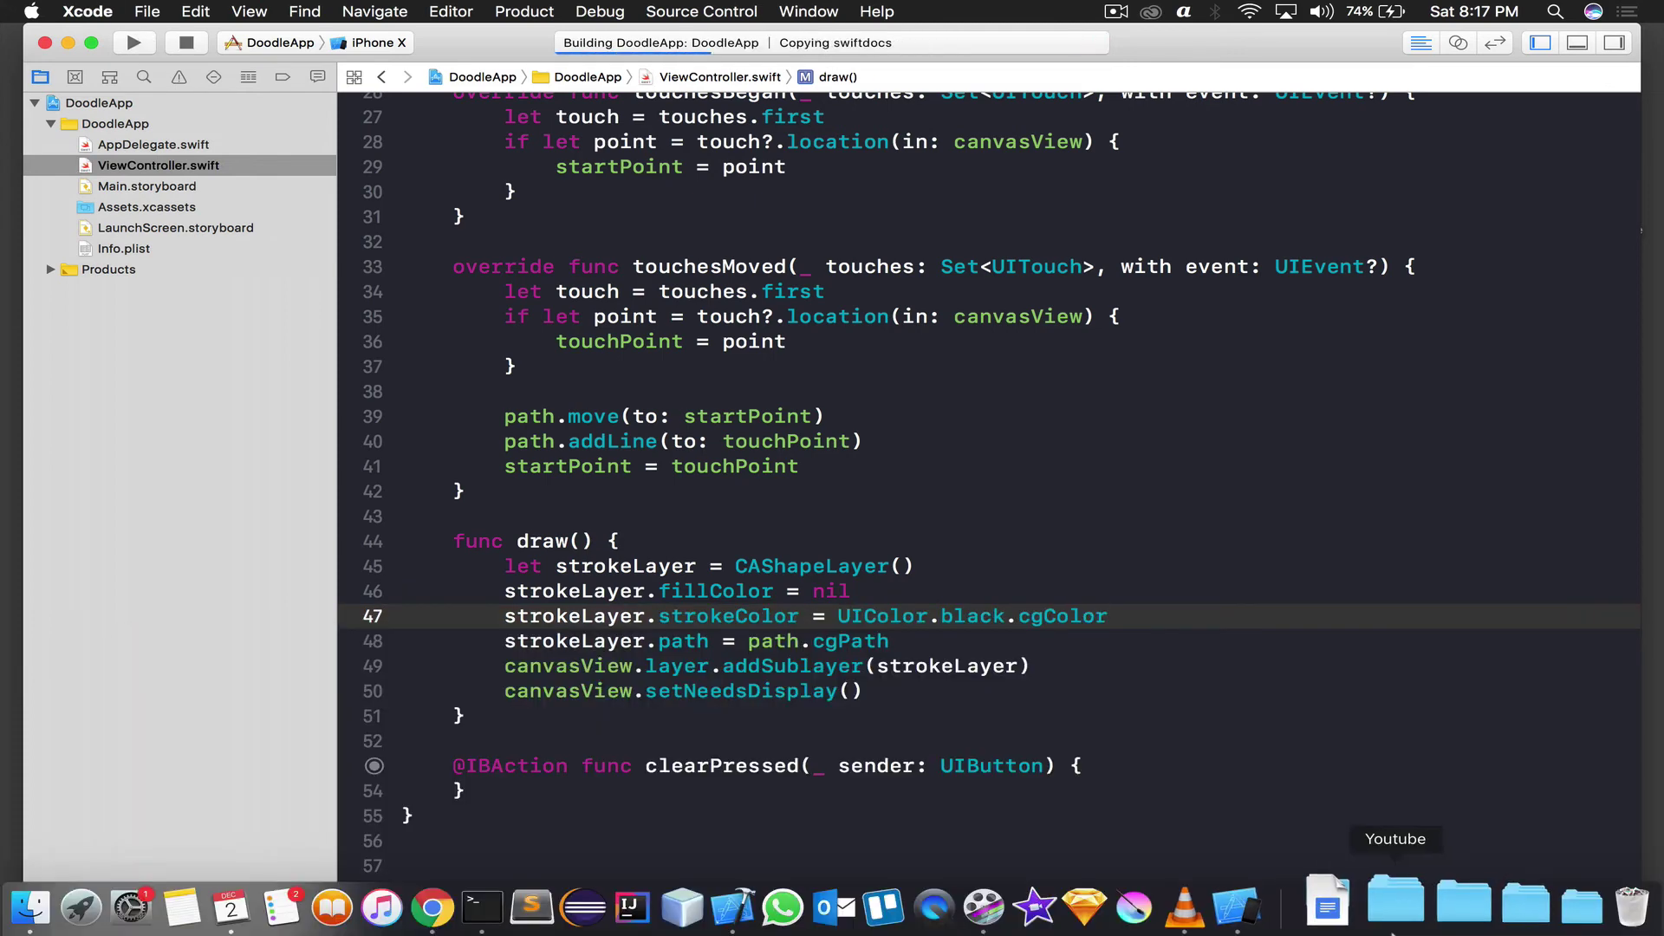
click(801, 466)
text(//)
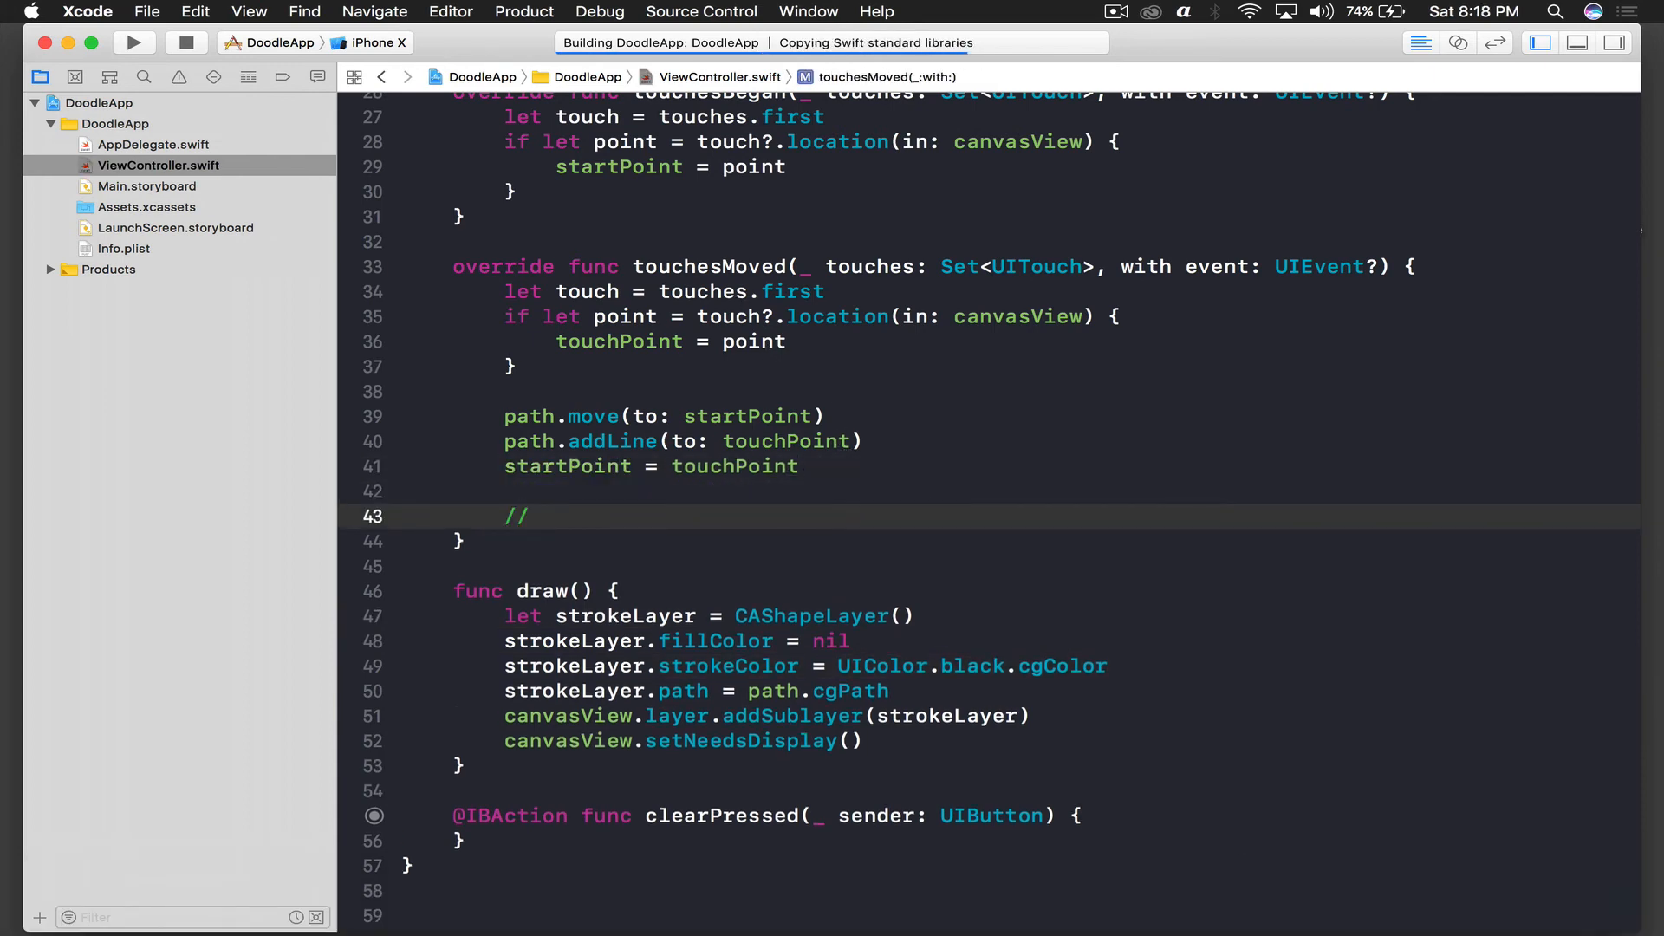
text(c)
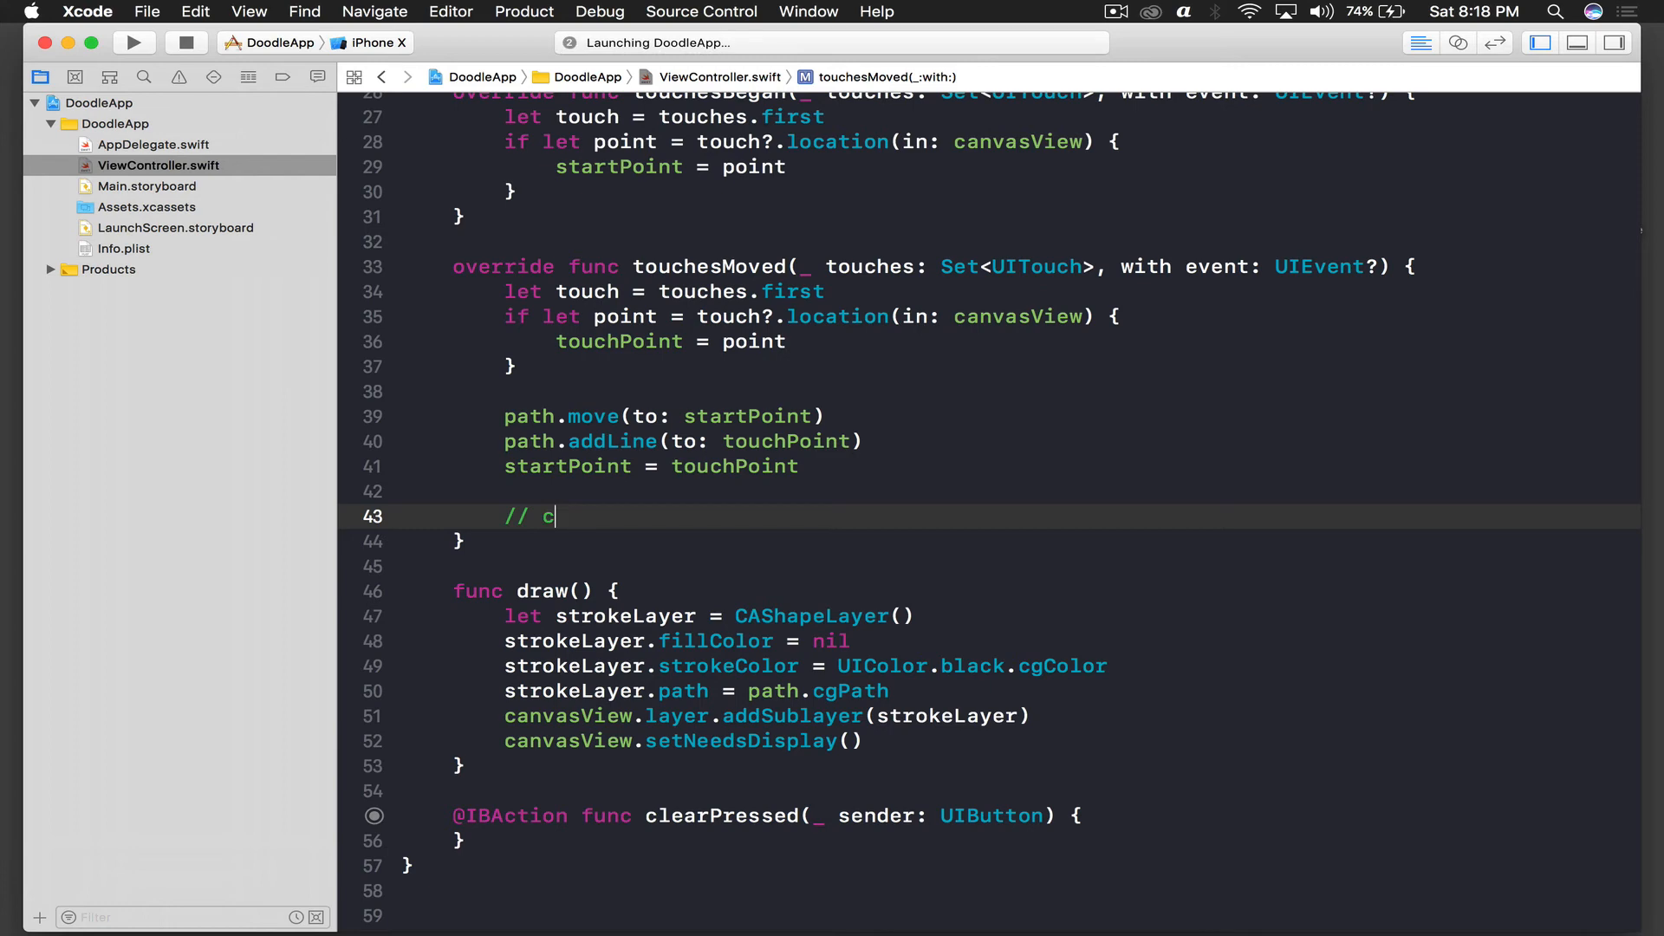
text(all draw)
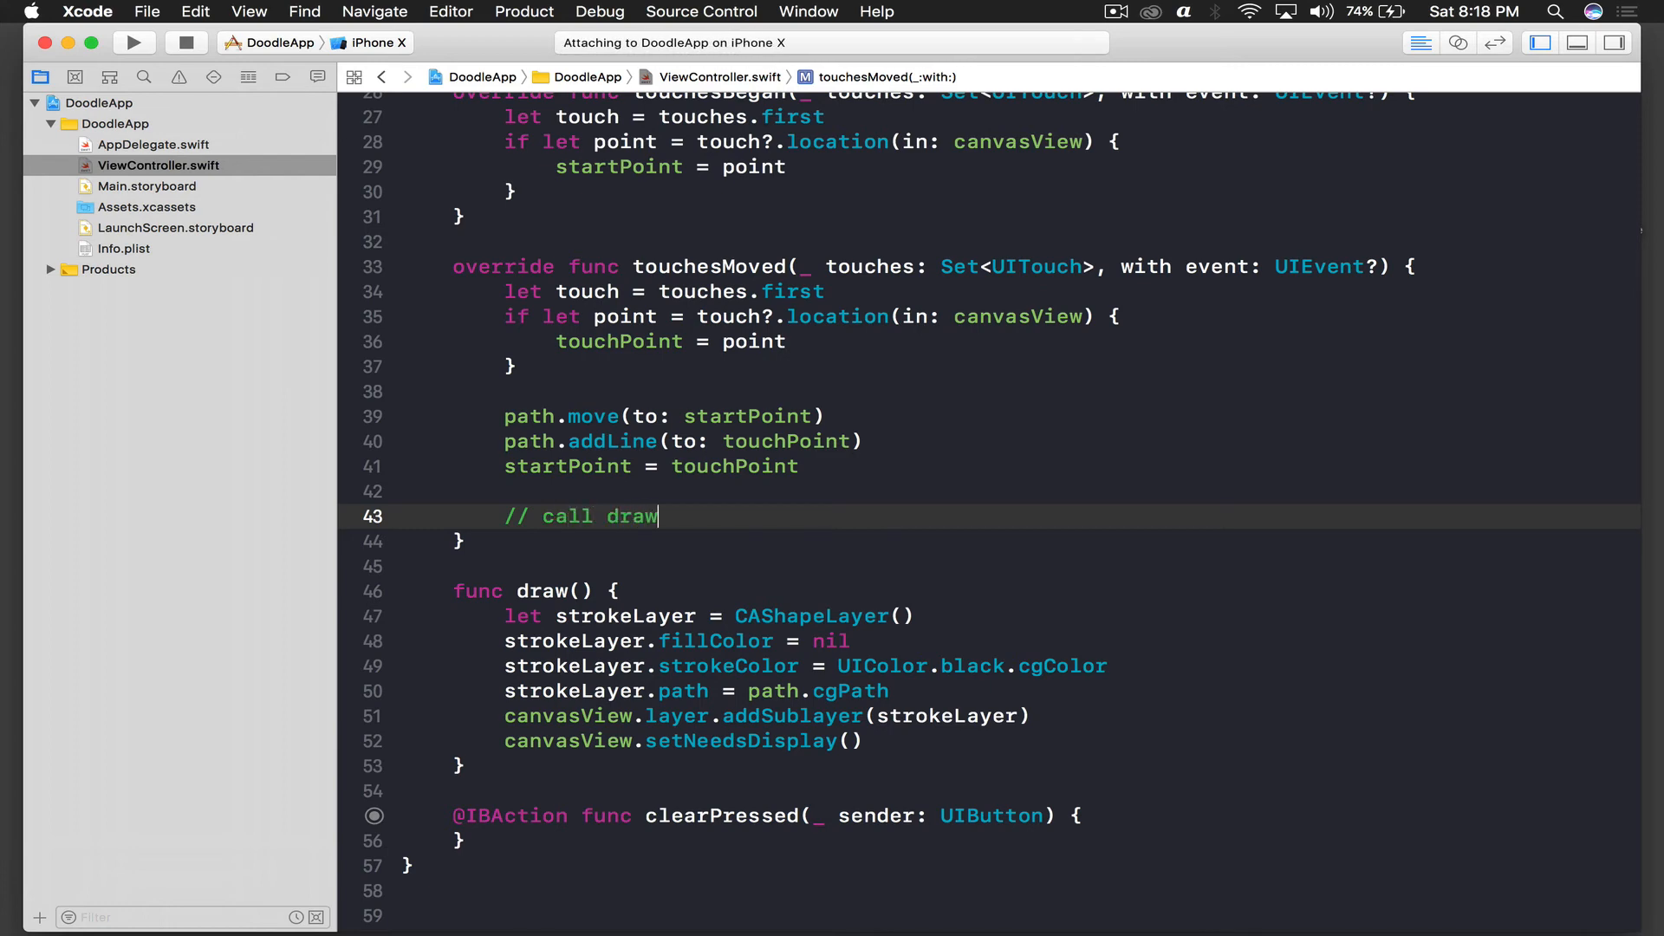
click(132, 42)
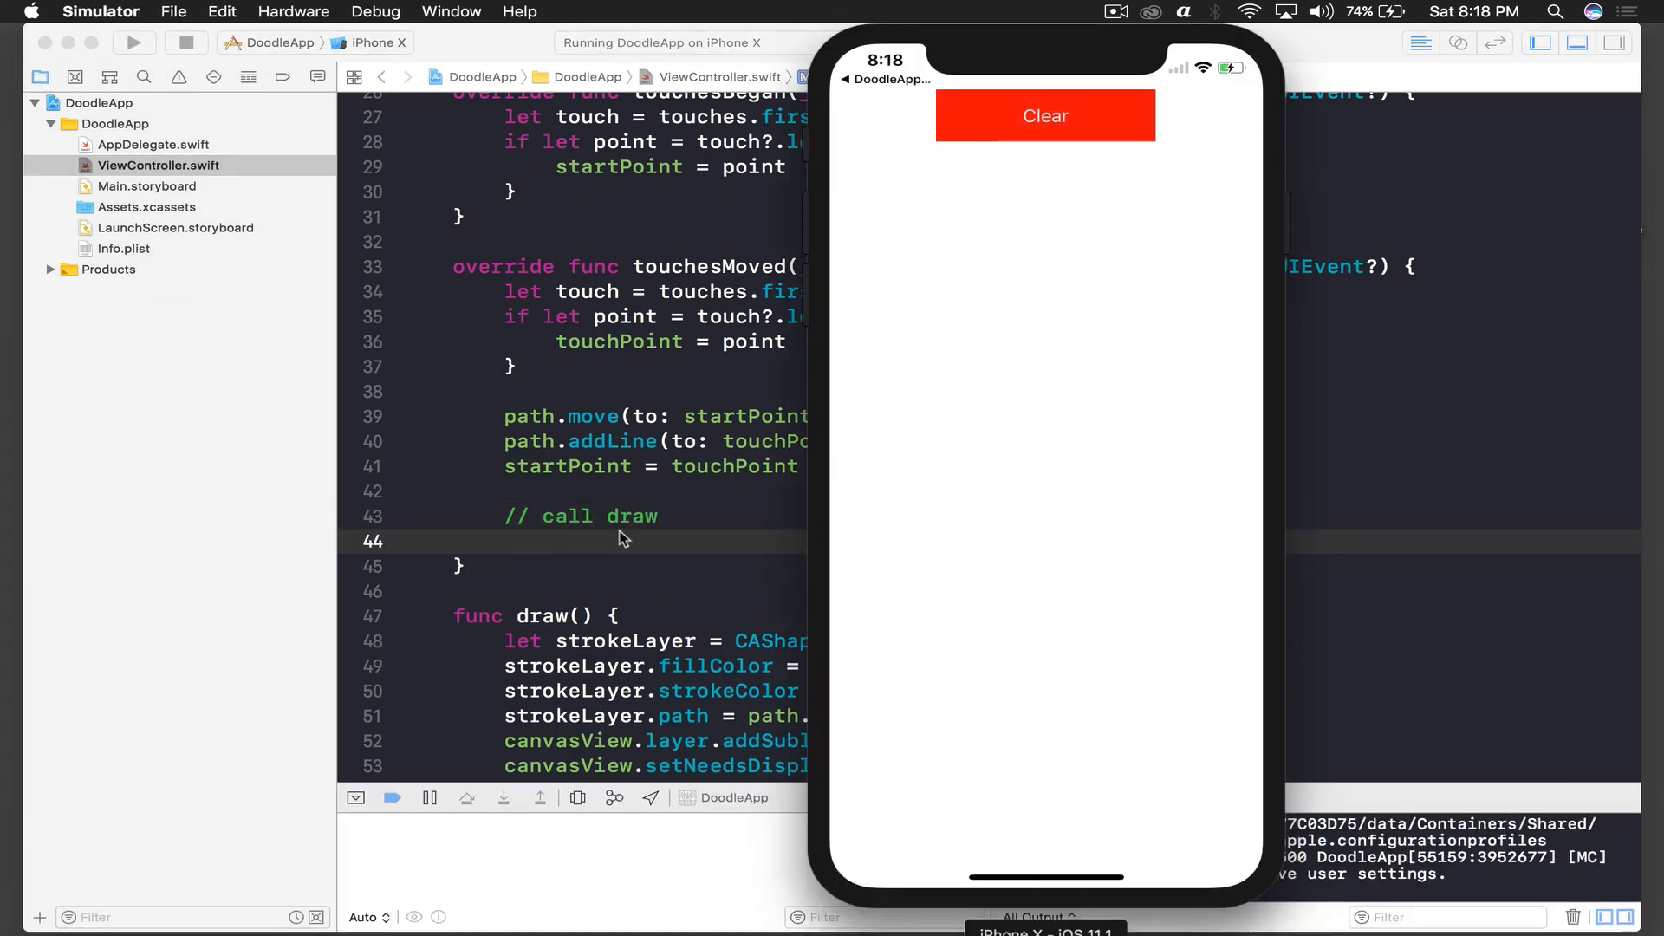
text(da)
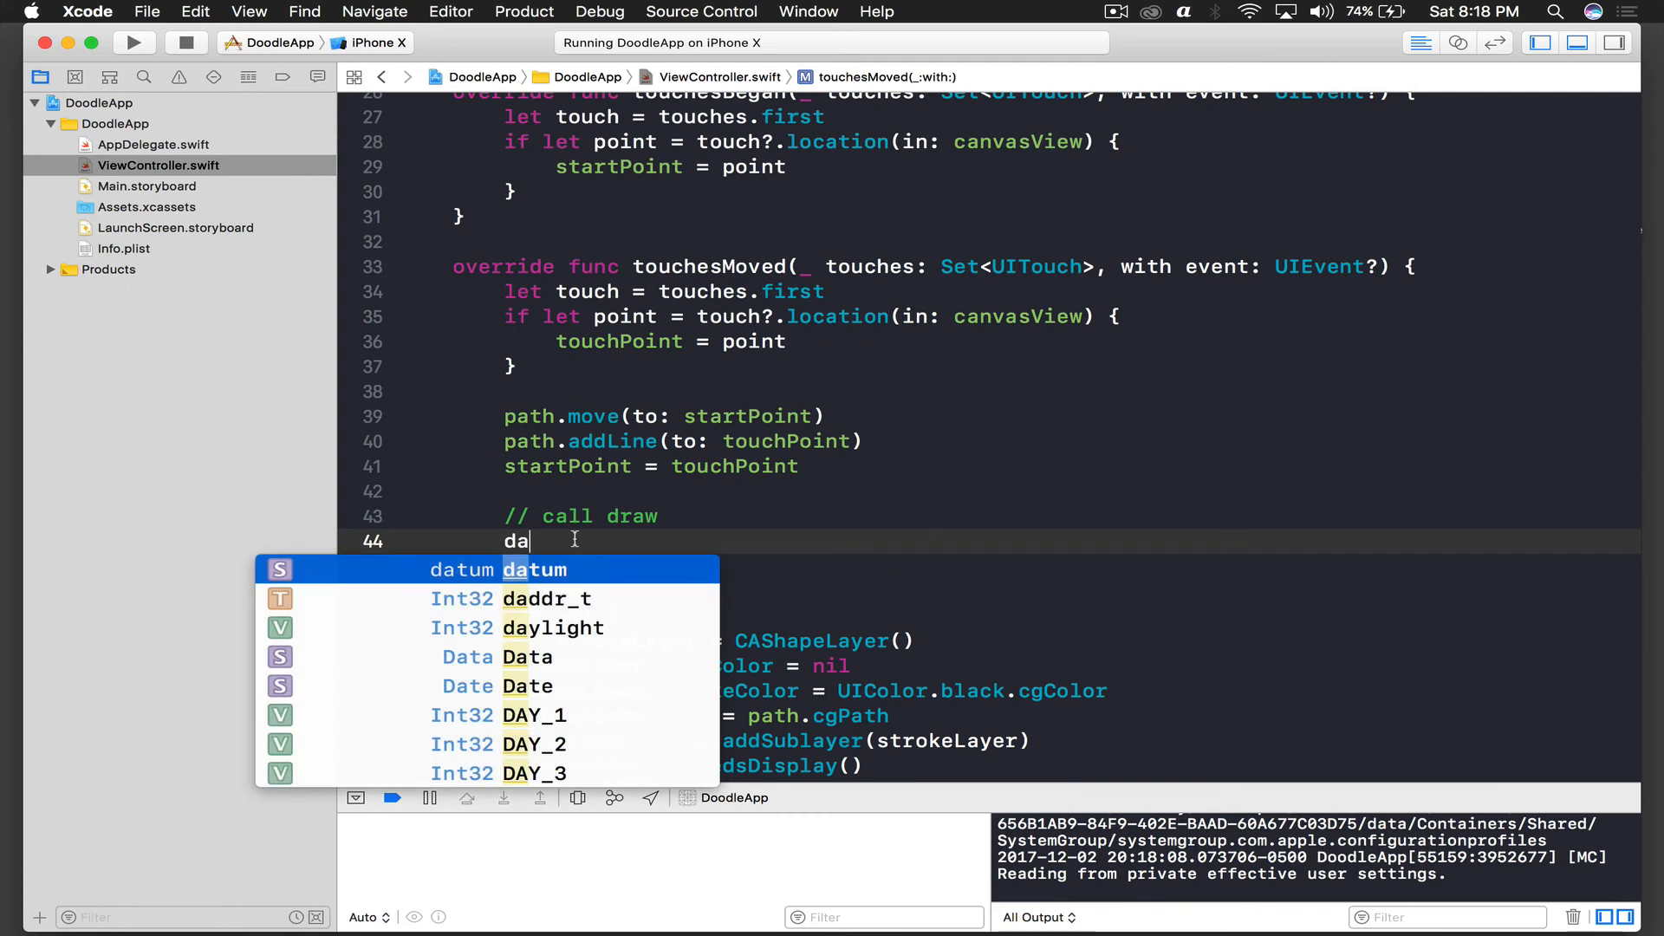
text(raw())
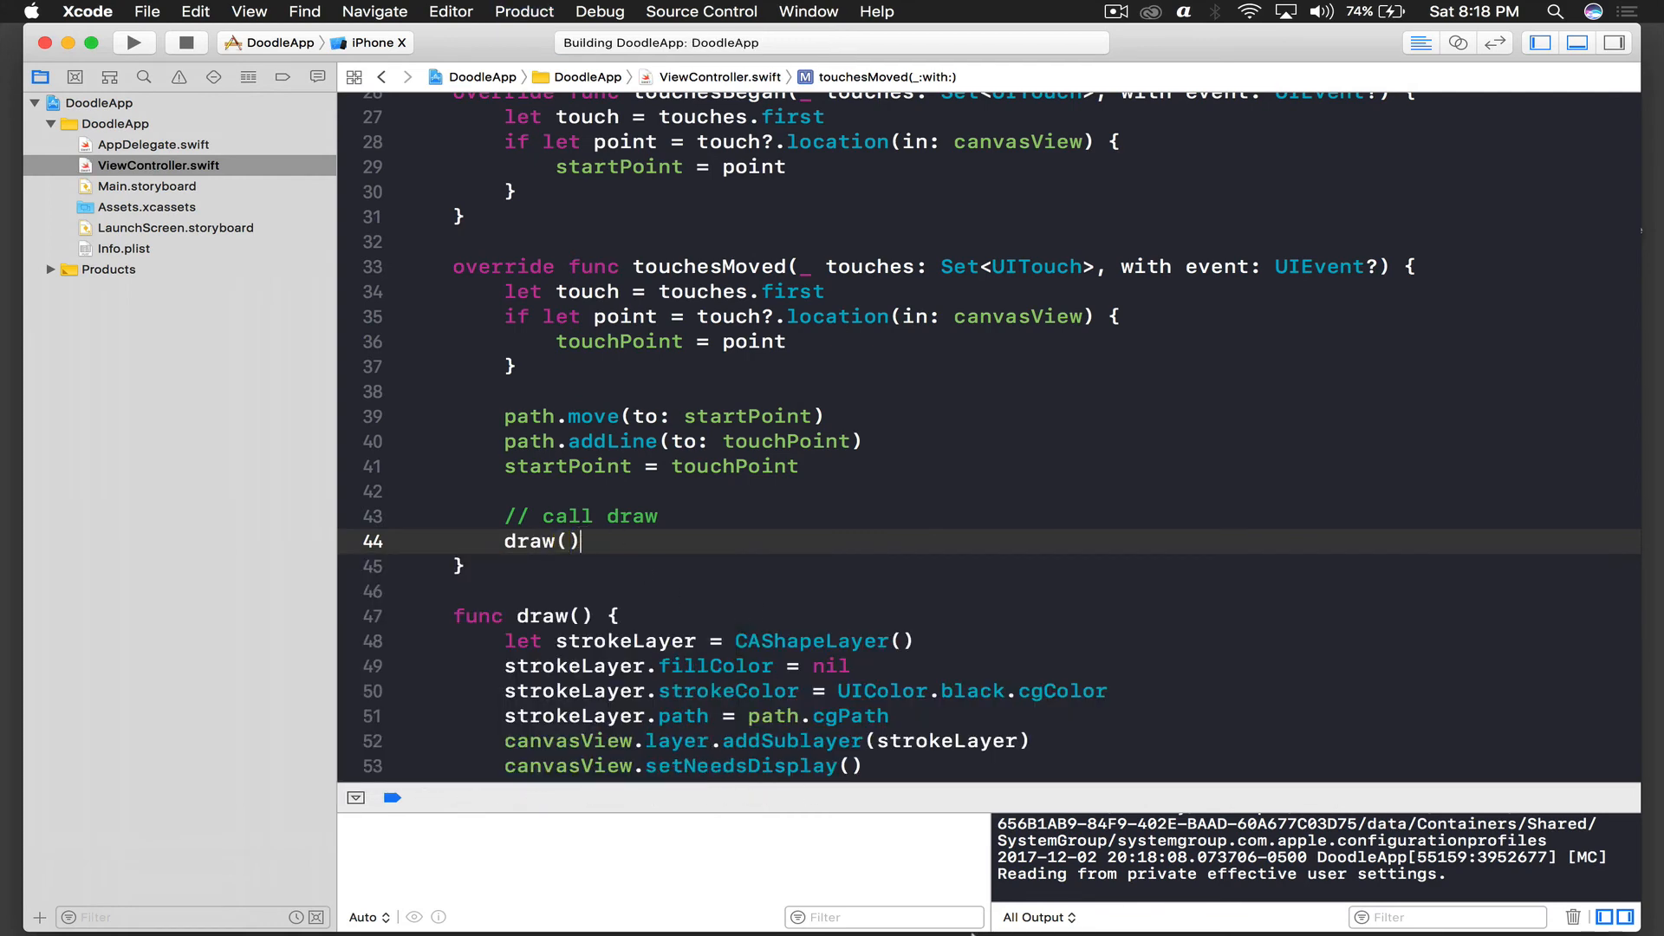
click(132, 43)
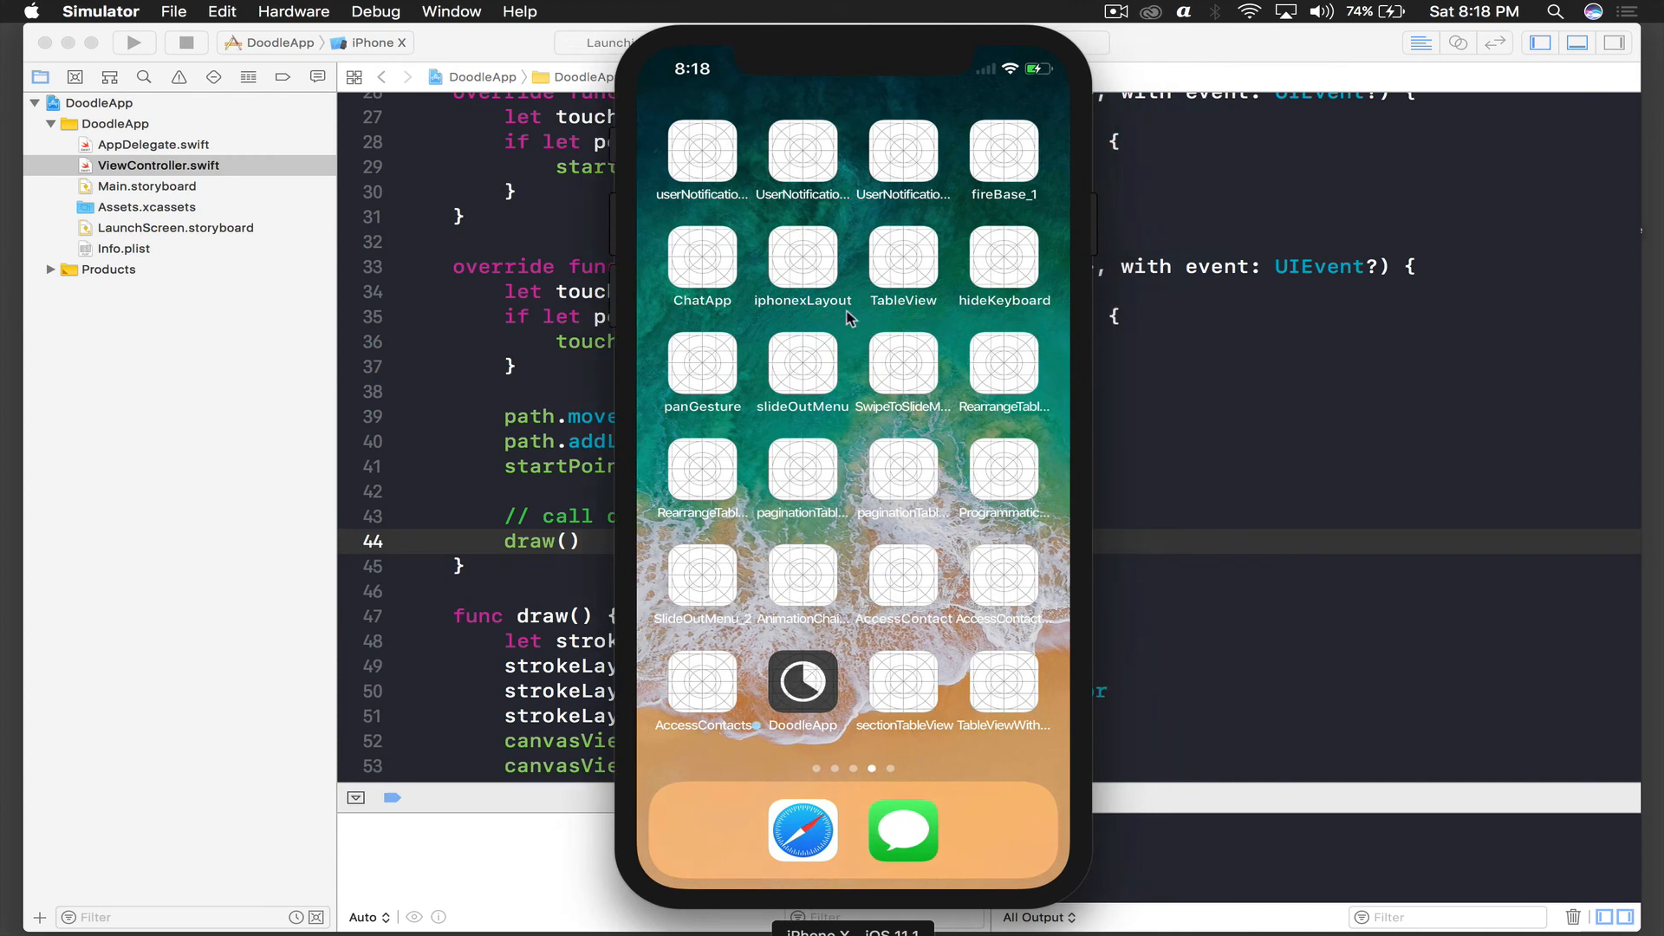
- Open DoodleApp, add strokeLayer.lineWidth = 5 to draw(), and rebuild
click(803, 682)
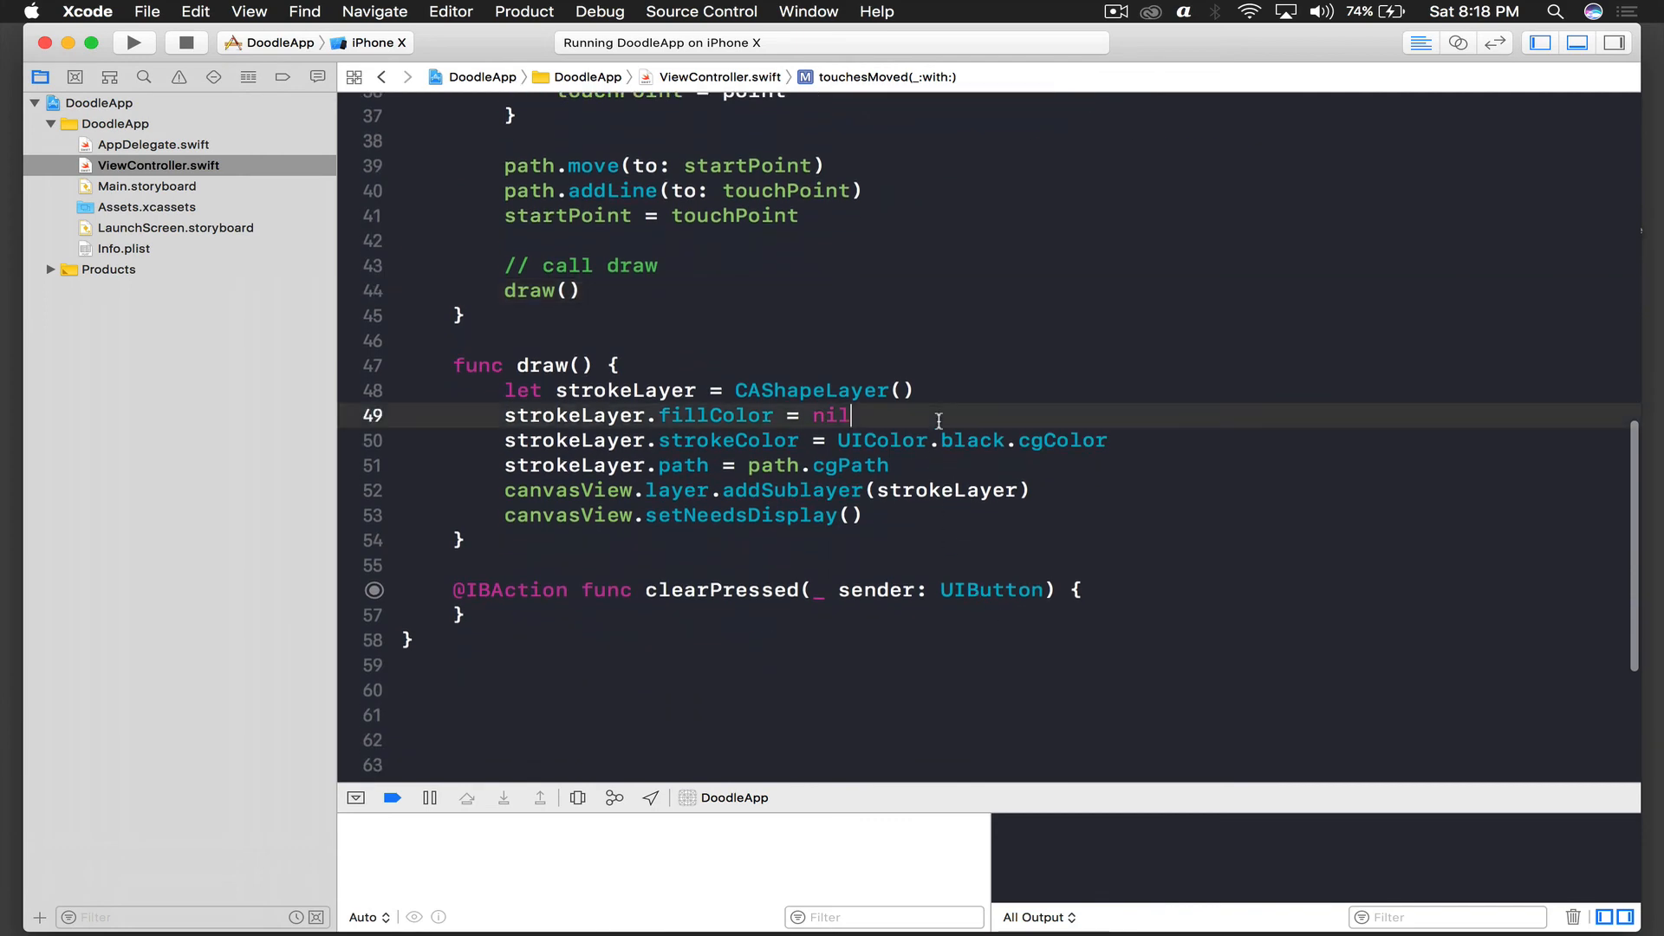
text(strokeLayer.lineWidth = 5)
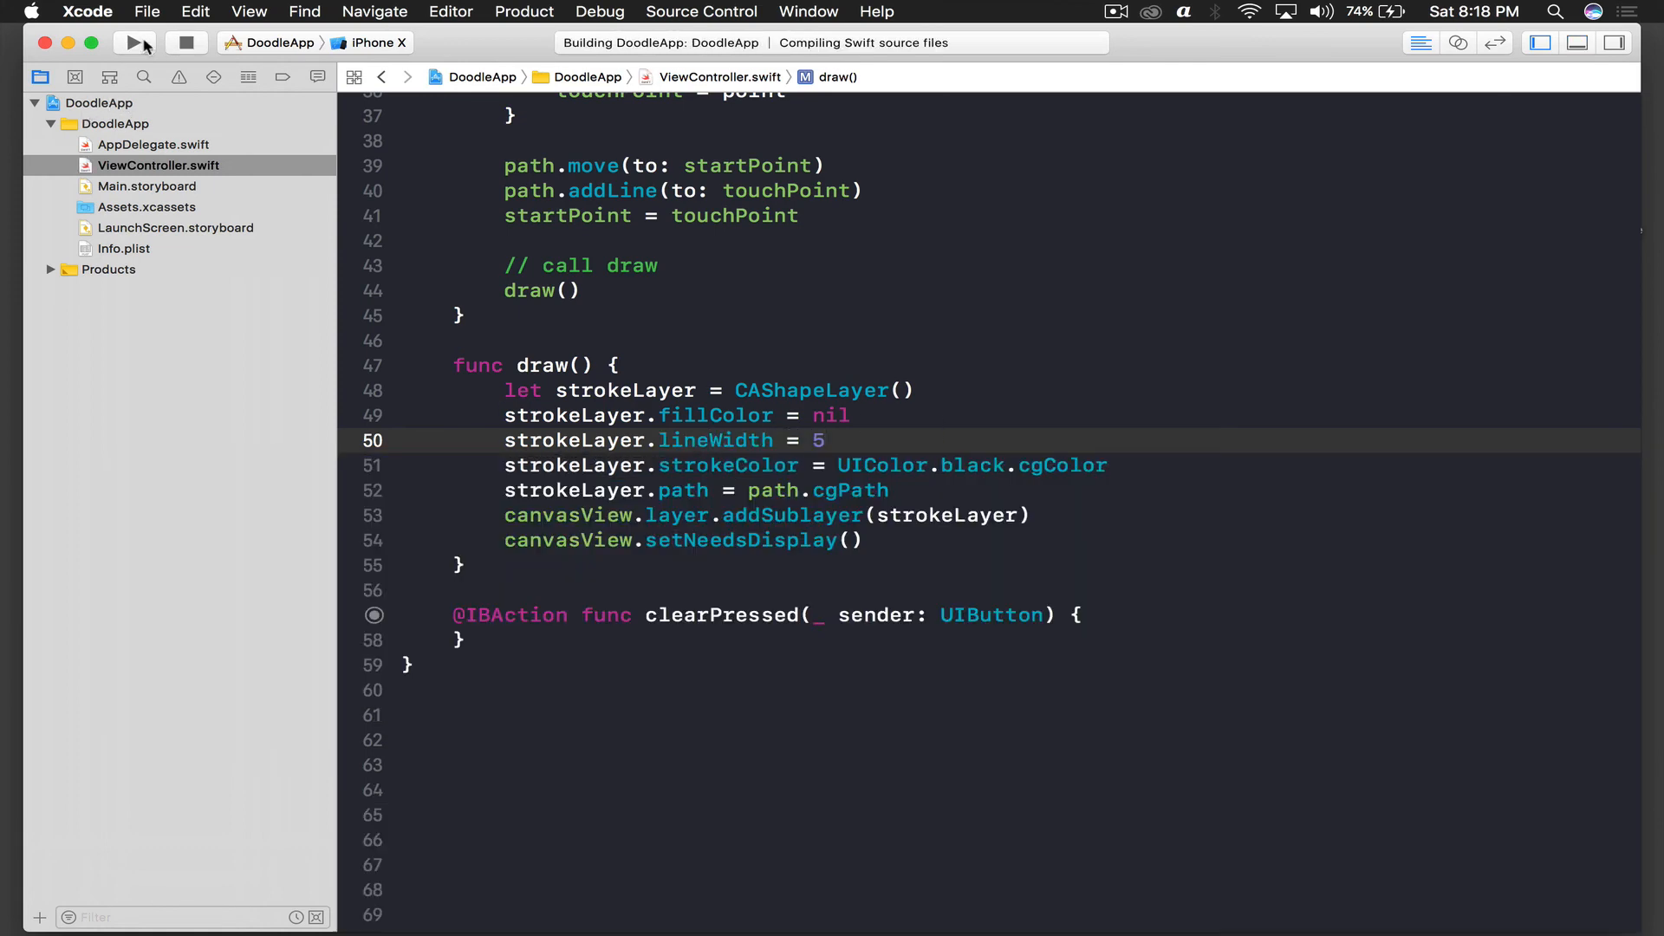
click(135, 43)
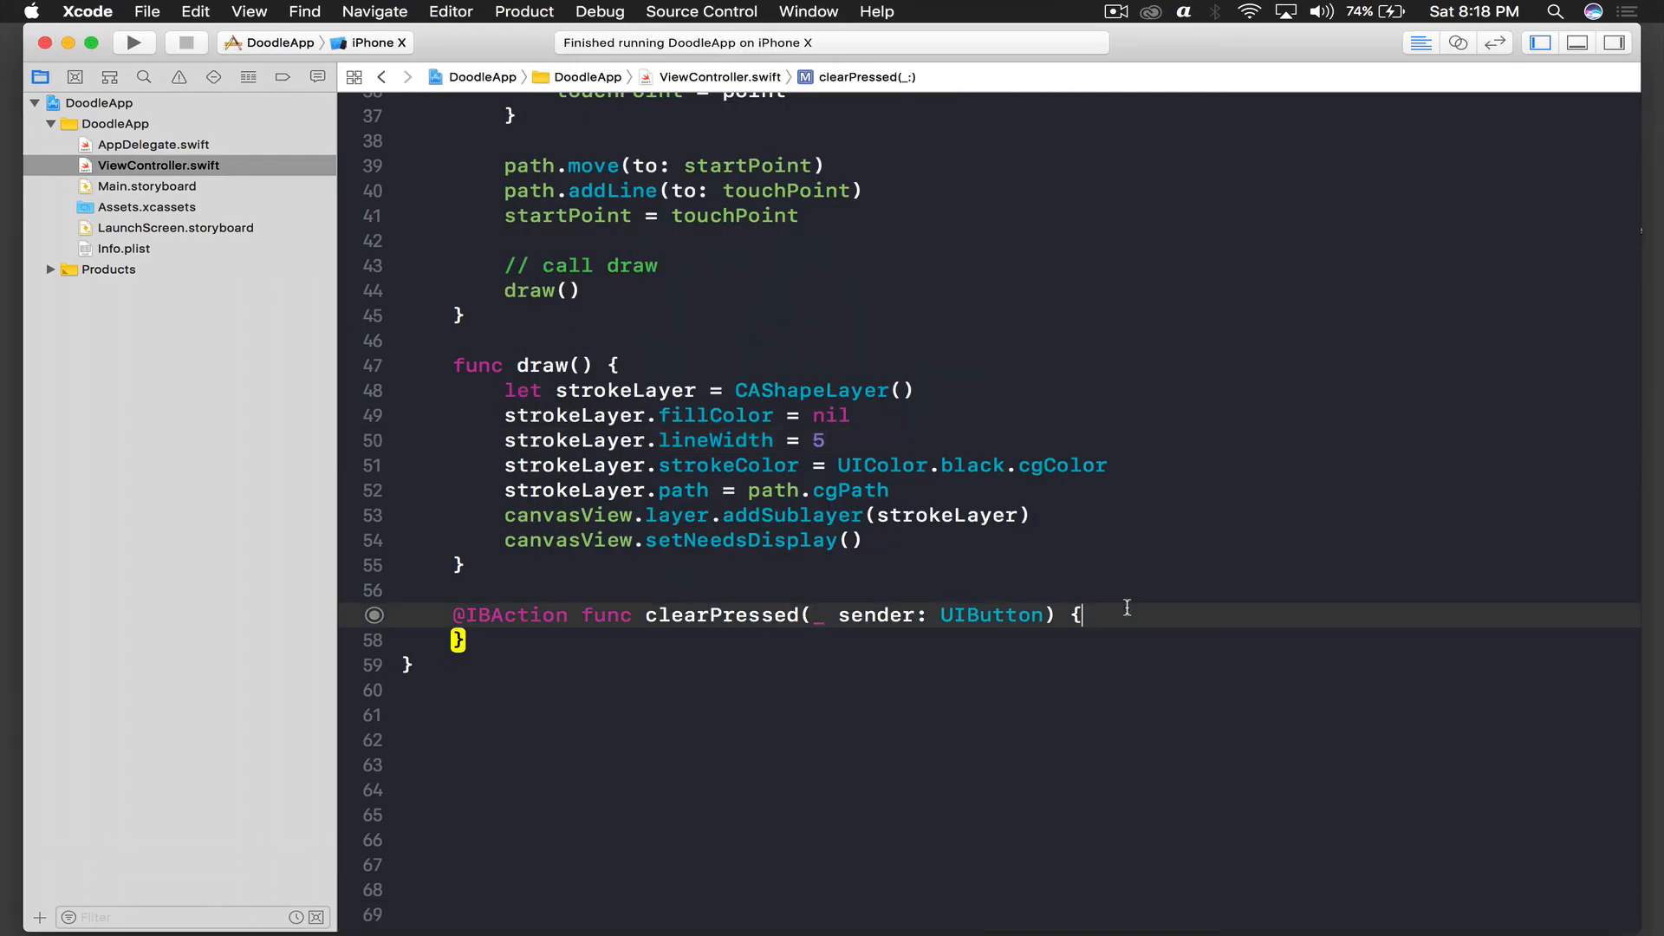
- Add path.removeAllPoints(), canvasView.layer.sublayers = nil and canvasView.setNeedsDisplay() to clearPressed
text(path)
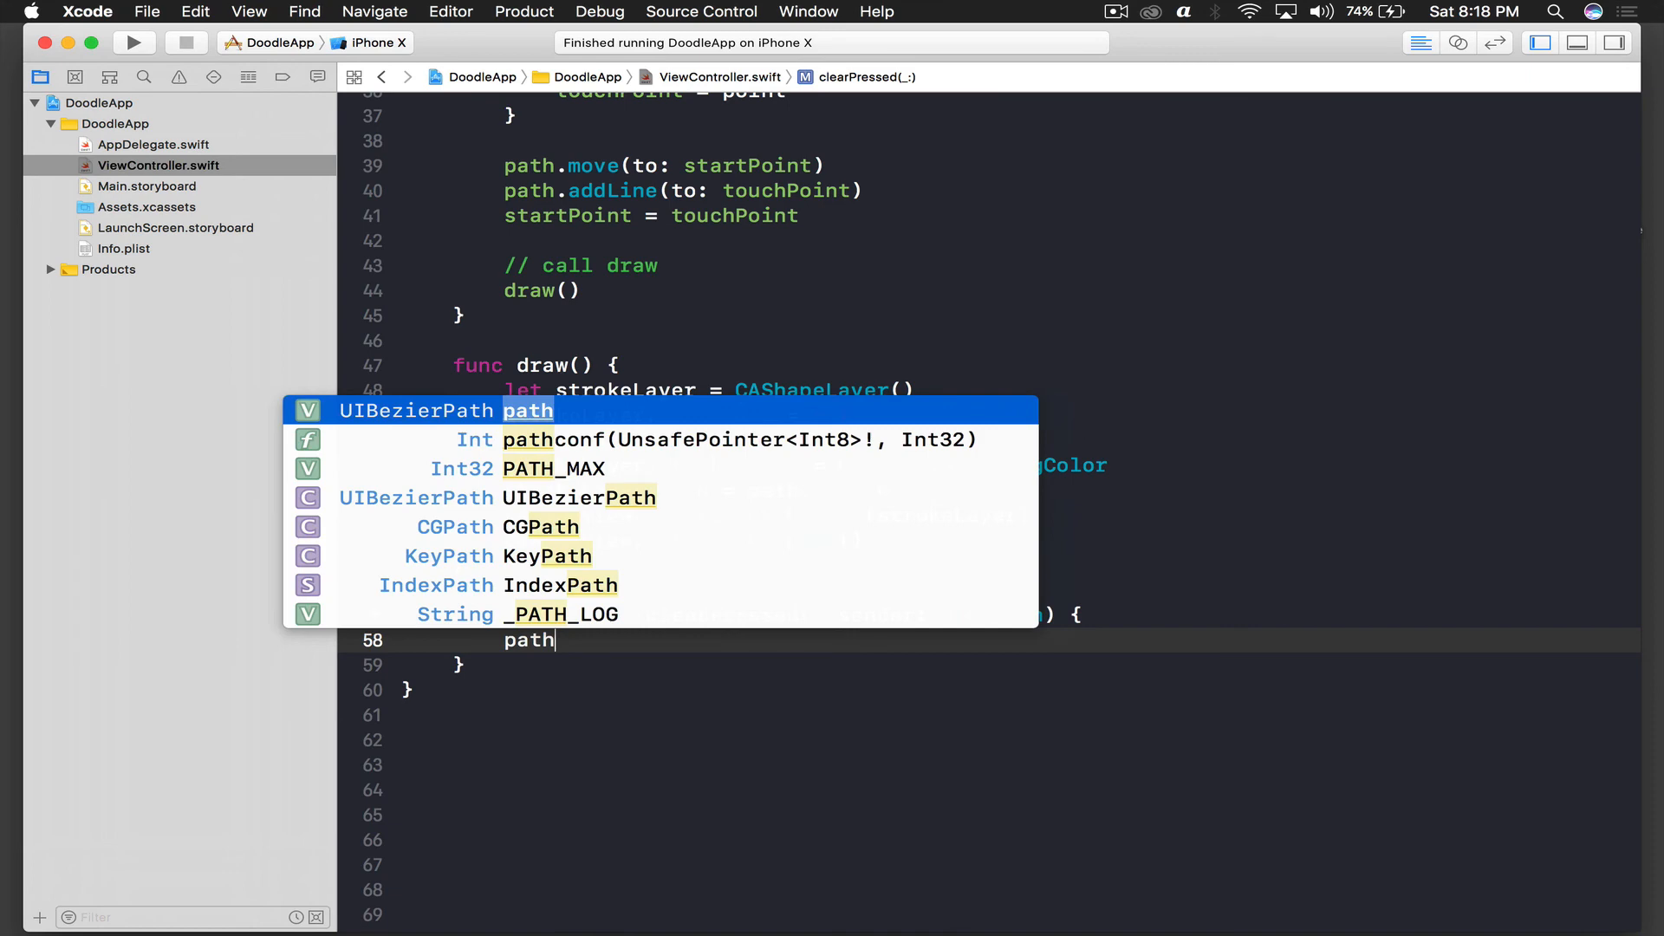
text(.)
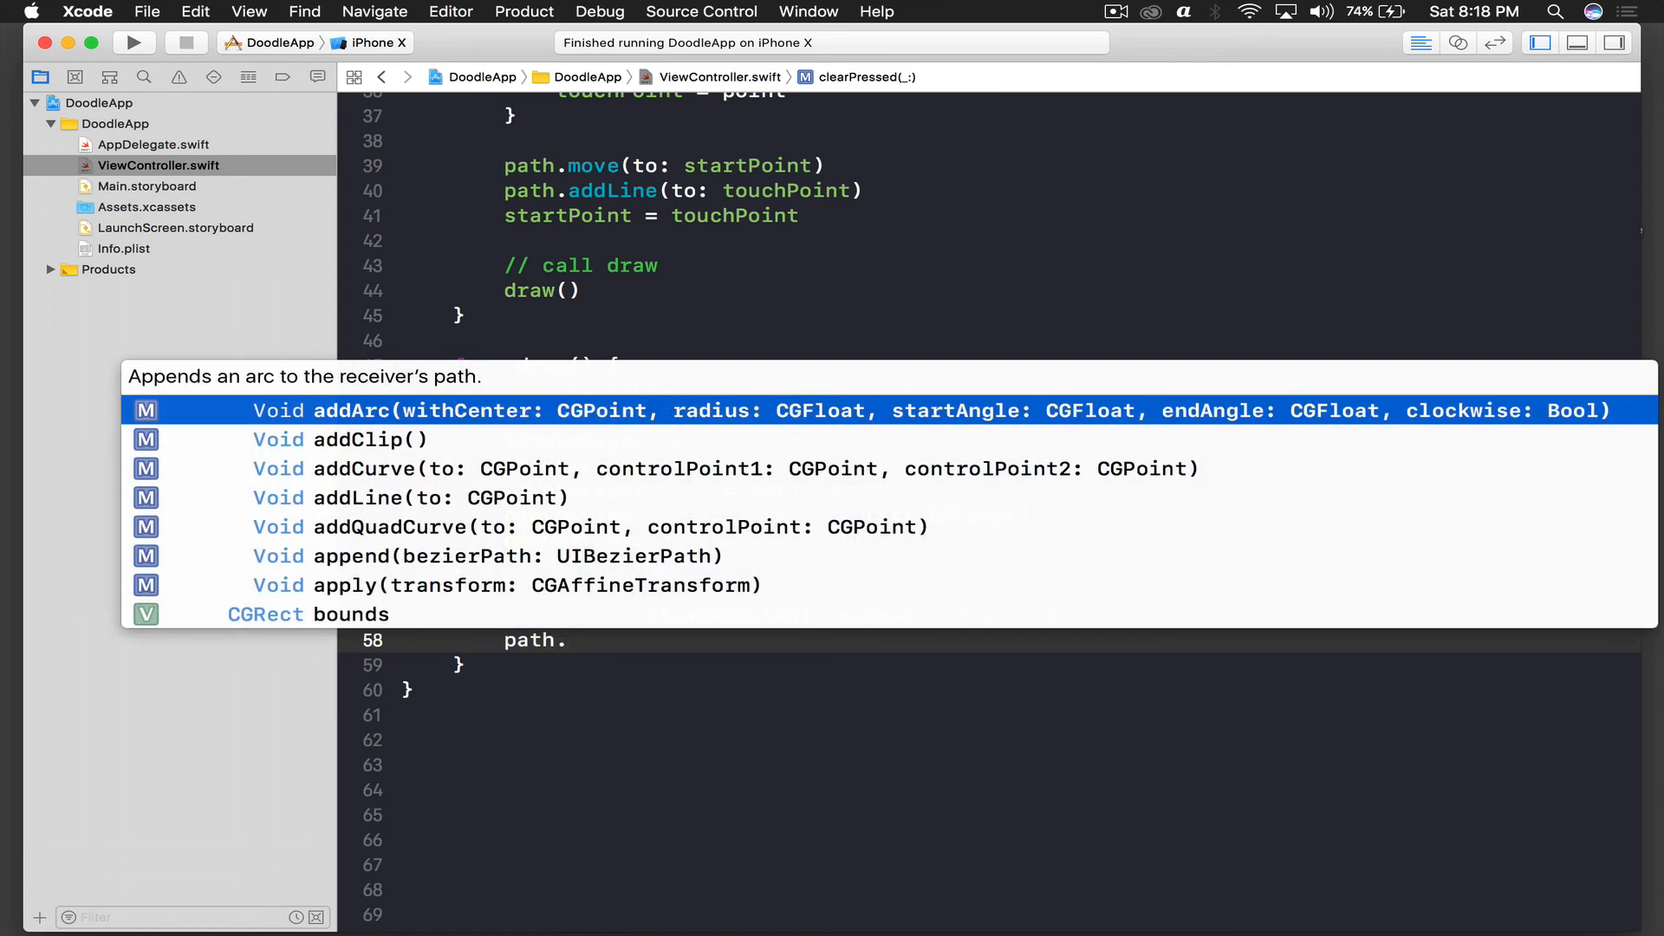
text(removeAllPoints()
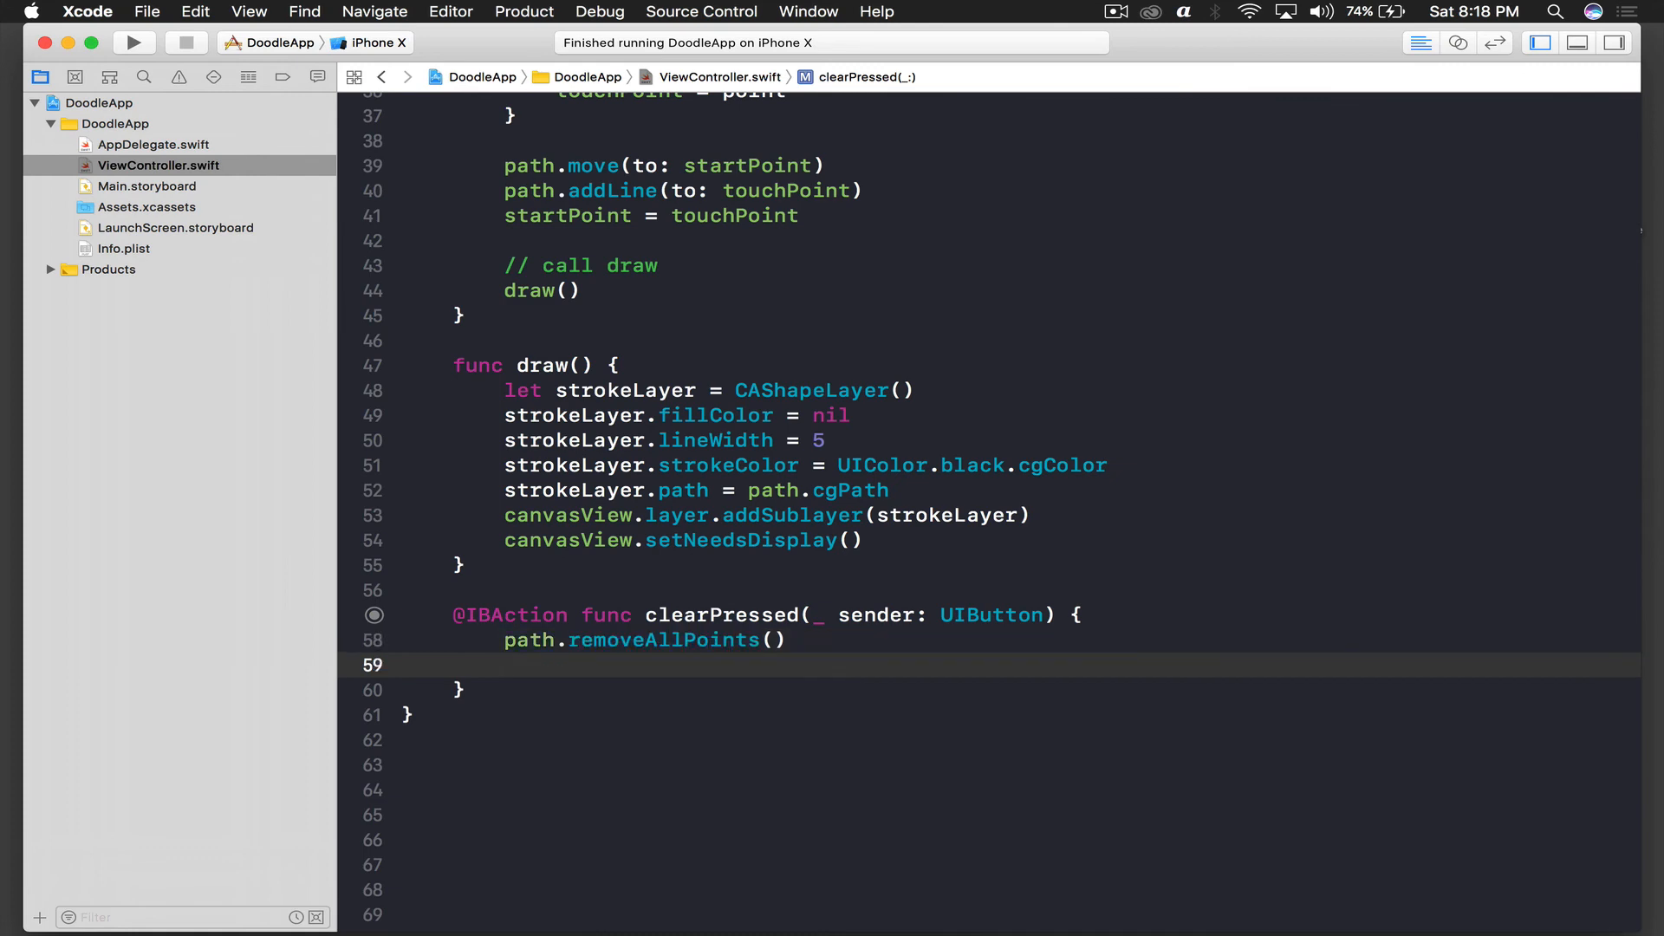
text(canvasView.layer.sublayers = ni)
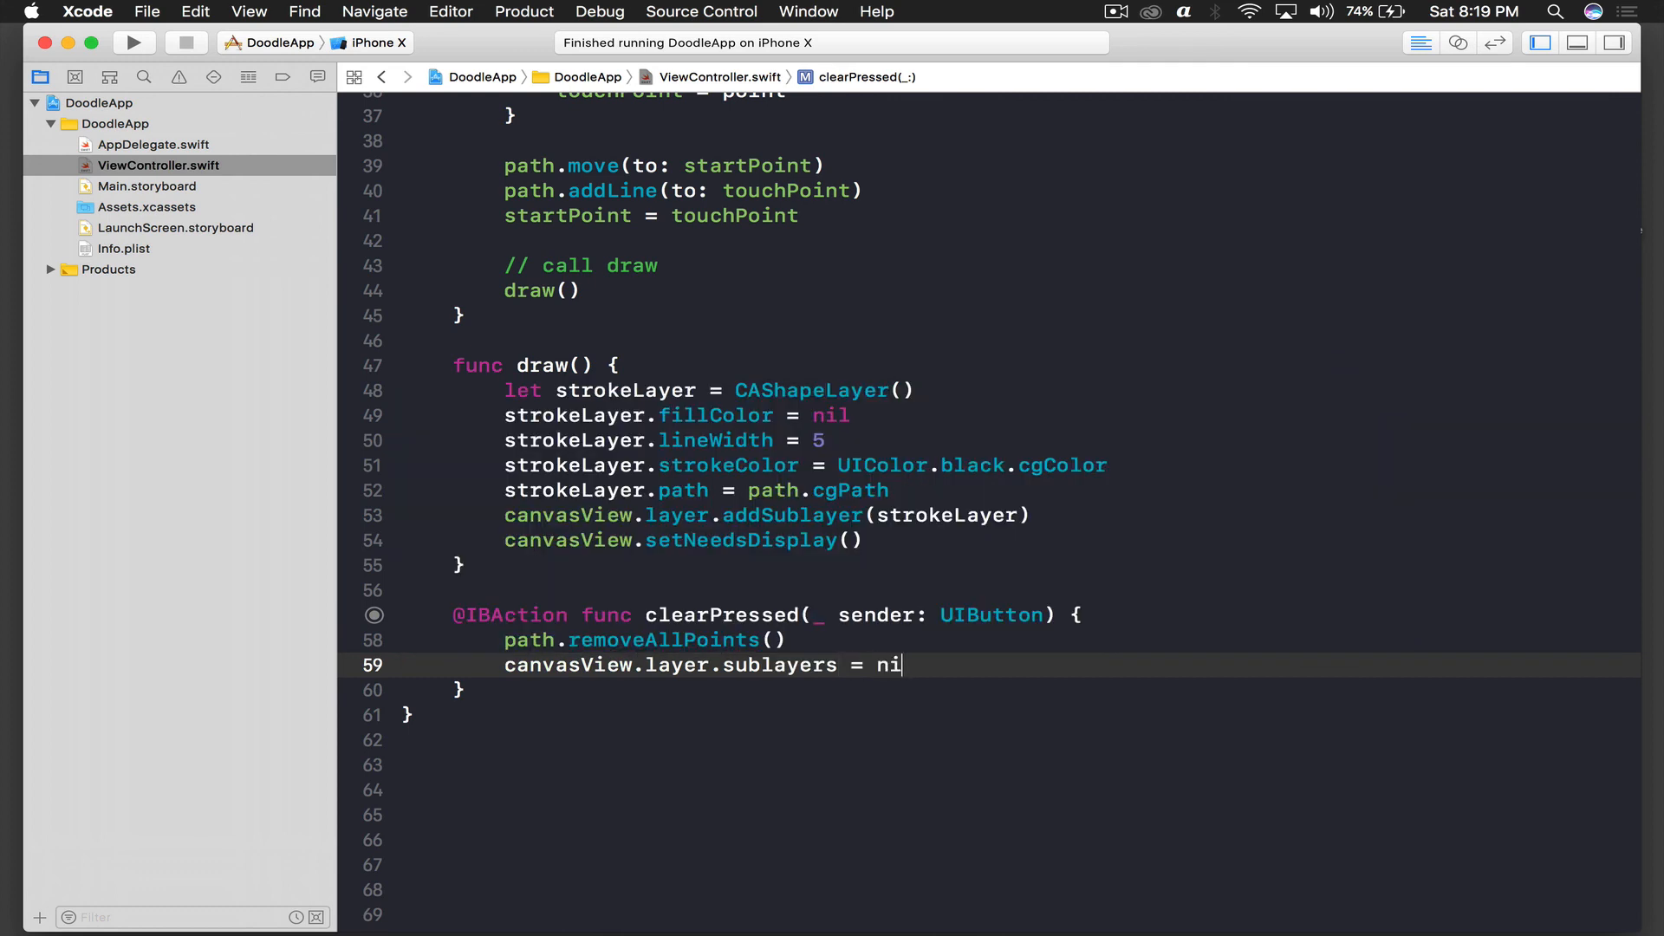
text(canvasView.setNeedsDisplay()
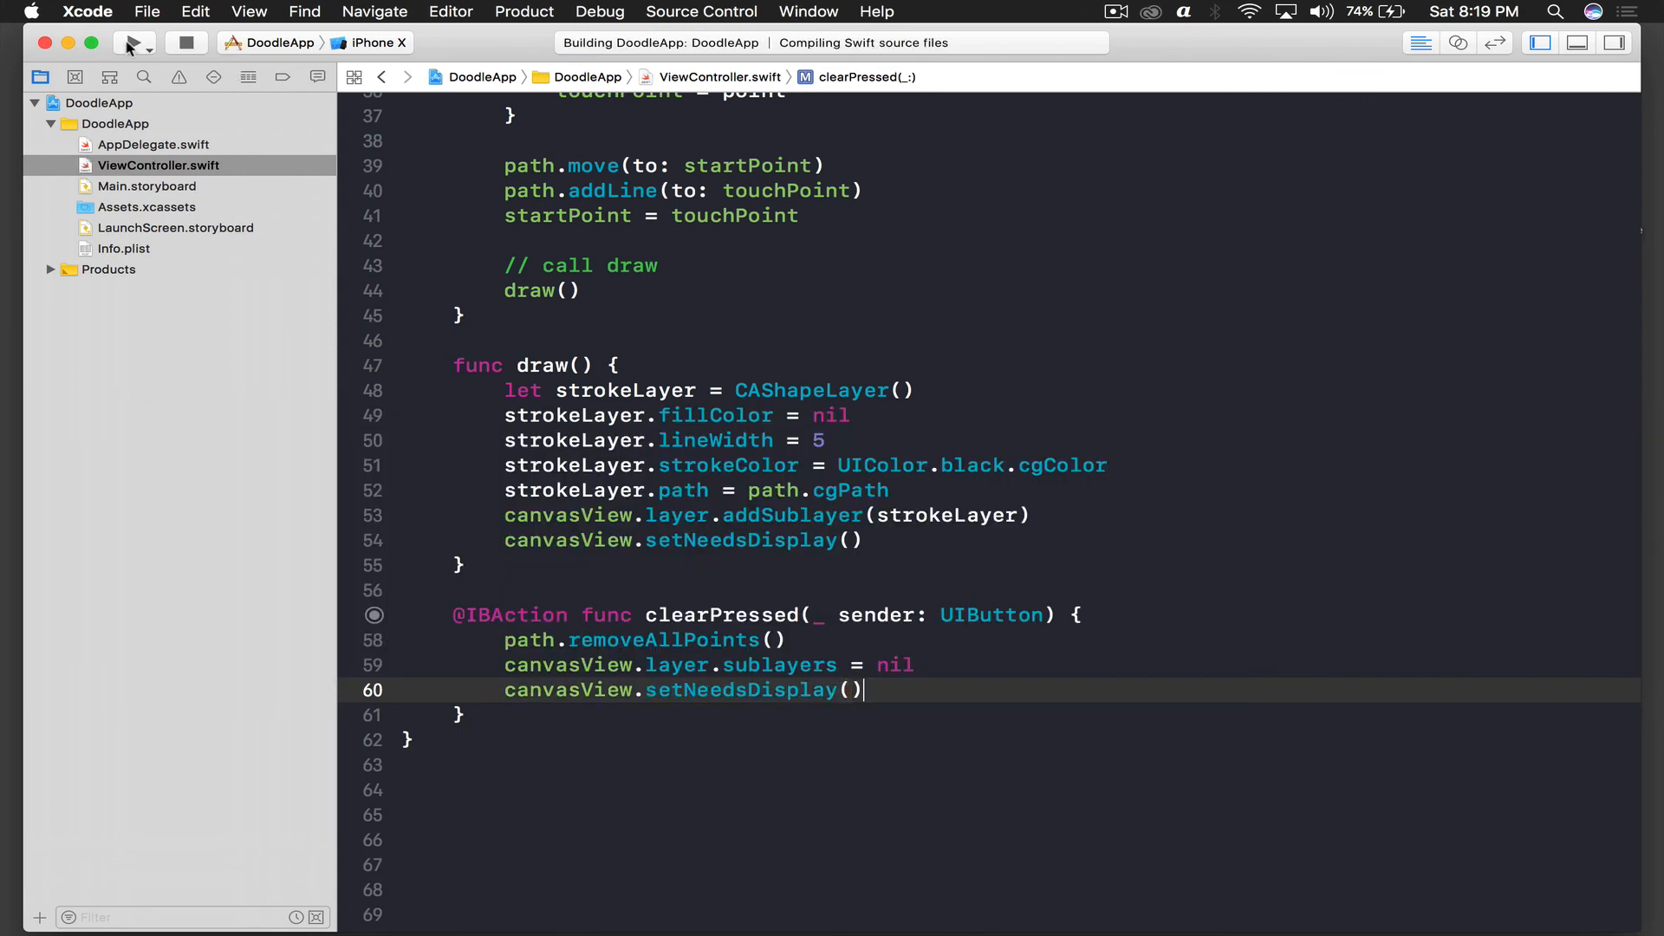
- Run the app, draw a squiggle, and erase it with the red Clear button
click(132, 43)
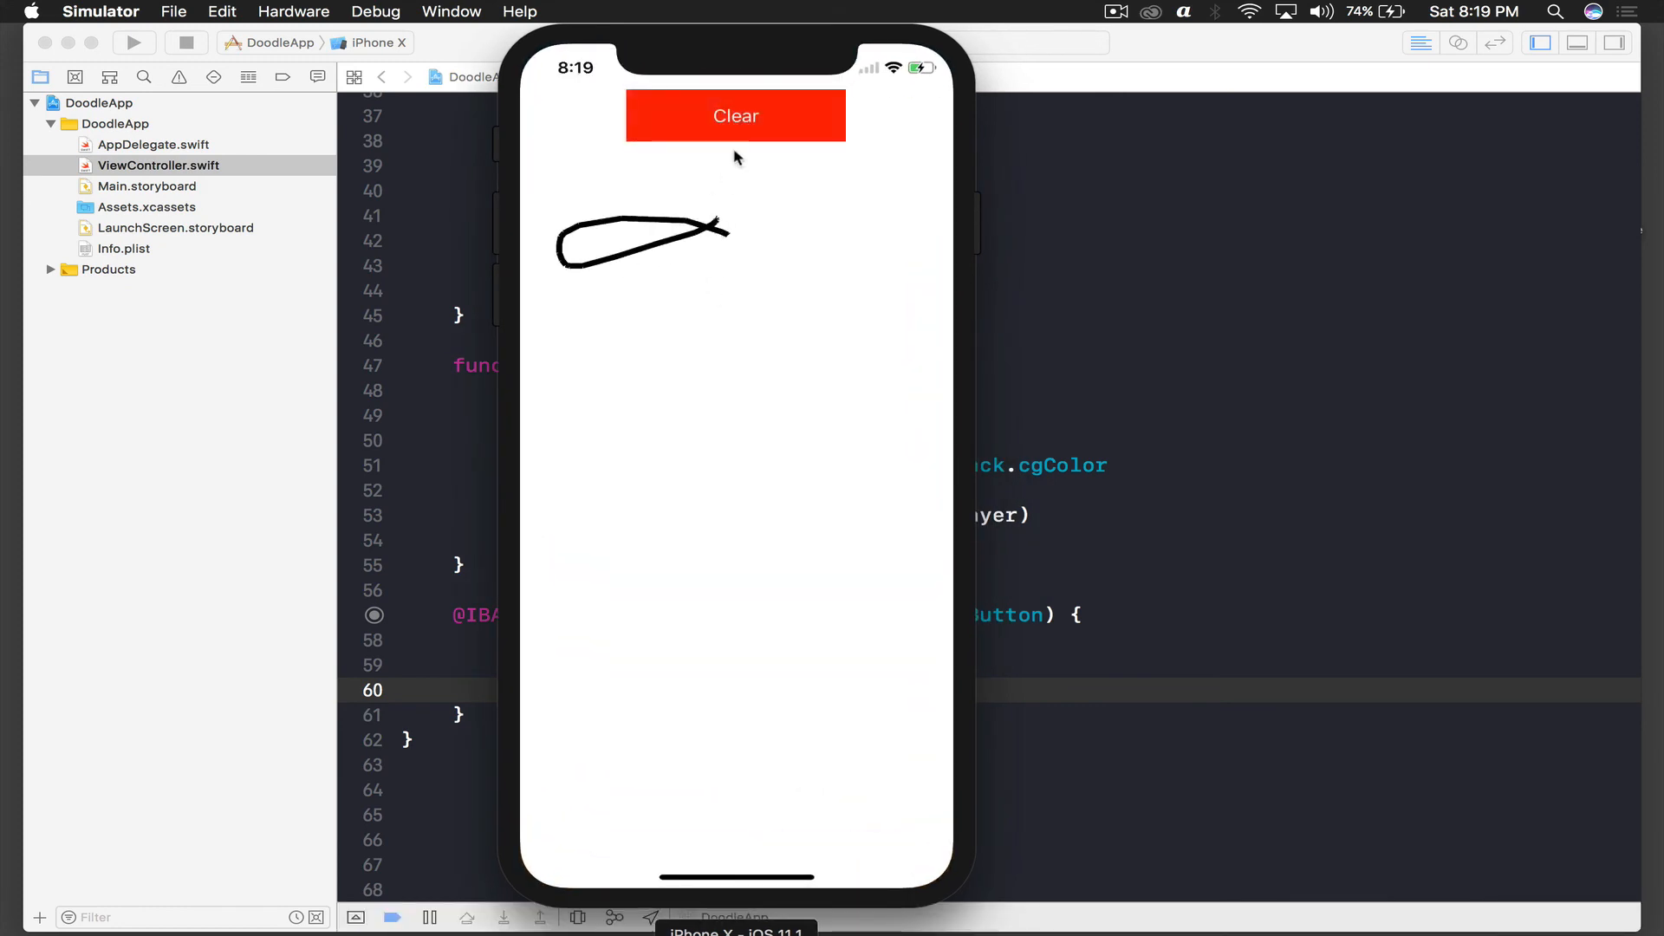
click(736, 115)
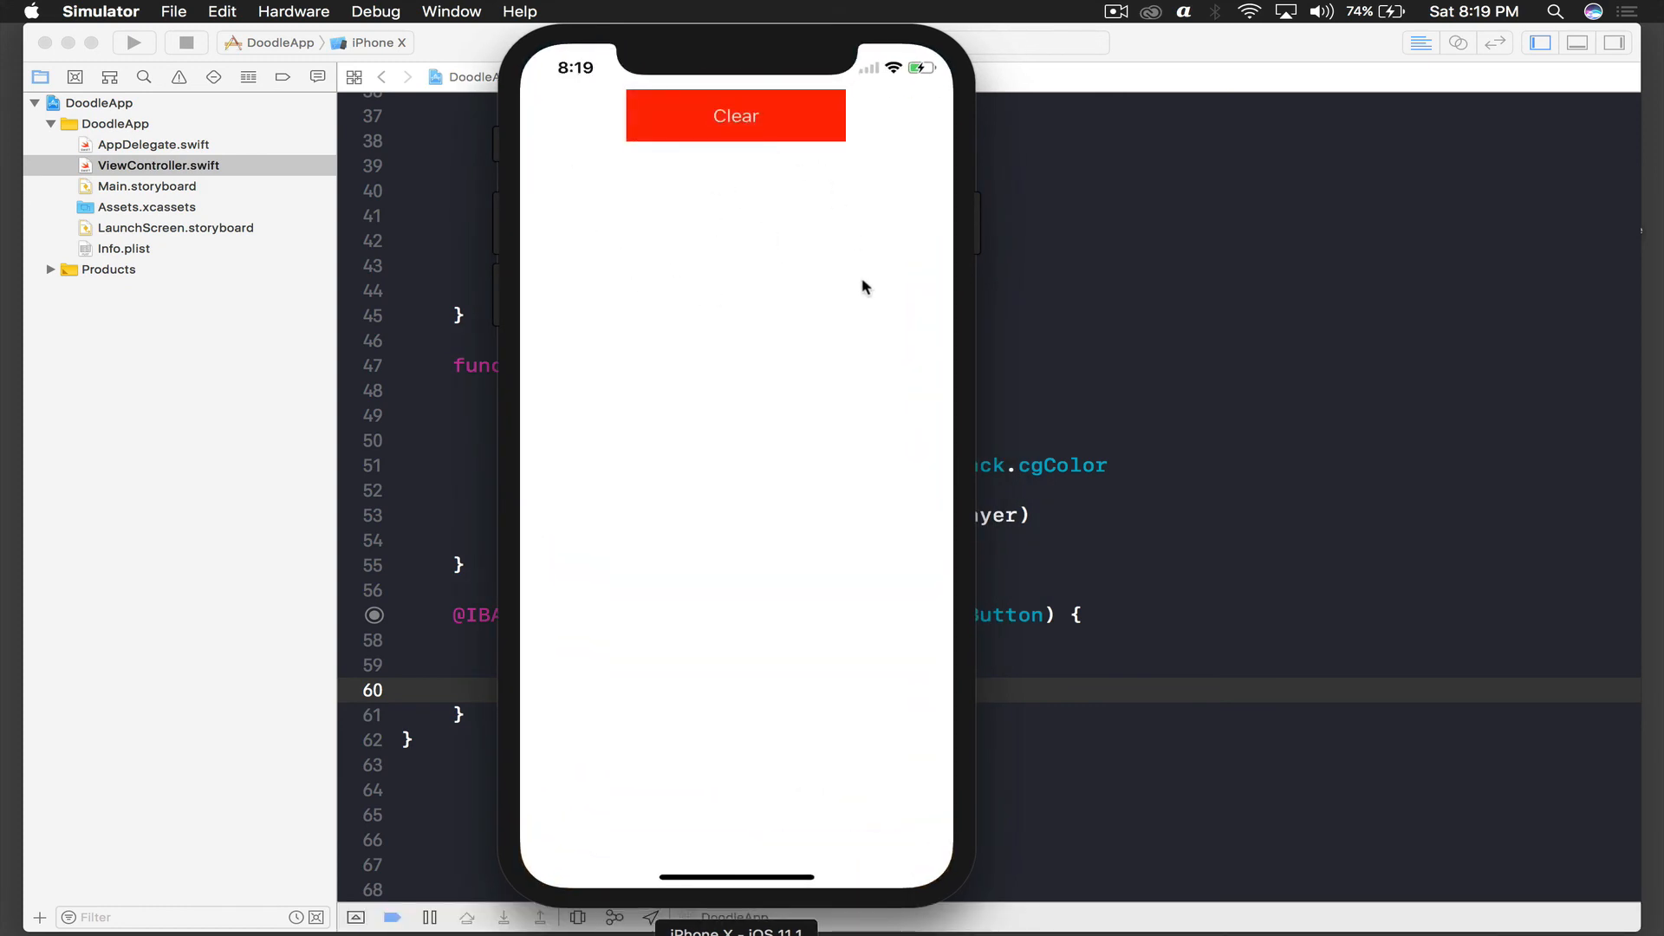